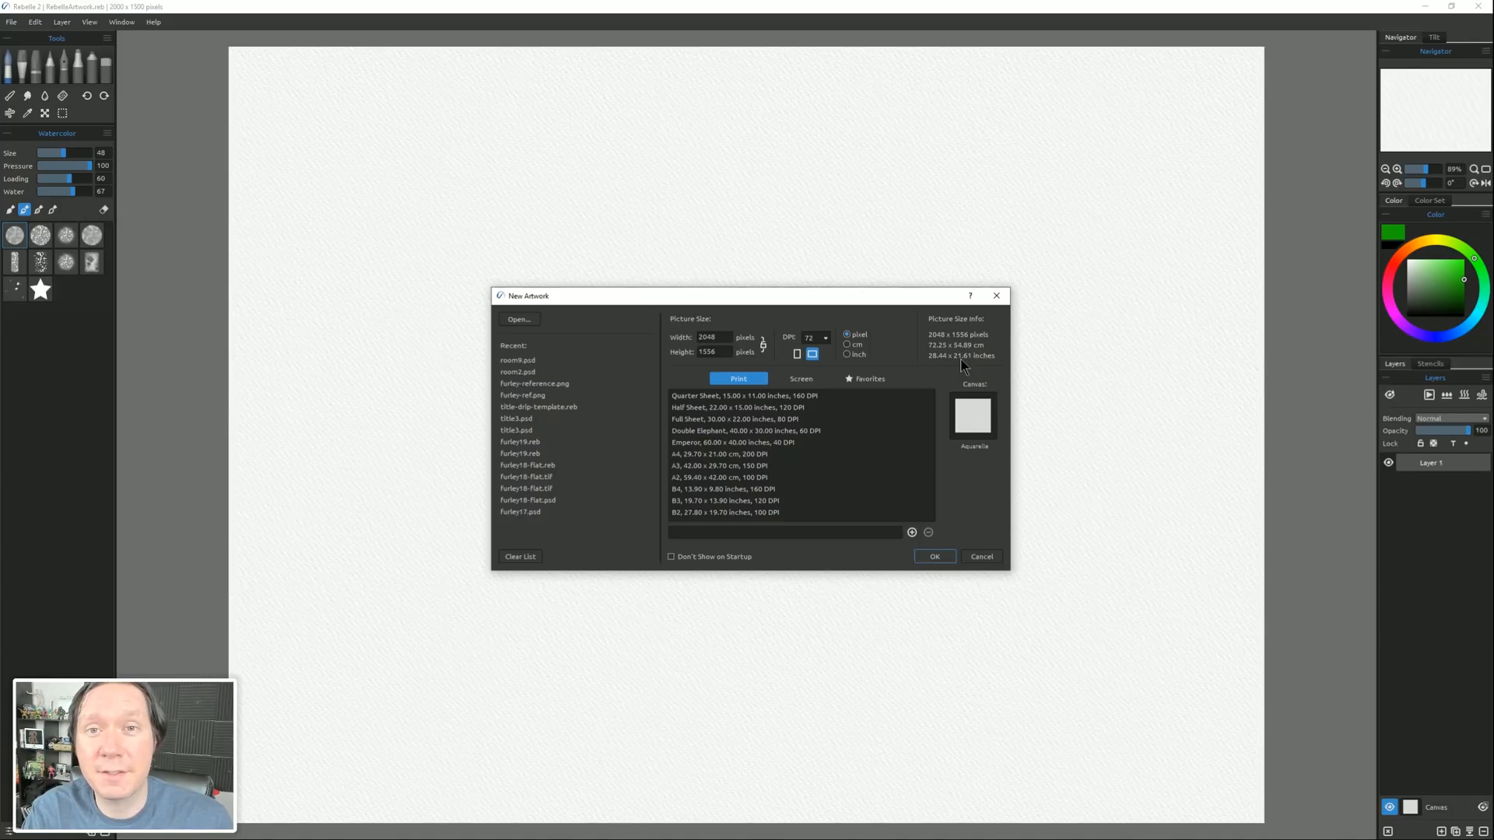
mouse_move(964, 372)
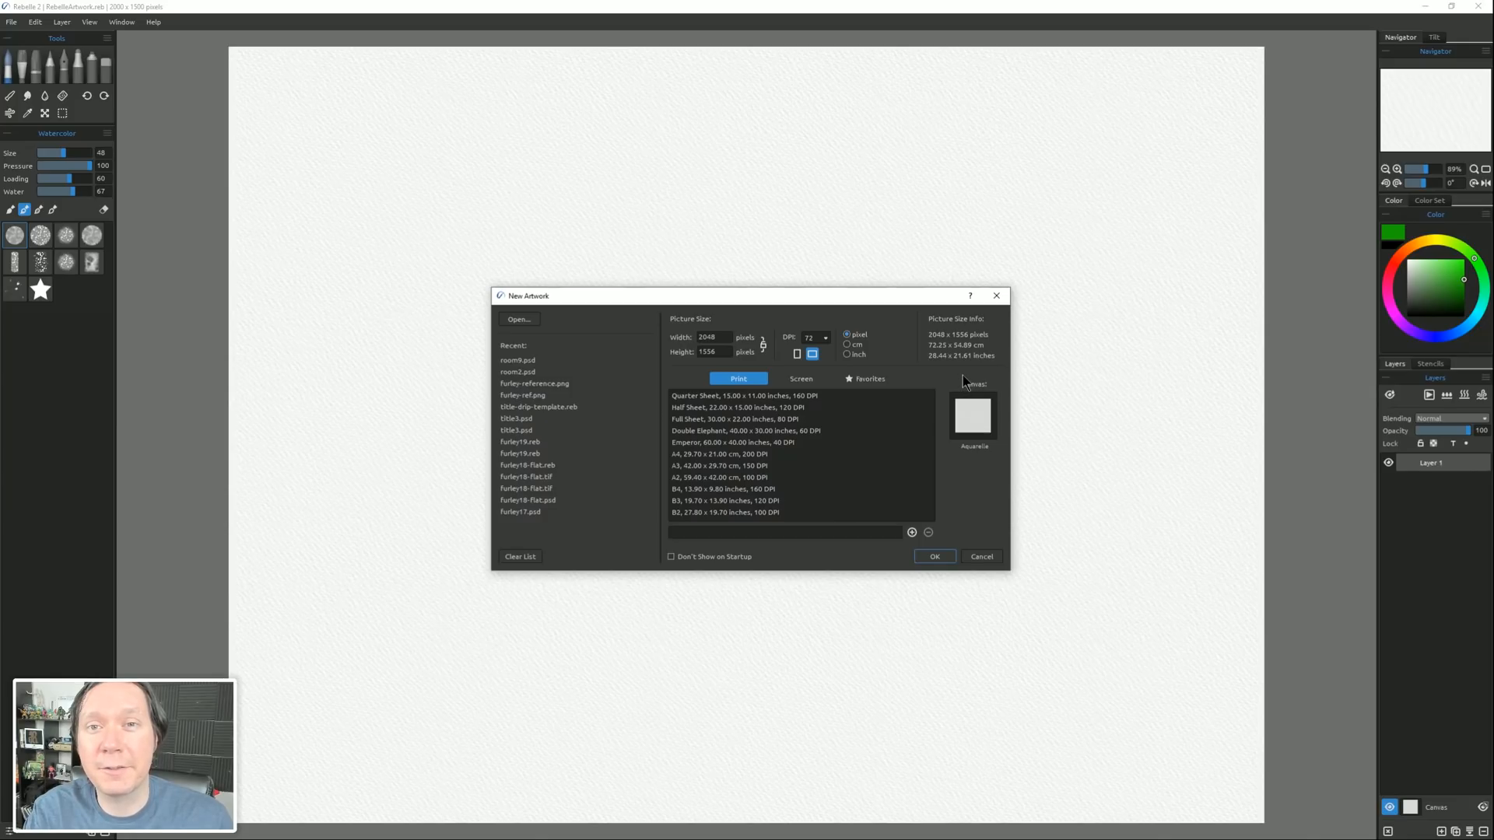
mouse_move(1092, 439)
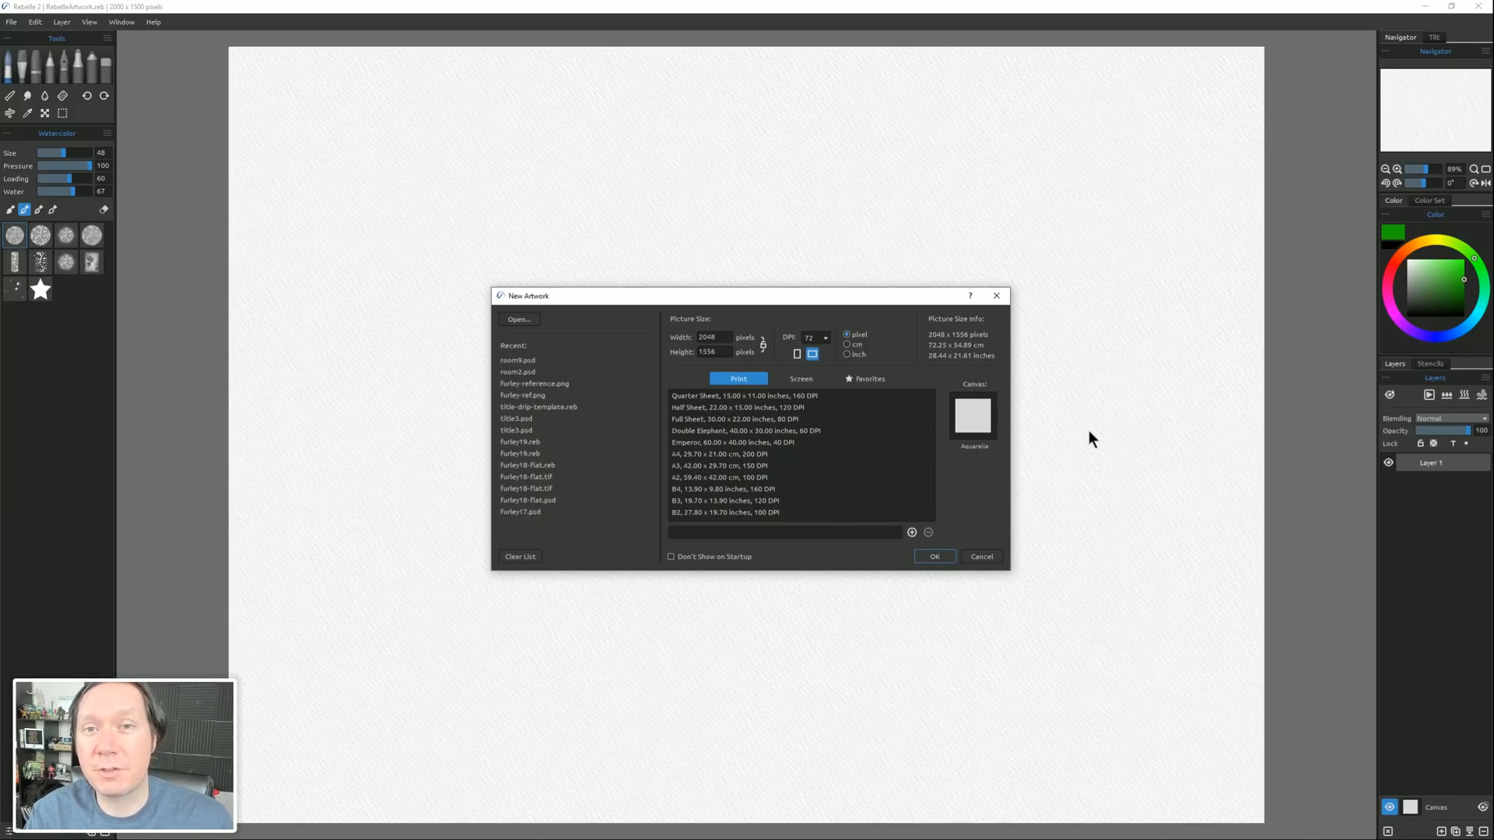
mouse_move(648, 358)
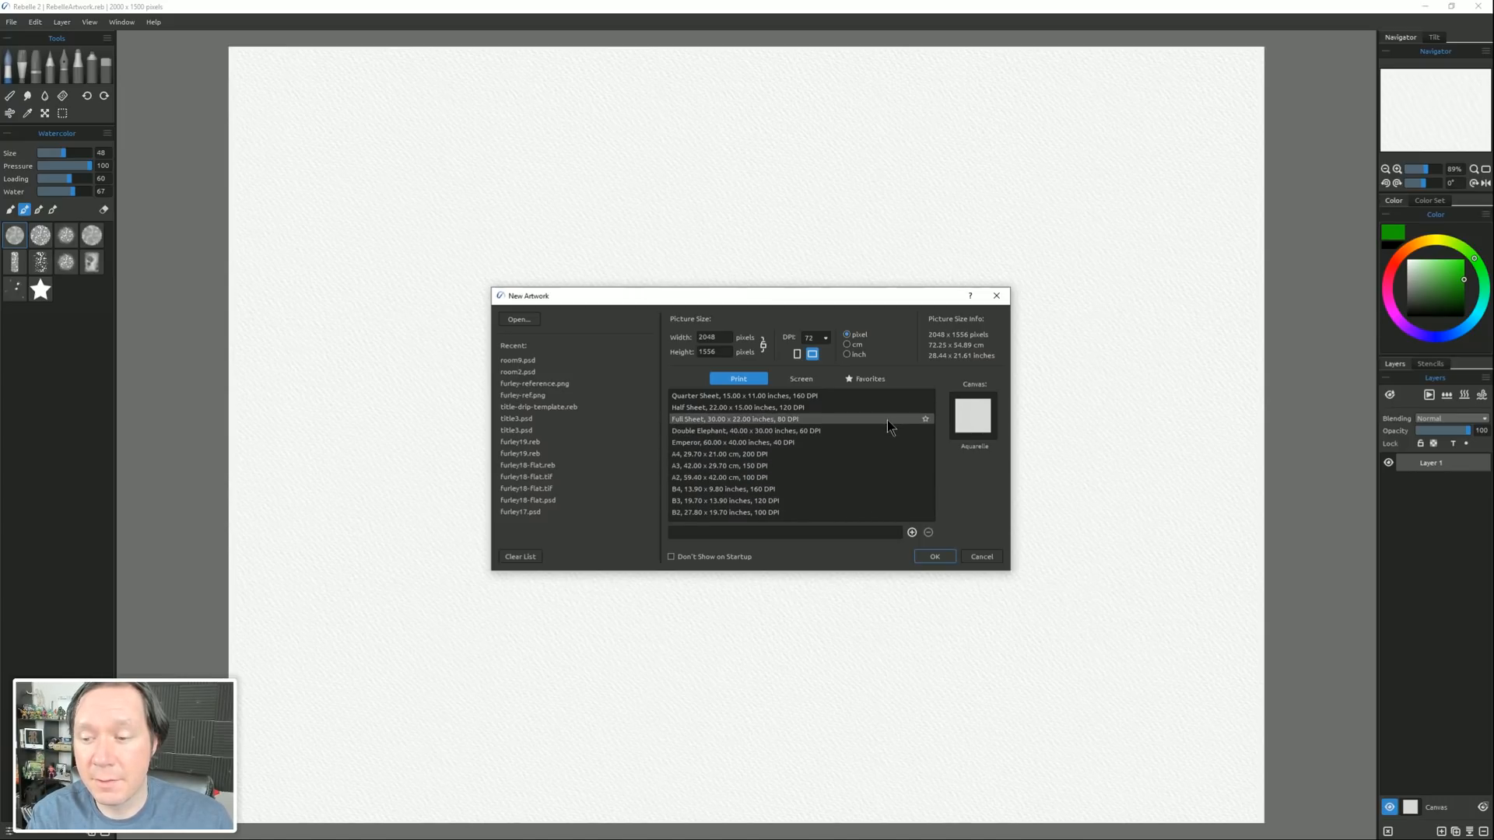
Browse the Screen, Favorites and Print size presets in the New Artwork dialog.
left_click(800, 378)
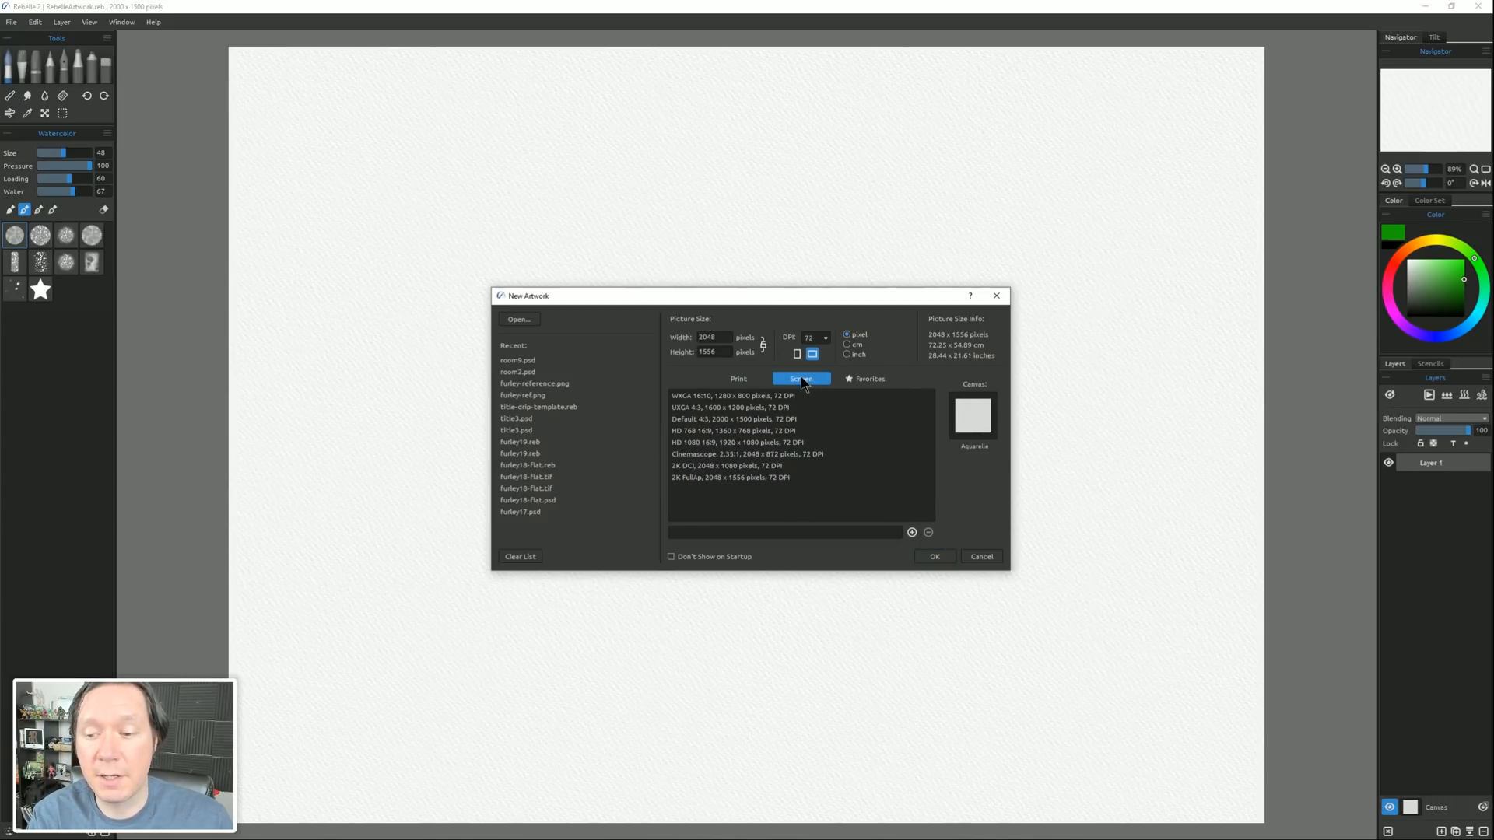
left_click(869, 378)
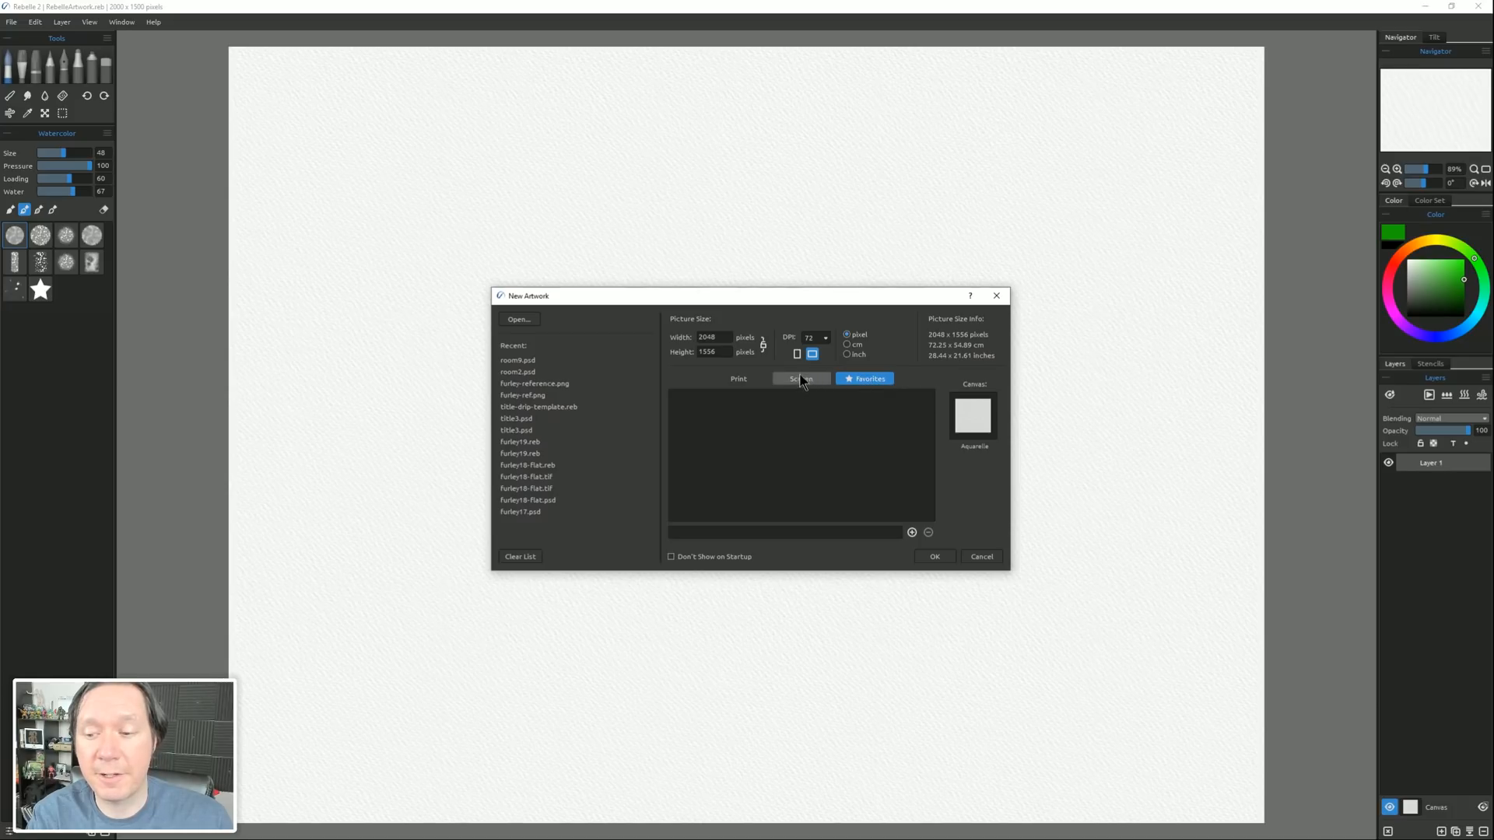
left_click(800, 378)
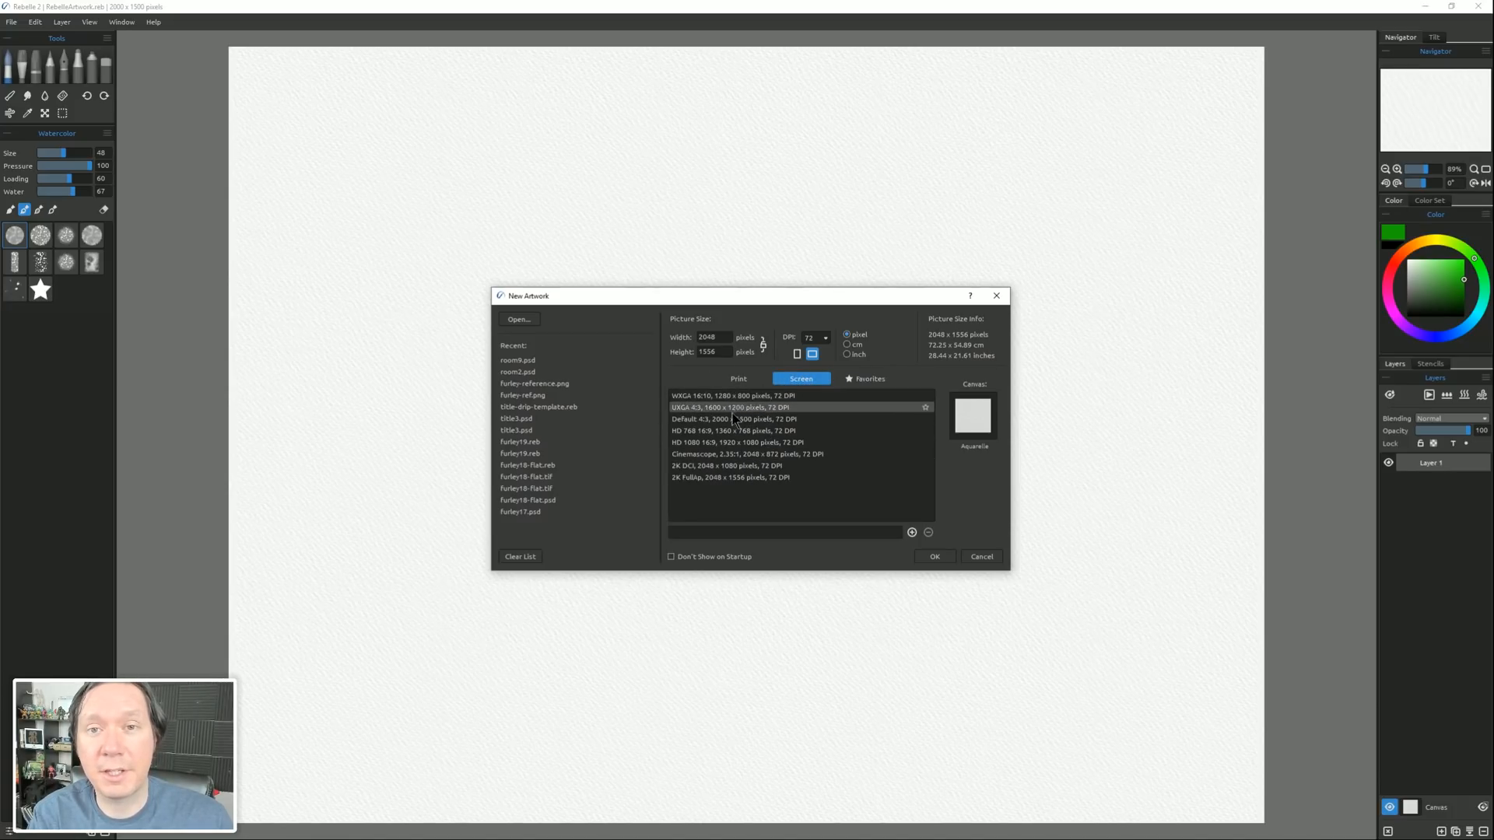
left_click(748, 452)
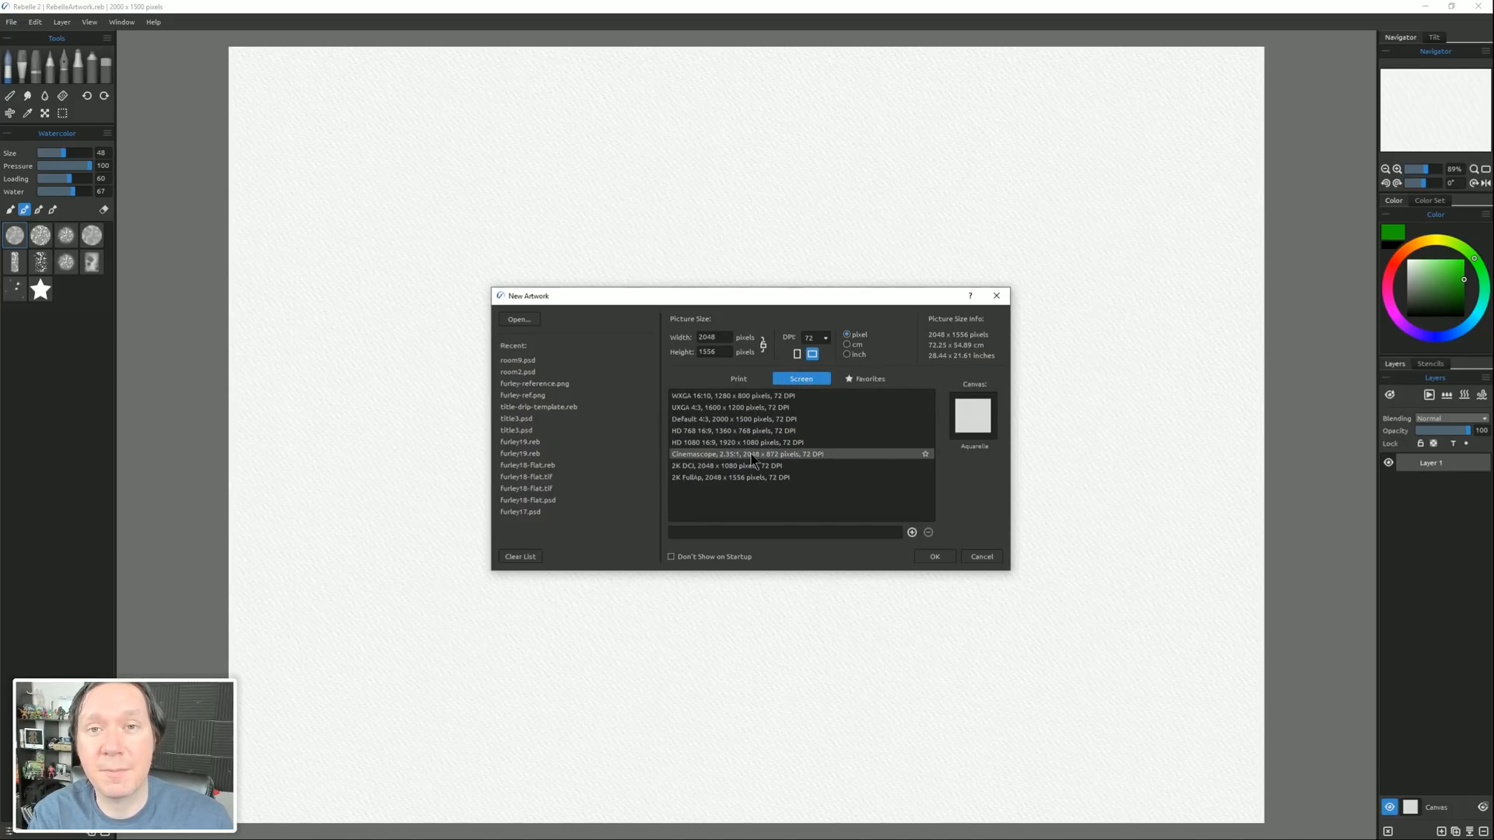
left_click(753, 419)
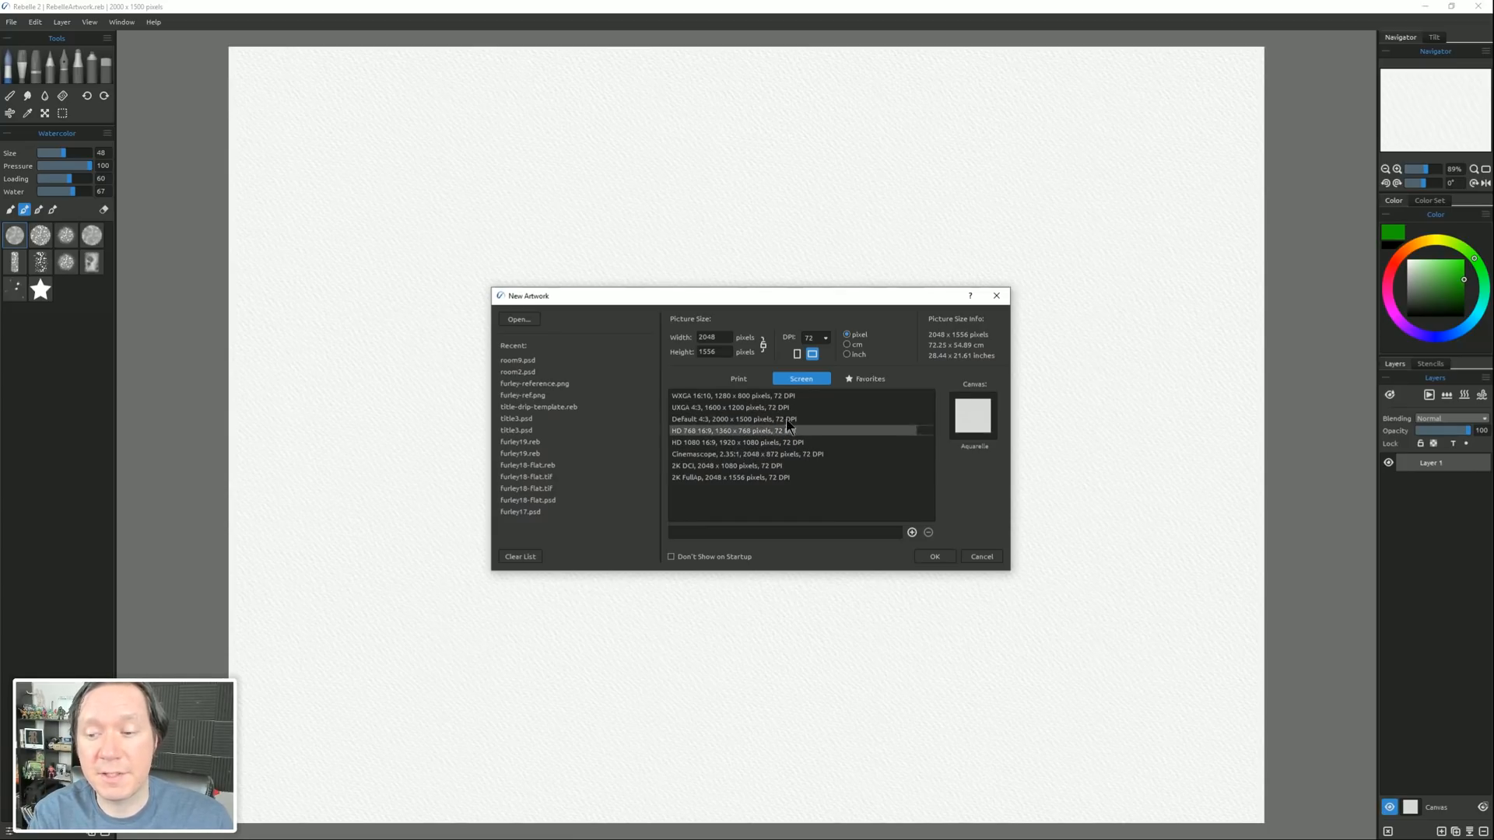
left_click(738, 378)
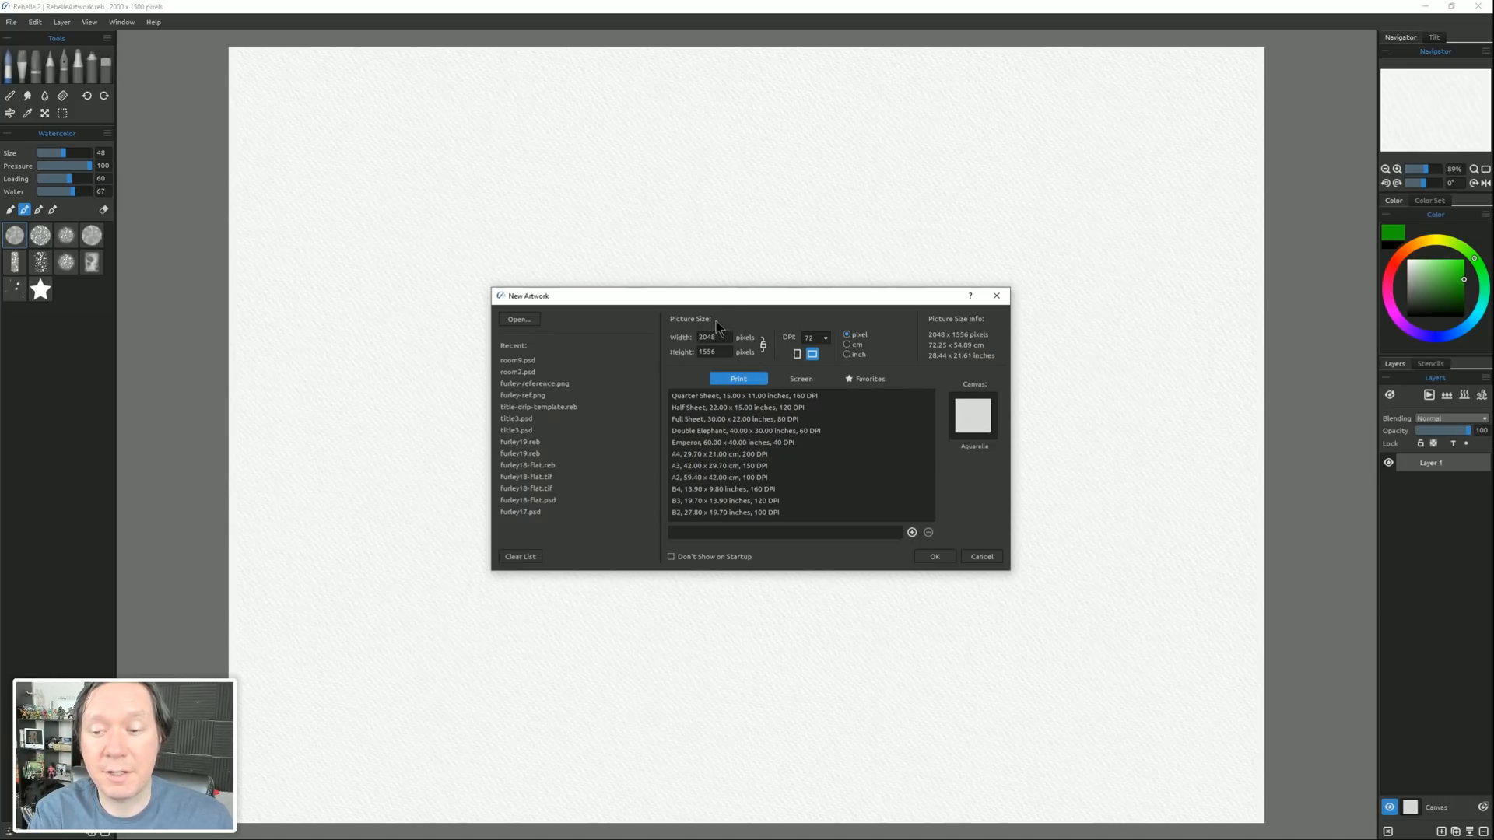
mouse_move(877, 359)
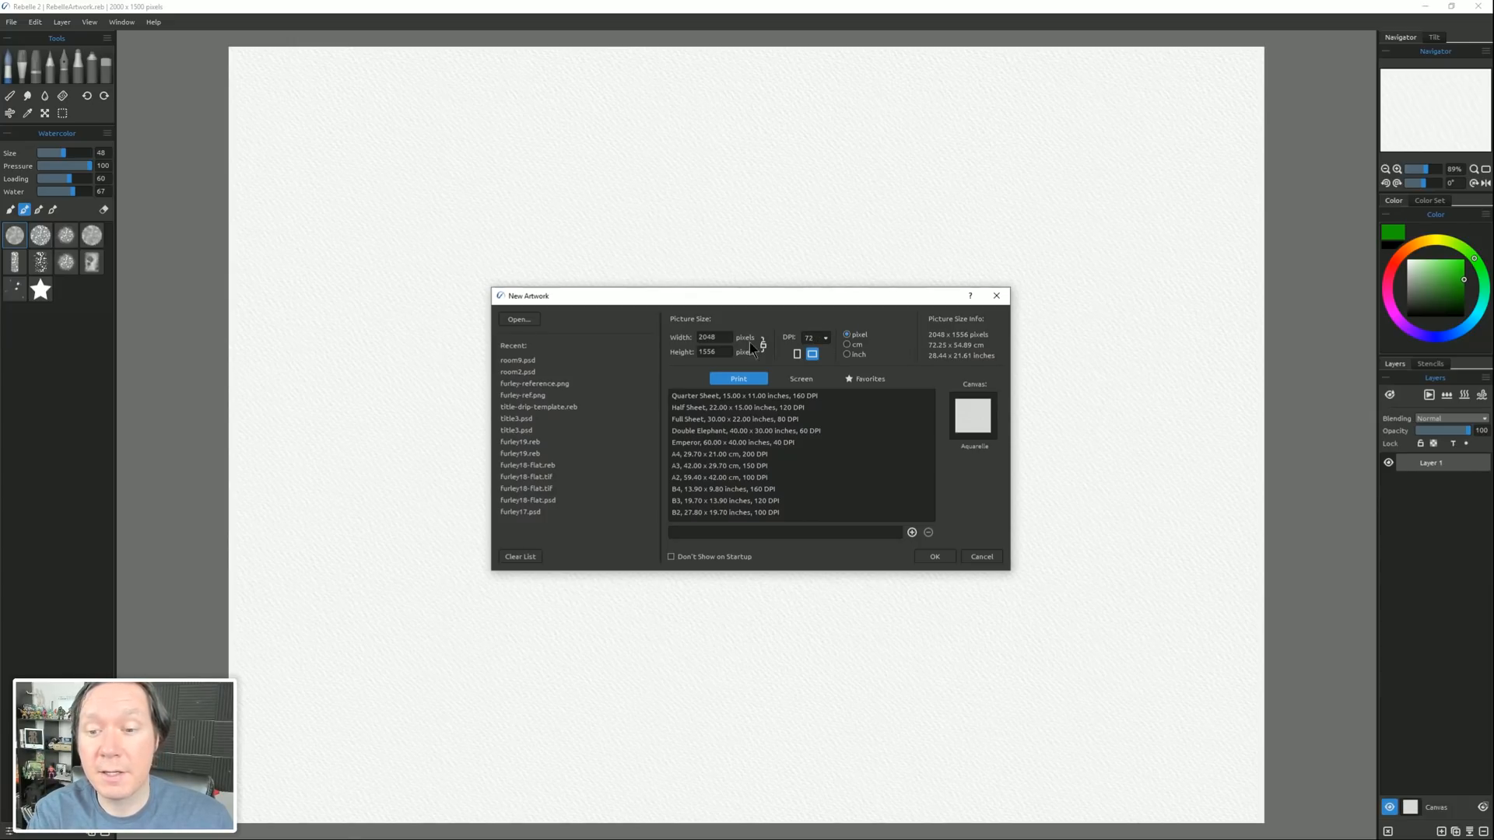
left_click(516, 359)
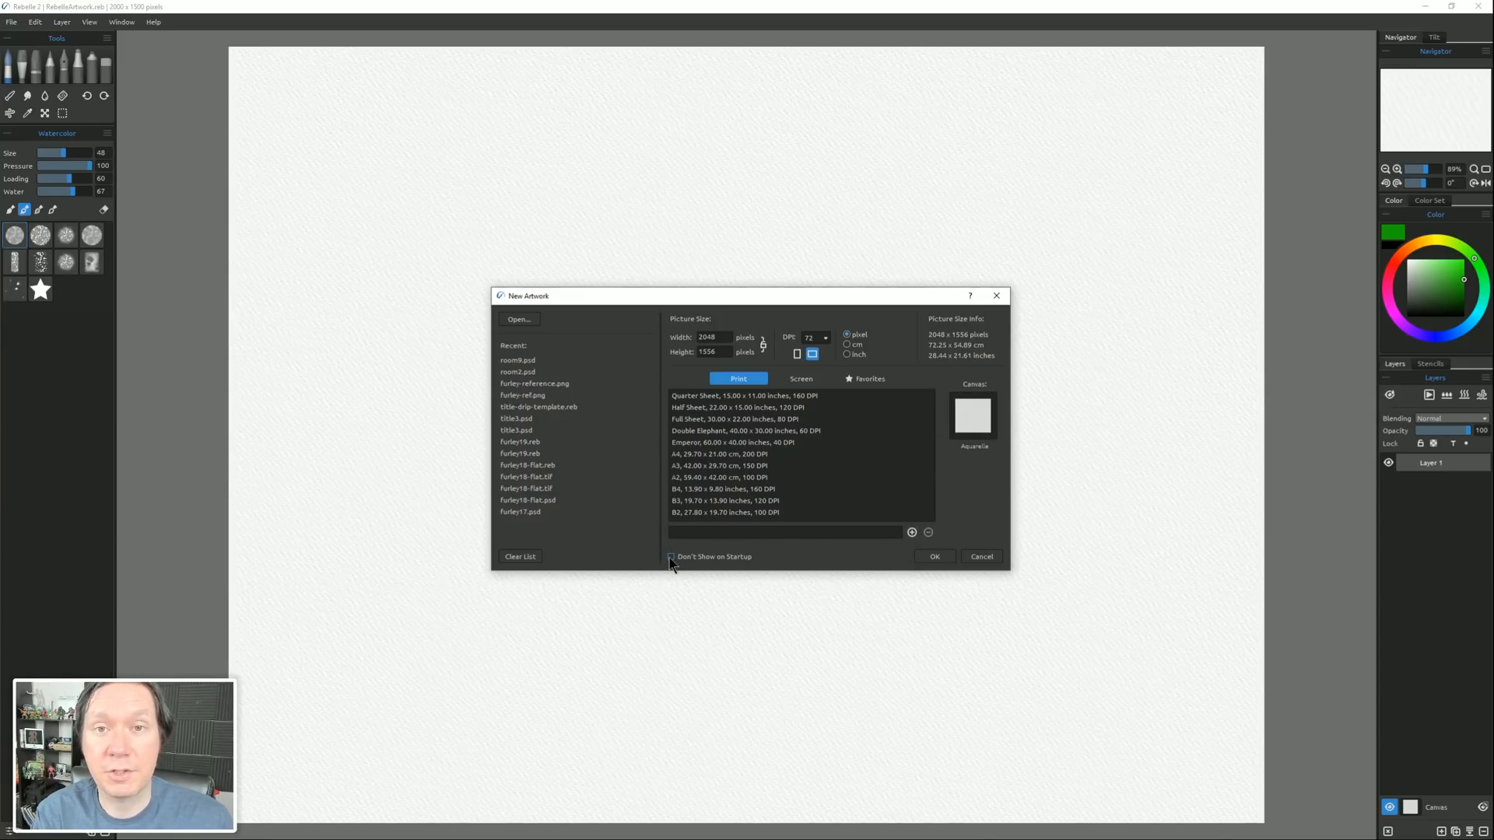
Choose the HD 1080 16:9 screen size and create the 1920 × 1080 artwork.
left_click(800, 378)
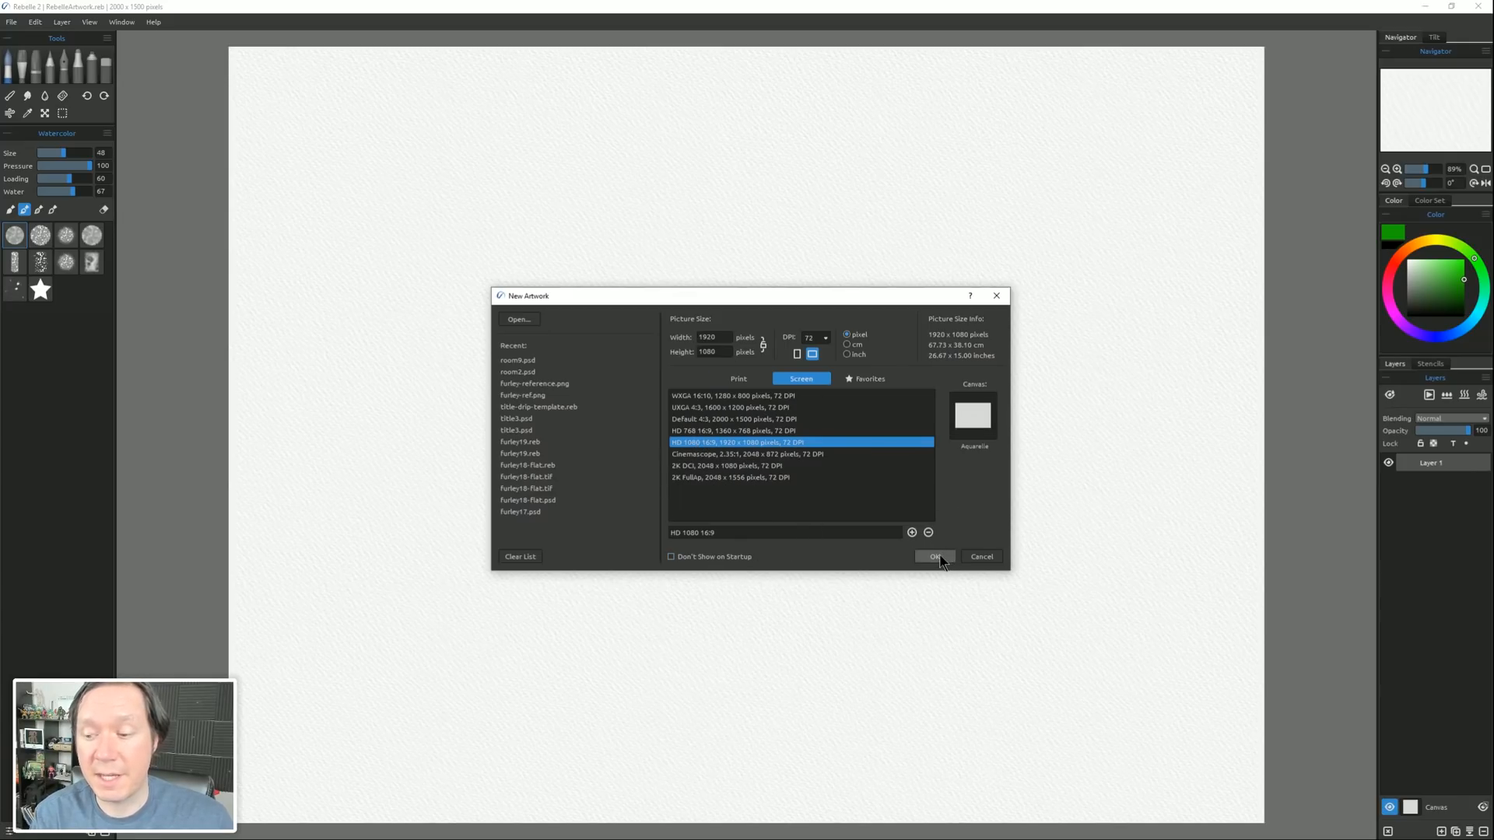
left_click(935, 557)
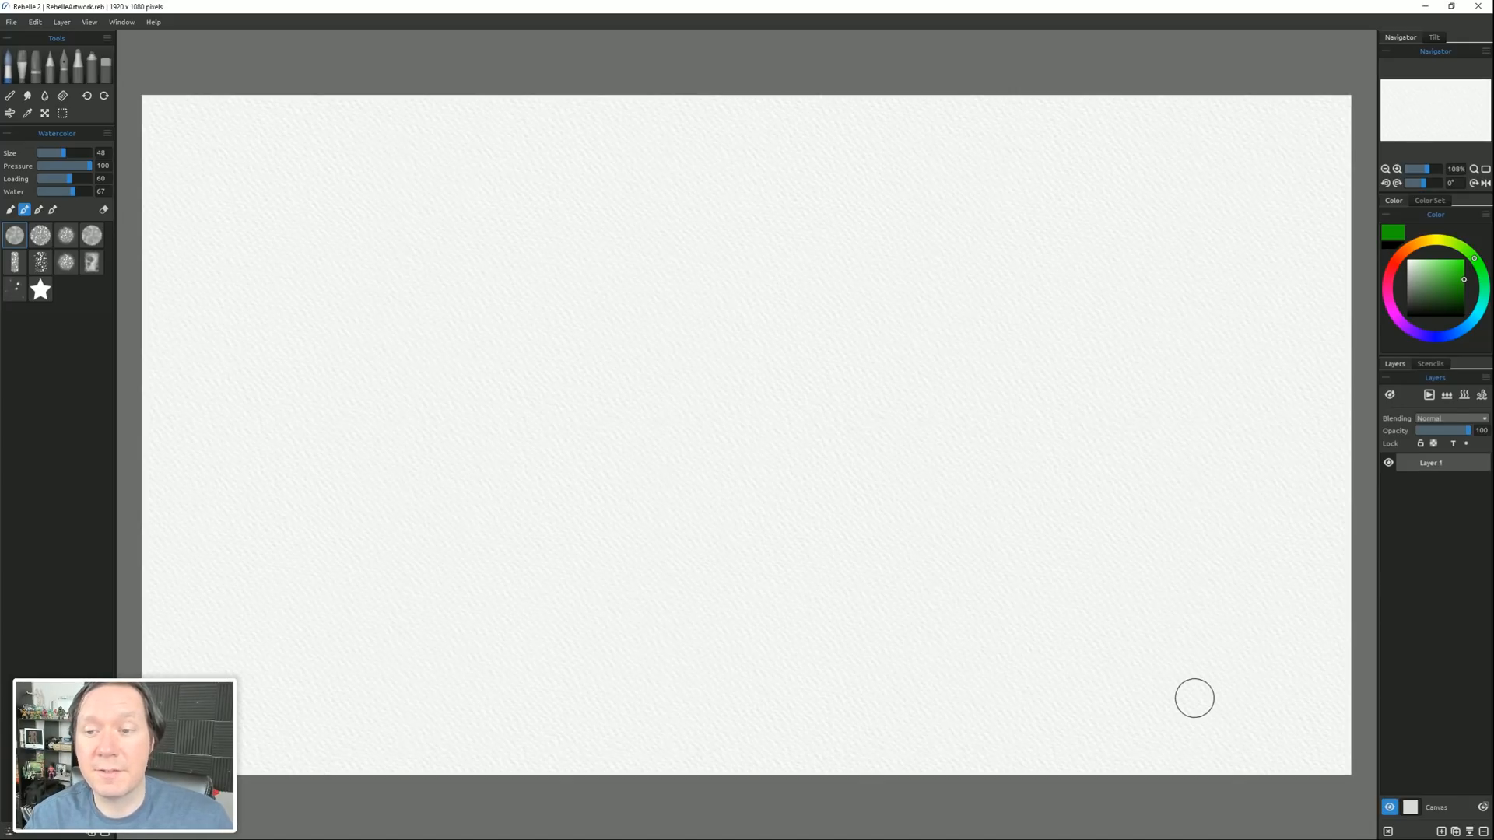
mouse_move(924, 576)
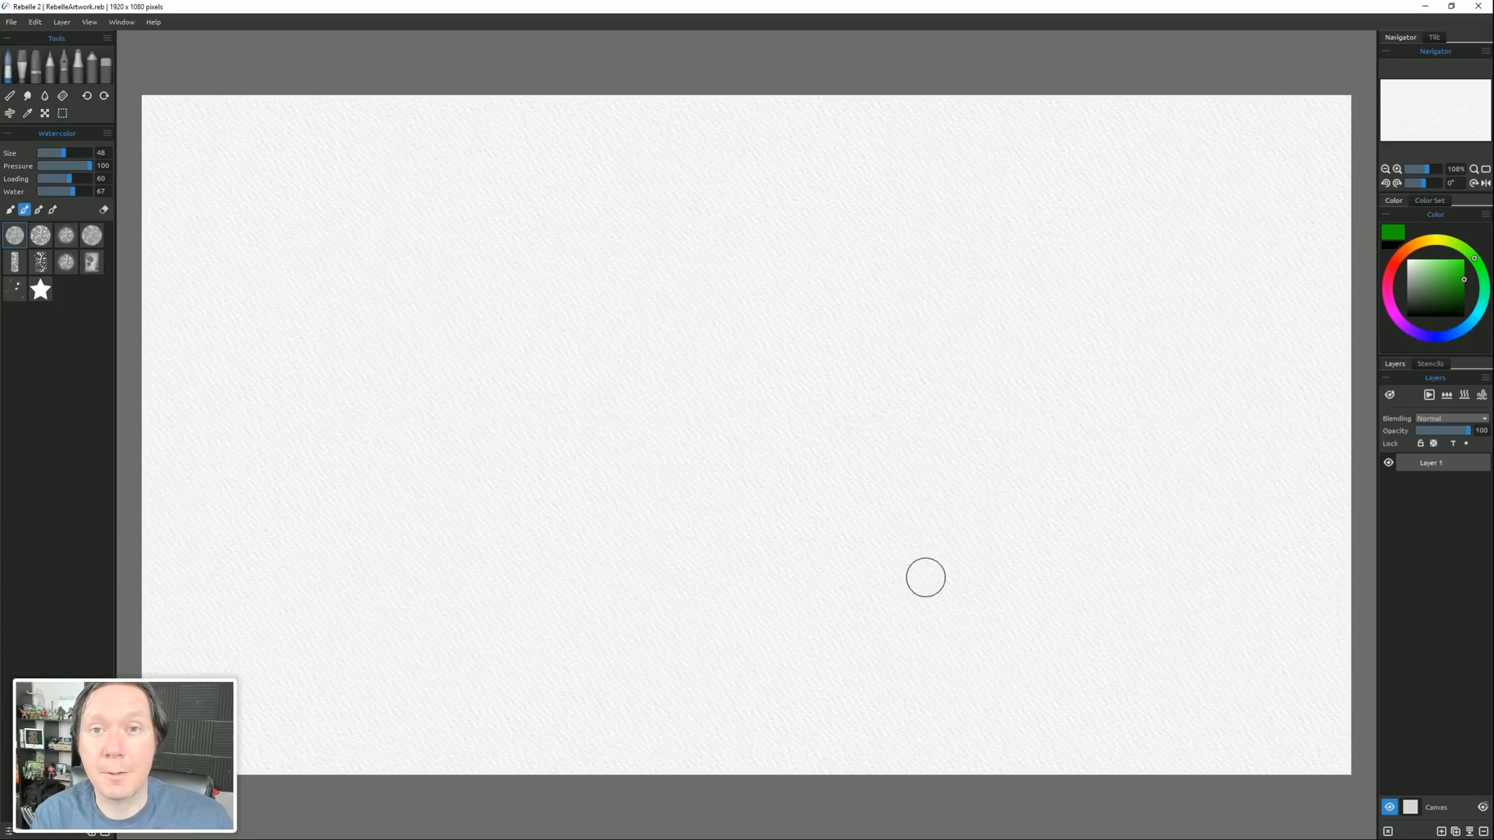
mouse_move(149, 132)
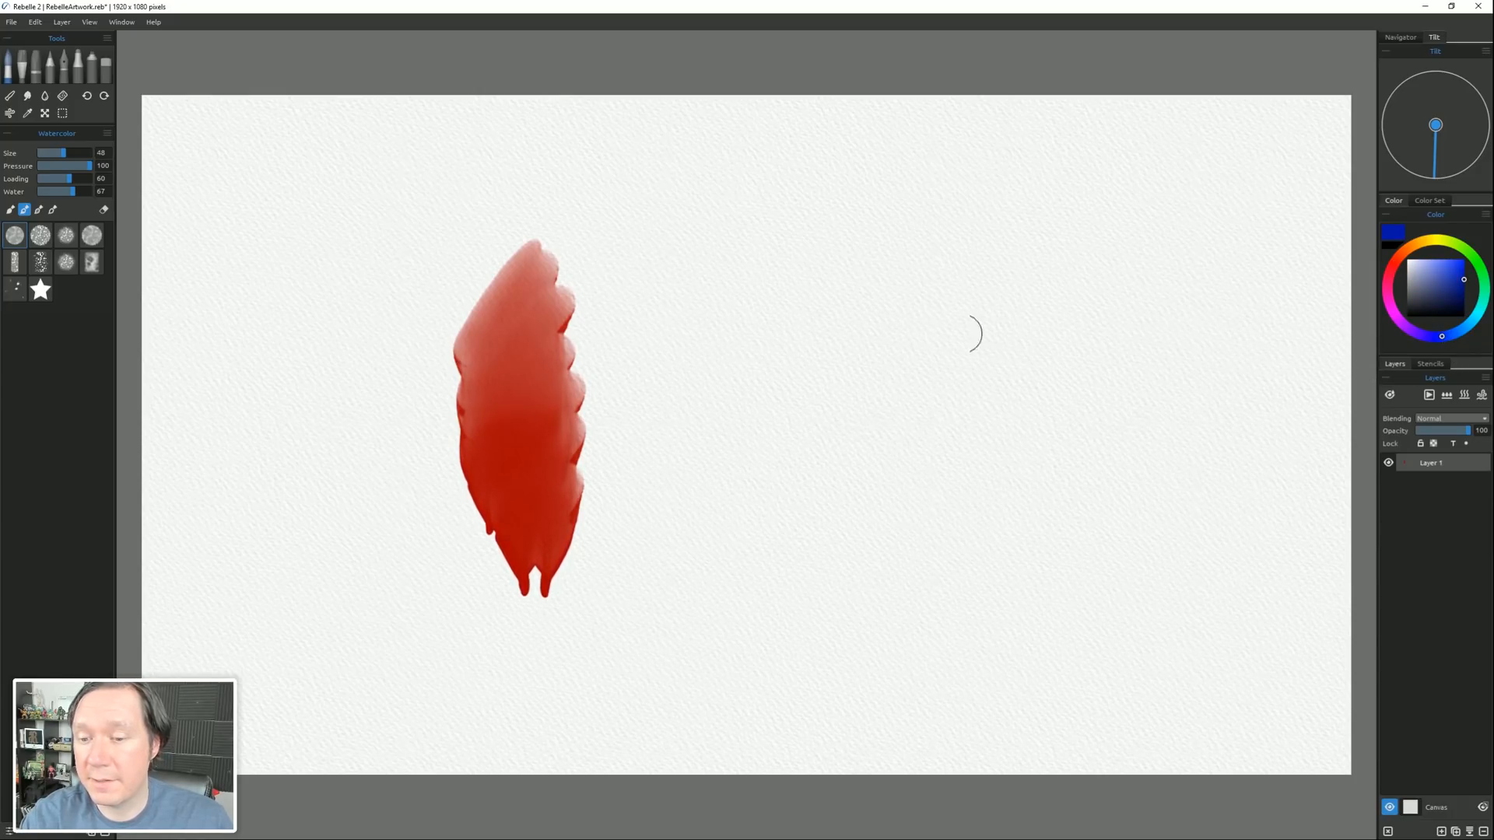
Paint a broad blue watercolour area over the red stroke's right edge, then pick yellow.
left_click_drag(571, 257, 601, 515)
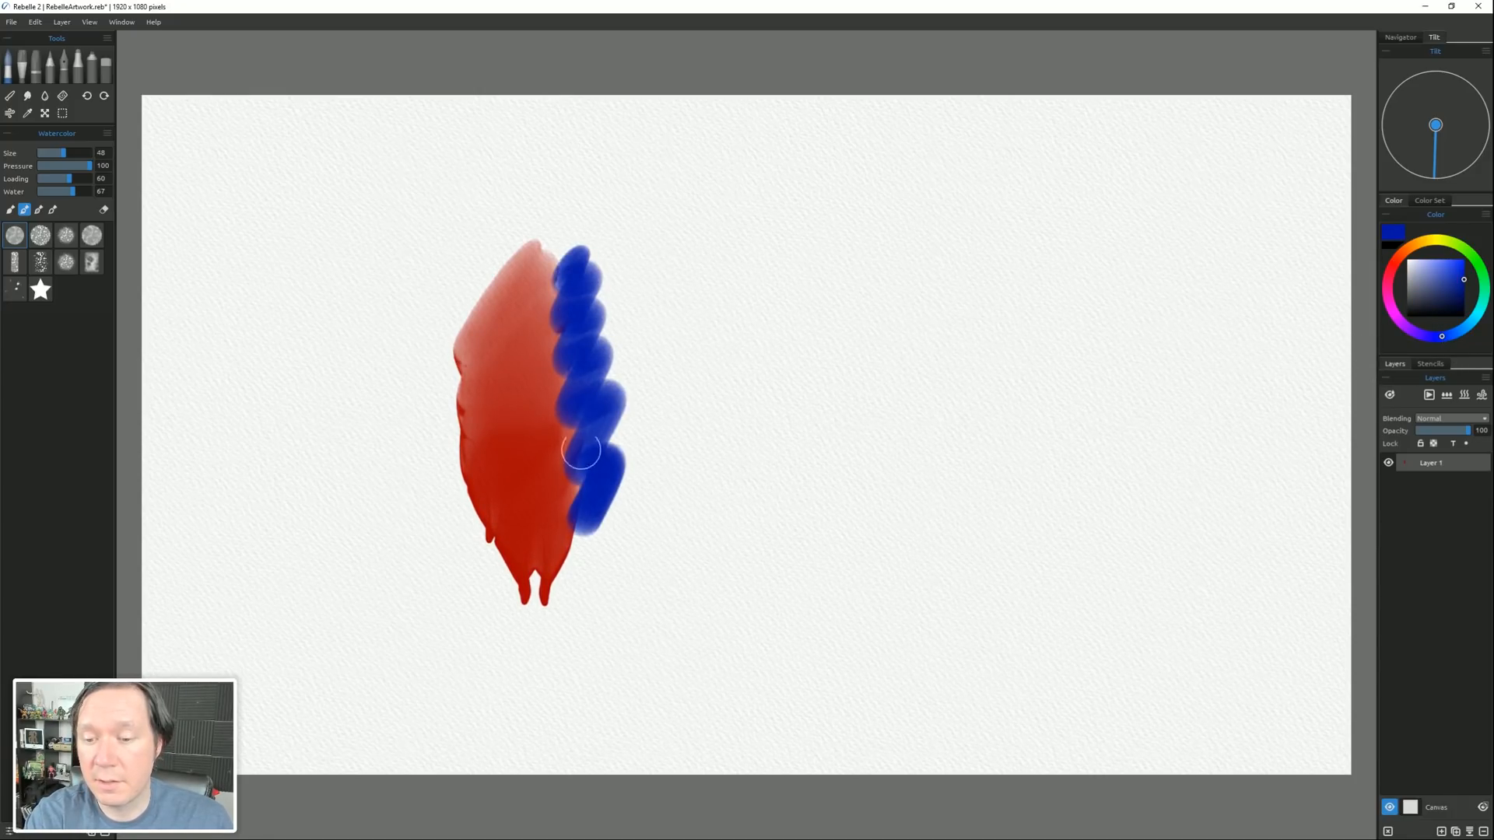
left_click_drag(580, 448, 659, 521)
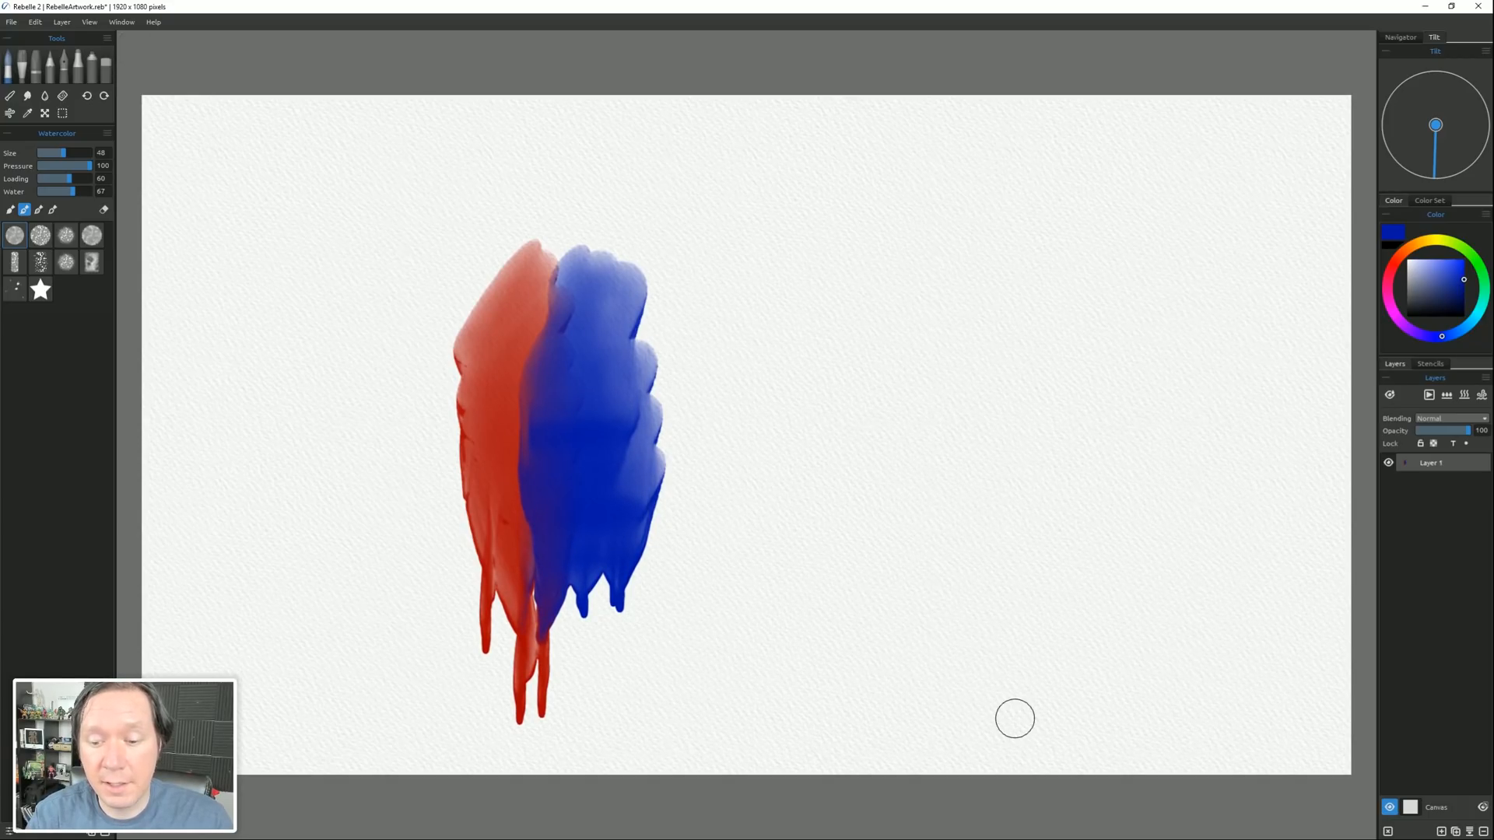
mouse_move(525, 381)
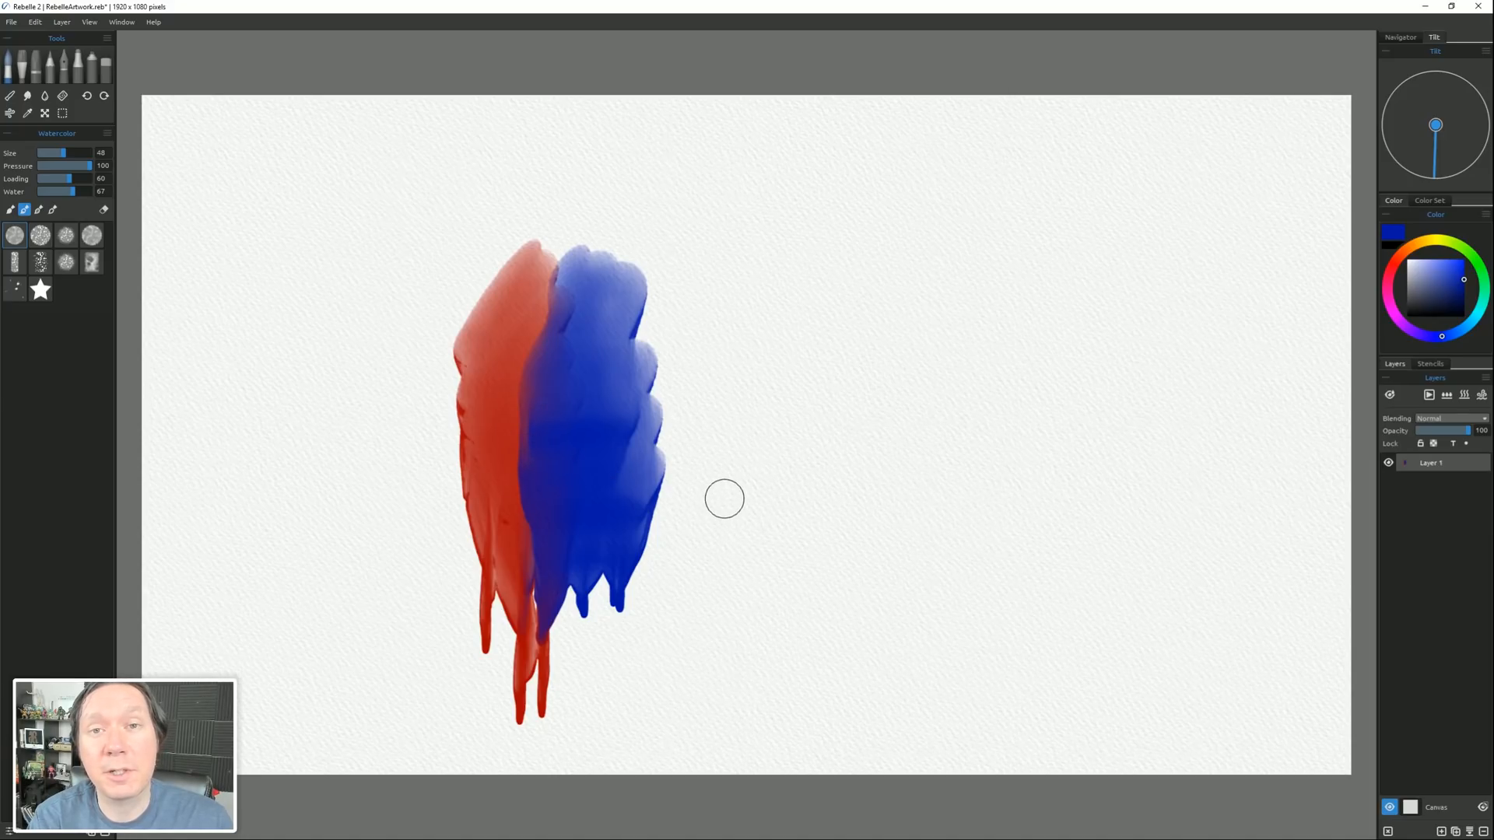
left_click_drag(57, 190, 90, 190)
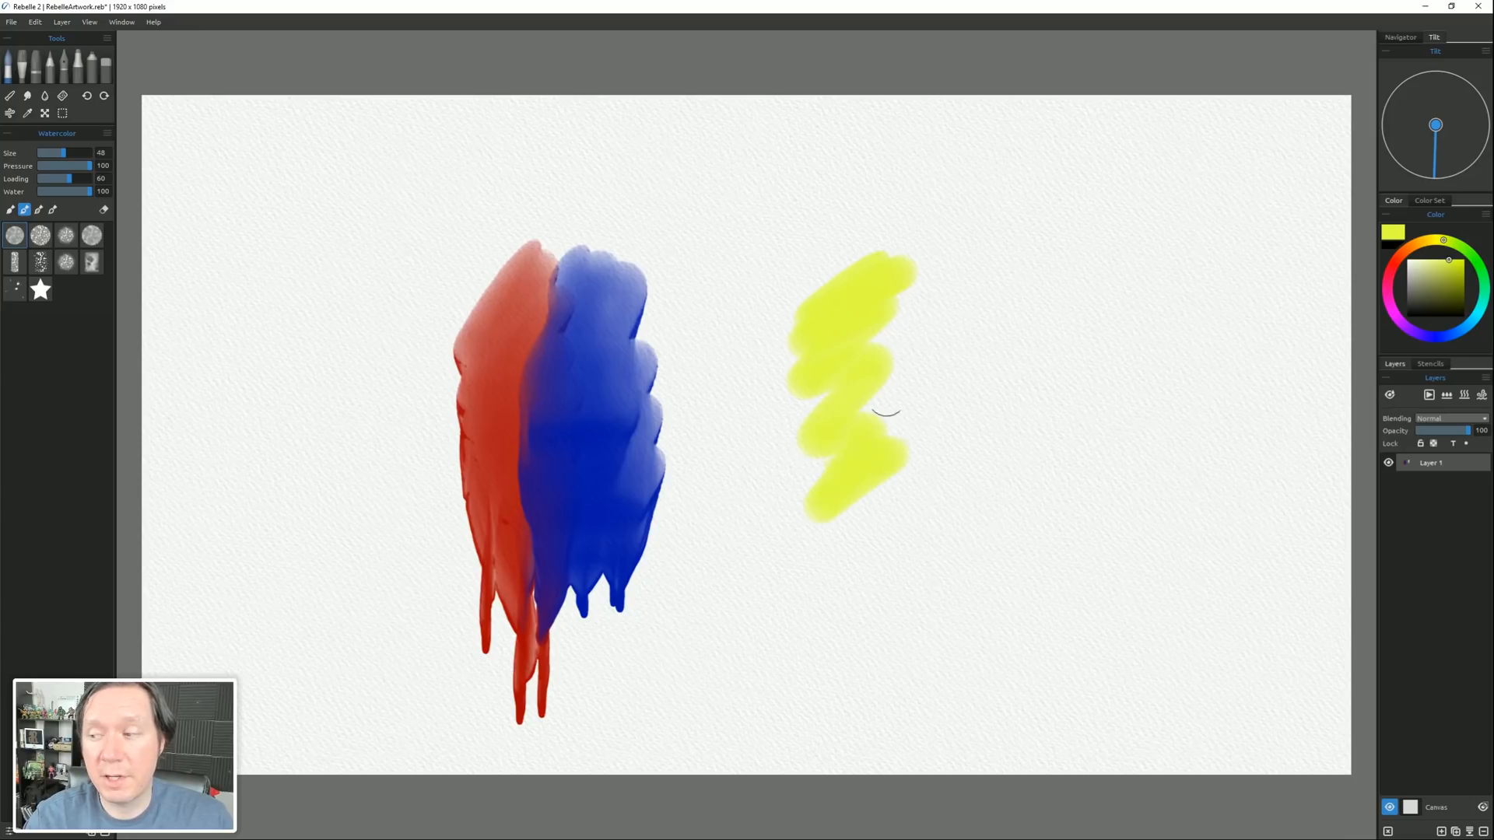
Fill in a yellow watercolour patch and dab green onto its upper right.
left_click_drag(857, 410, 939, 504)
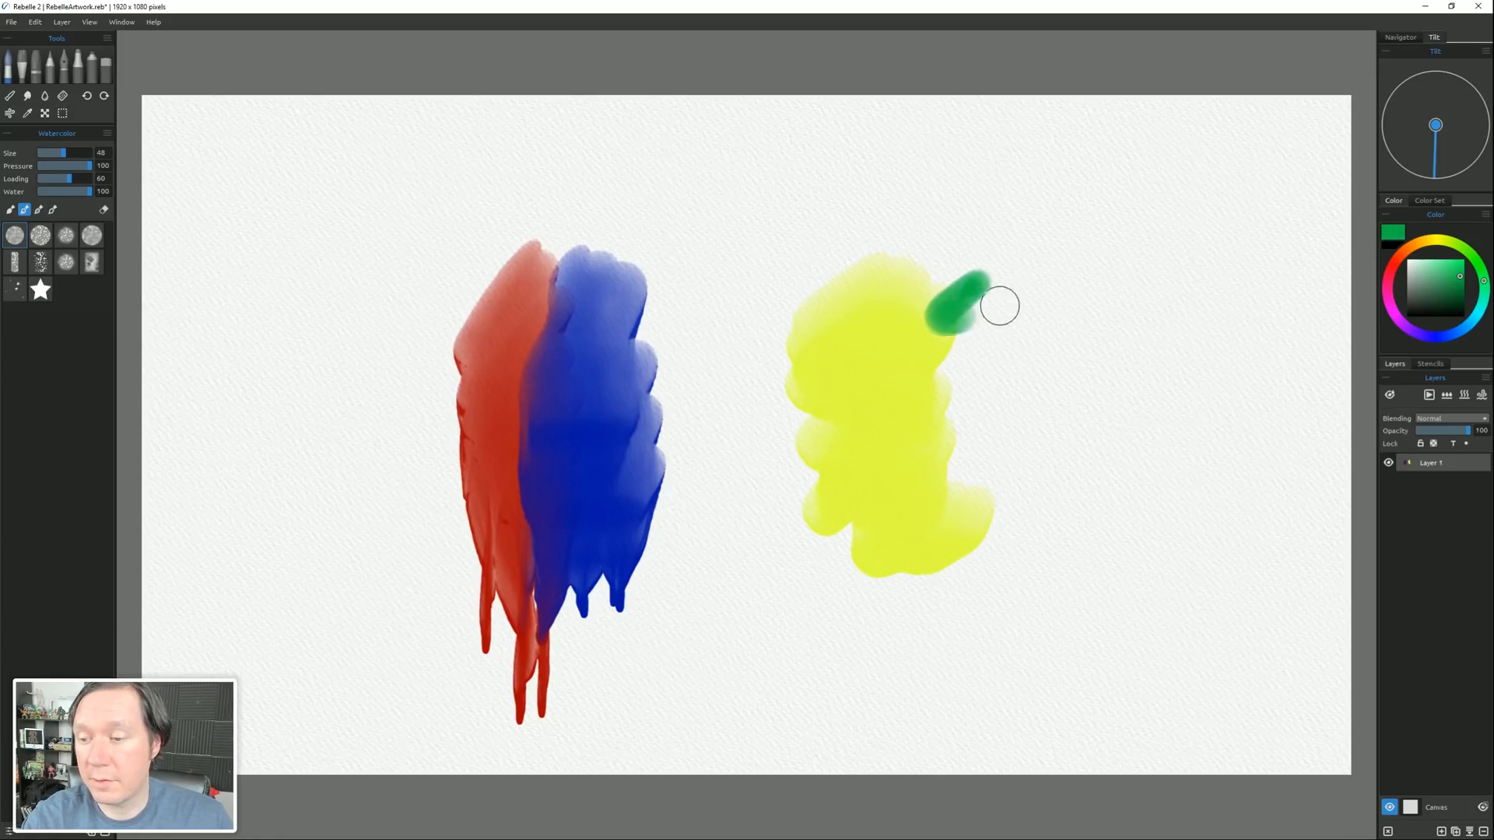
left_click_drag(957, 305, 919, 463)
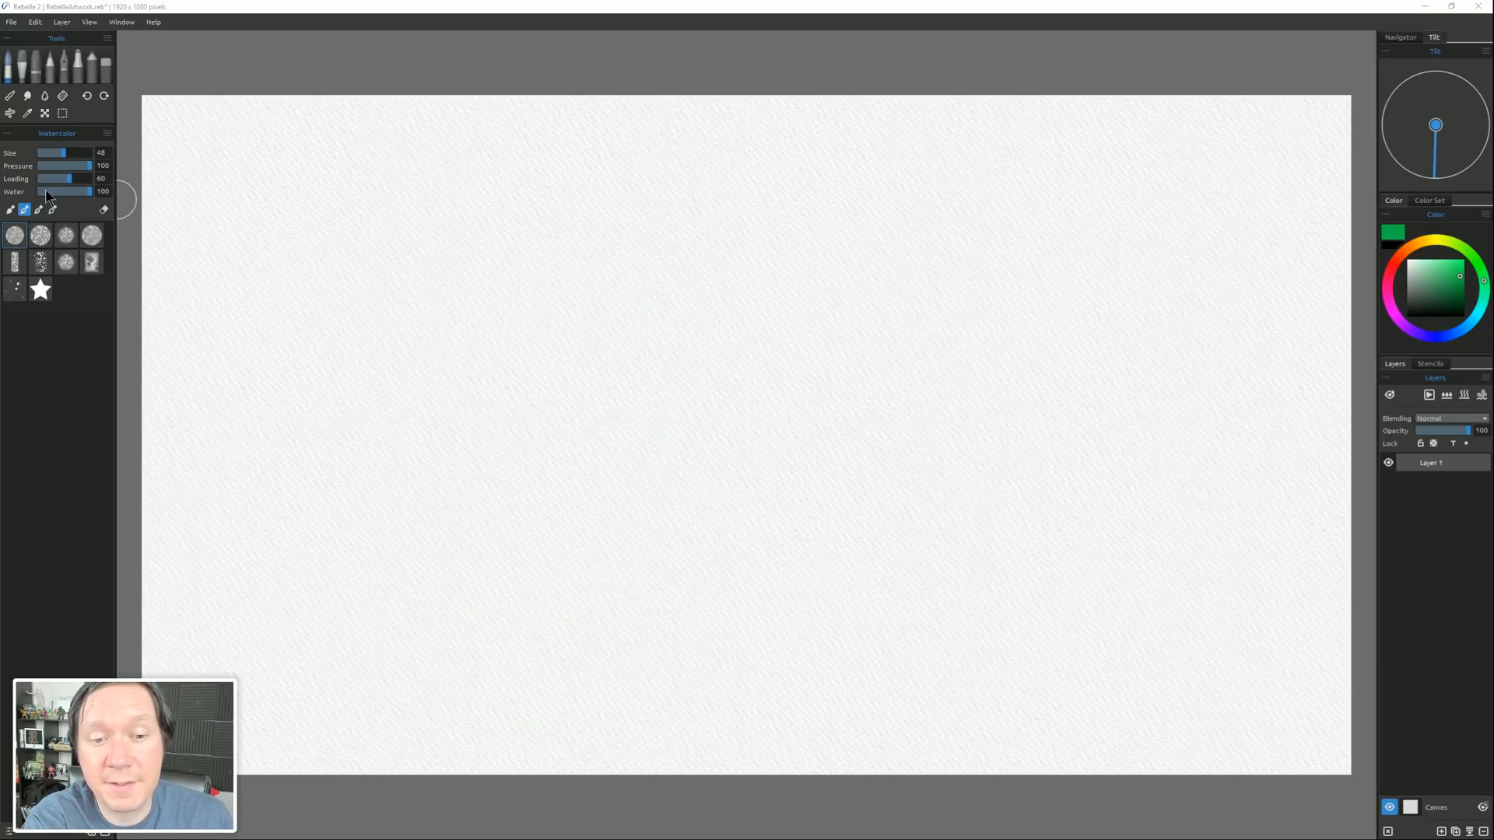
Lower the brush water and paint two more green strokes to complete the row of four.
left_click_drag(84, 191, 42, 191)
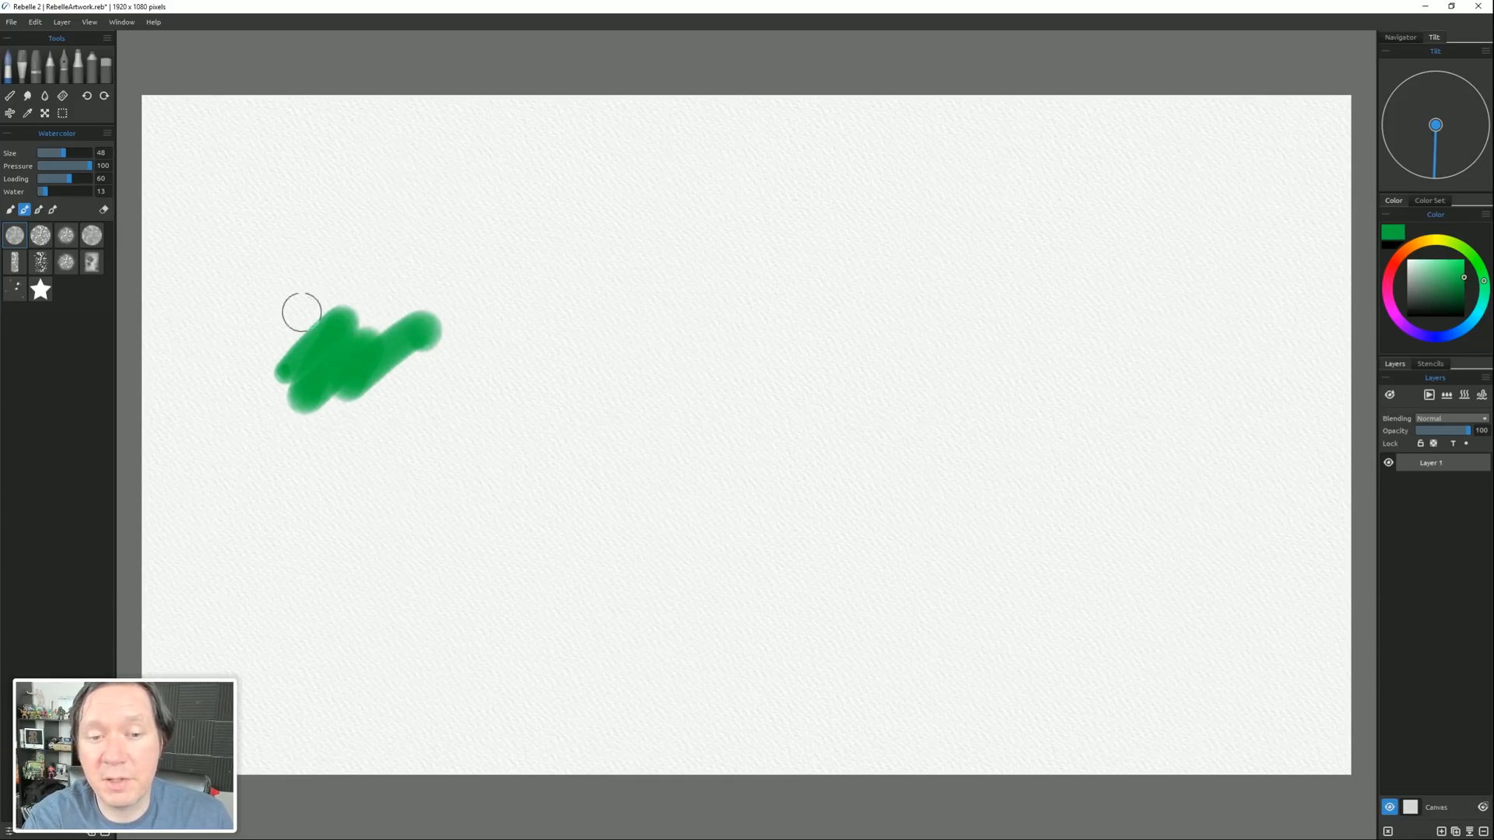
left_click_drag(462, 337, 701, 342)
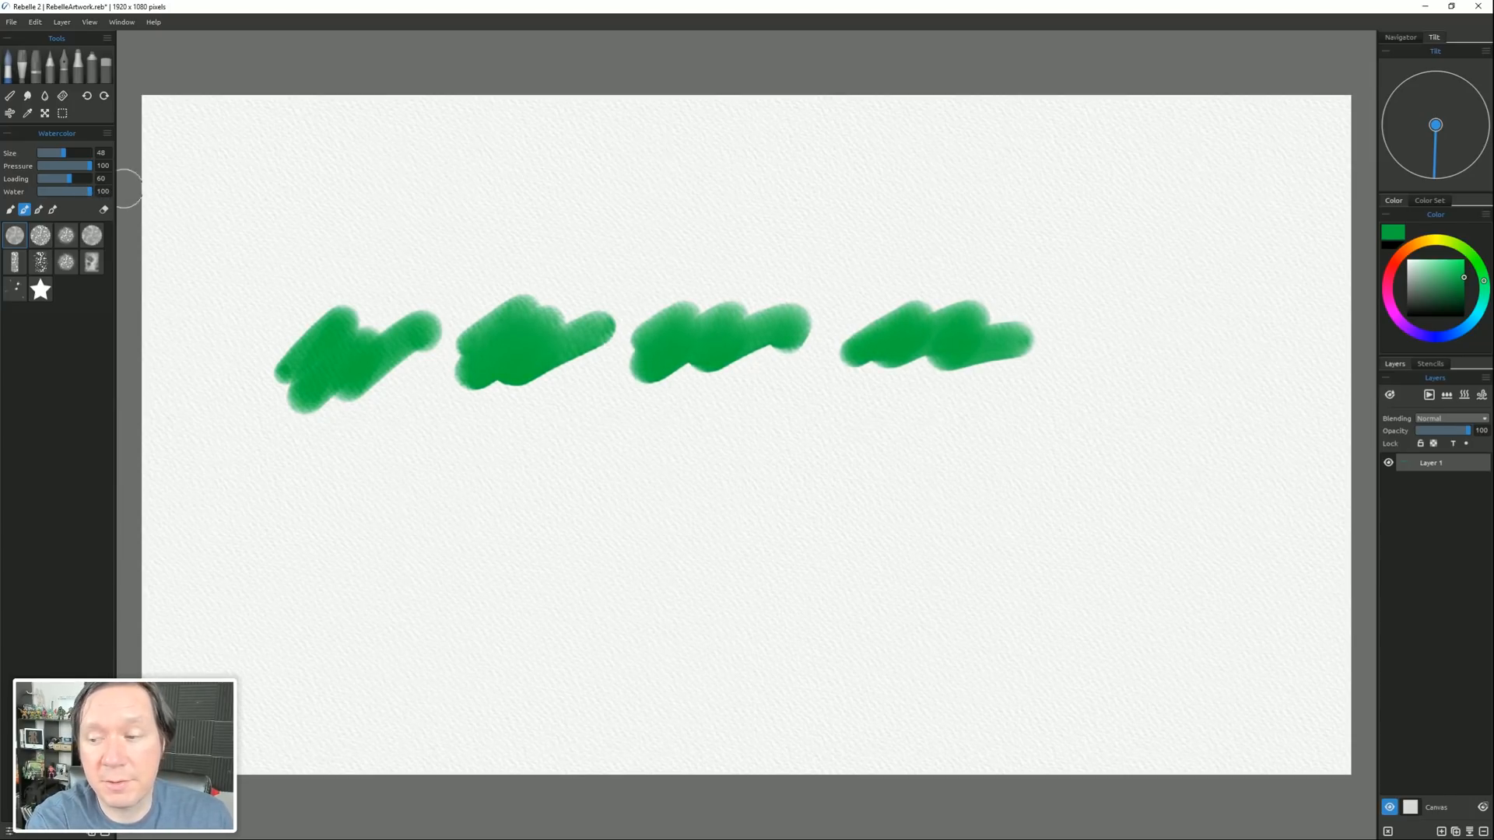
left_click_drag(1067, 342, 1276, 347)
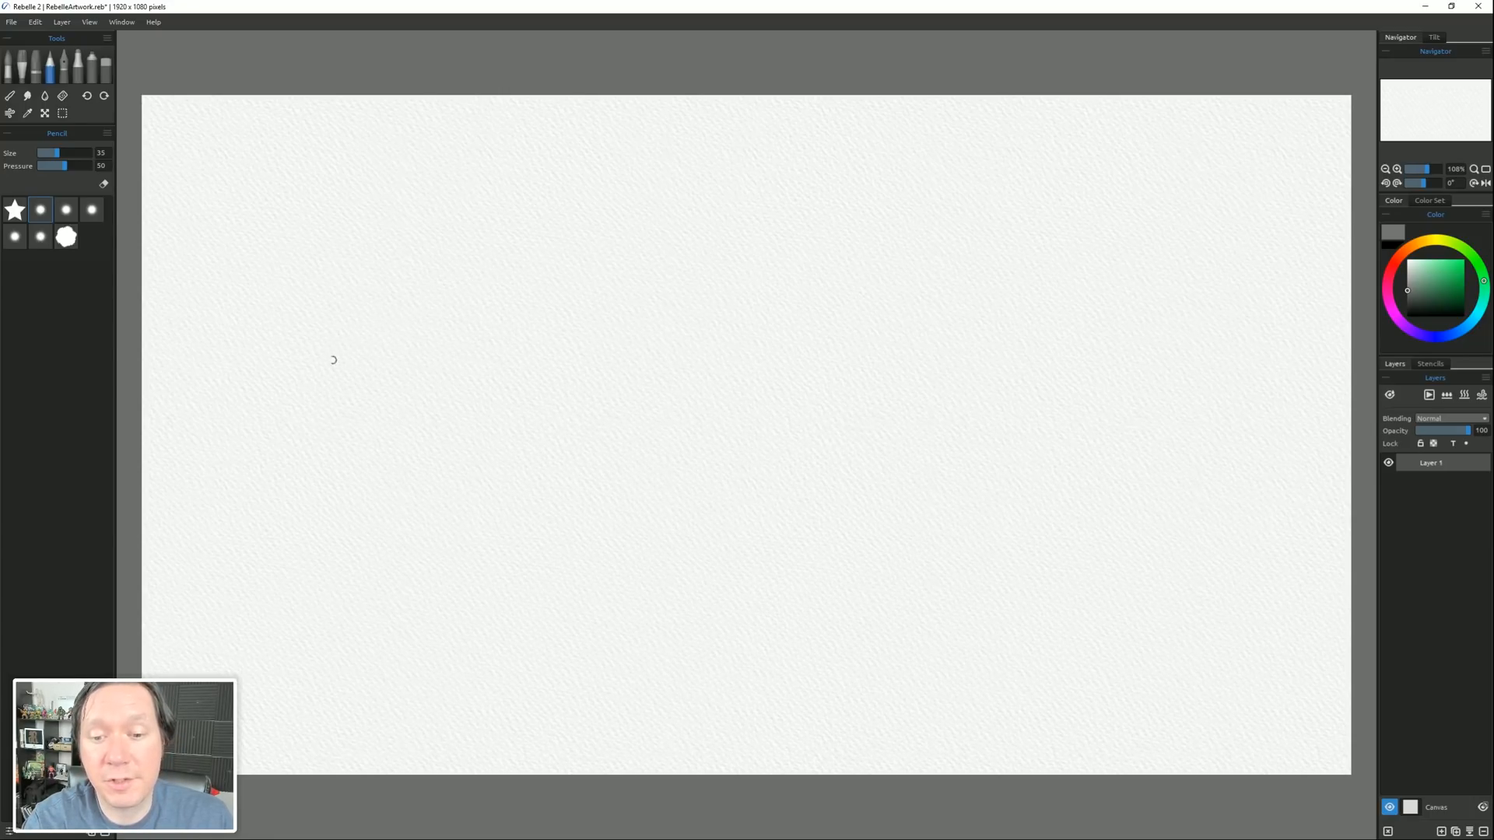
Draw a wavy pencil line across the upper canvas and a second wavy line below it.
left_click_drag(333, 359, 615, 308)
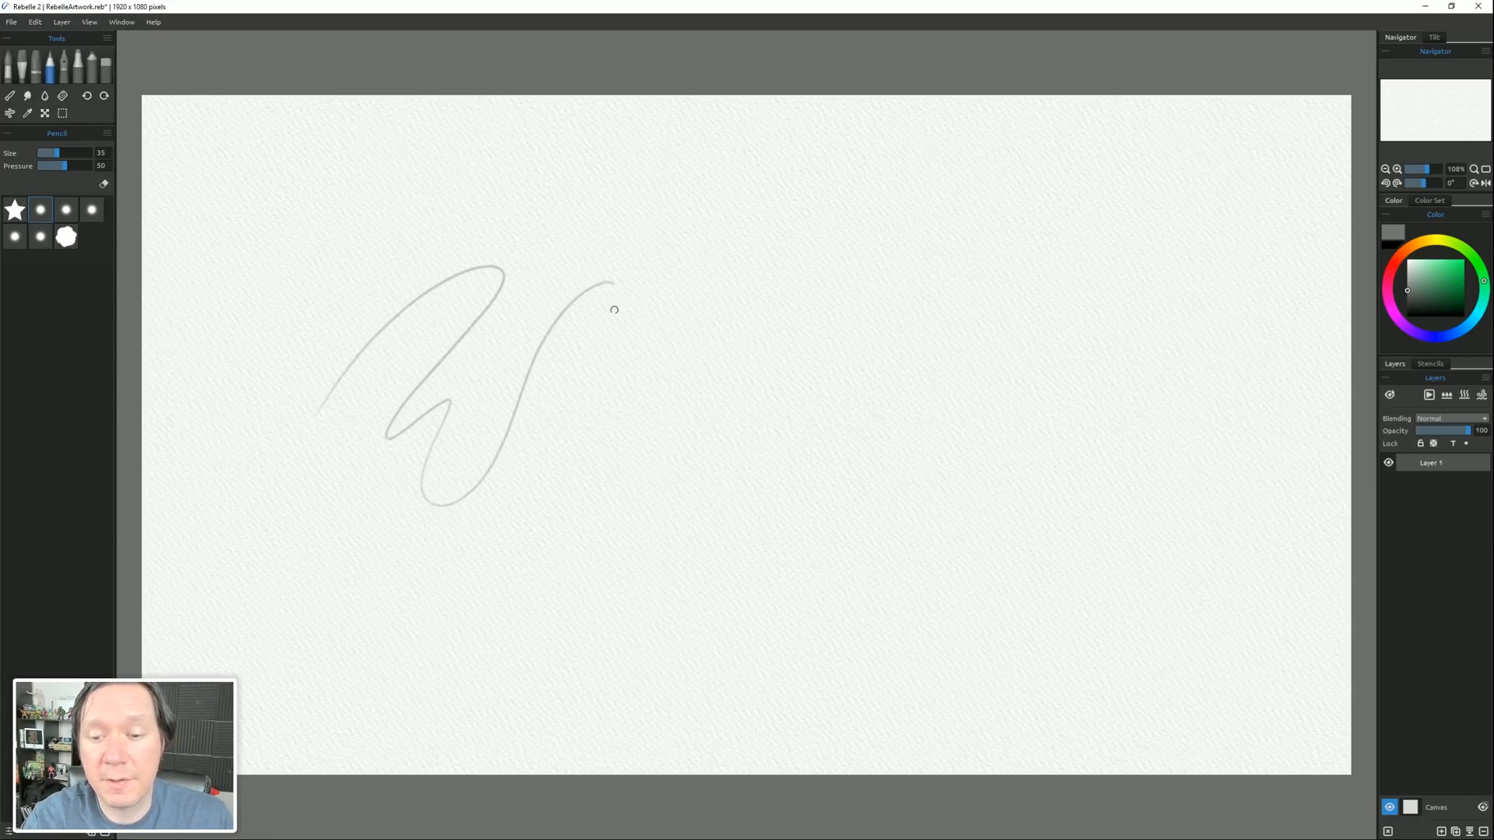
left_click_drag(614, 310, 831, 278)
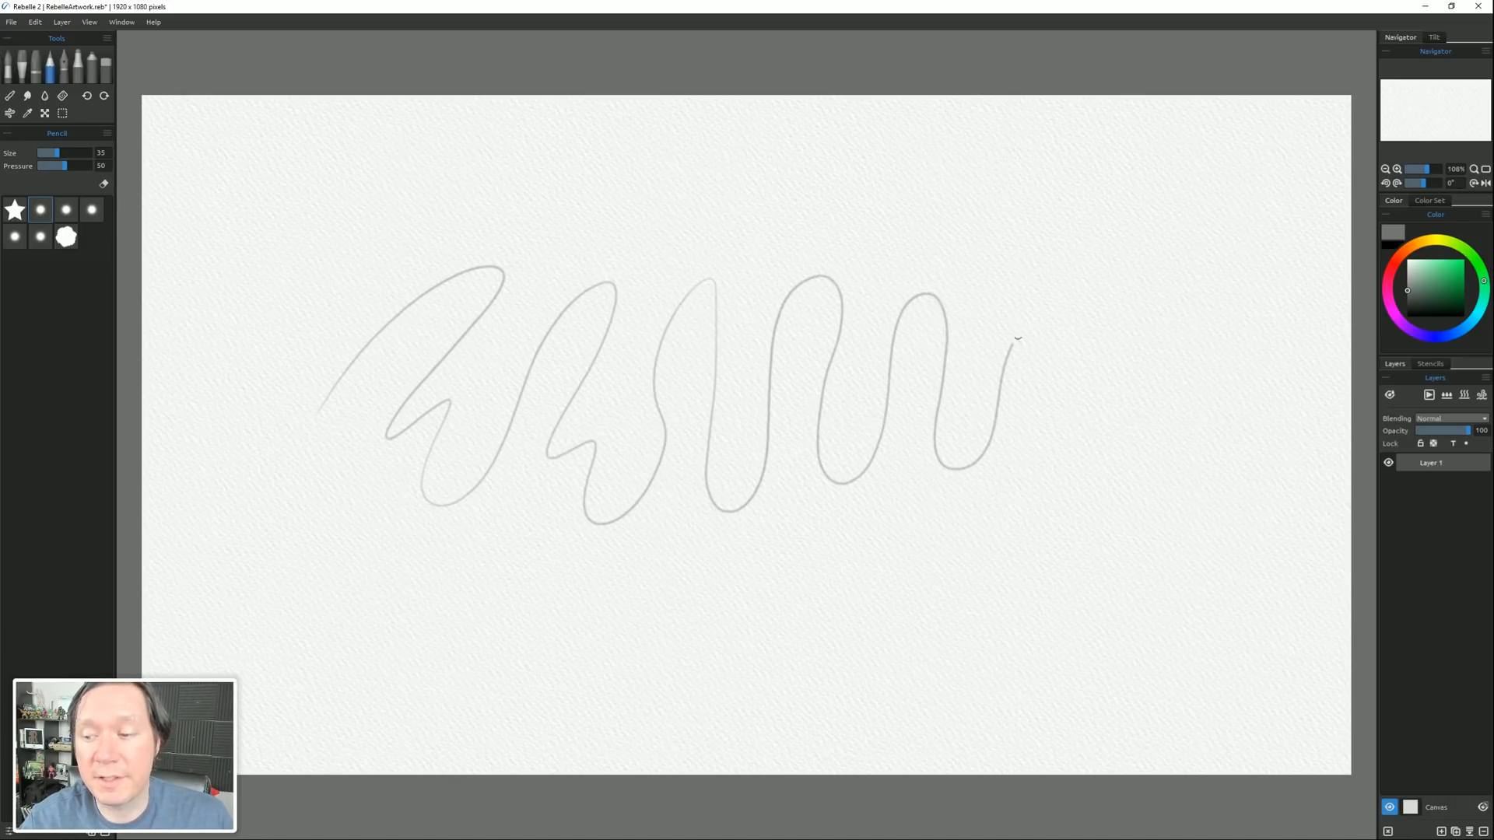
left_click_drag(1018, 337, 1067, 467)
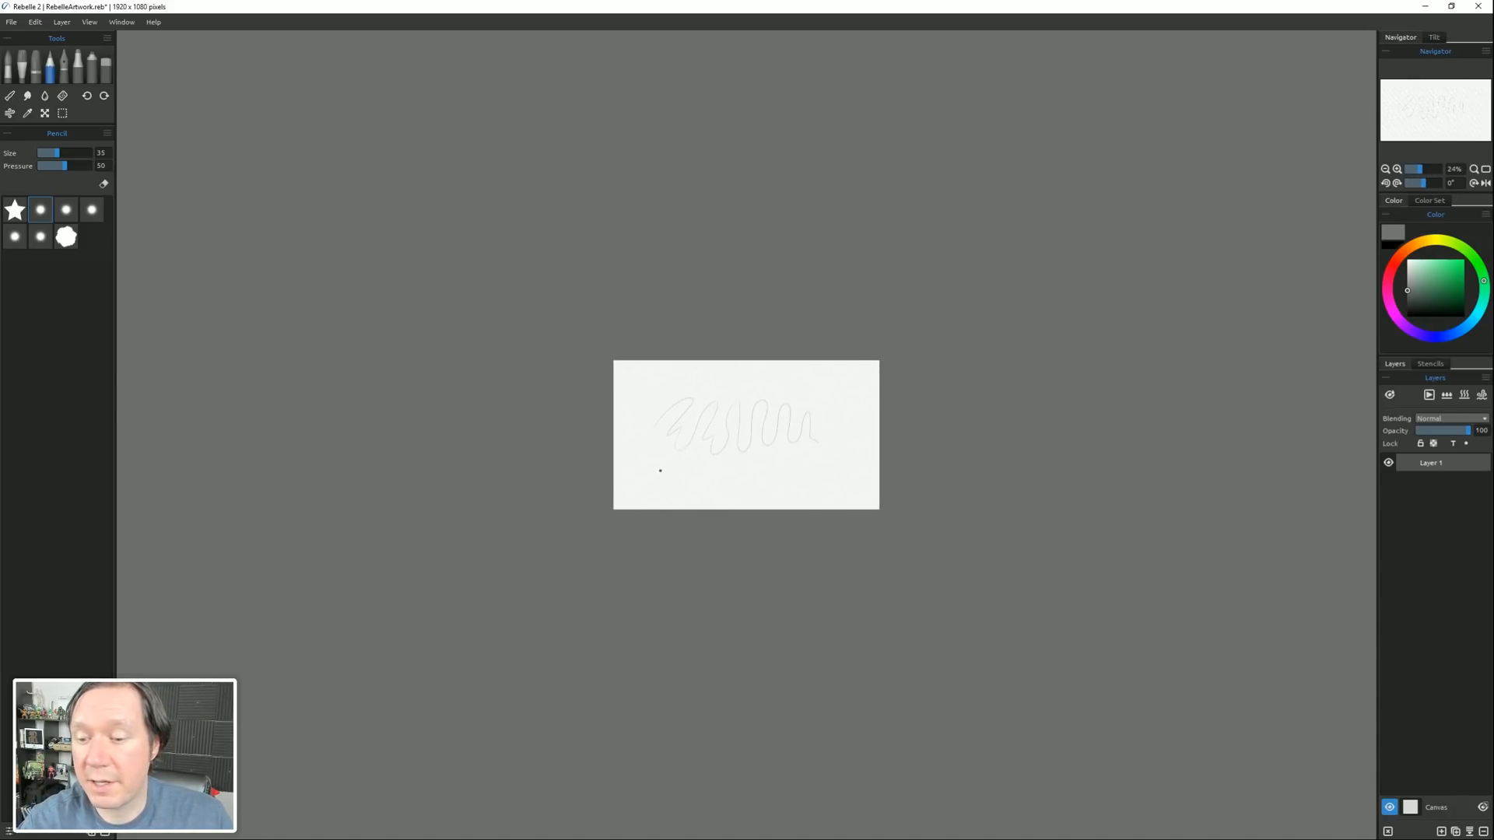
left_click_drag(657, 476, 728, 485)
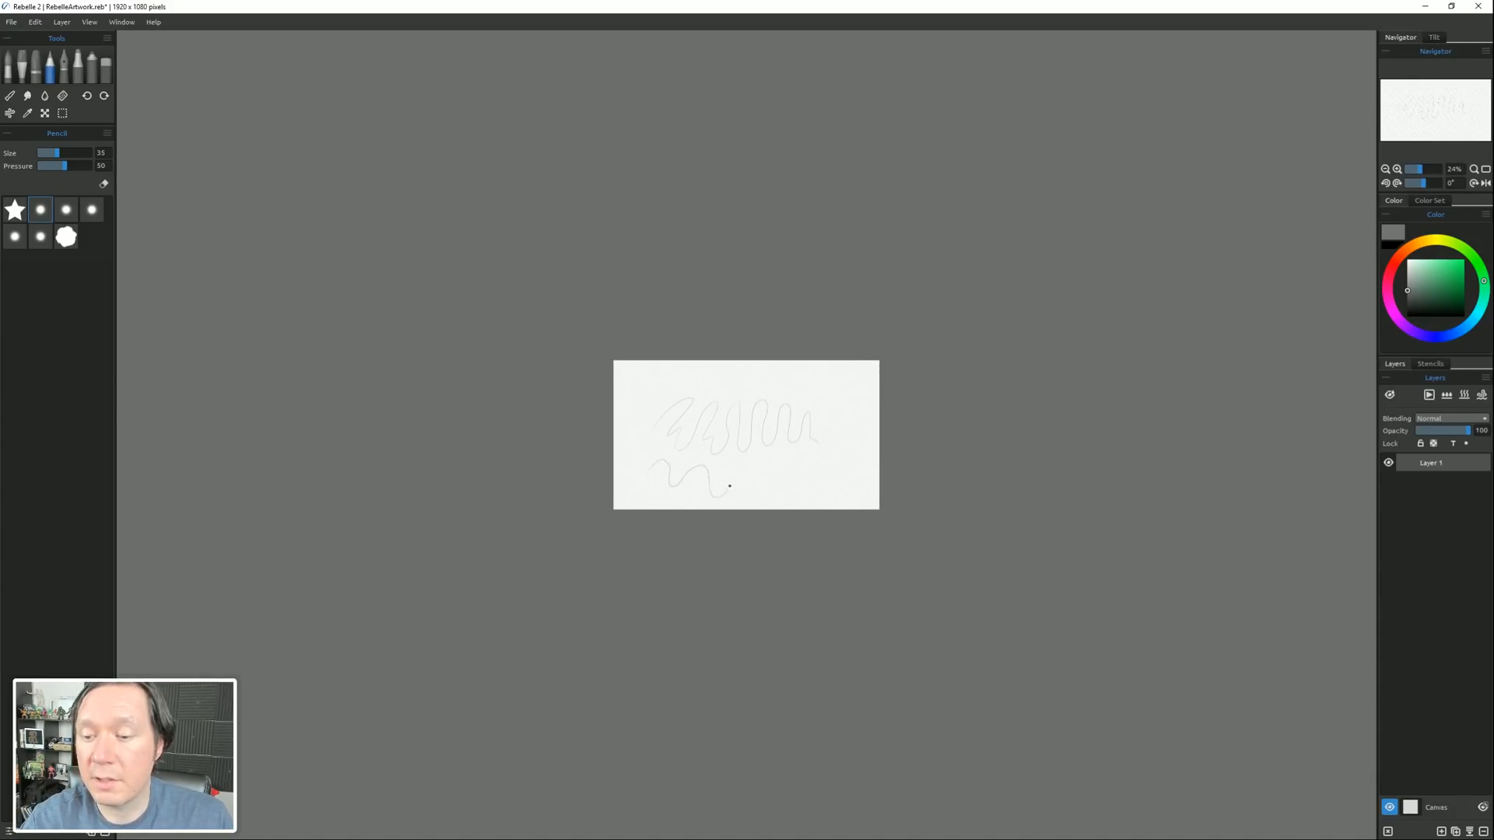
left_click_drag(728, 486, 825, 468)
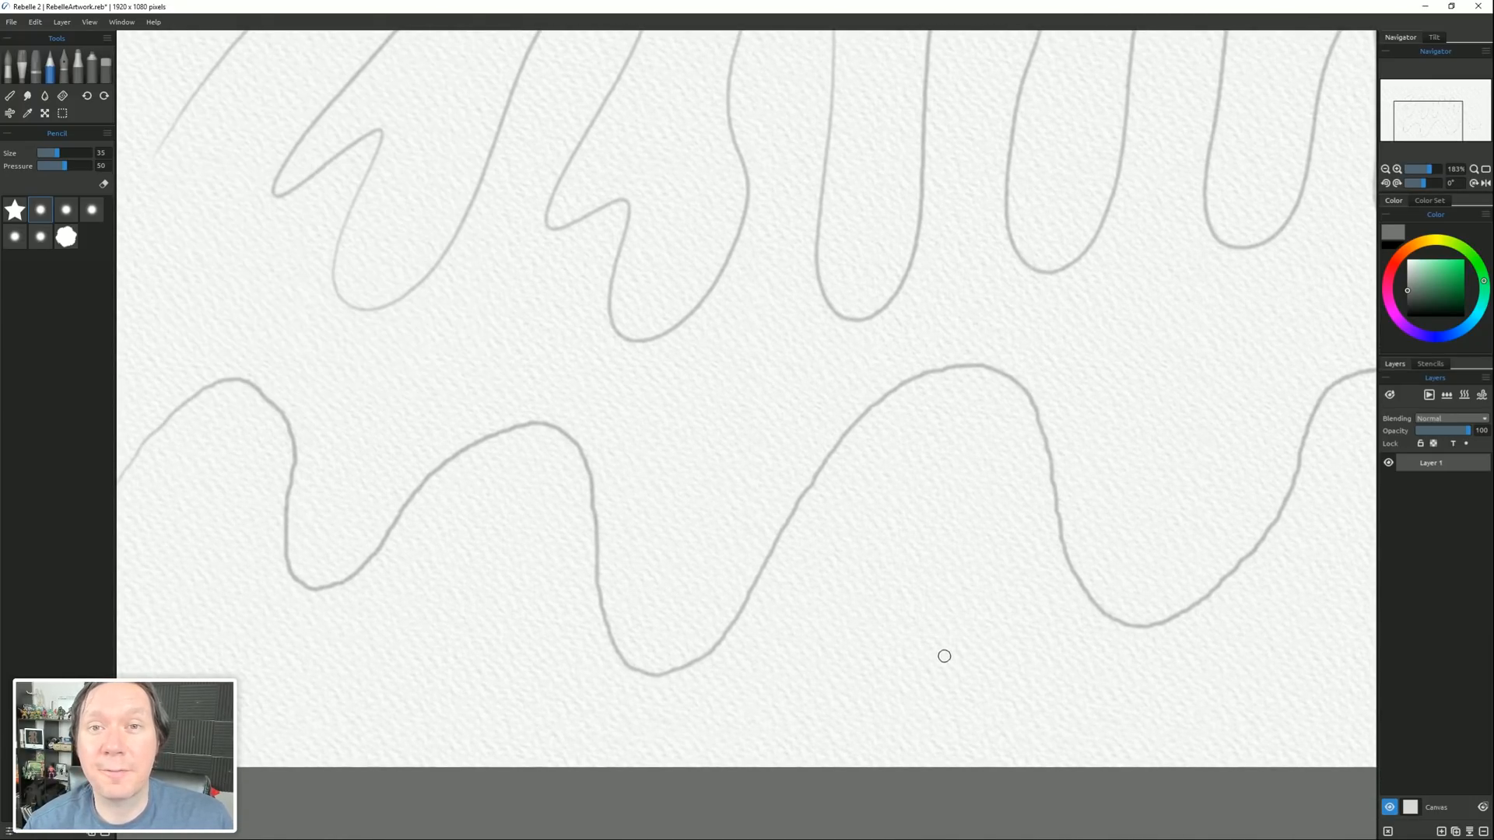
mouse_move(1004, 630)
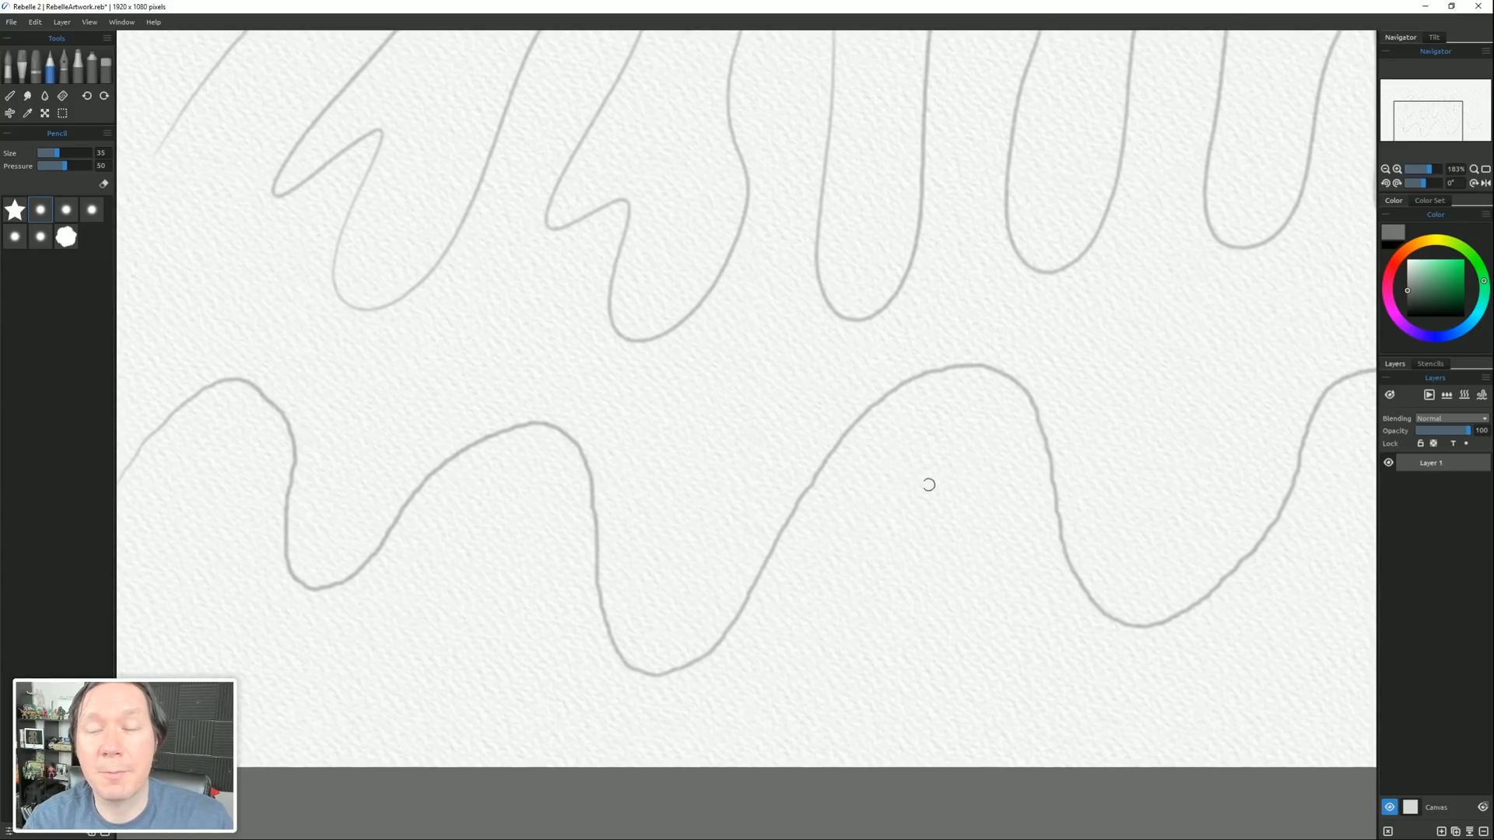
mouse_move(884, 515)
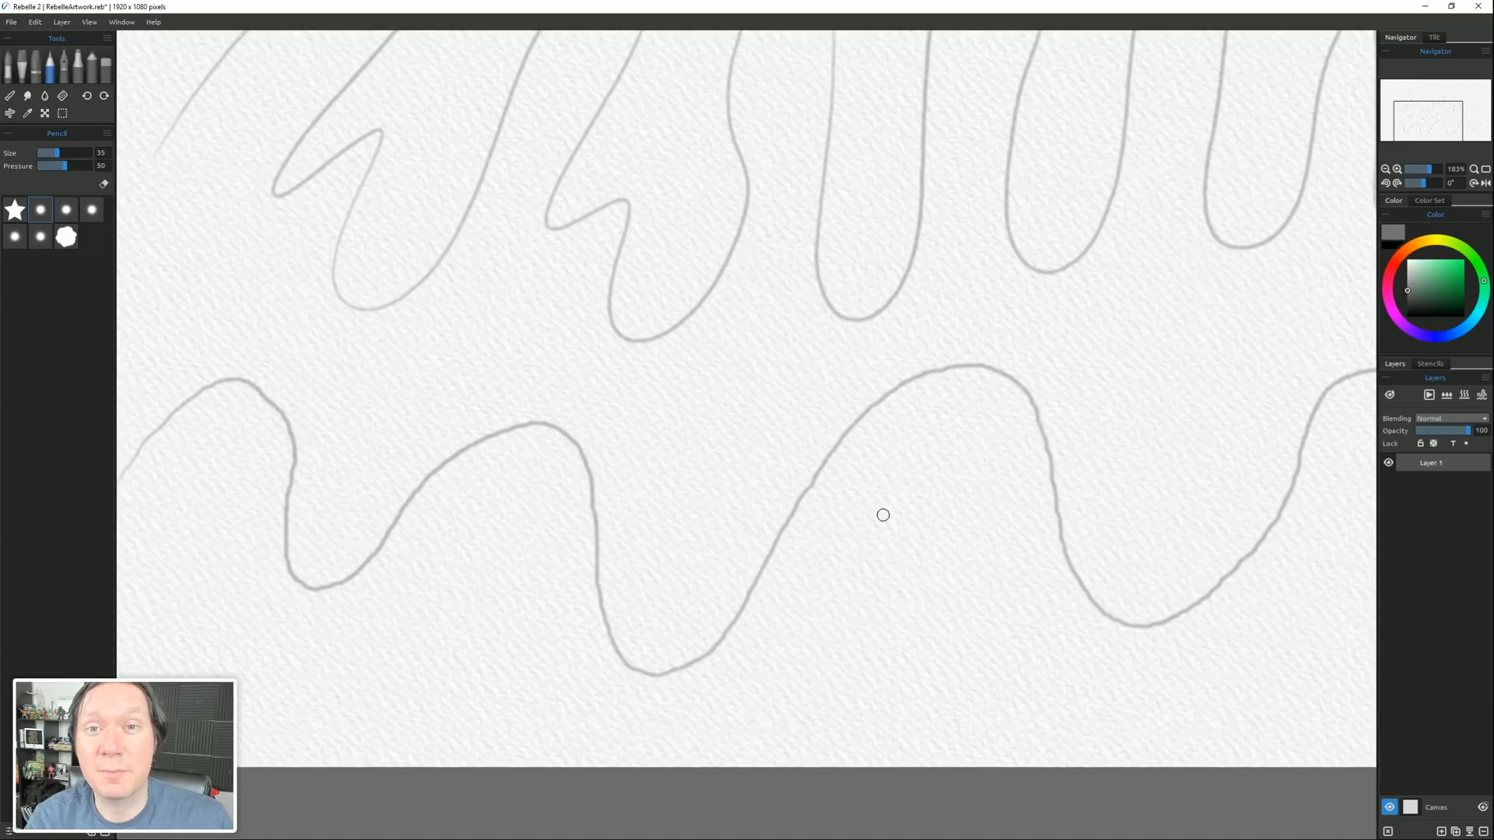
mouse_move(876, 517)
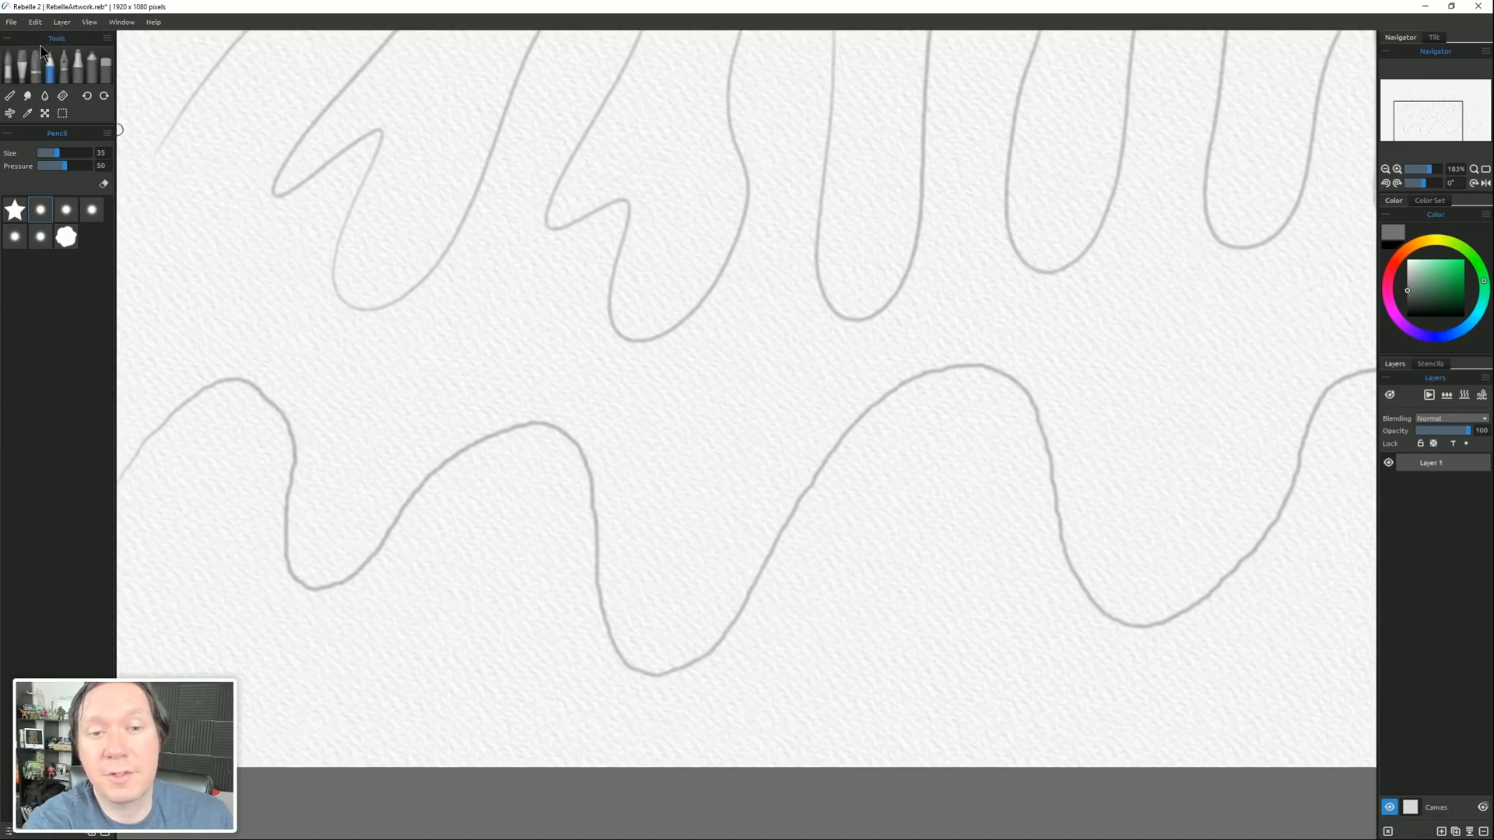
Set Lazy Mouse Strength to 10 in the Tools preferences and confirm.
left_click(11, 22)
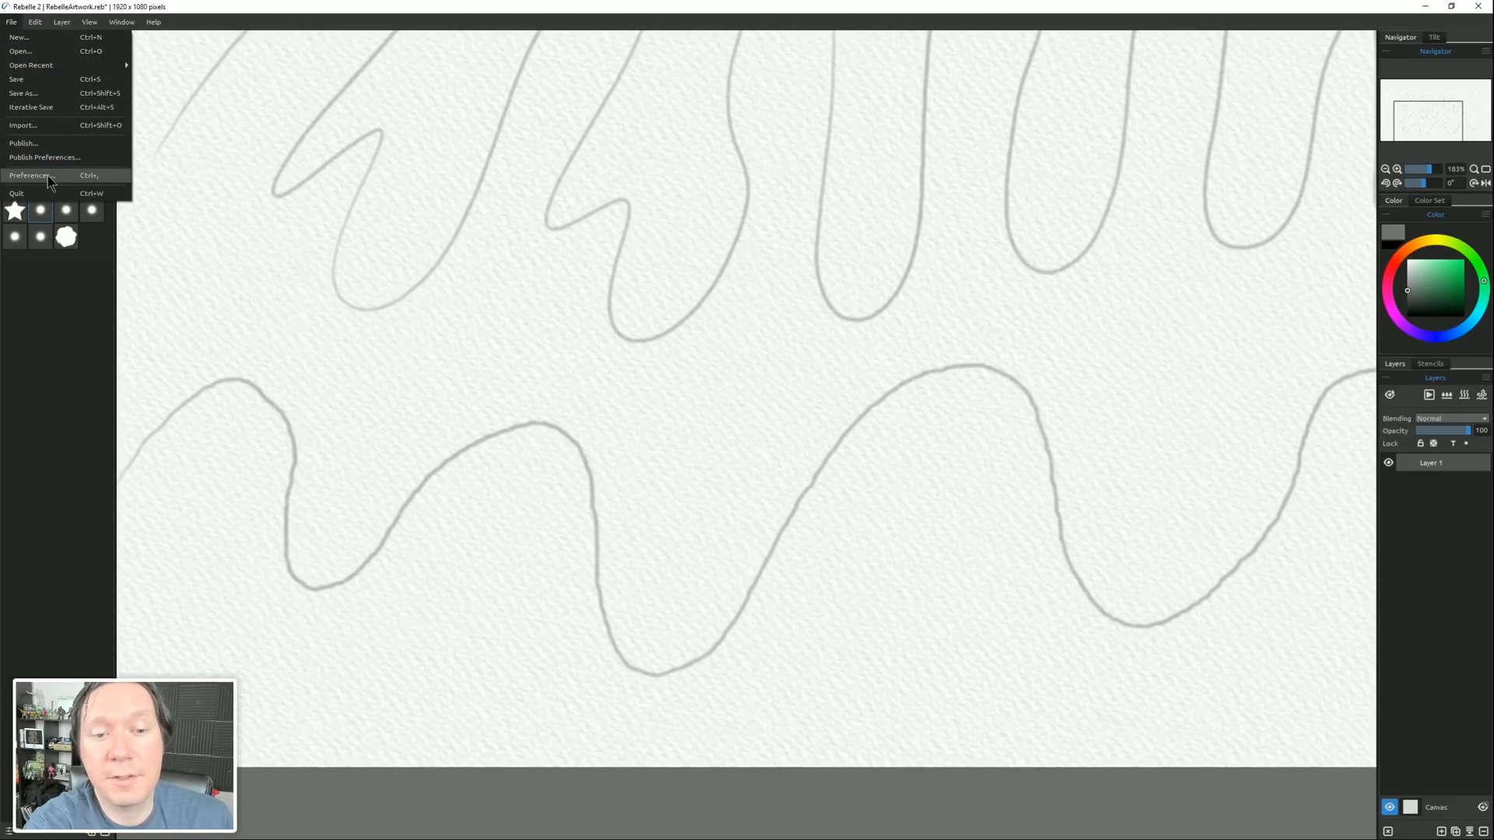
left_click(31, 175)
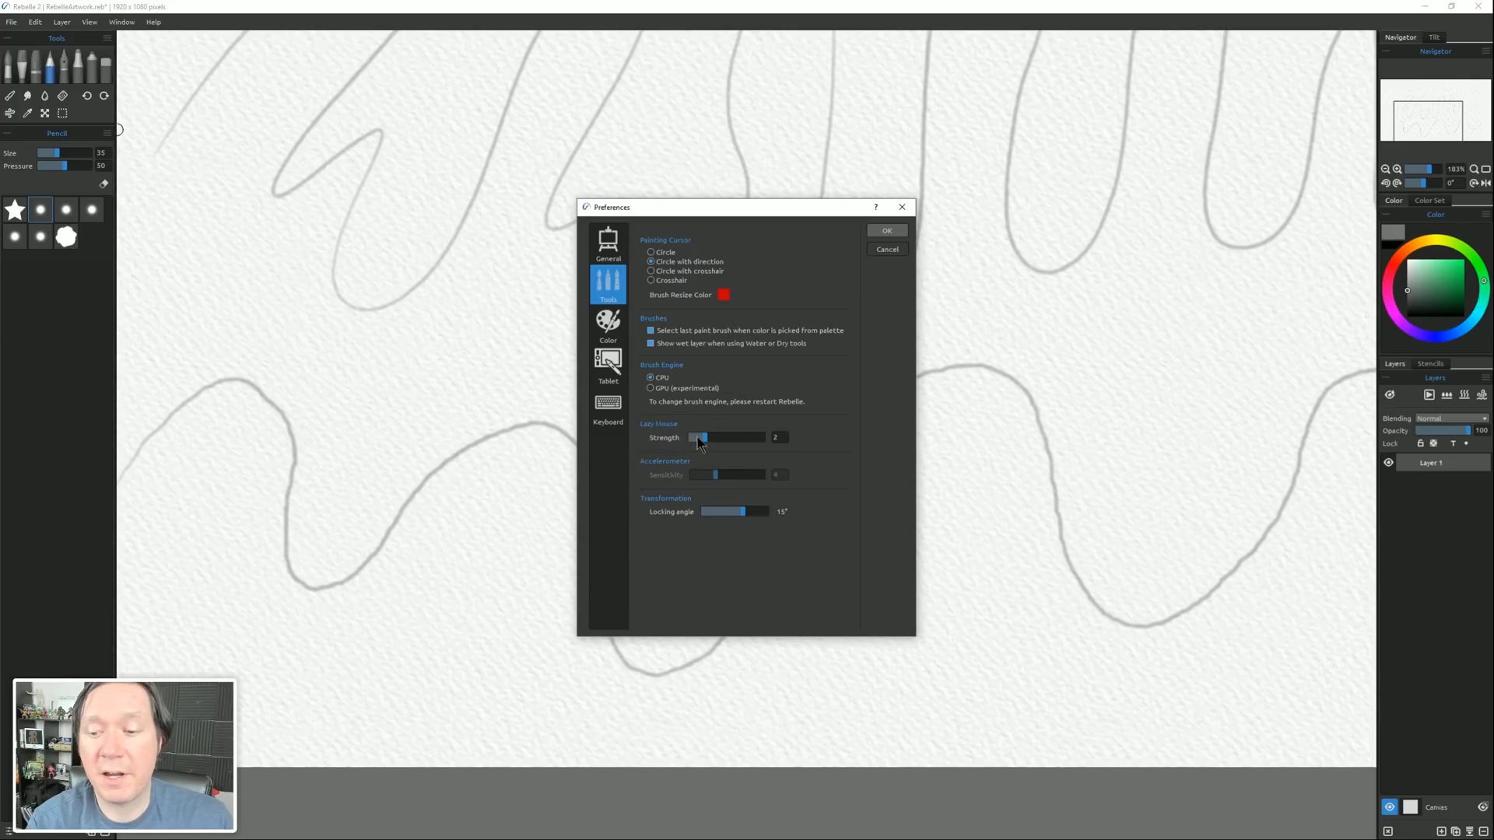
left_click_drag(699, 437, 773, 437)
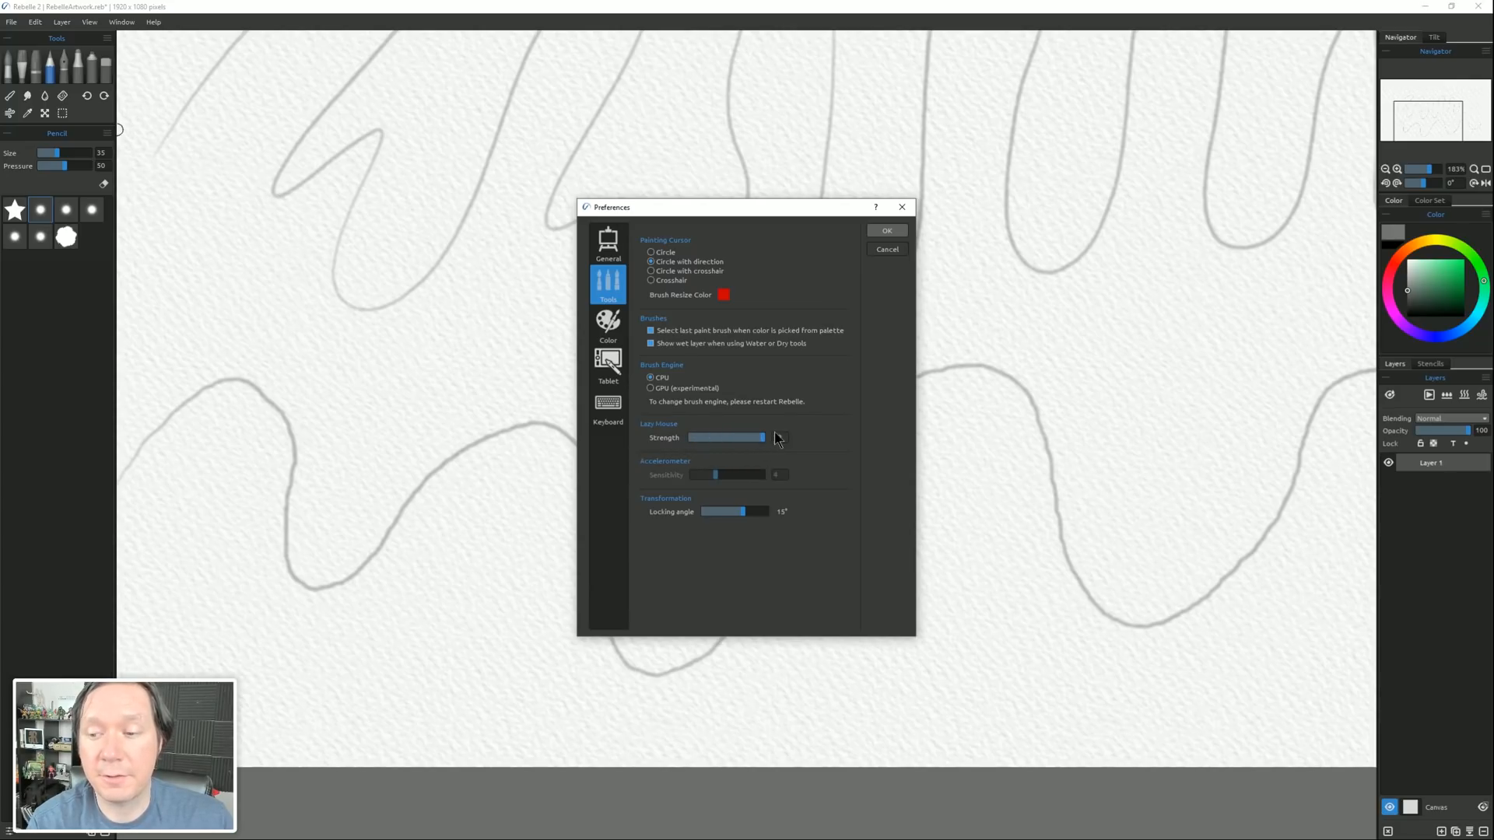
left_click(886, 230)
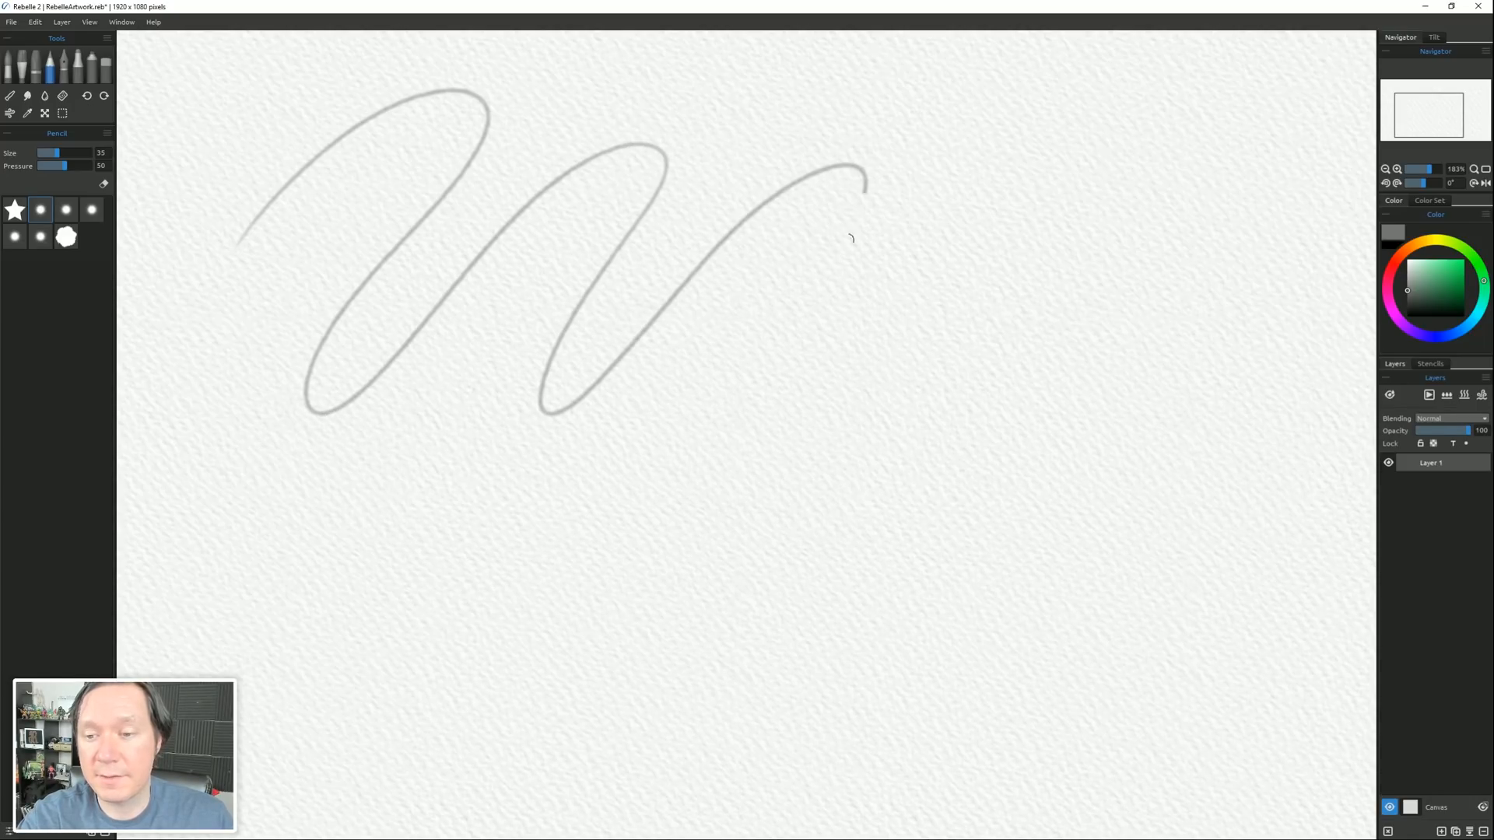
Draw a smoothed zigzag and a smoothed curve to test the lazy-mouse setting.
left_click_drag(851, 238, 1215, 309)
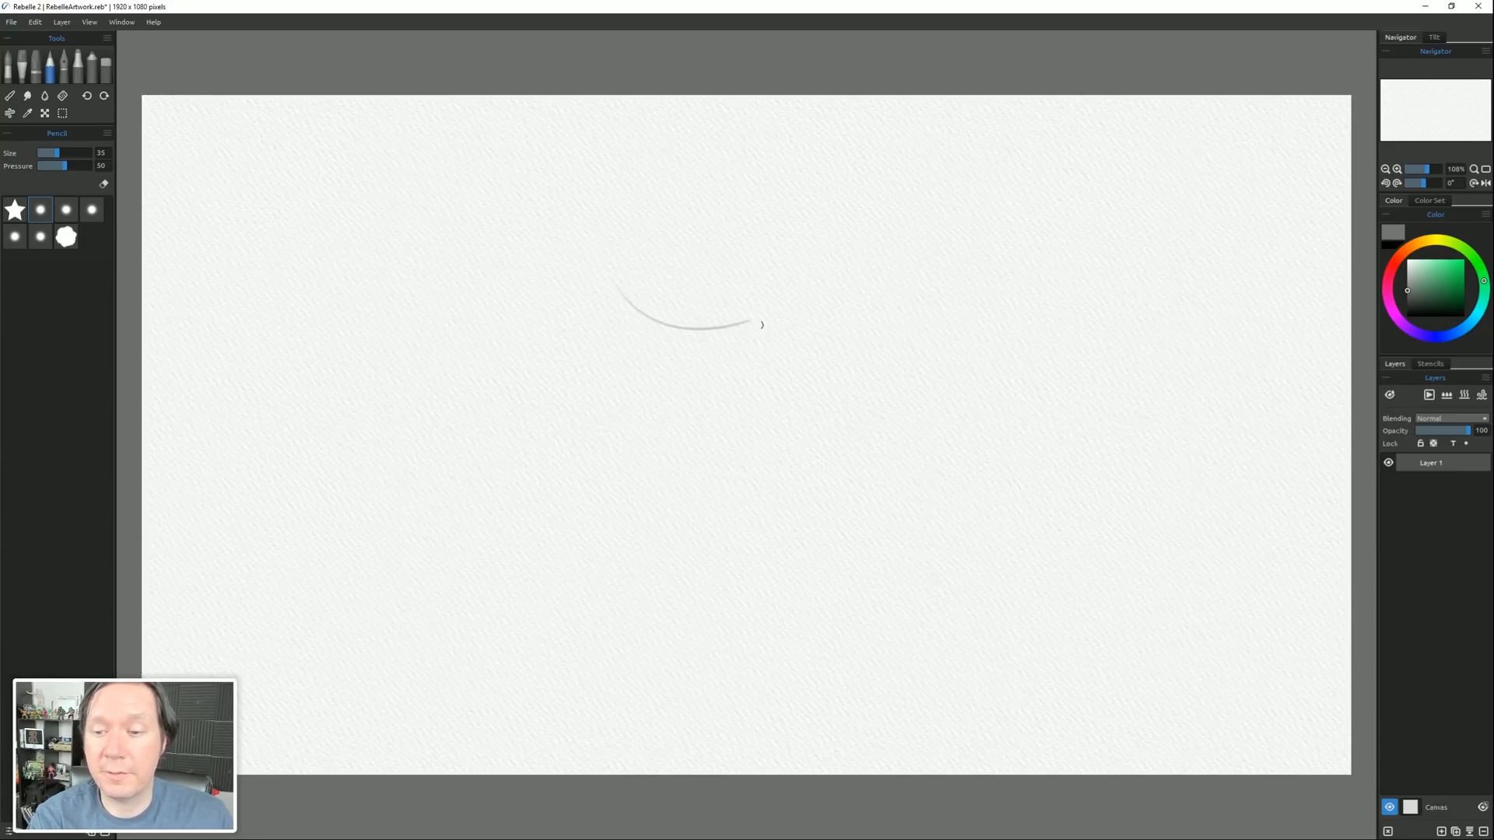
left_click_drag(620, 277, 552, 601)
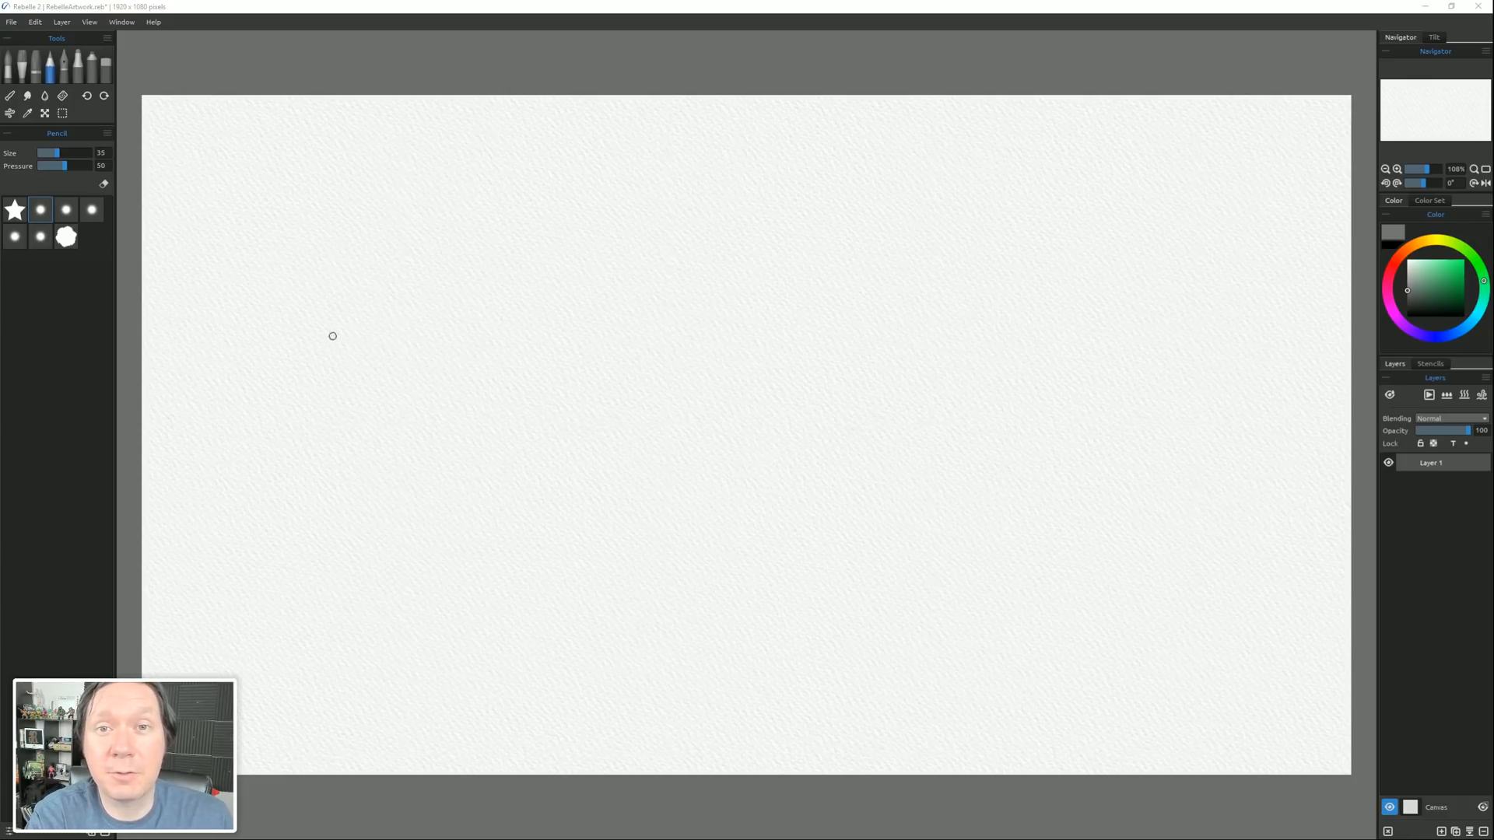
left_click(11, 22)
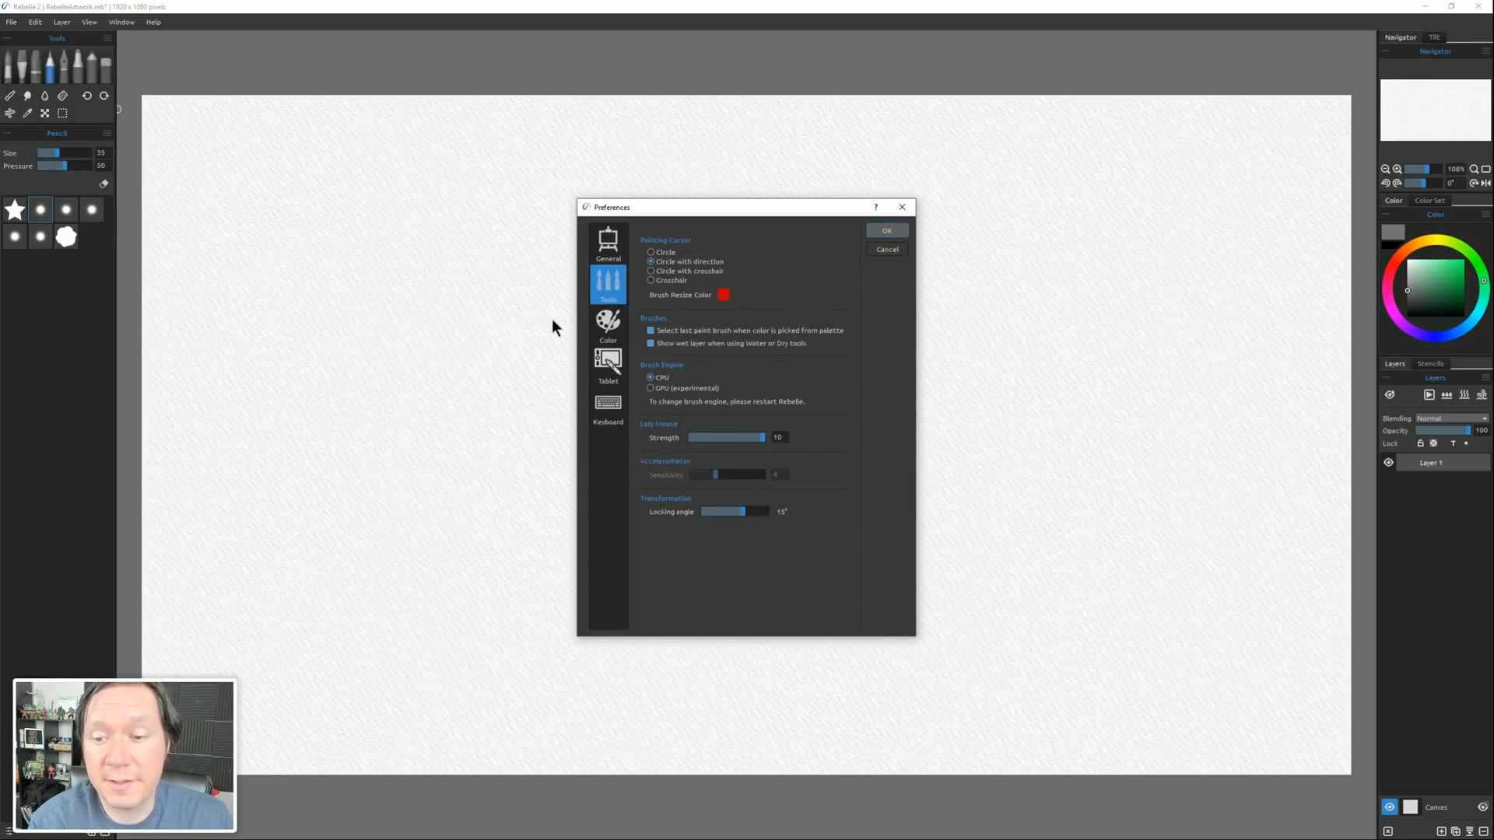
Review the General preferences page including autosave, then close the dialog.
left_click(609, 243)
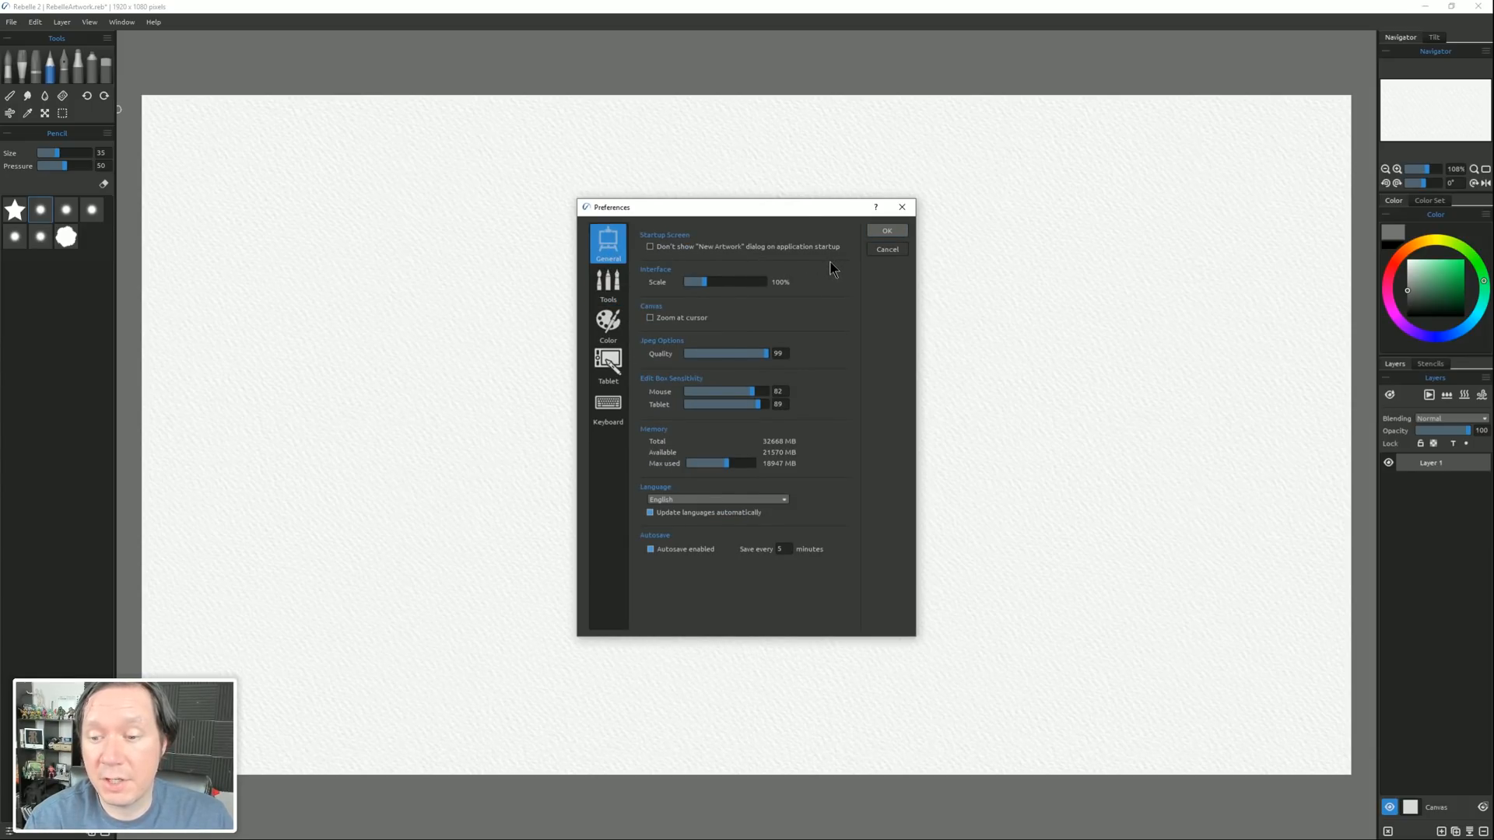
left_click(650, 550)
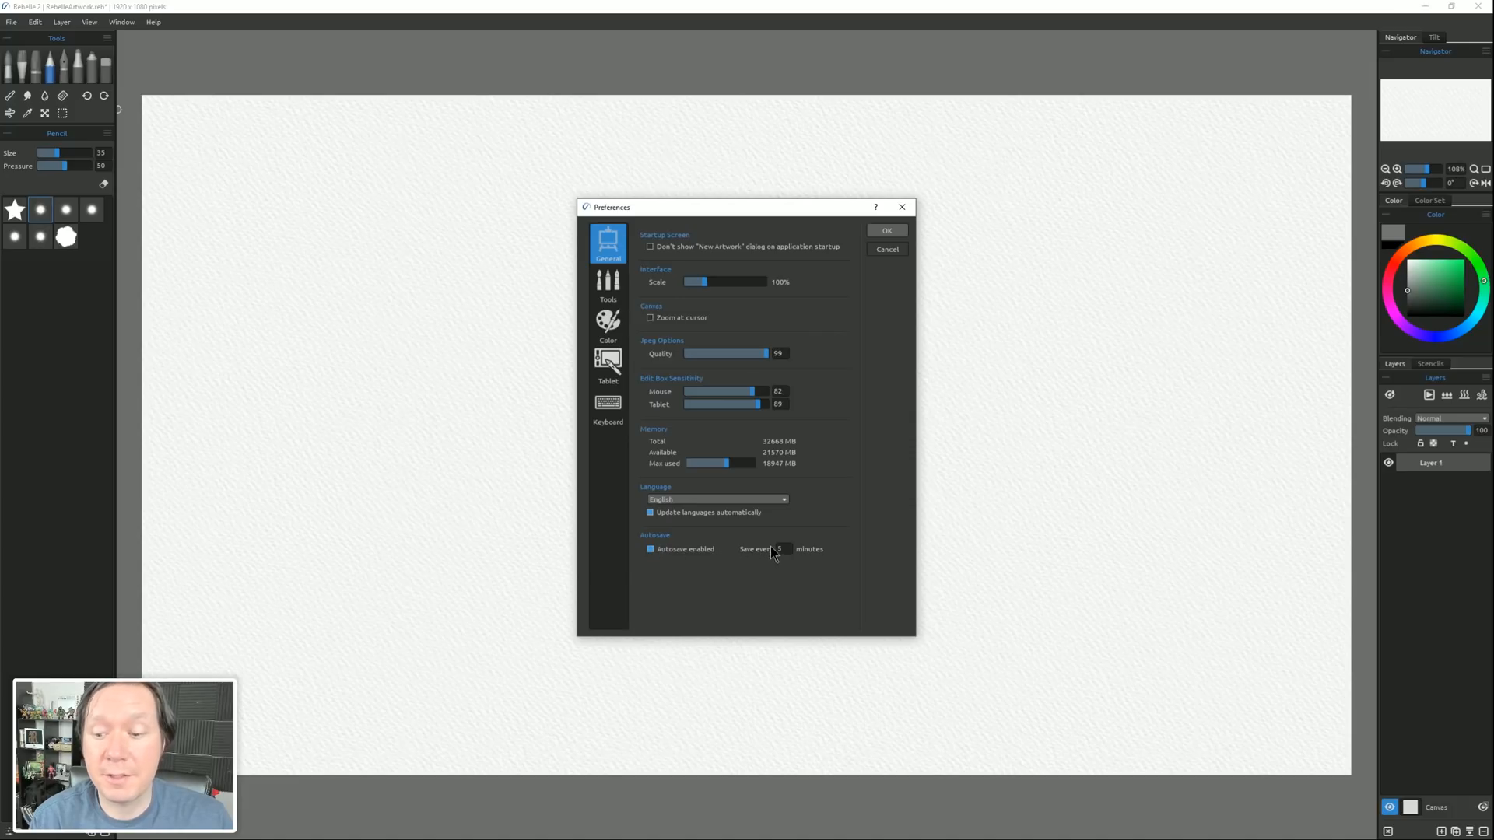
left_click(886, 230)
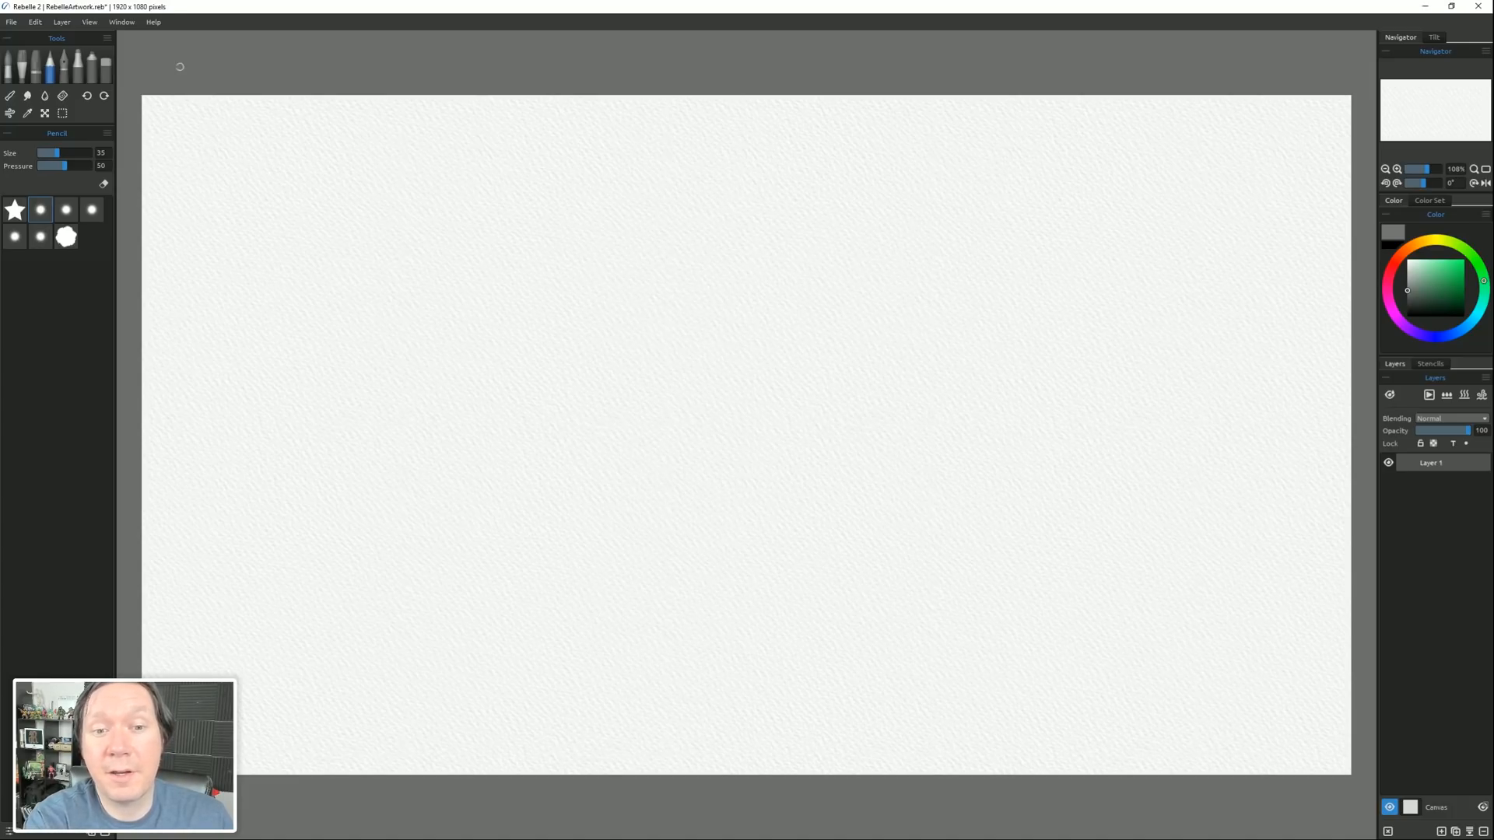
left_click(152, 22)
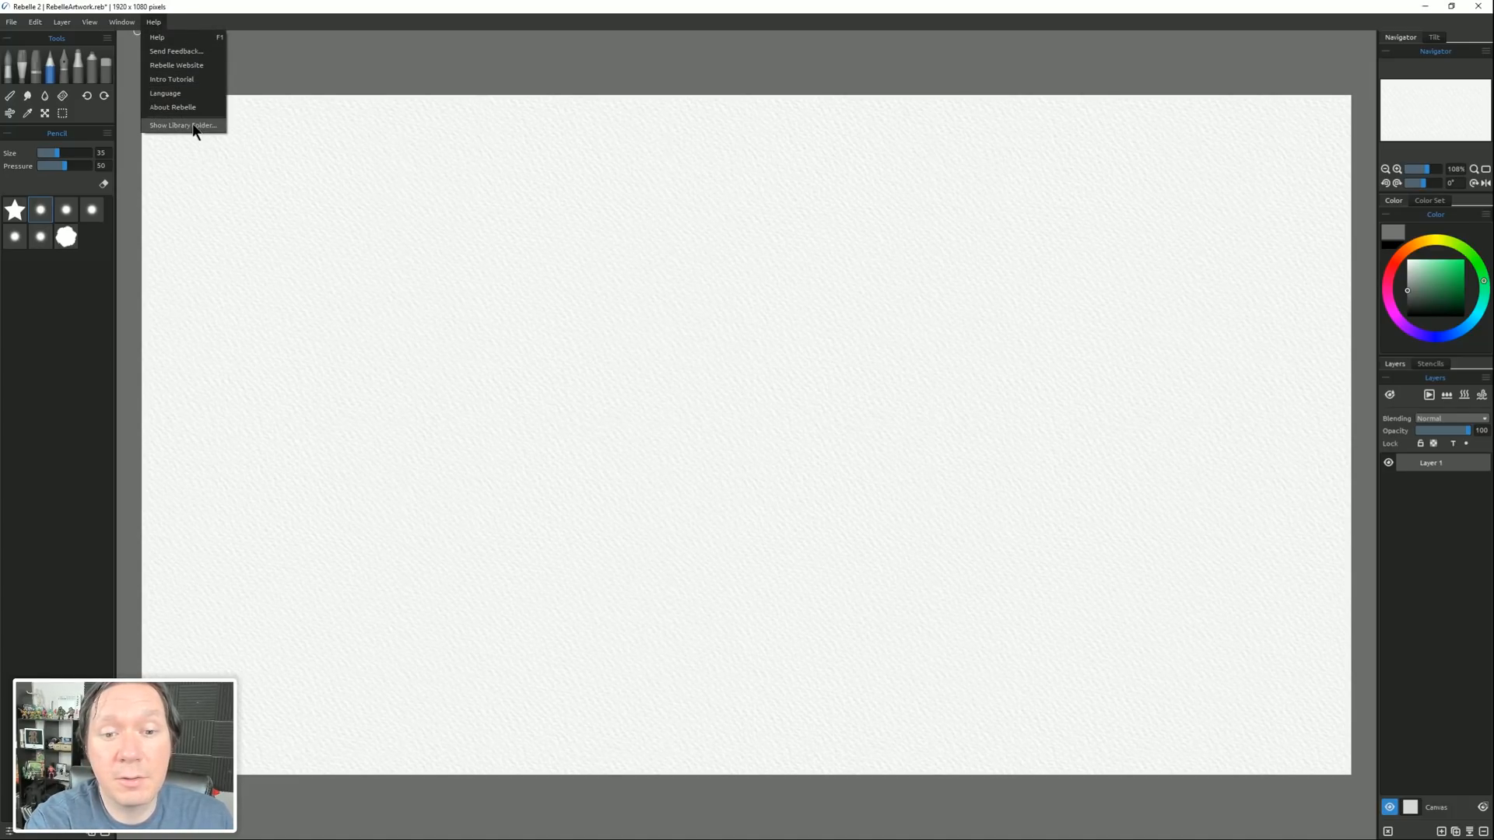
left_click(182, 124)
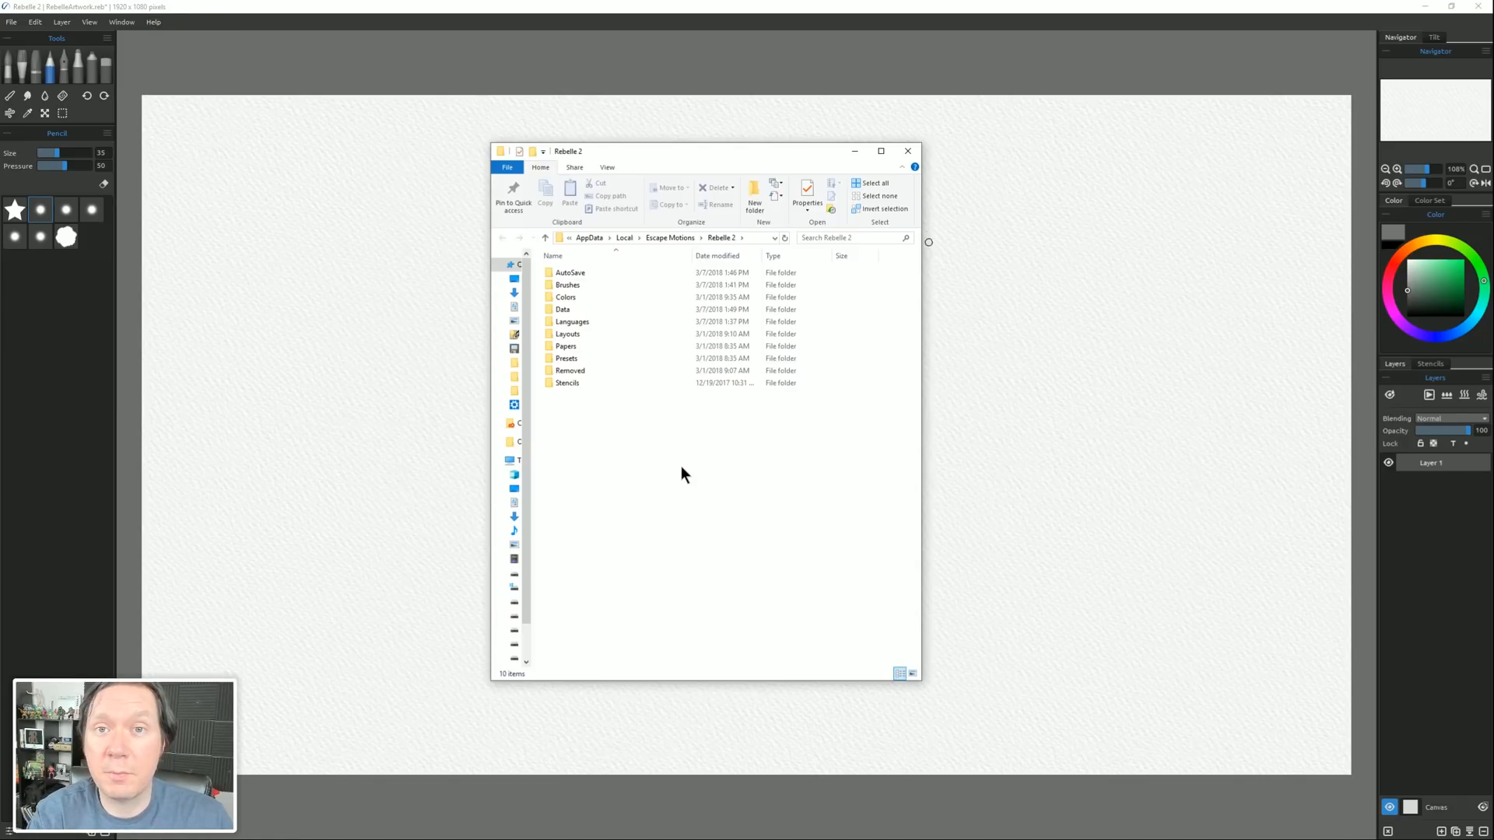
left_click(569, 272)
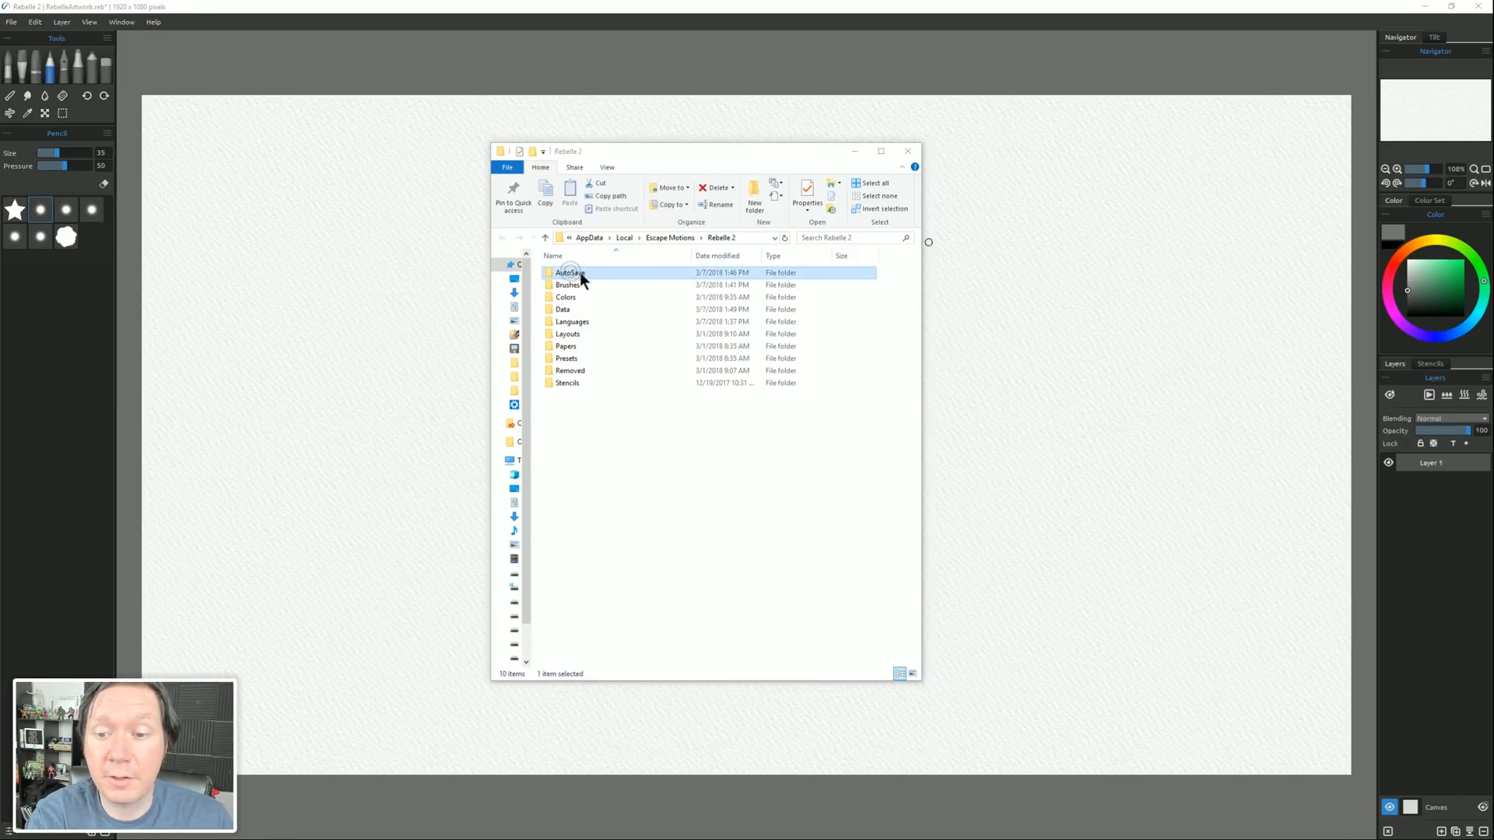
double_click(570, 272)
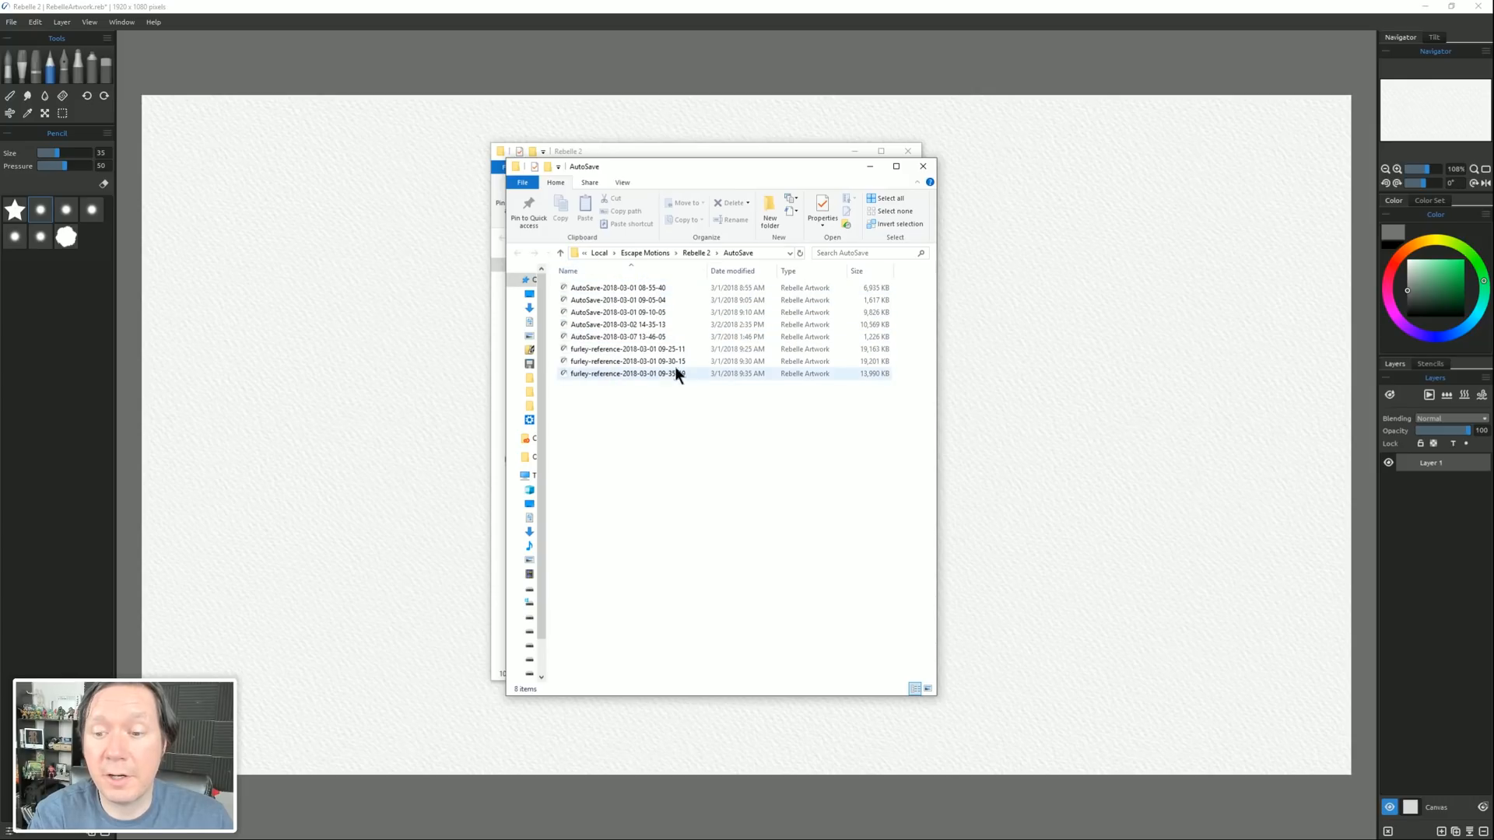
left_click(618, 288)
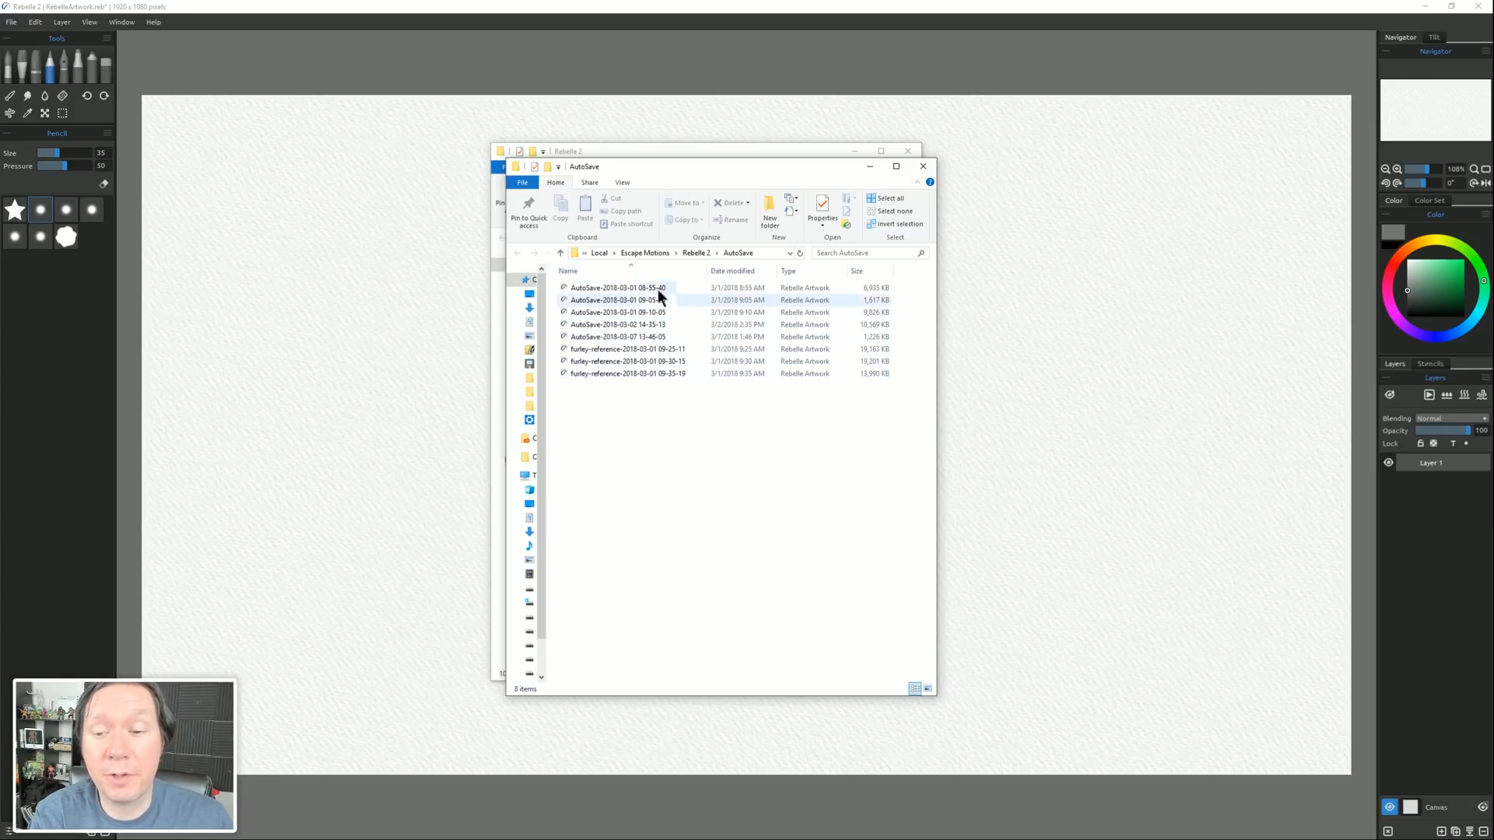
left_click(647, 422)
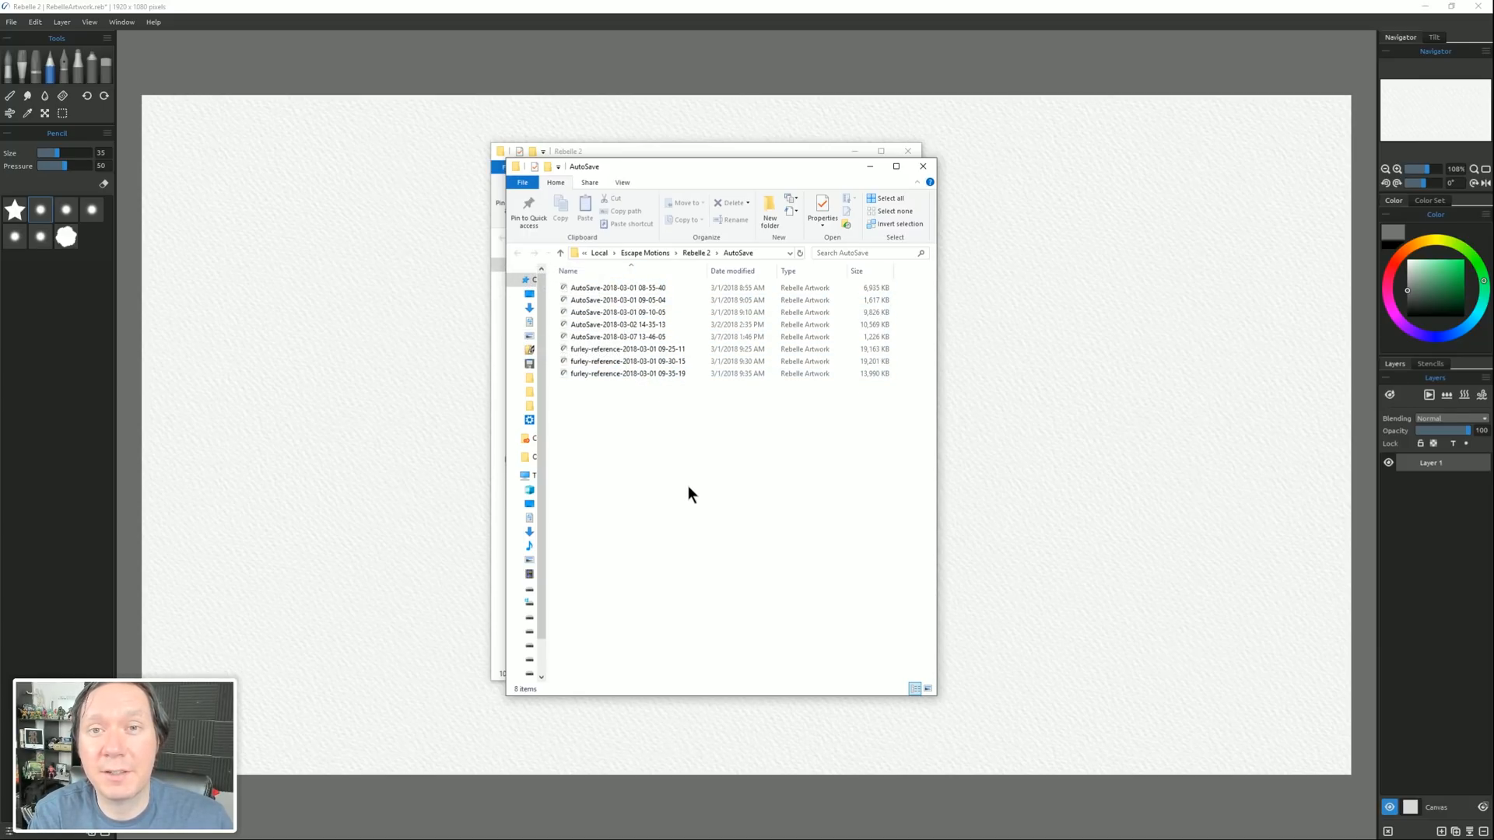
left_click(920, 166)
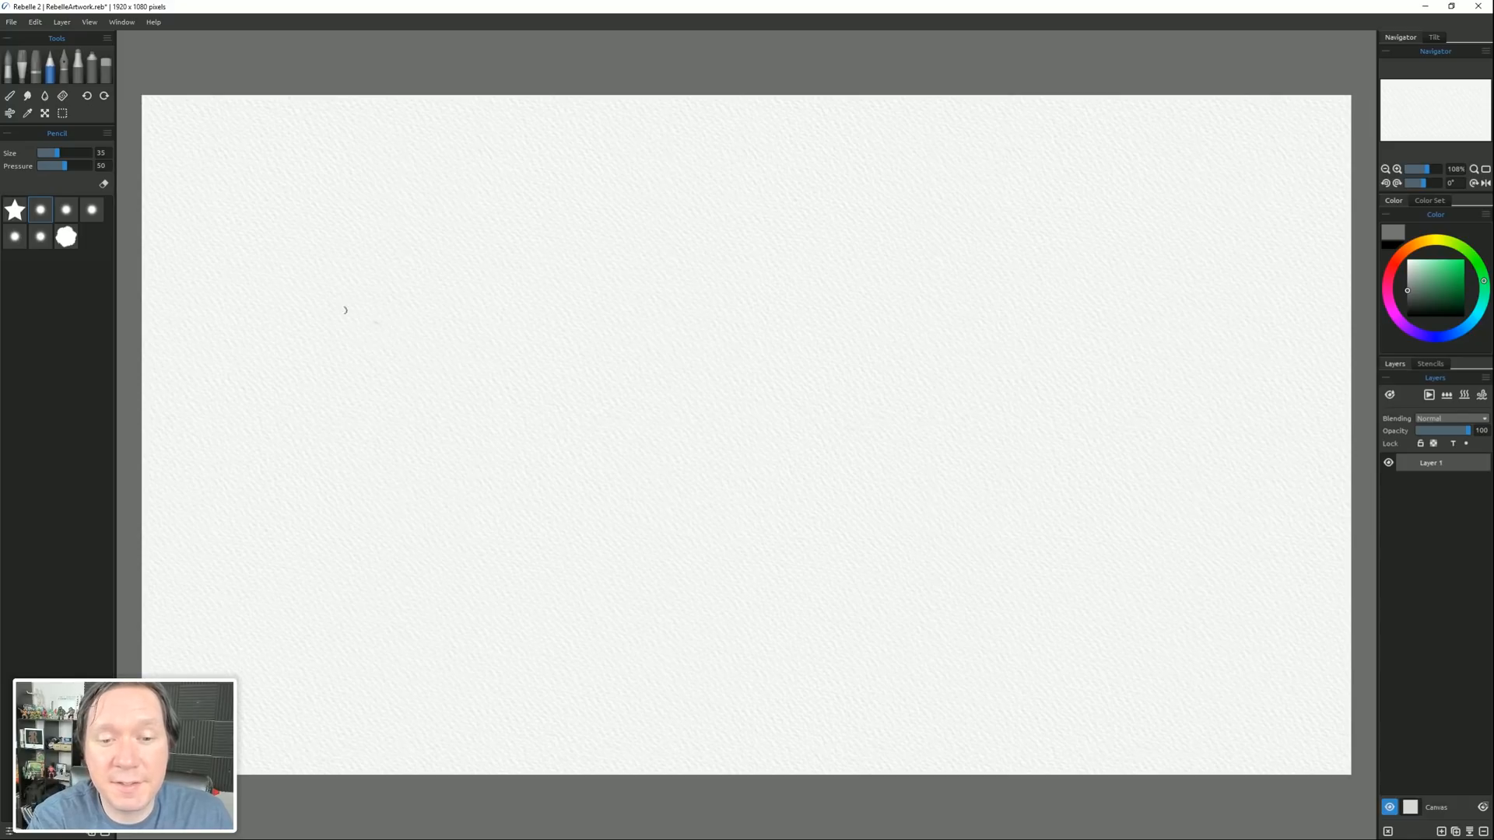
Sketch pencil strokes toward the canvas corners, then show the saved color sets.
left_click_drag(342, 309, 1293, 200)
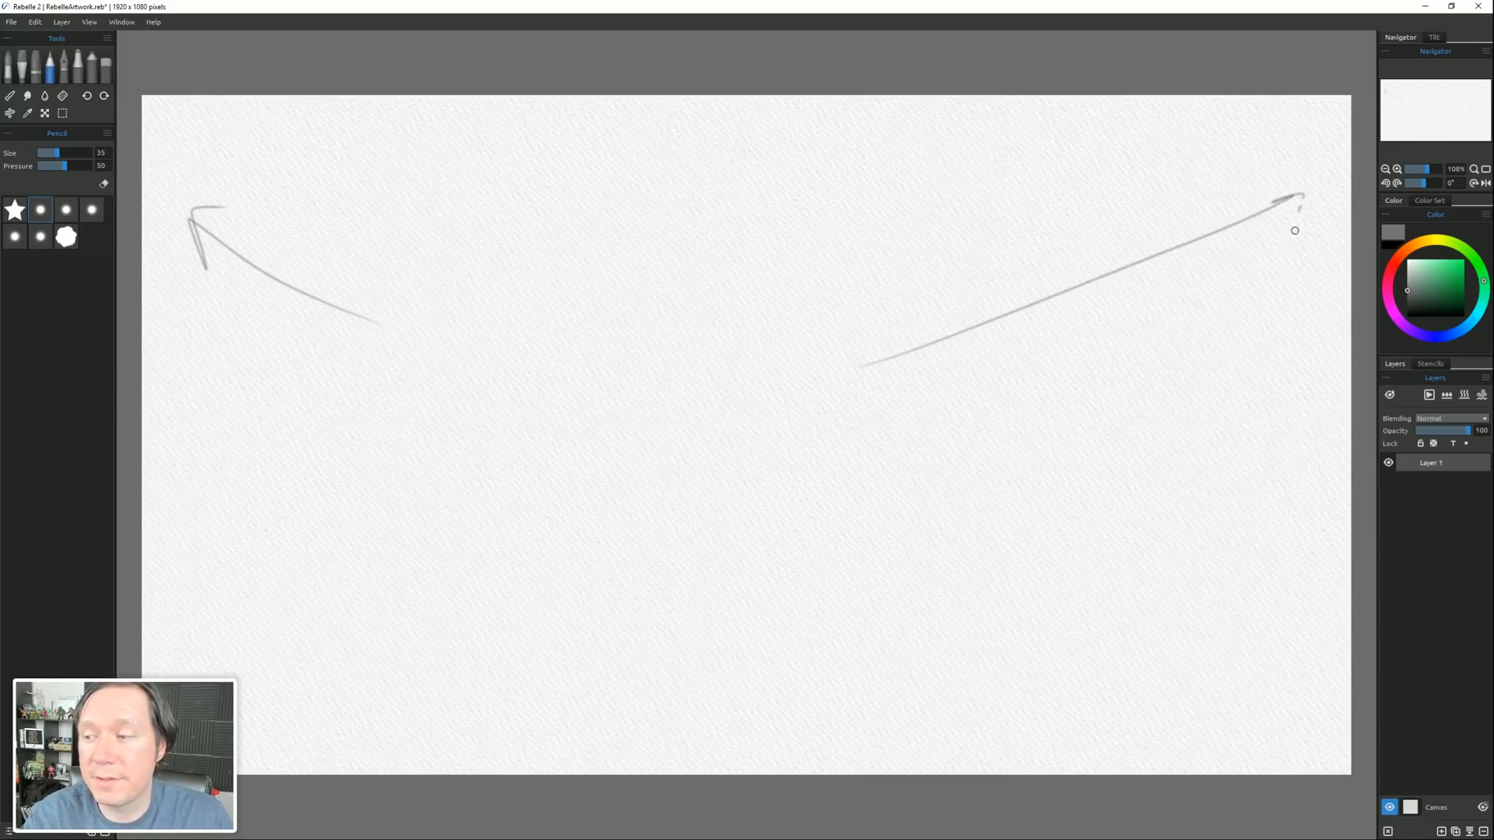
left_click_drag(1124, 529, 1310, 629)
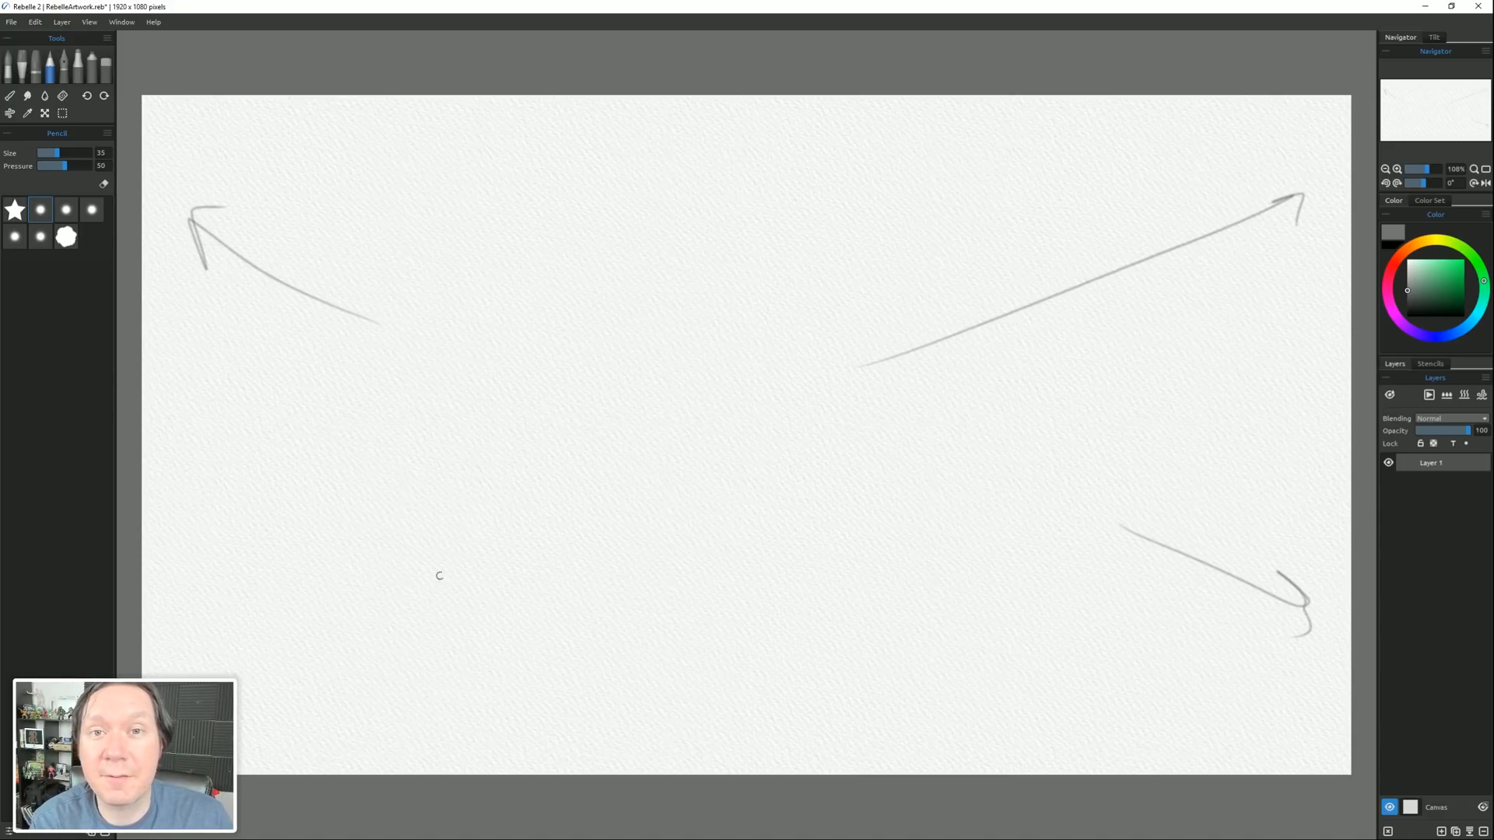
mouse_move(571, 576)
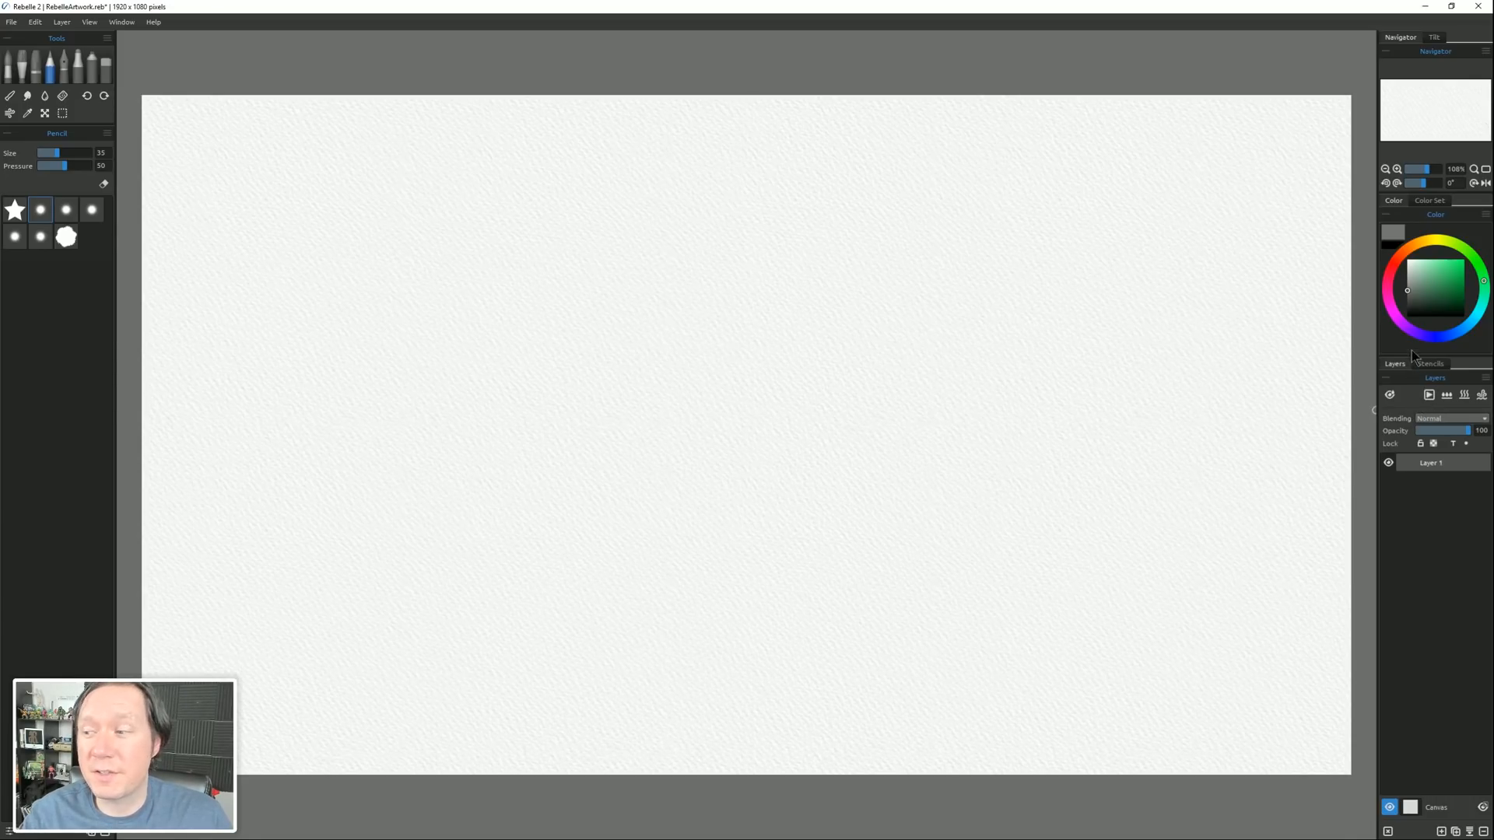
left_click(1428, 200)
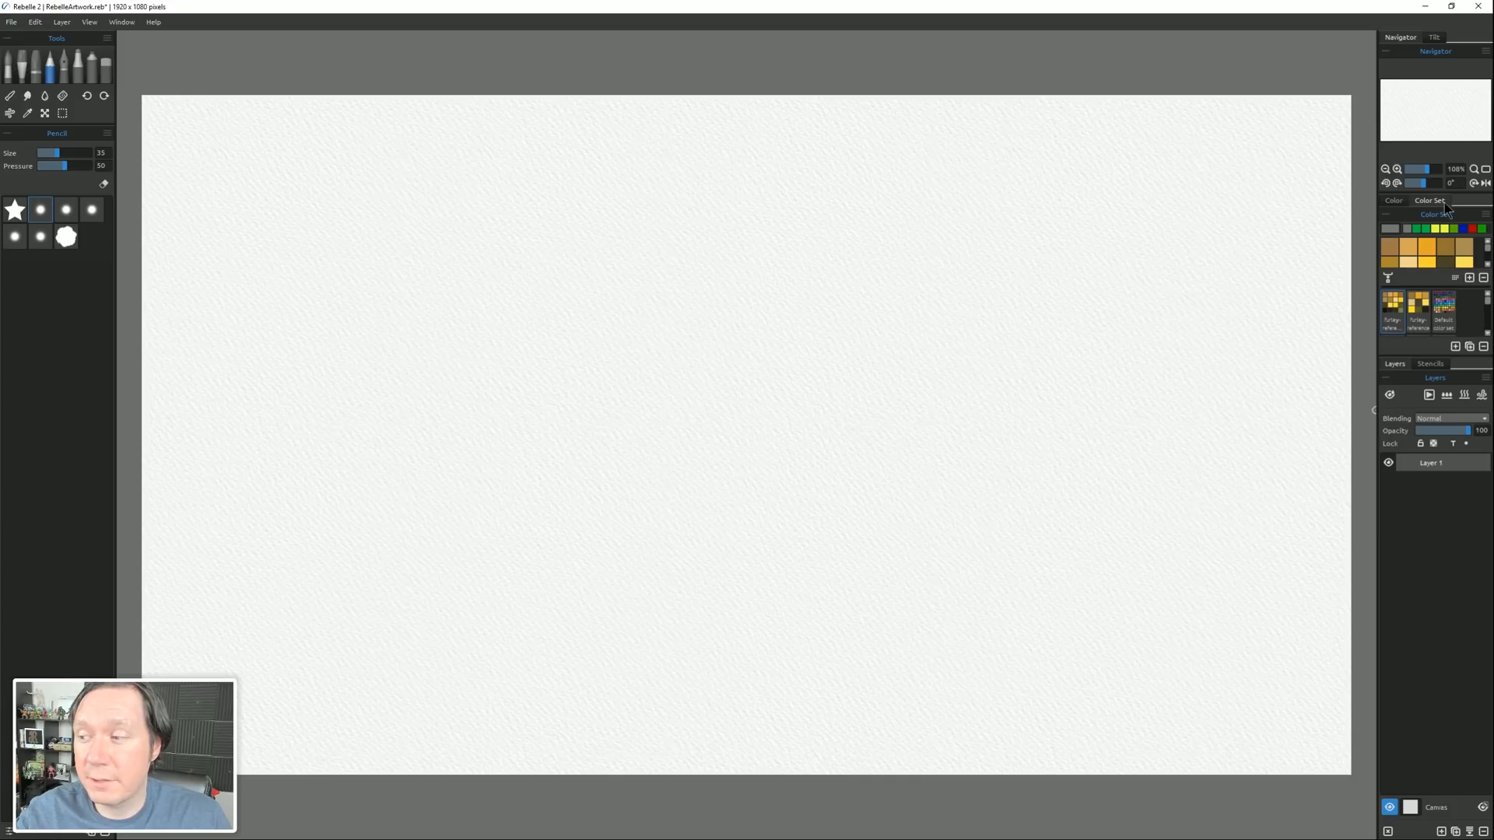
left_click(1486, 214)
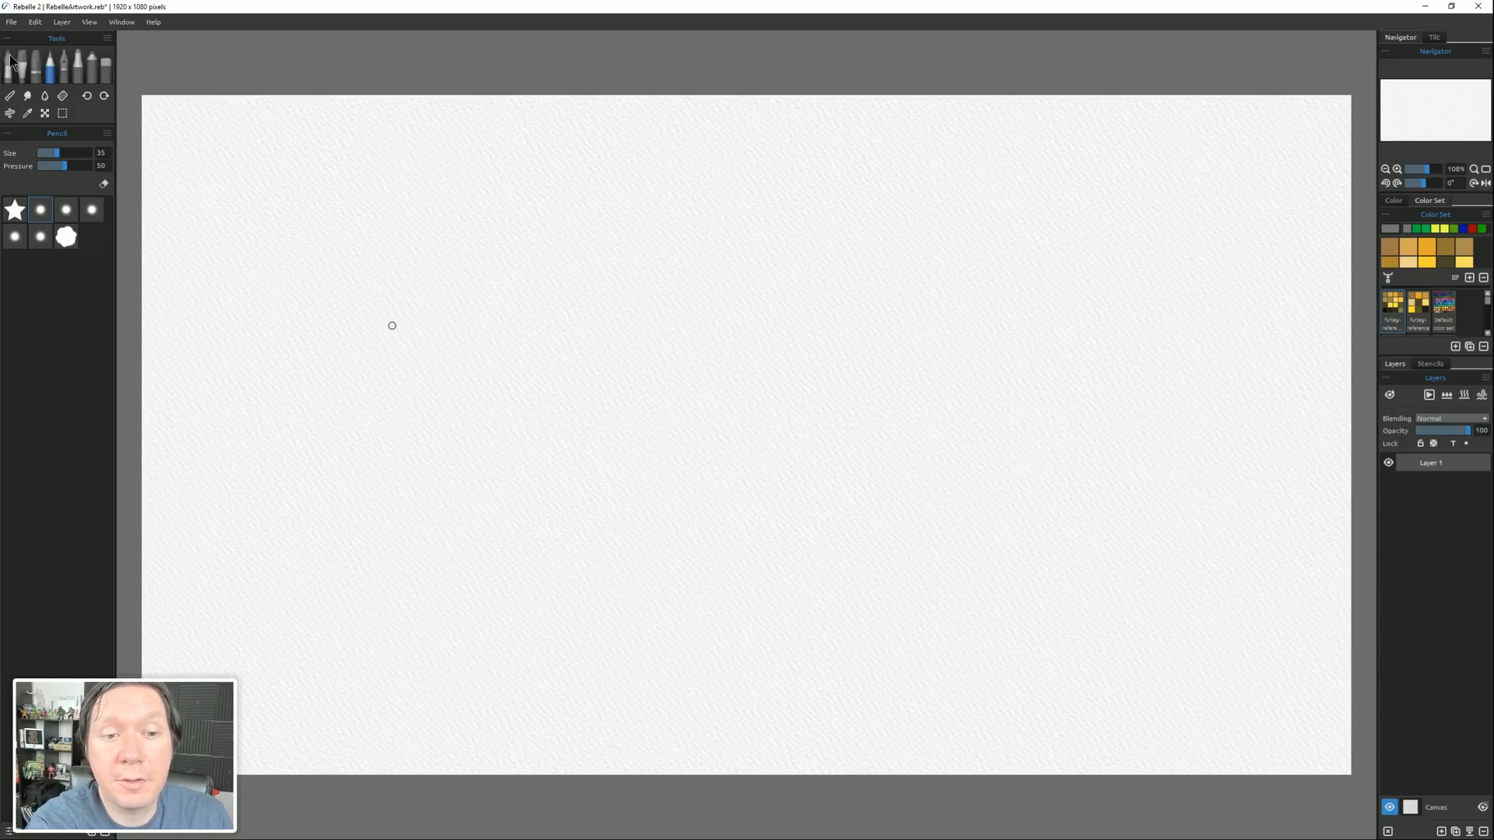
Select the Watercolor tool and show its brush presets labelled by name.
left_click(48, 65)
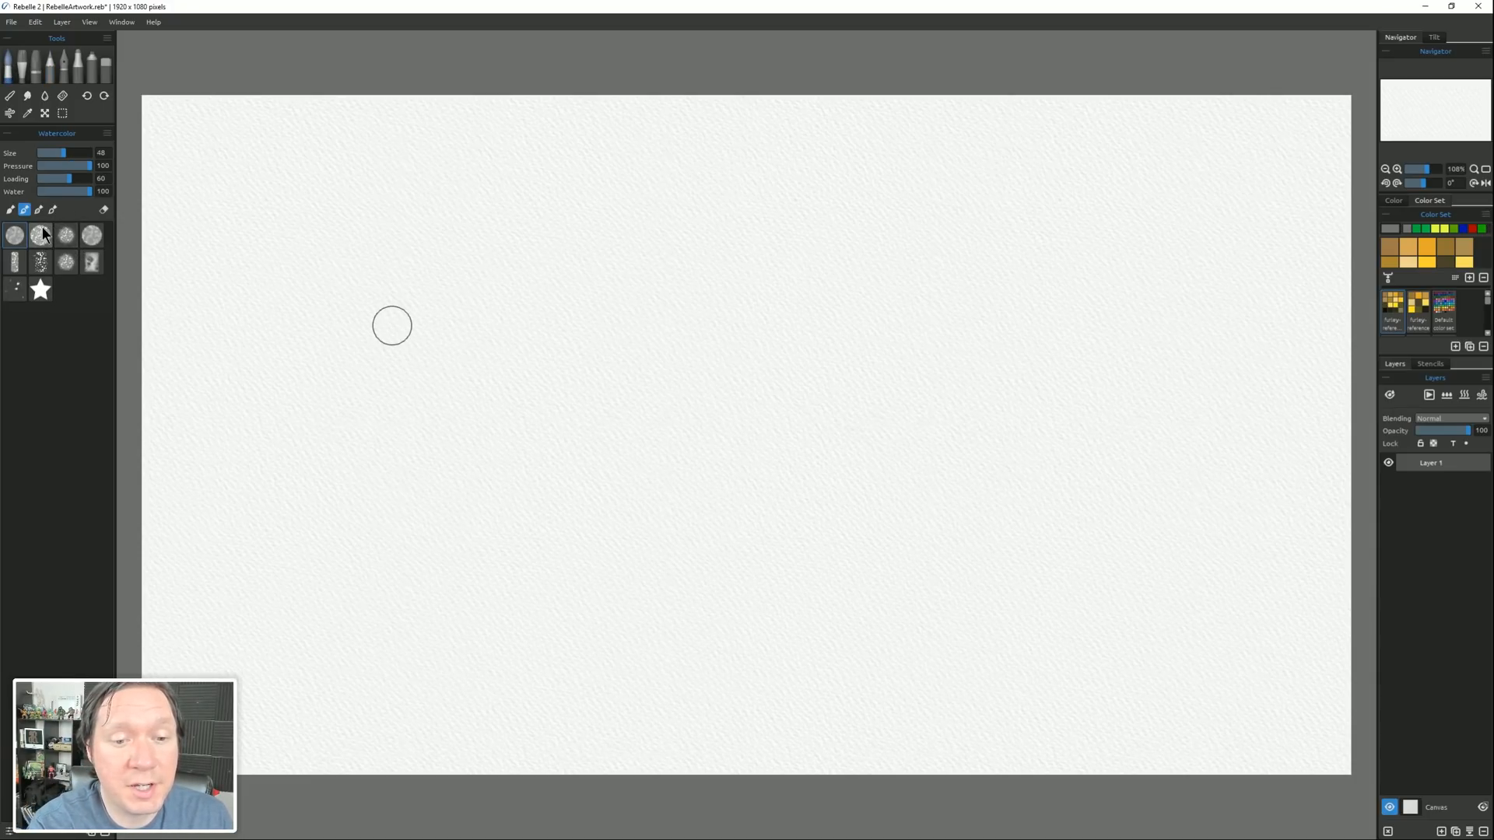
left_click(107, 134)
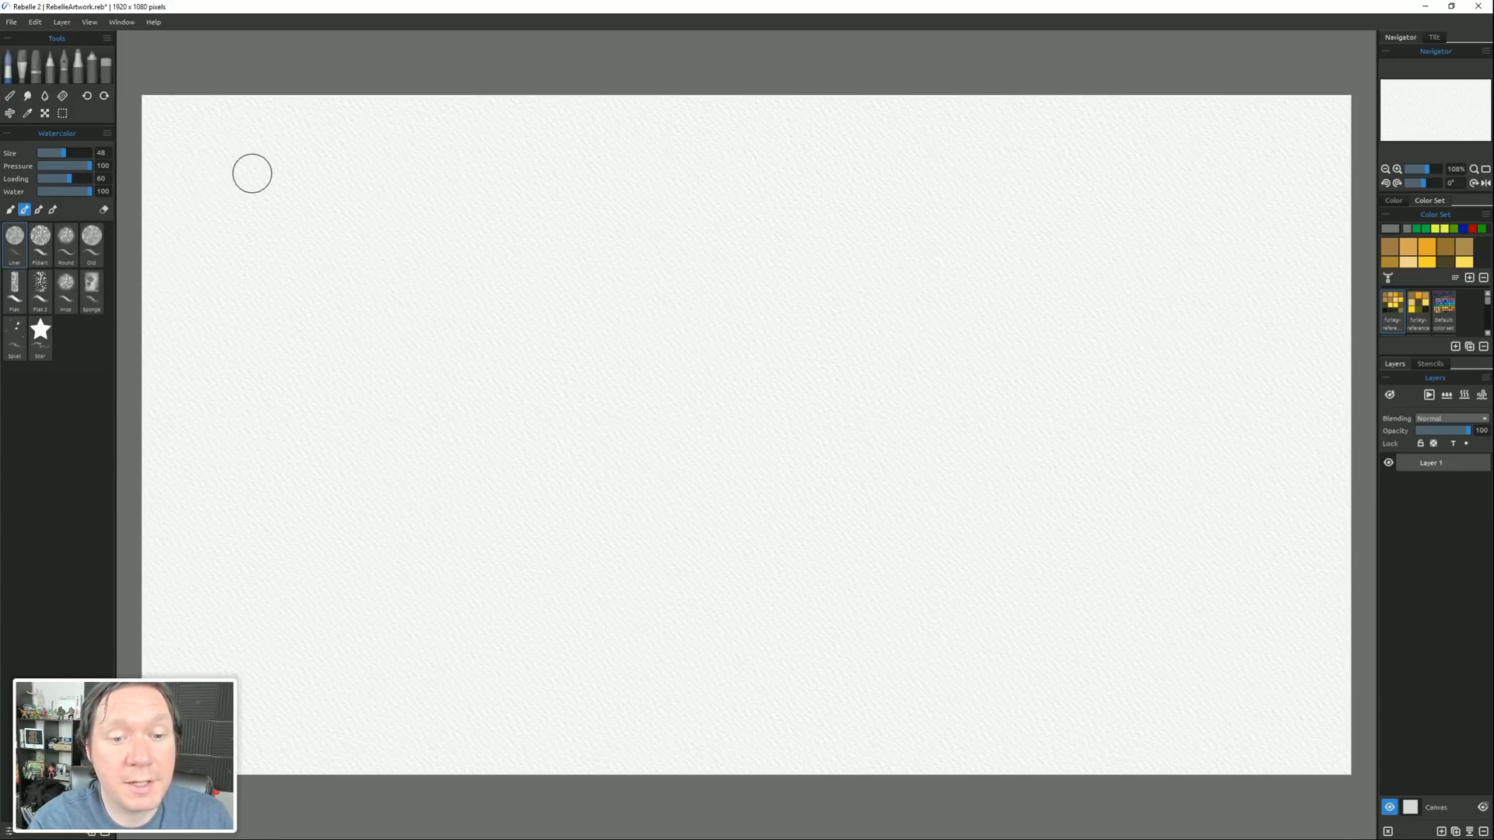
mouse_move(624, 480)
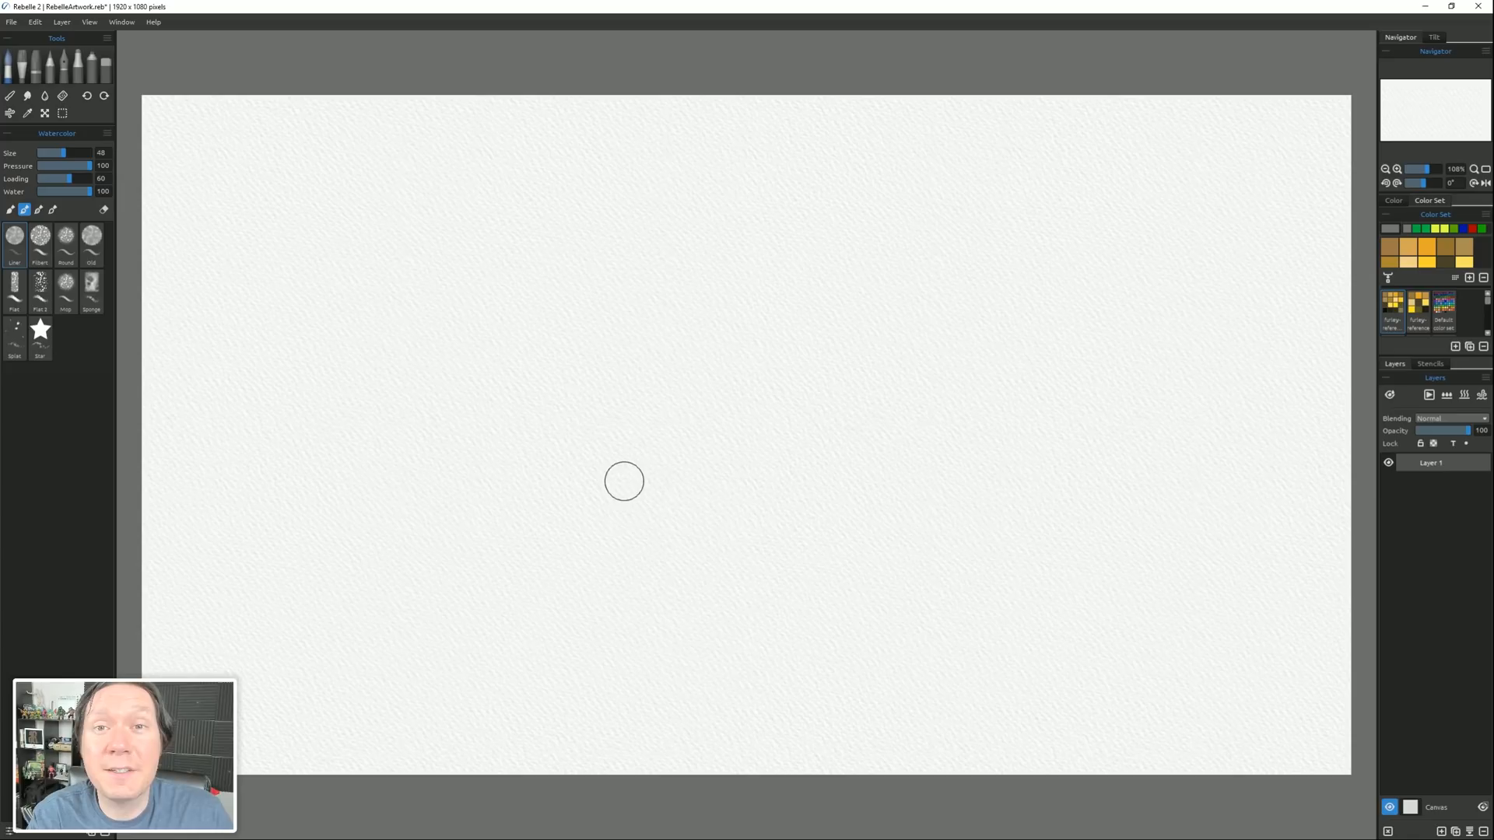
mouse_move(238, 389)
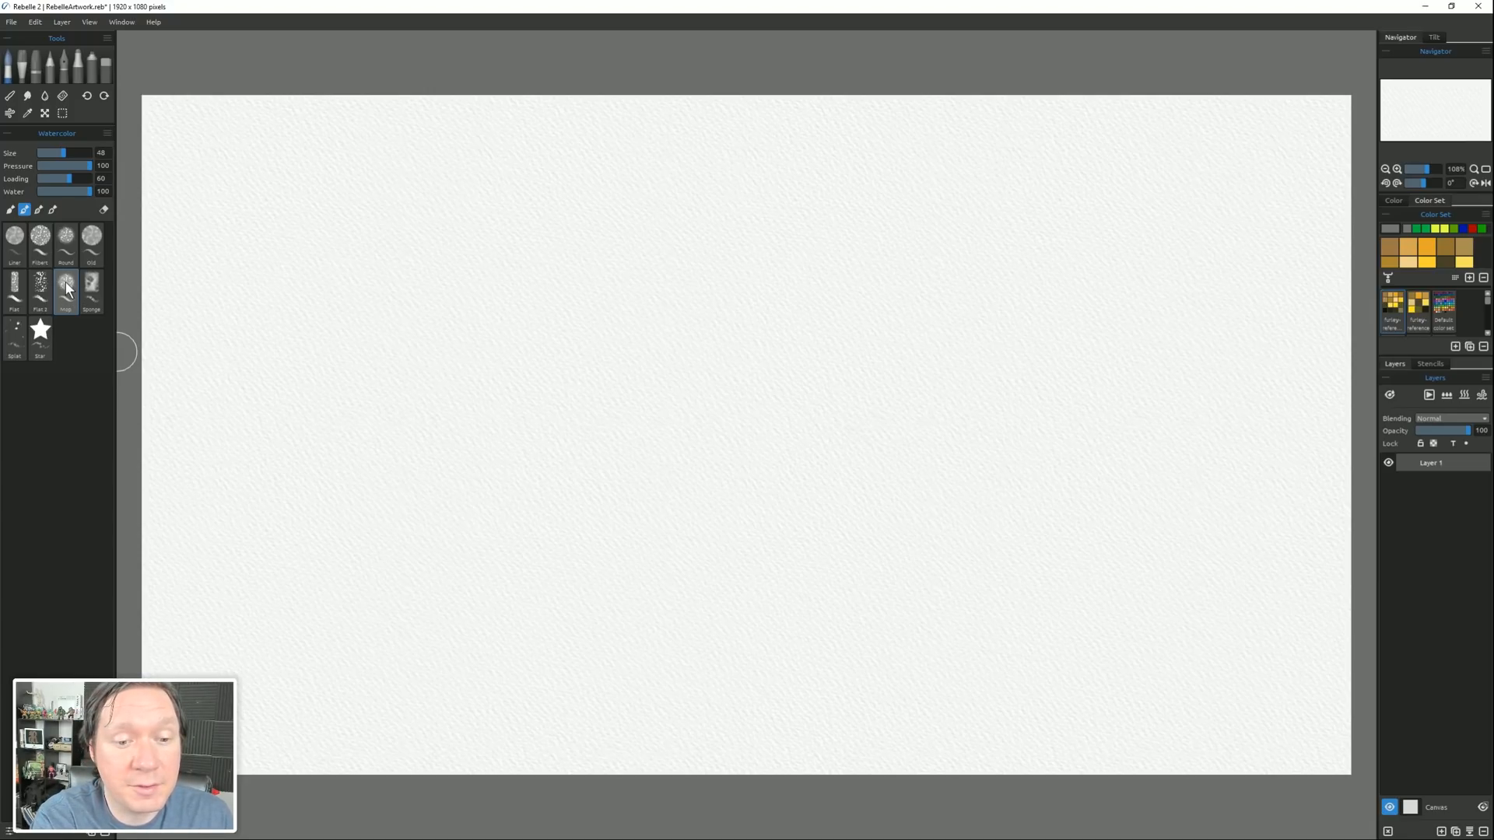
Choose a Custom brush preset and paint a grey zigzag stroke on the canvas.
right_click(66, 283)
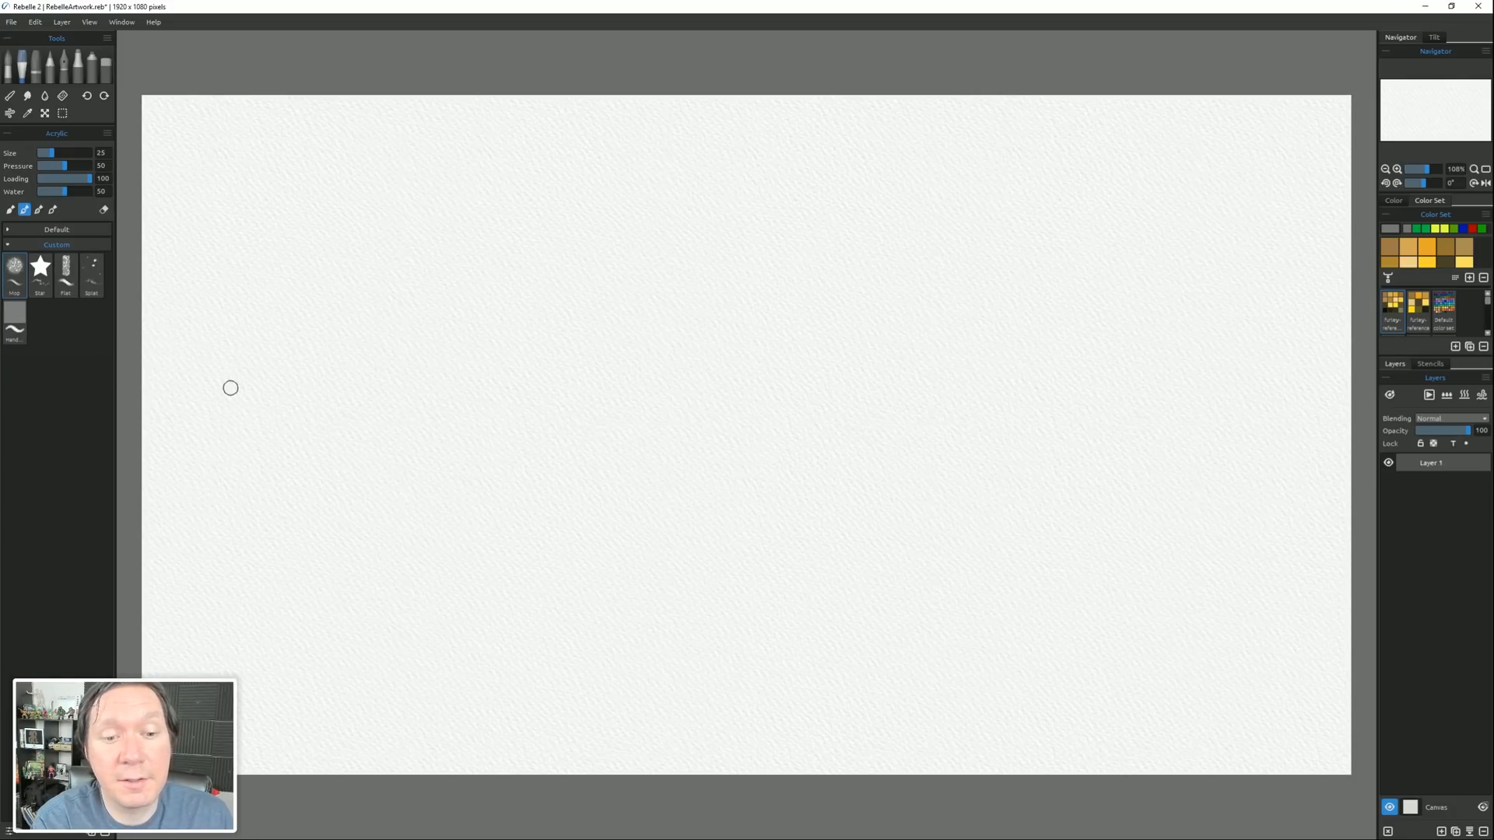
mouse_move(326, 341)
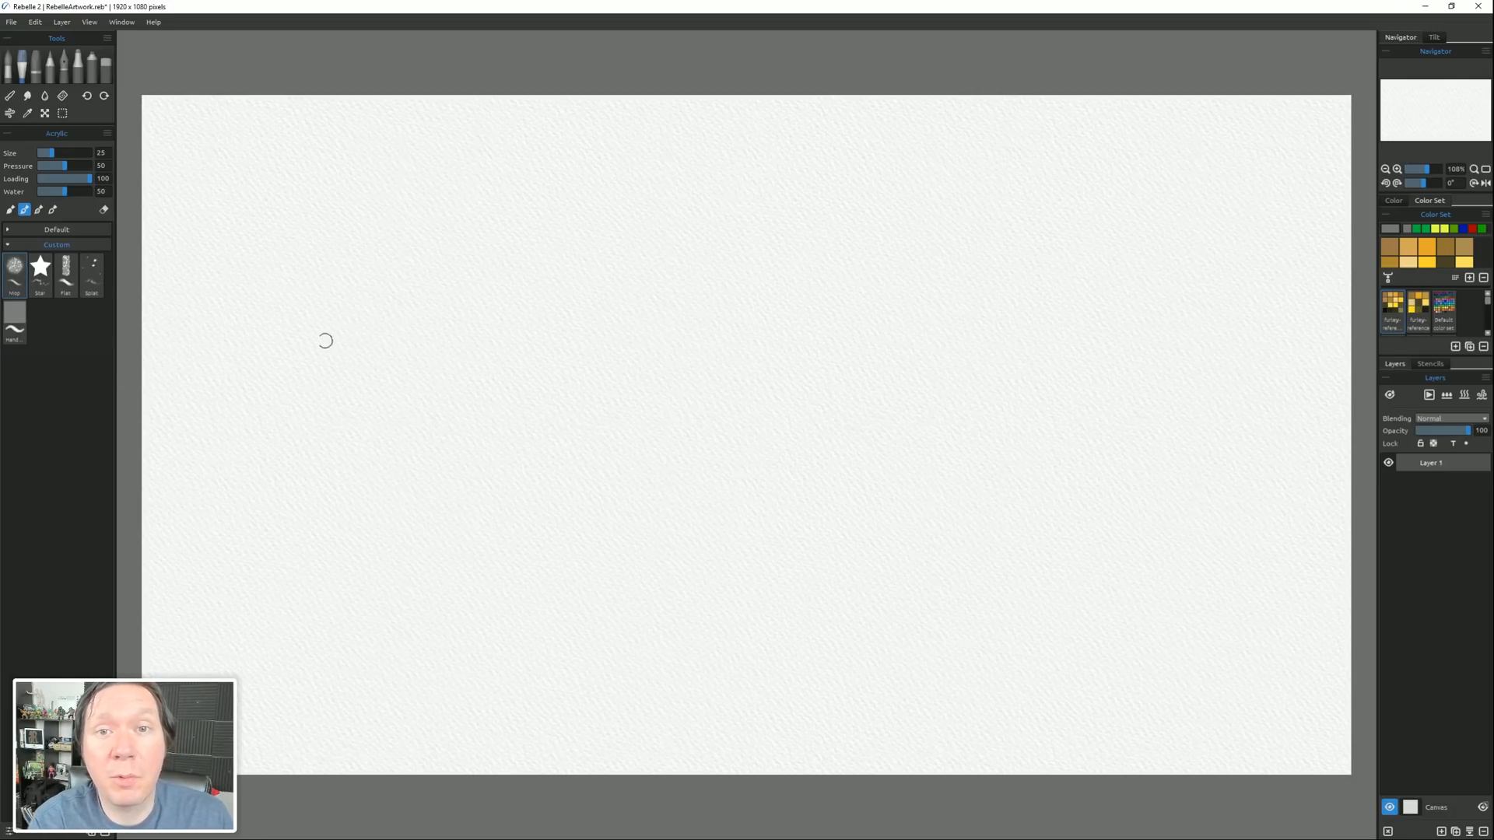
left_click_drag(319, 372, 767, 310)
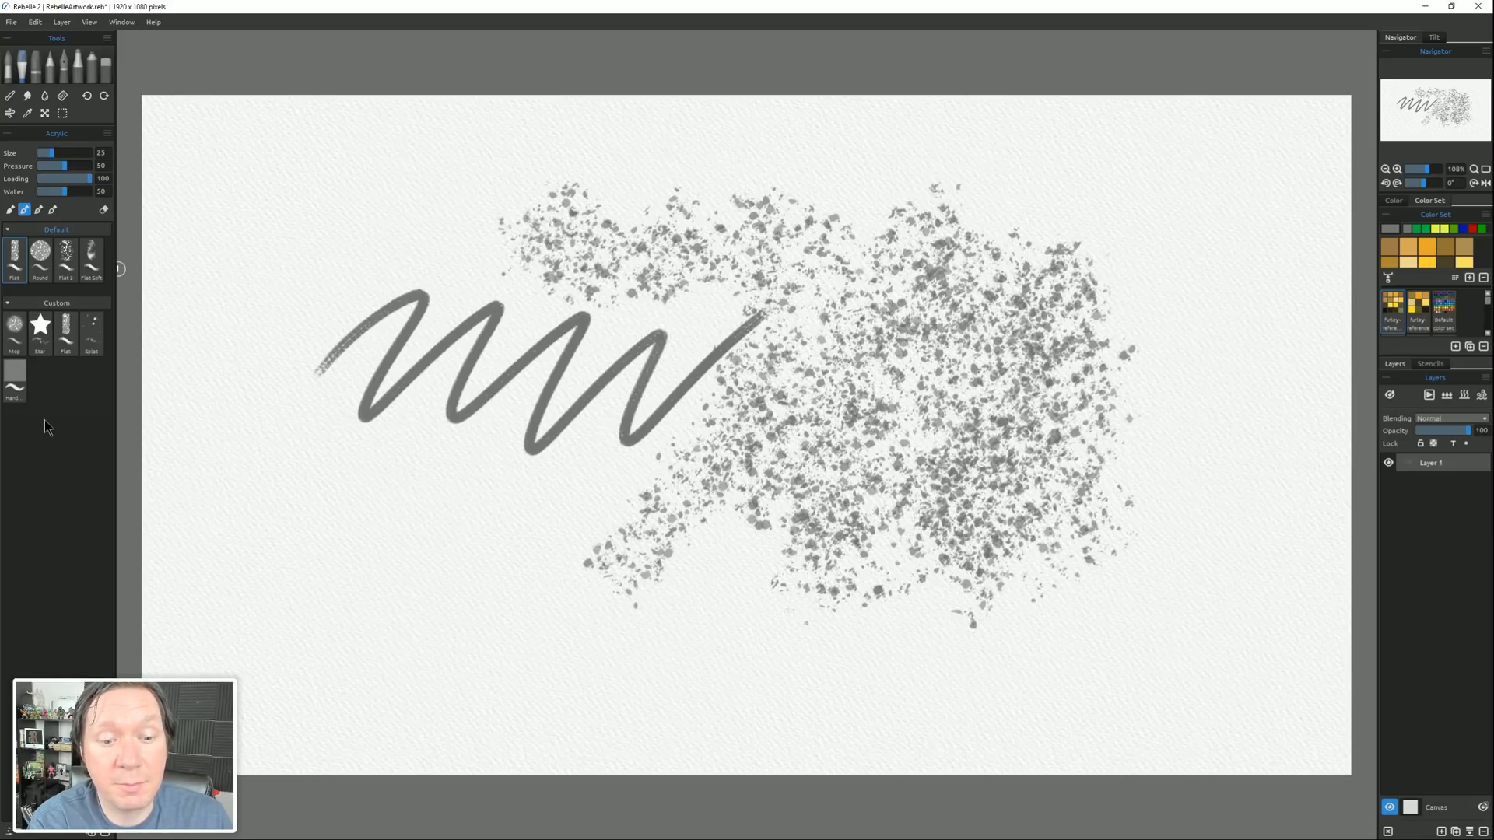
Remove the Custom brush group via its context menu so only default brushes remain.
left_click(56, 421)
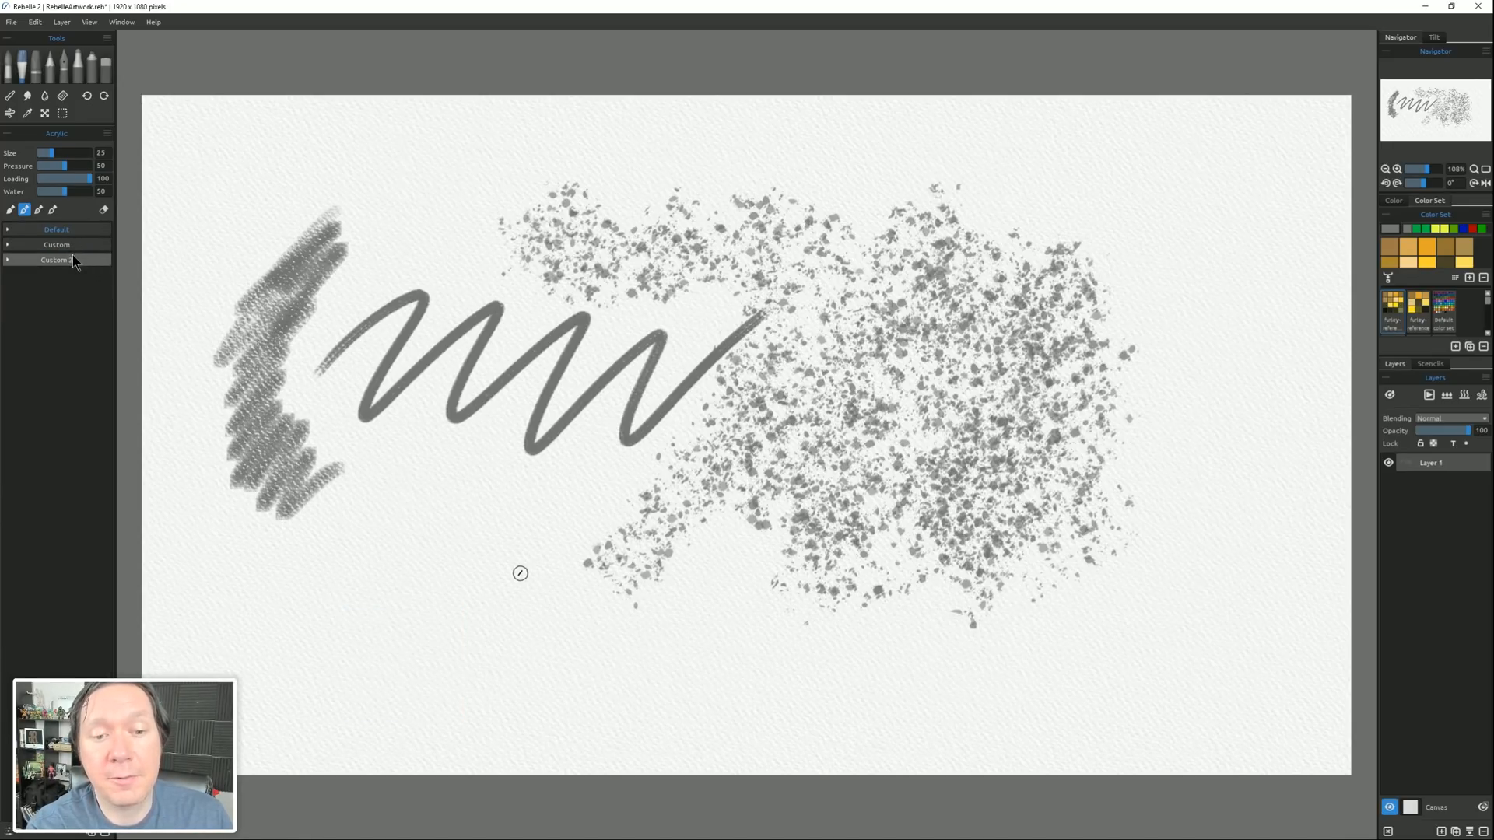
right_click(56, 260)
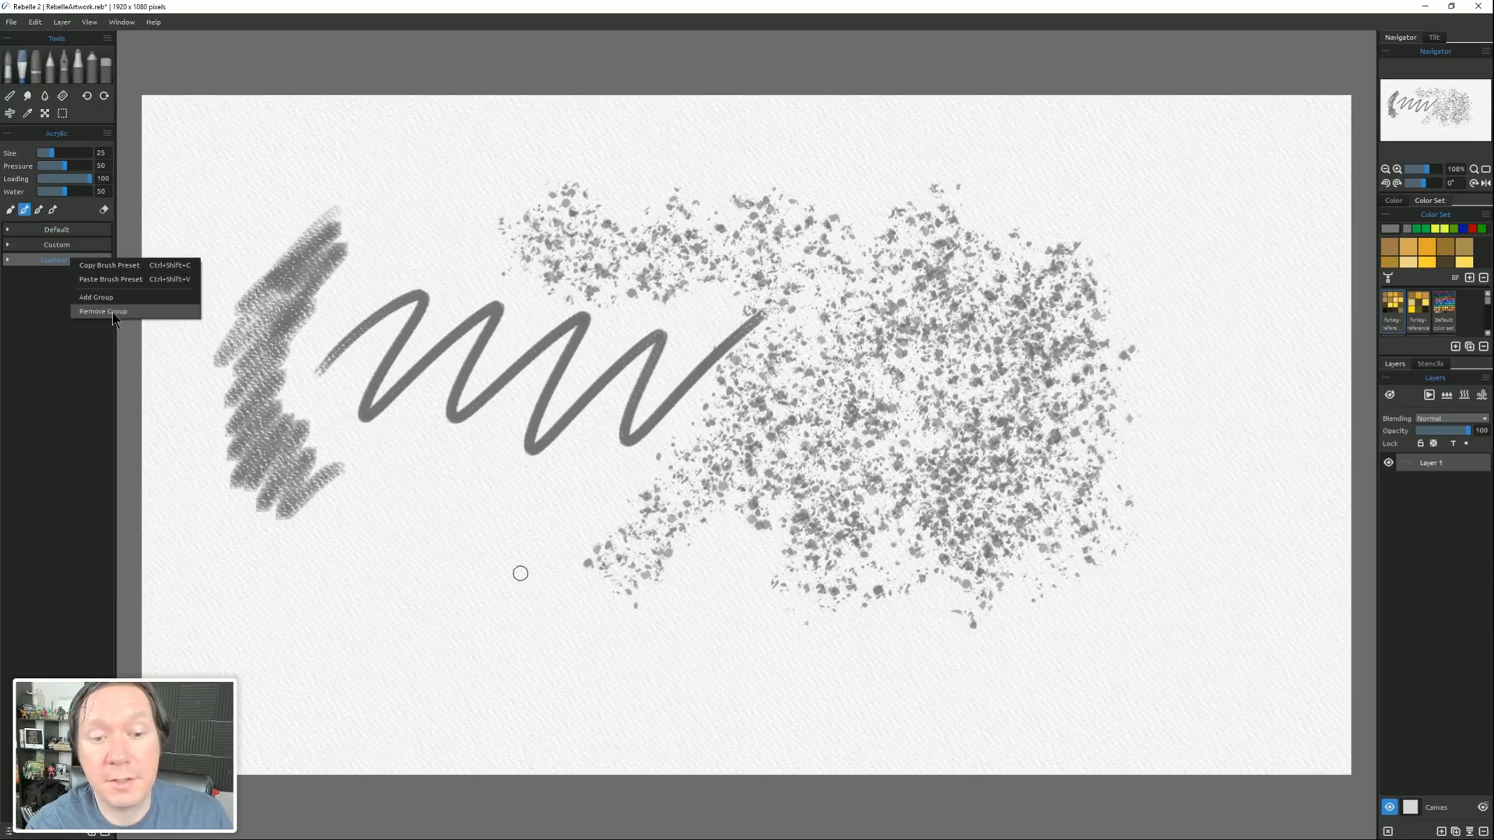
left_click(103, 311)
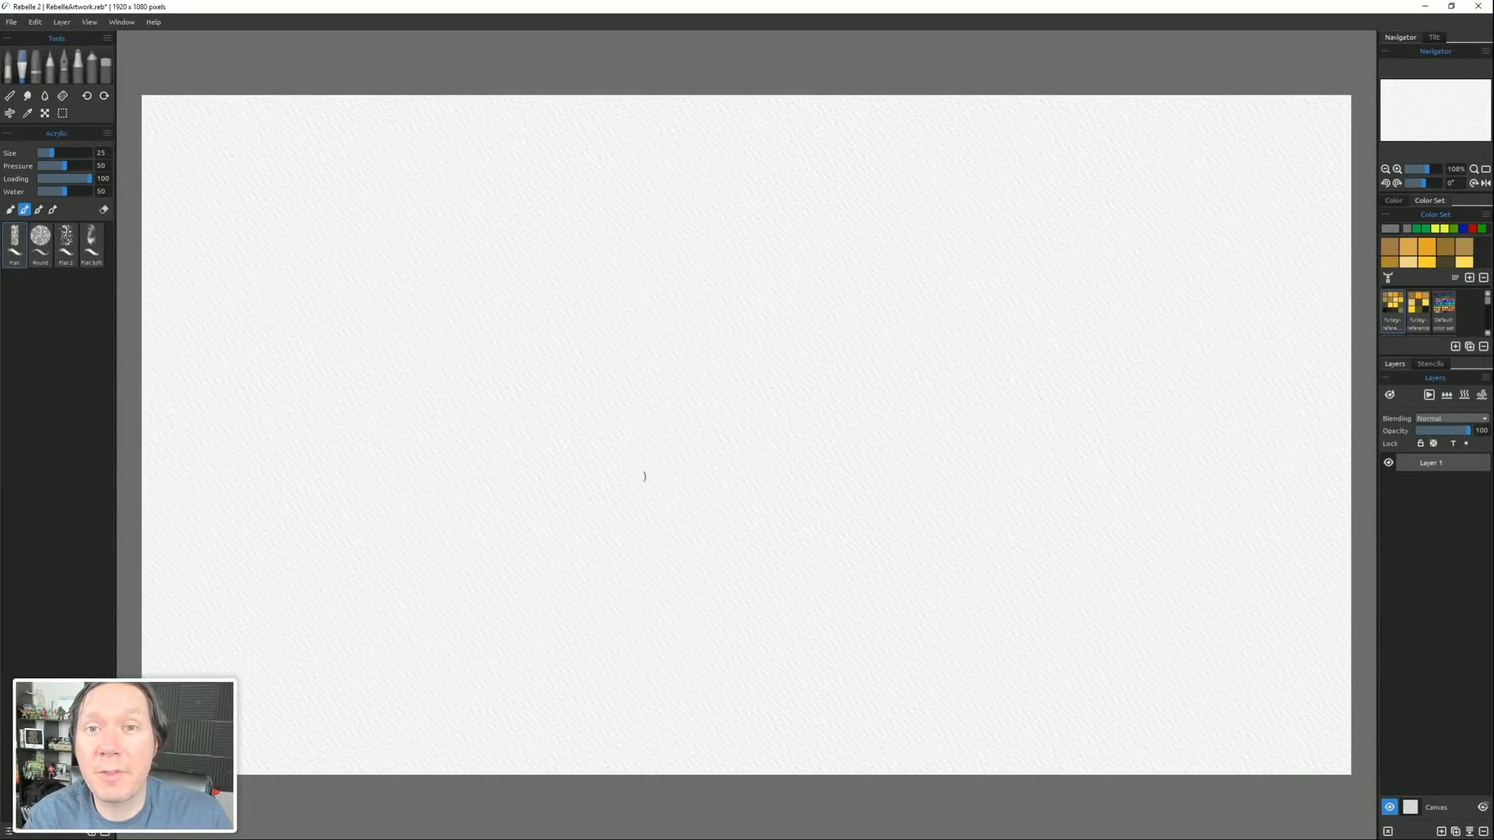
Export the current panel layout over the existing custom.rebelle-layout file.
left_click(121, 22)
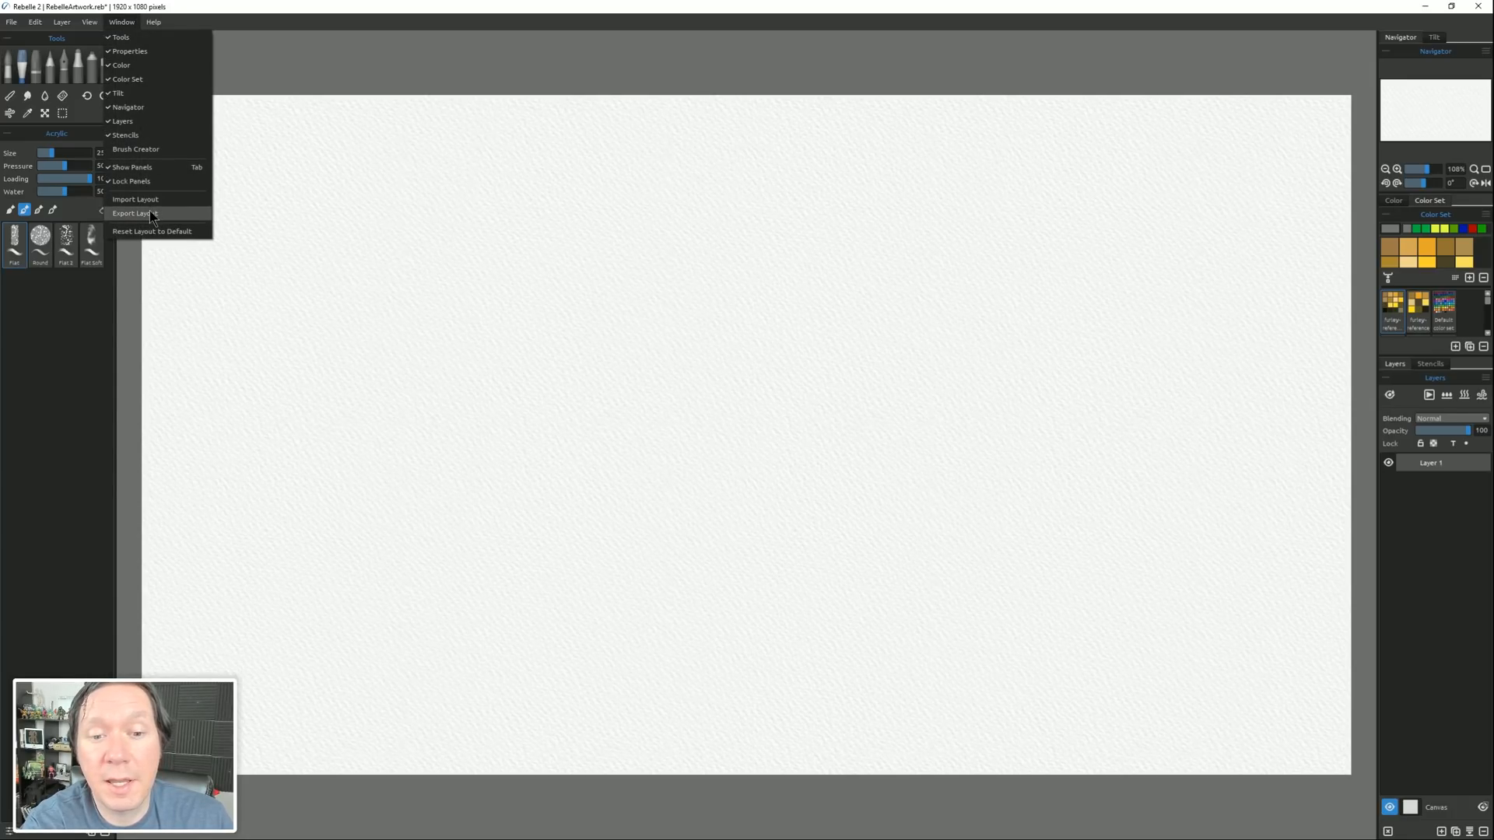
left_click(133, 213)
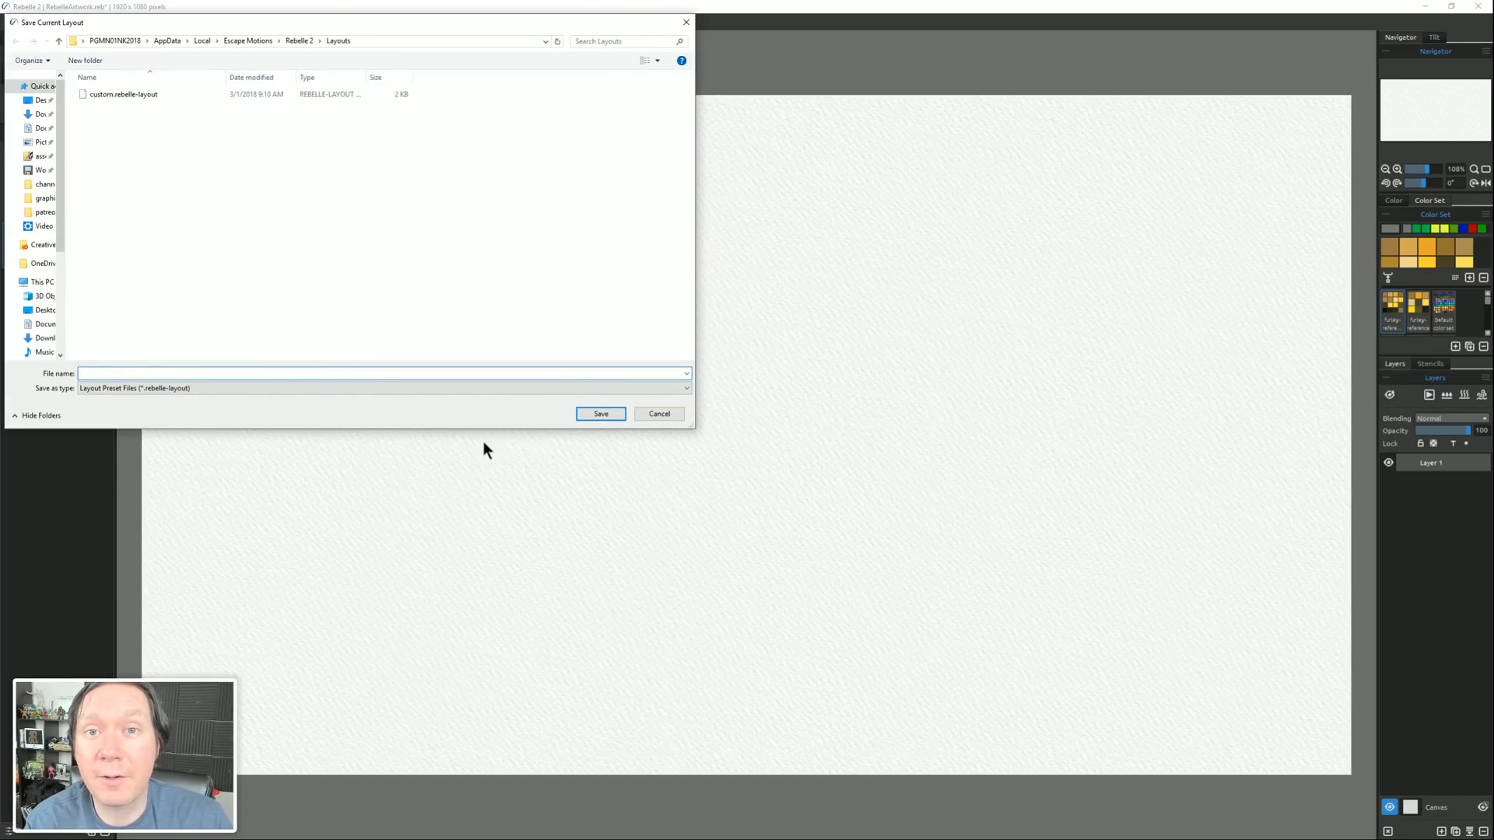
left_click(122, 94)
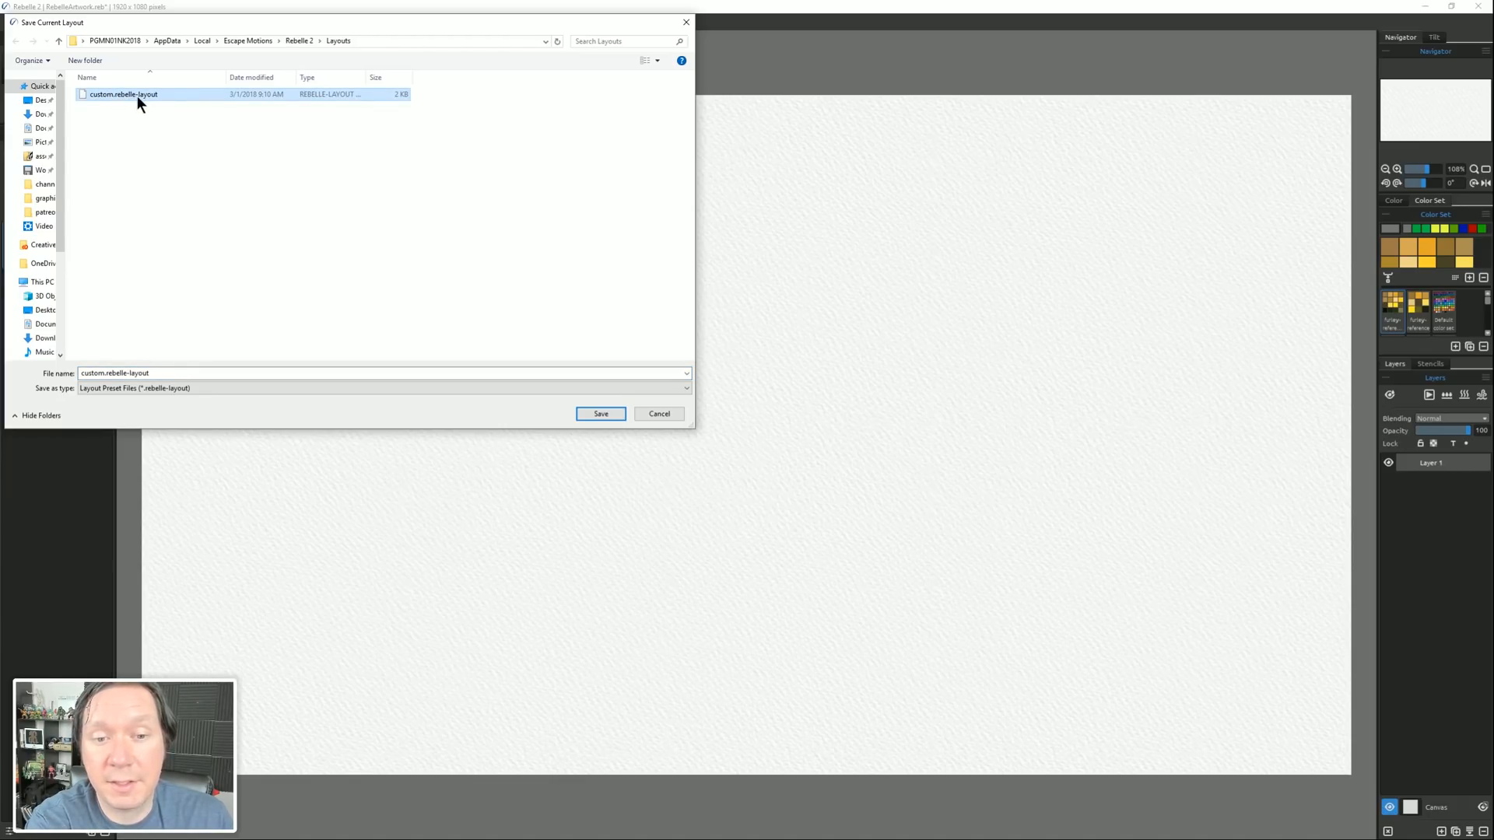
left_click(600, 414)
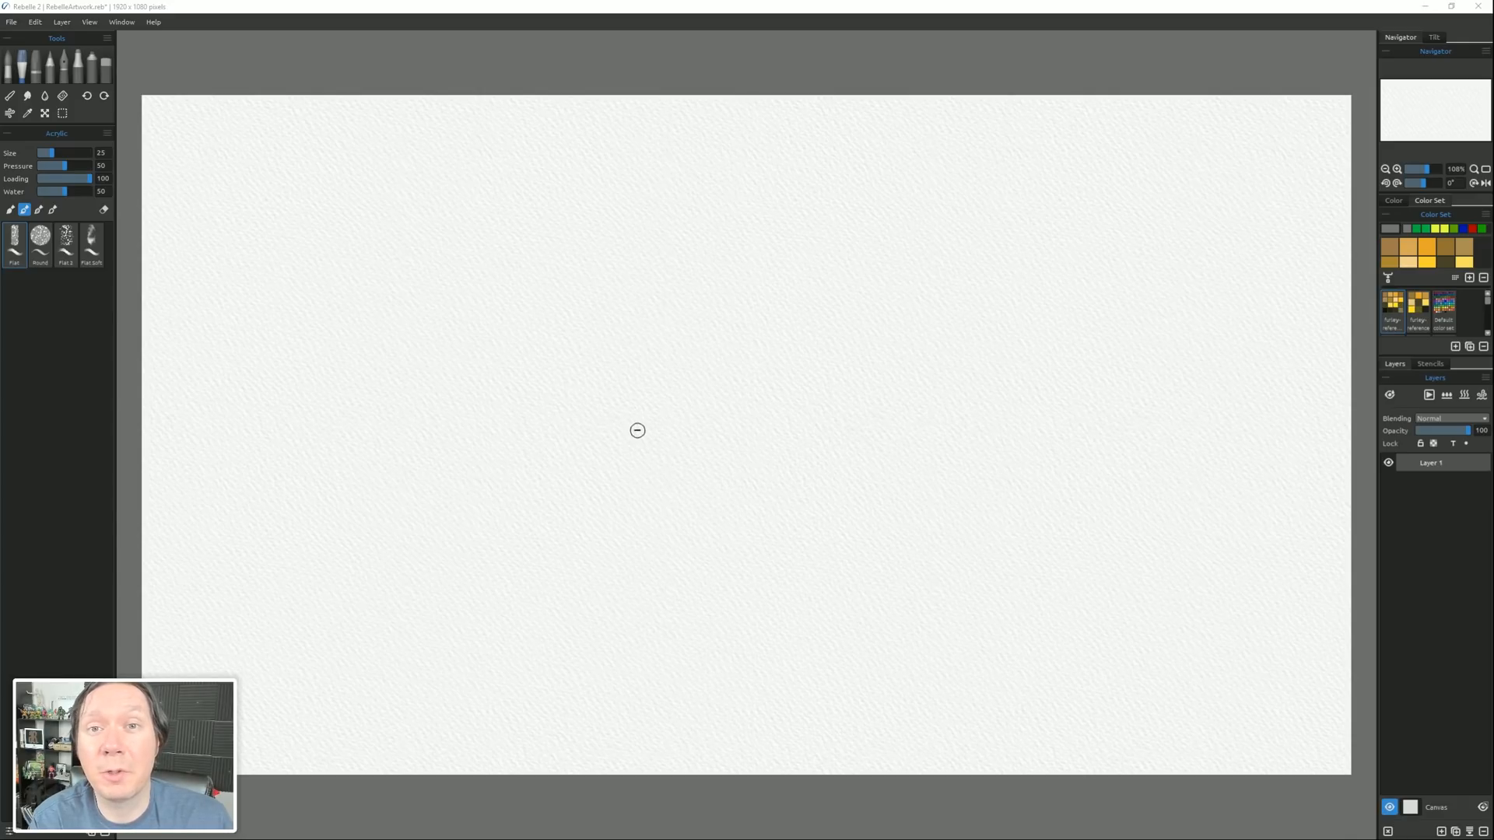
Visit Window > Import Layout and close the dialog without loading anything.
left_click(121, 21)
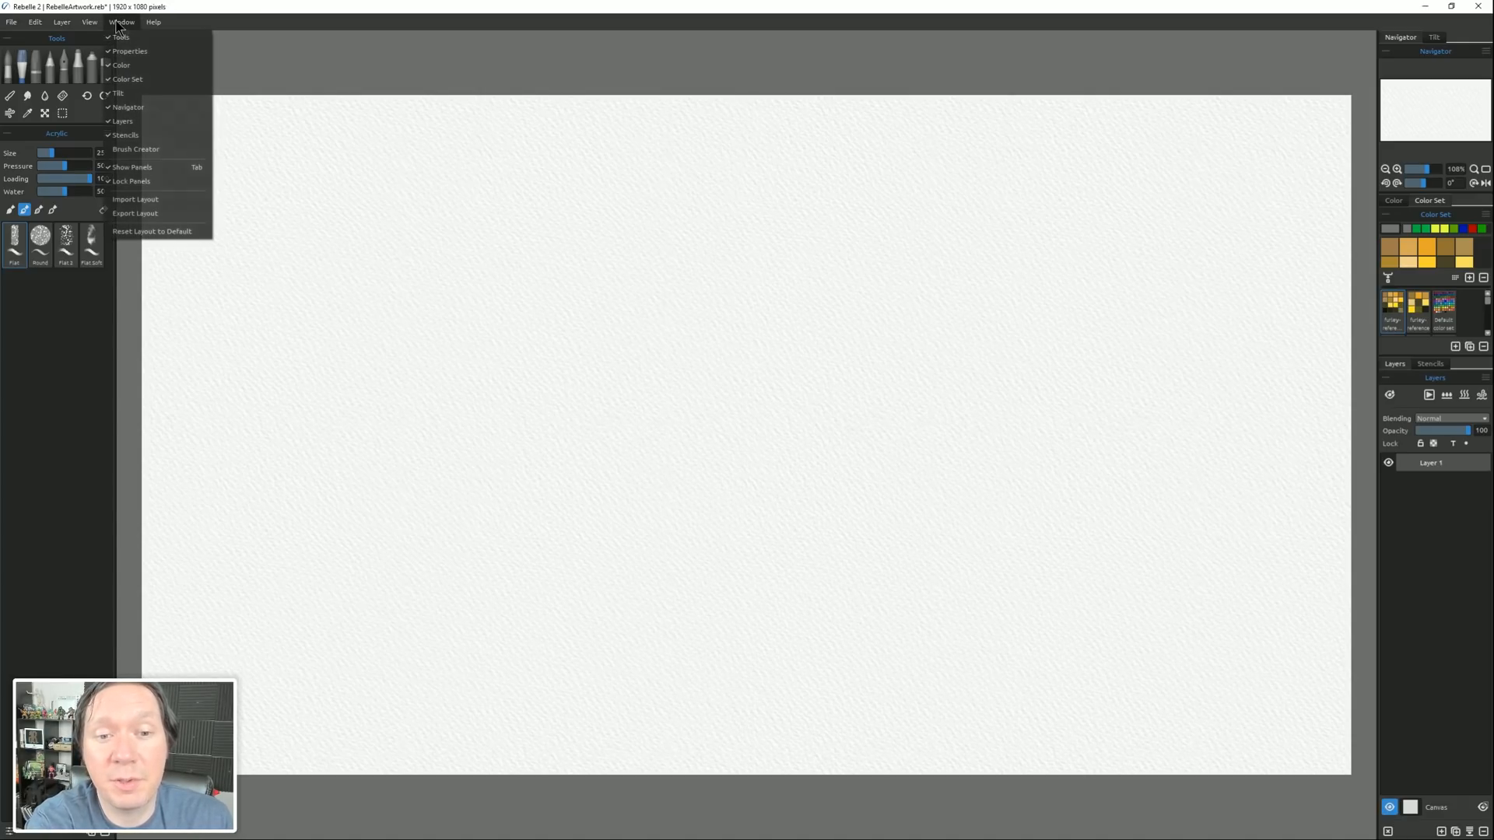
left_click(135, 199)
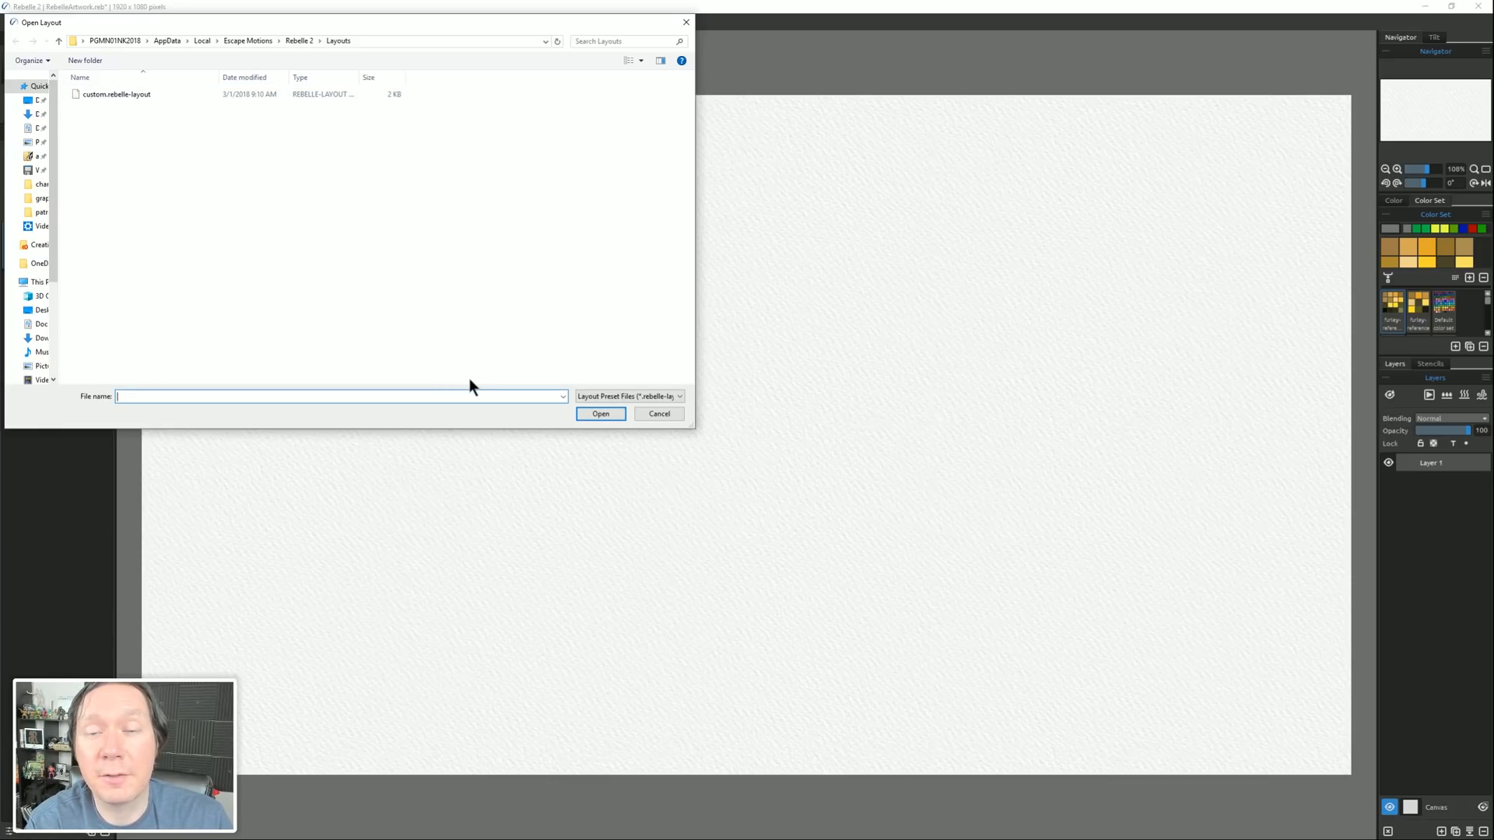
left_click(658, 414)
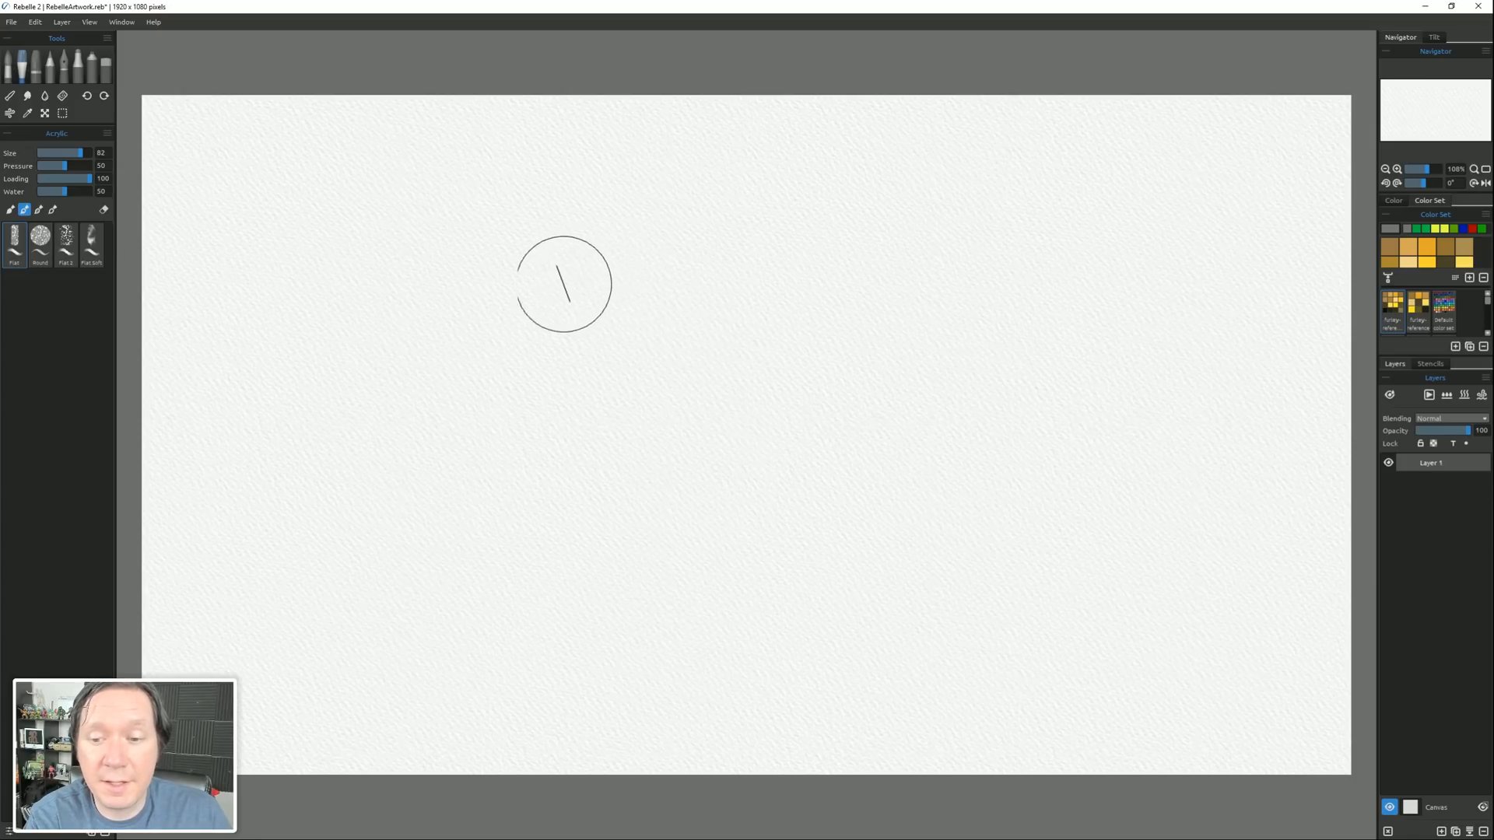
left_click_drag(562, 277, 786, 504)
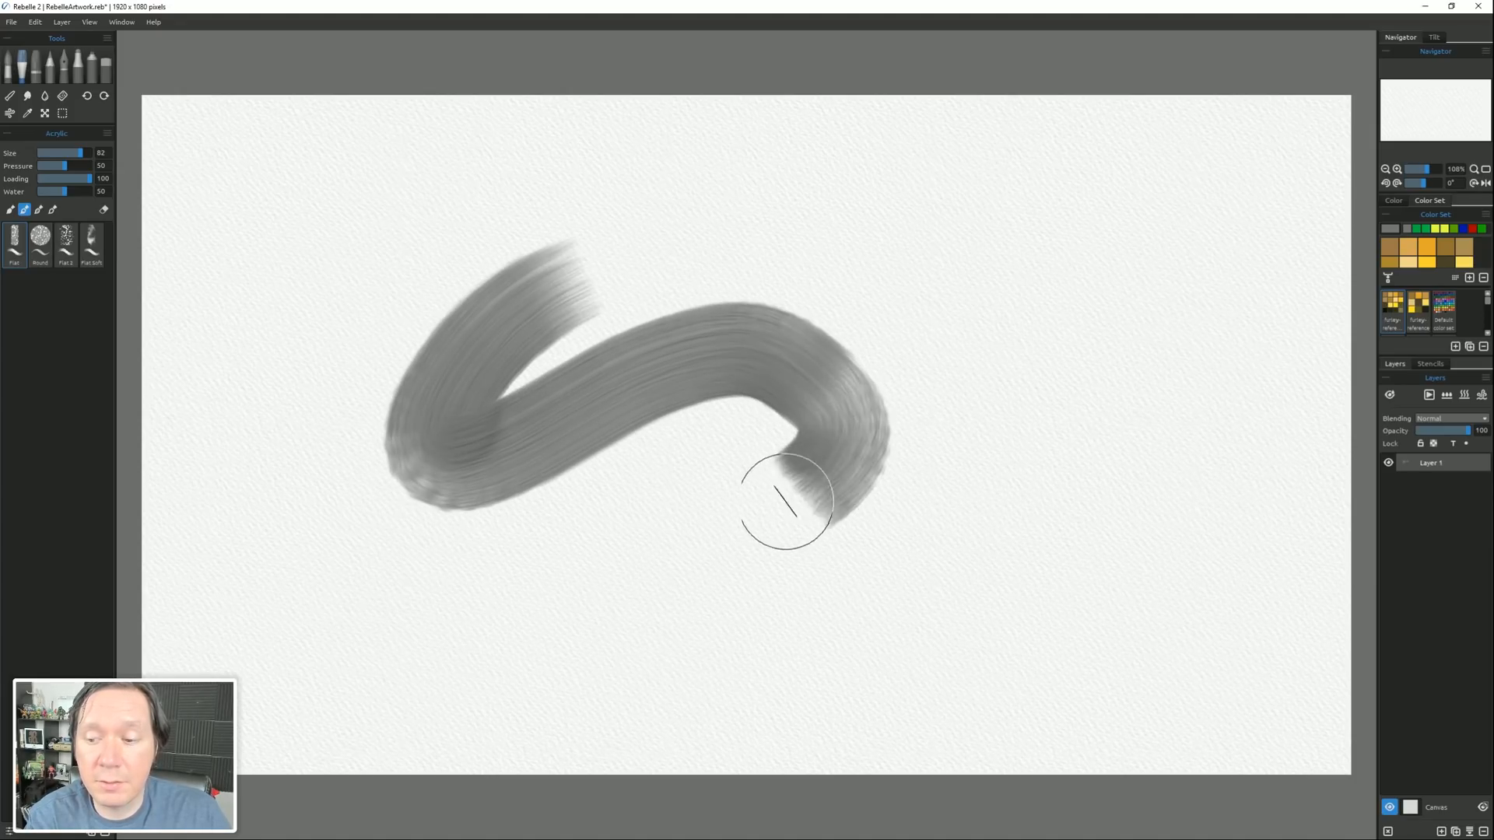
left_click_drag(781, 504, 1130, 342)
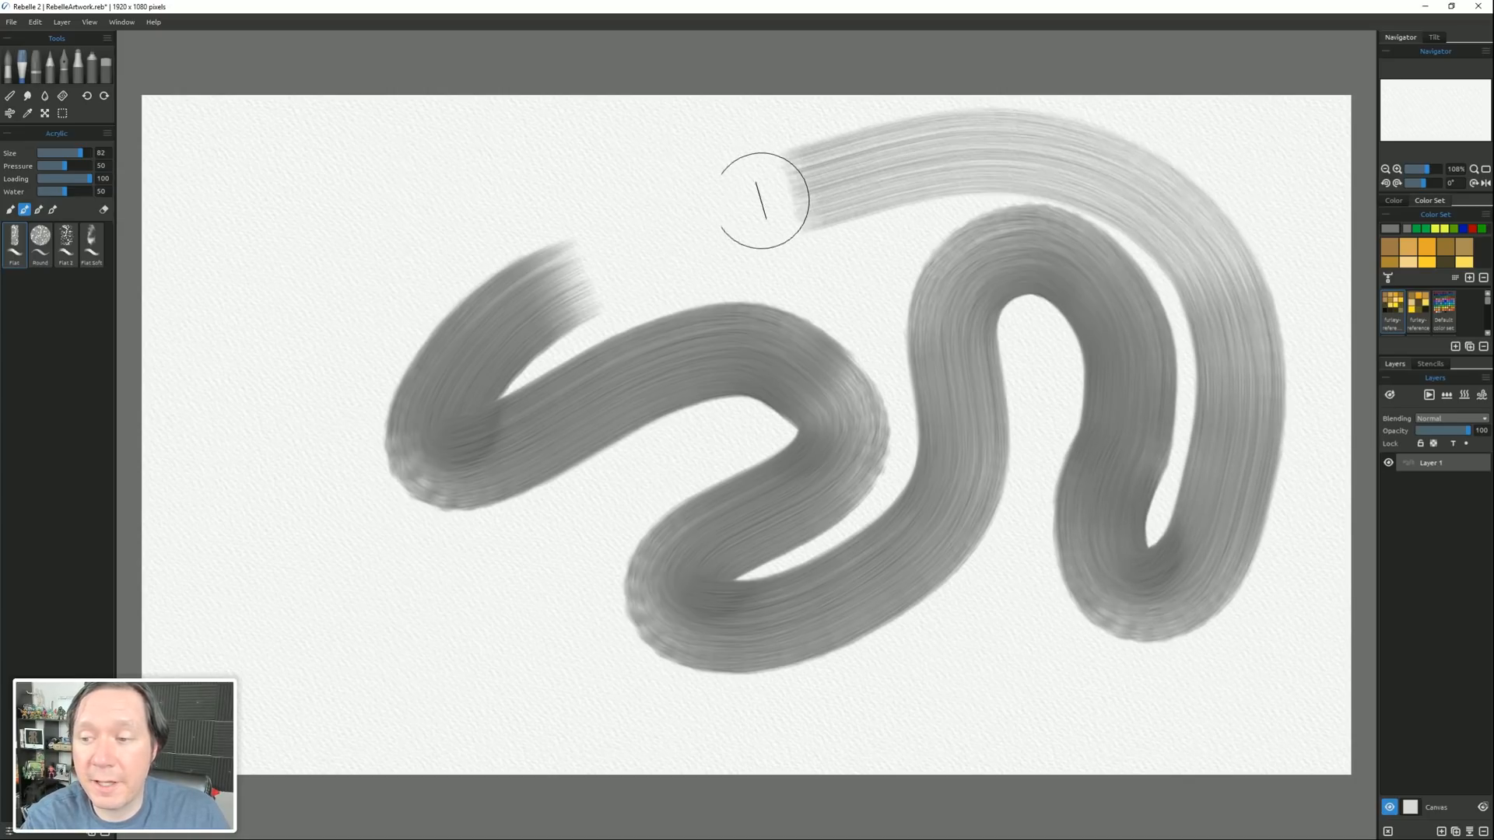
key("ctrl+z")
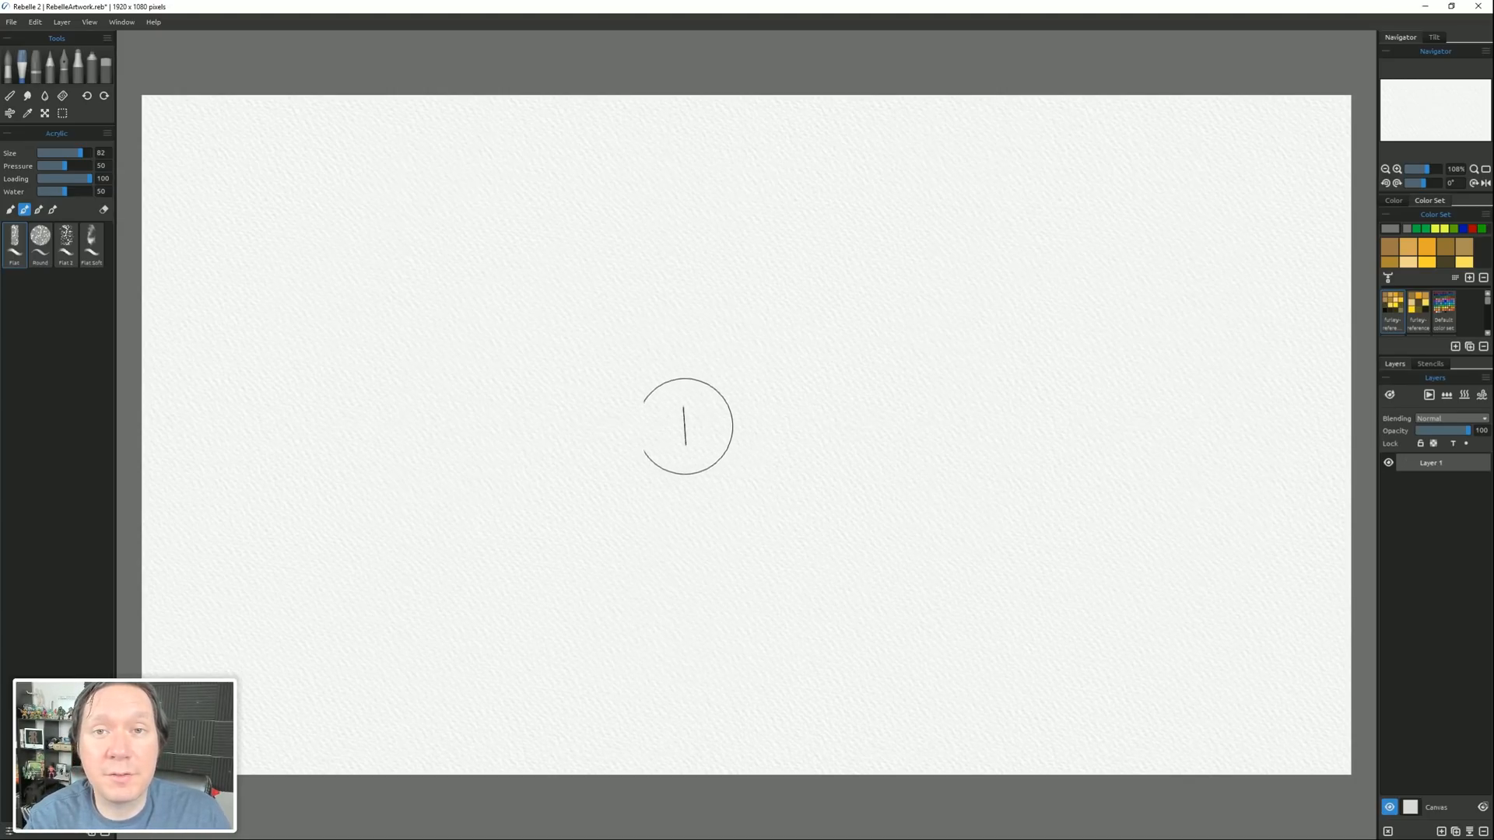
left_click(11, 21)
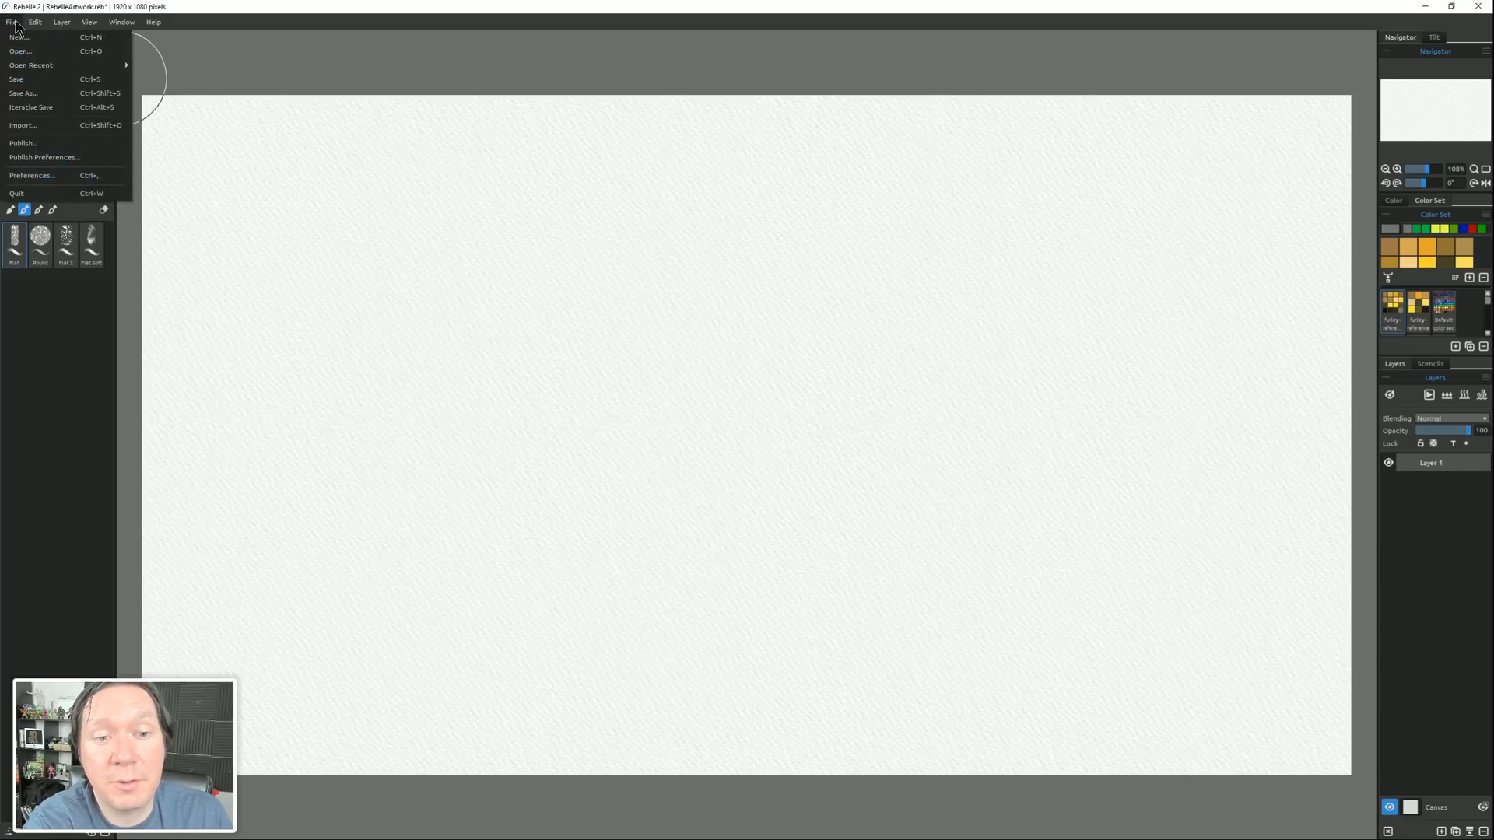
Set the Painting Cursor to Crosshair in Preferences > Tools and confirm.
left_click(31, 176)
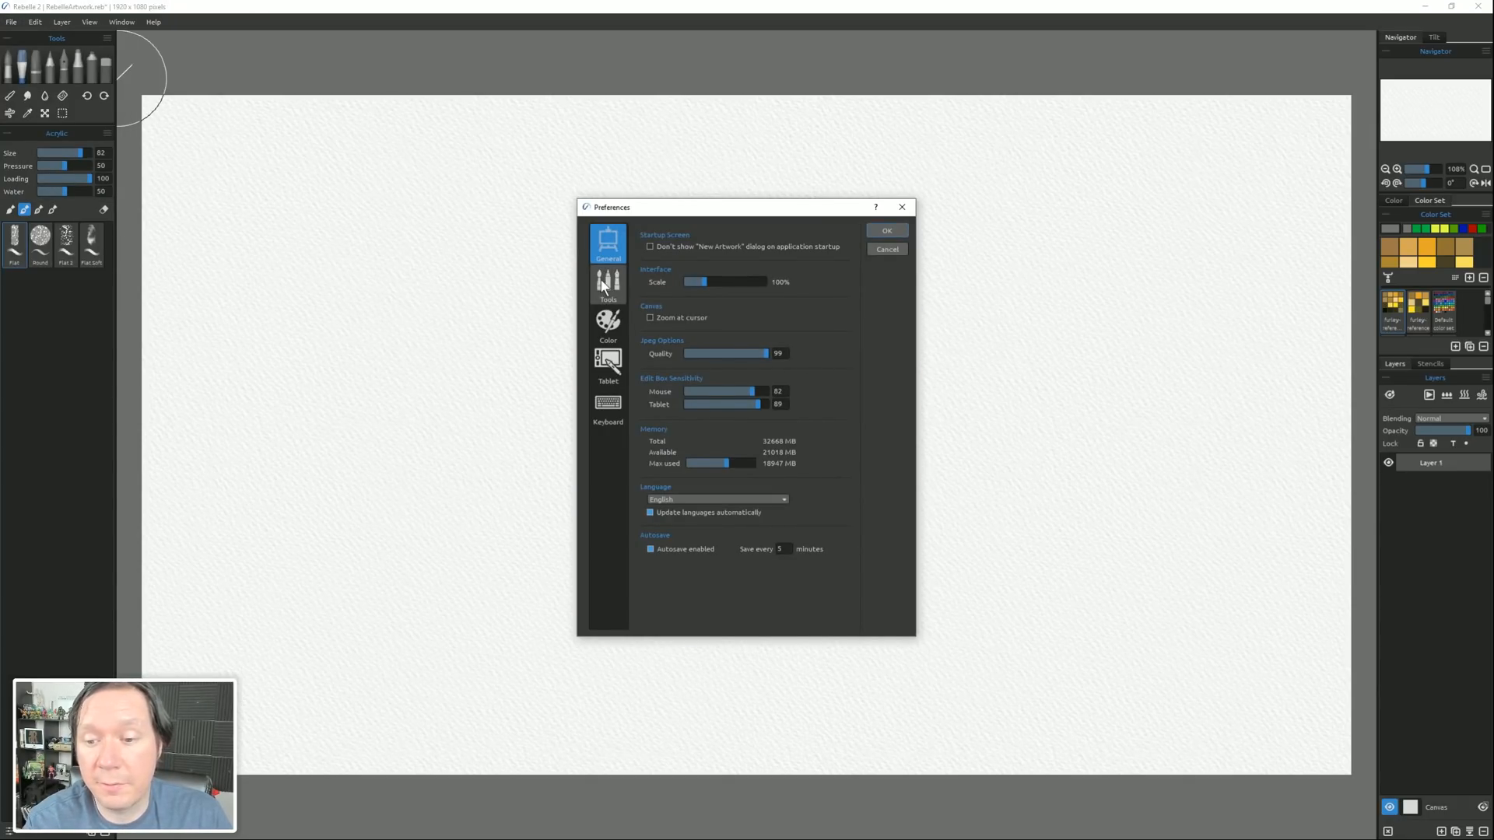
left_click(607, 286)
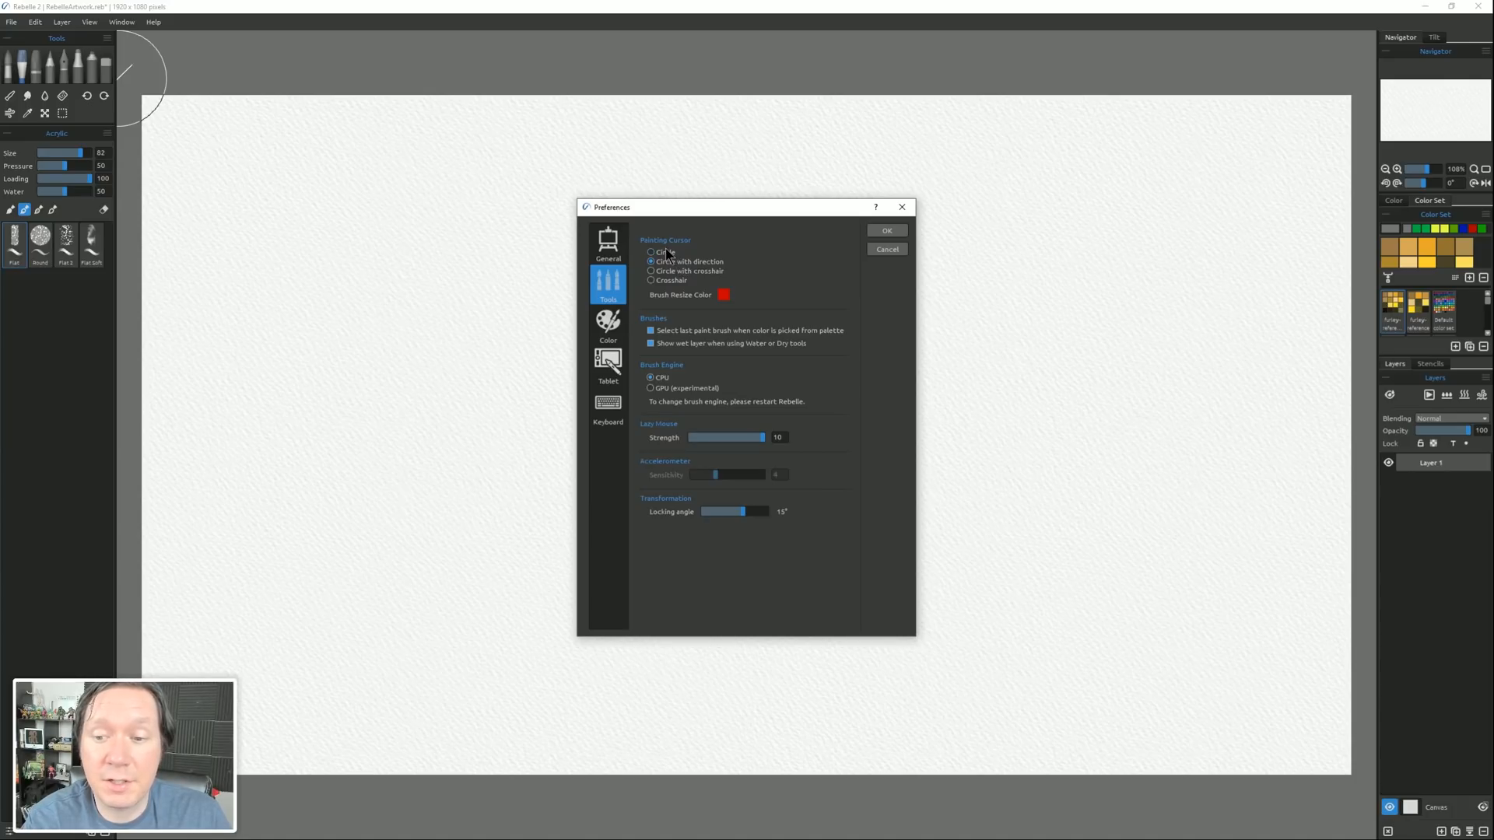
left_click(652, 261)
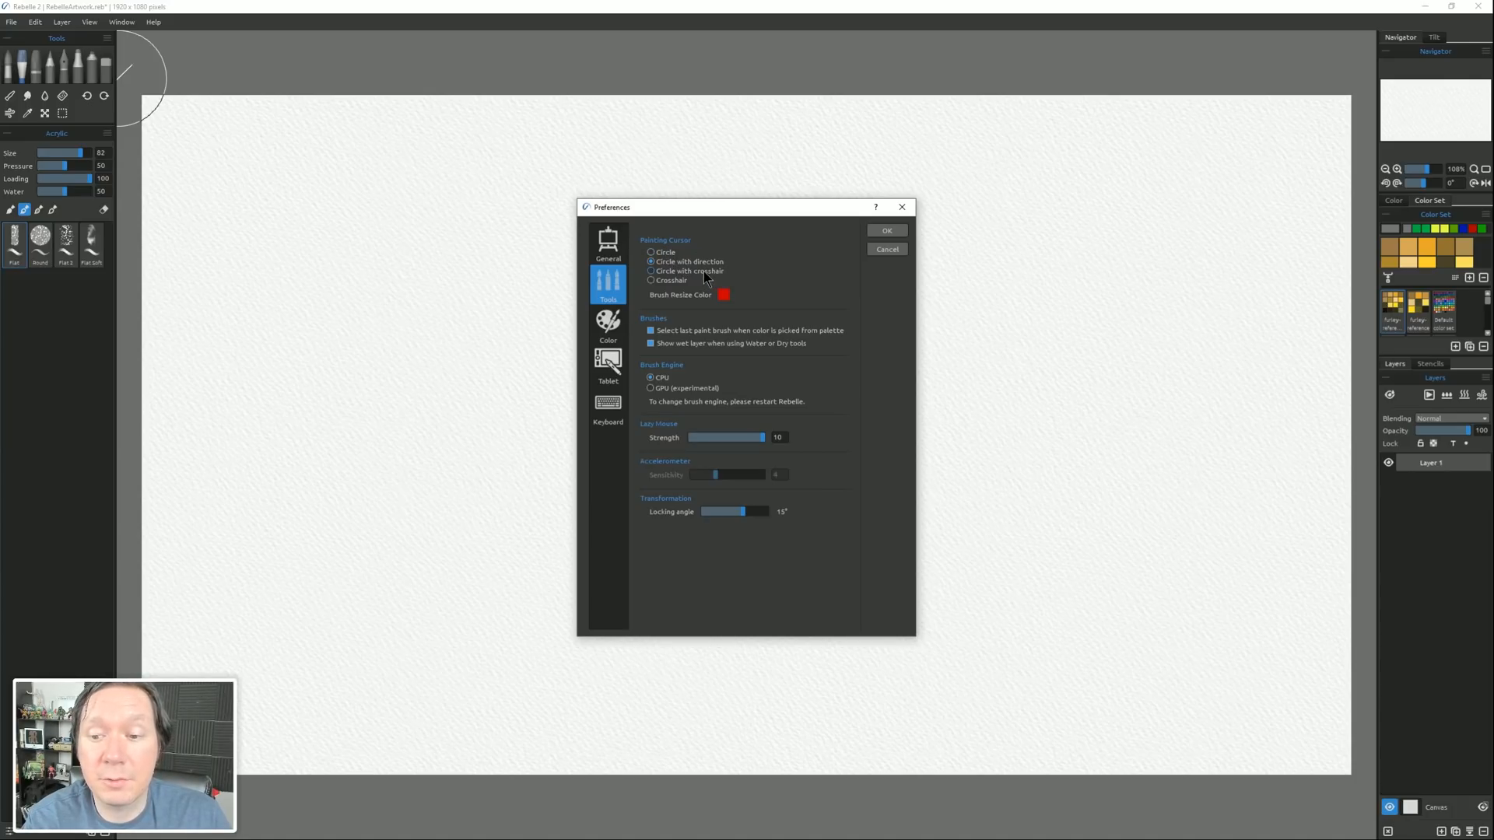
mouse_move(678, 279)
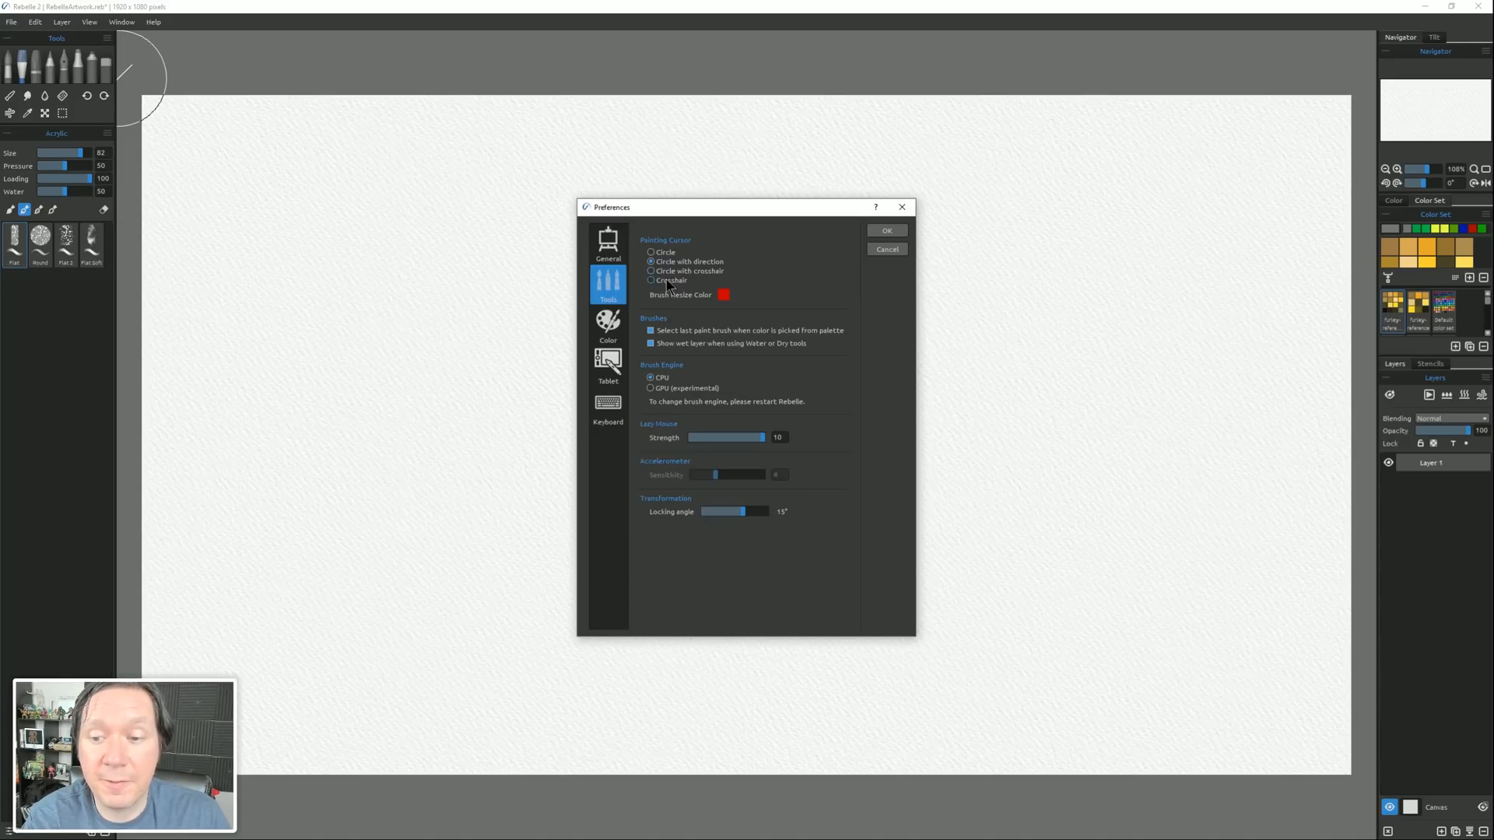
left_click(886, 230)
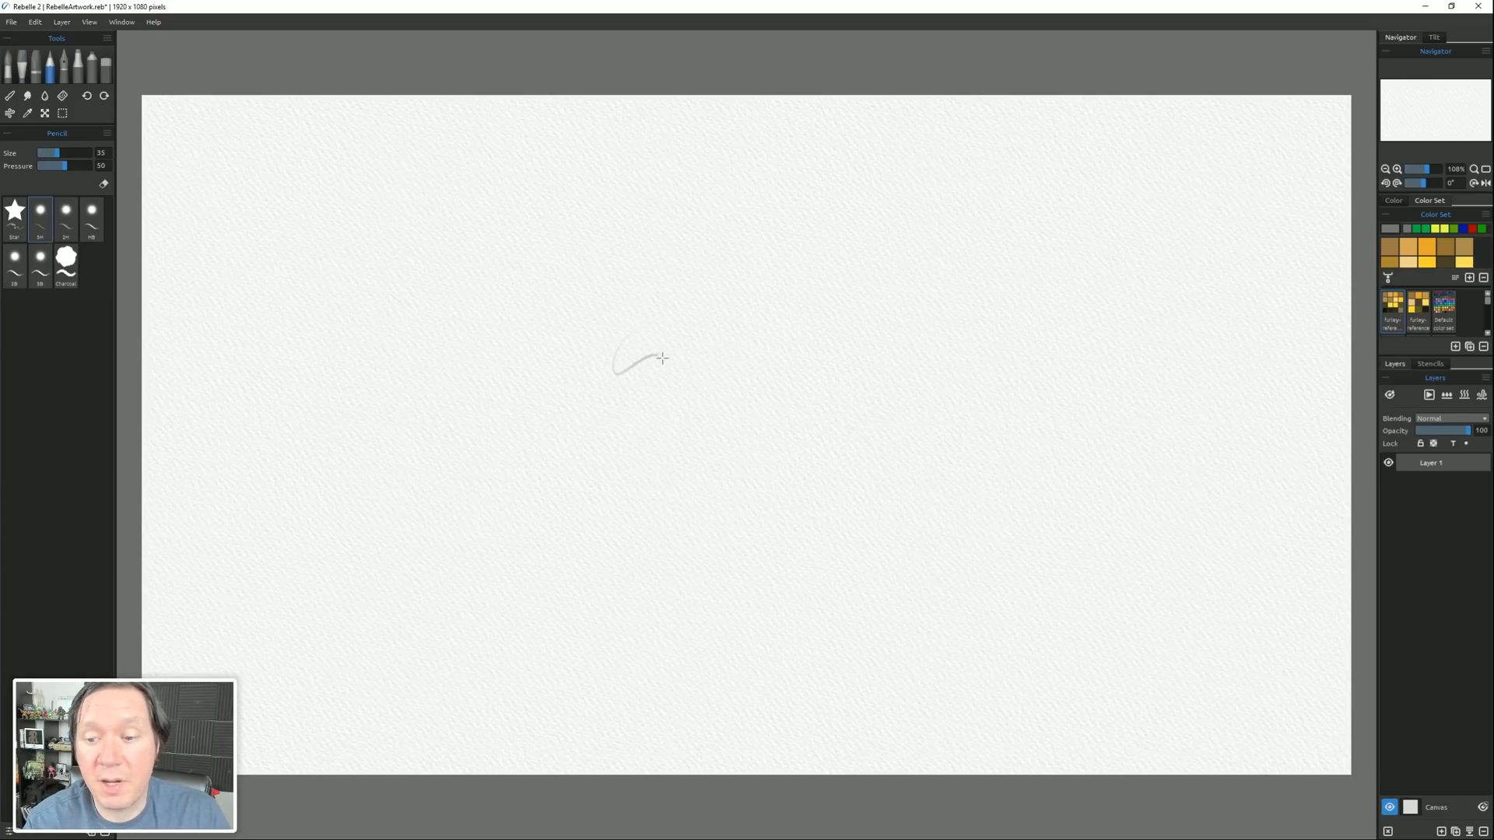
Sketch a thin wavy pencil test line, then undo it to clear the canvas.
left_click_drag(619, 367, 820, 328)
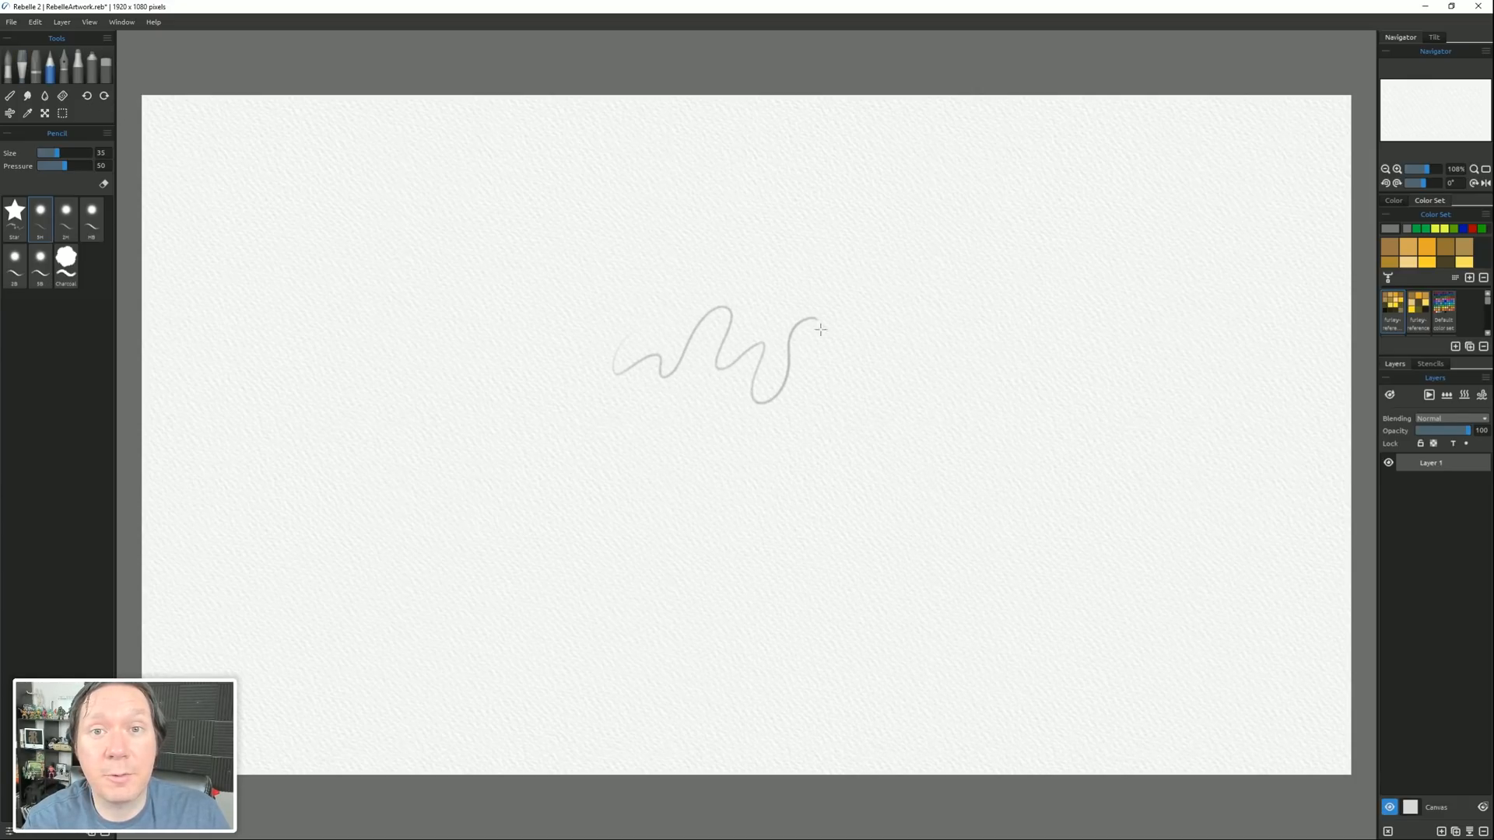
left_click_drag(814, 329, 901, 396)
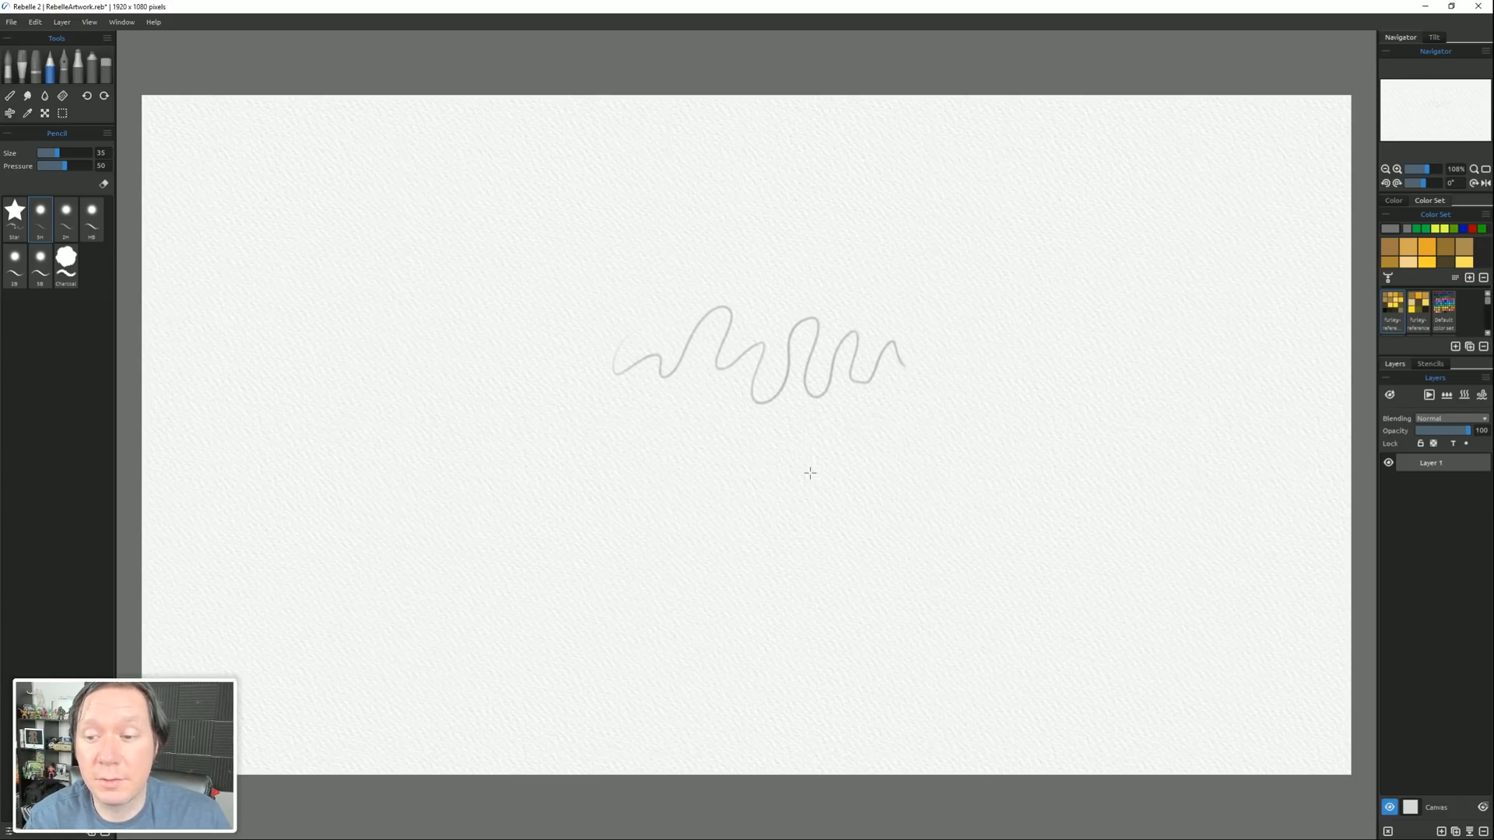
key("ctrl+z")
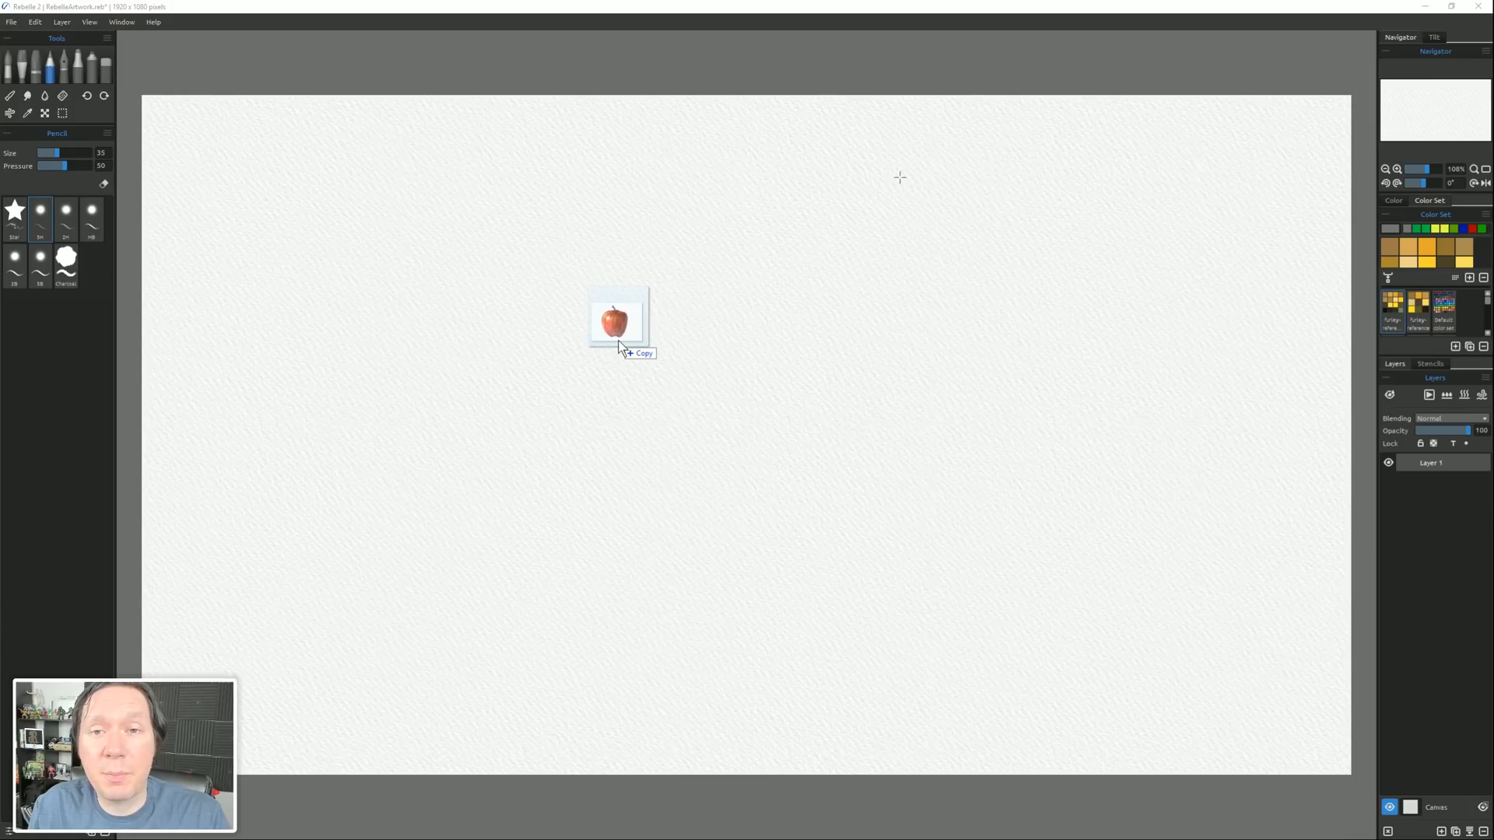
Drop the apple picture onto the canvas, confirm its transform, and add a new paint layer.
left_click_drag(620, 343, 745, 434)
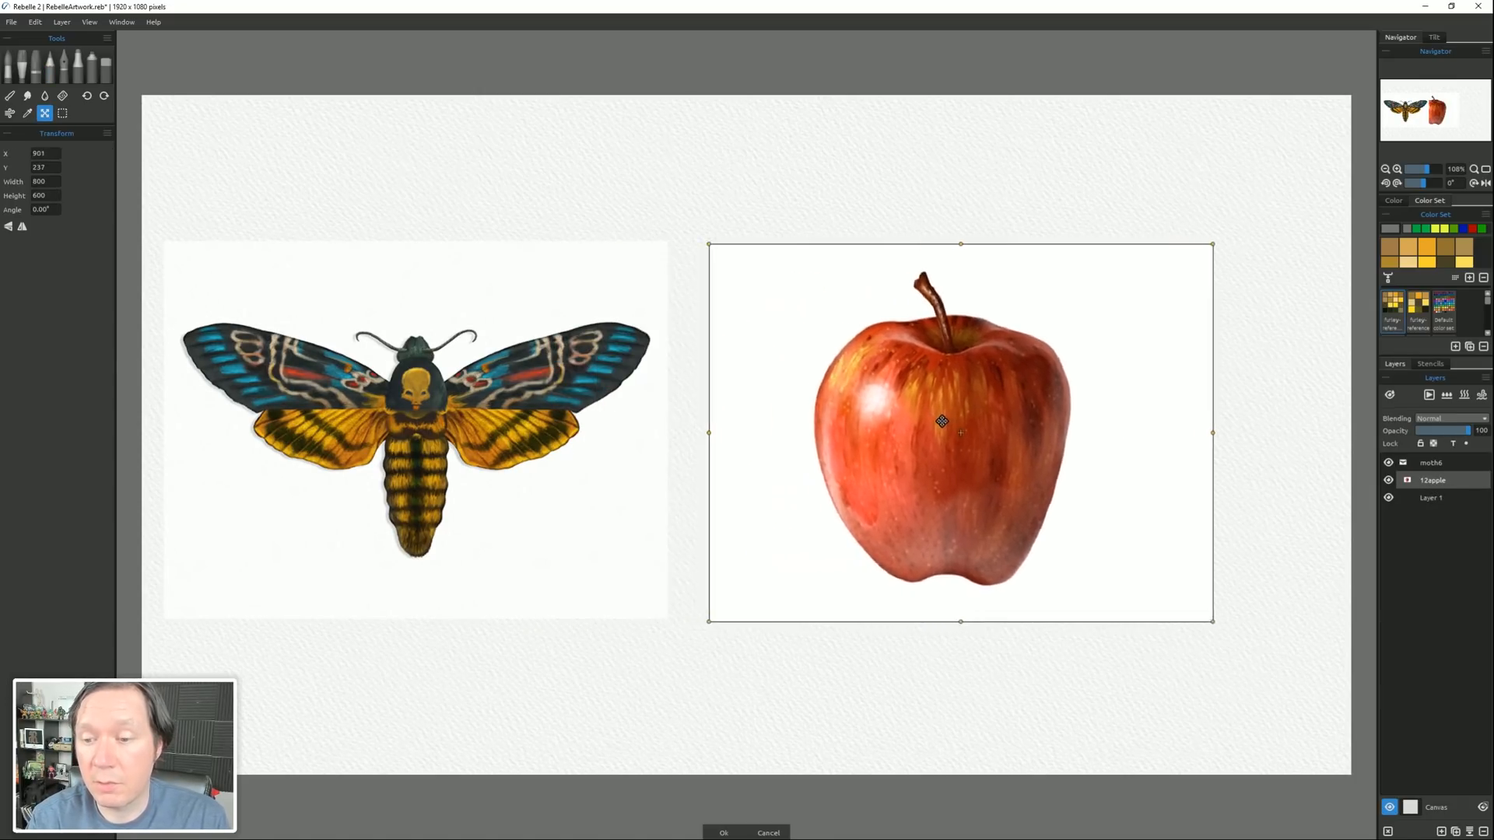
left_click(723, 831)
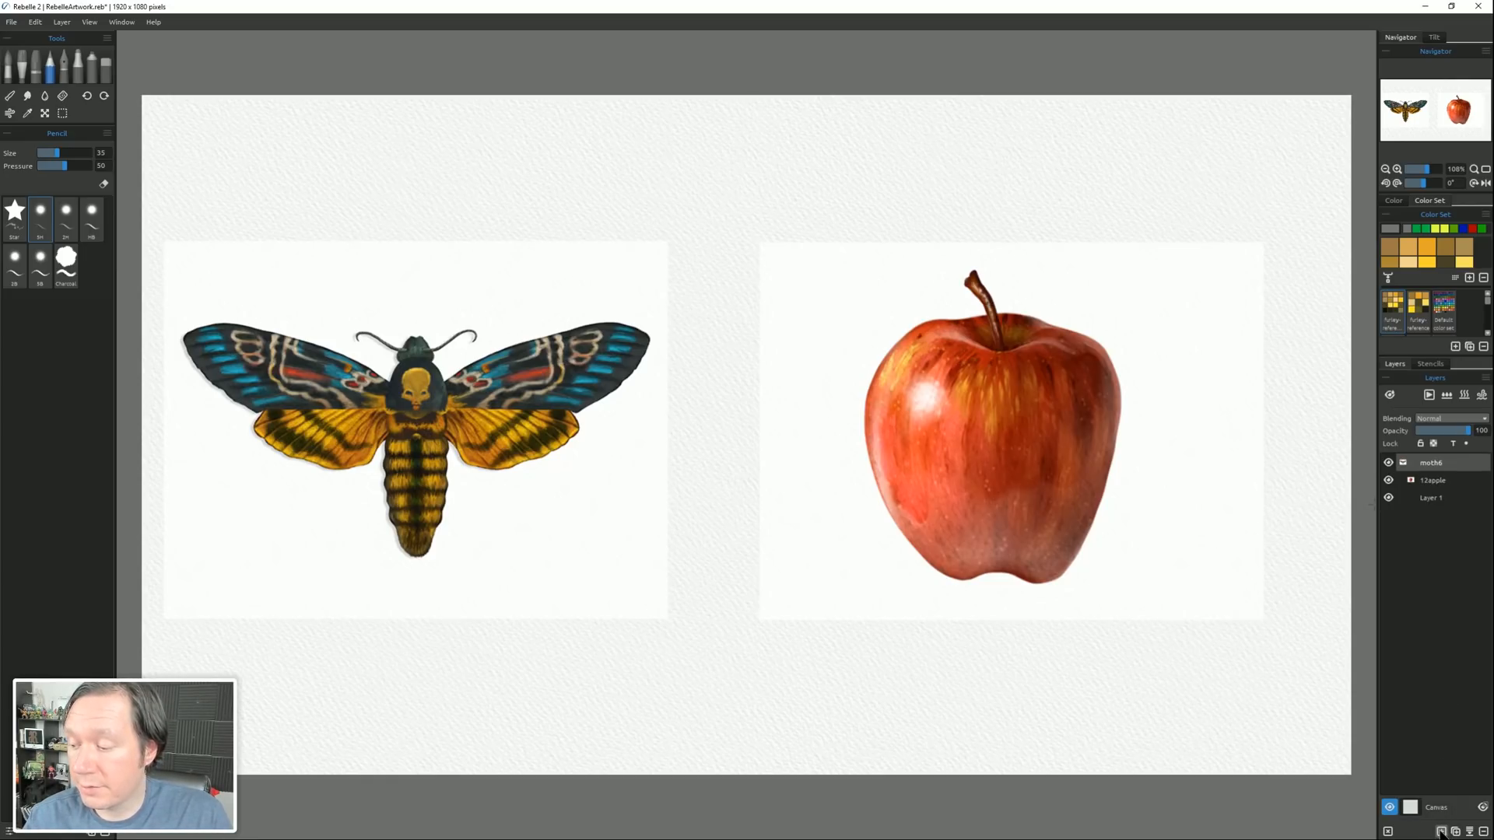
left_click(1428, 393)
type("paint")
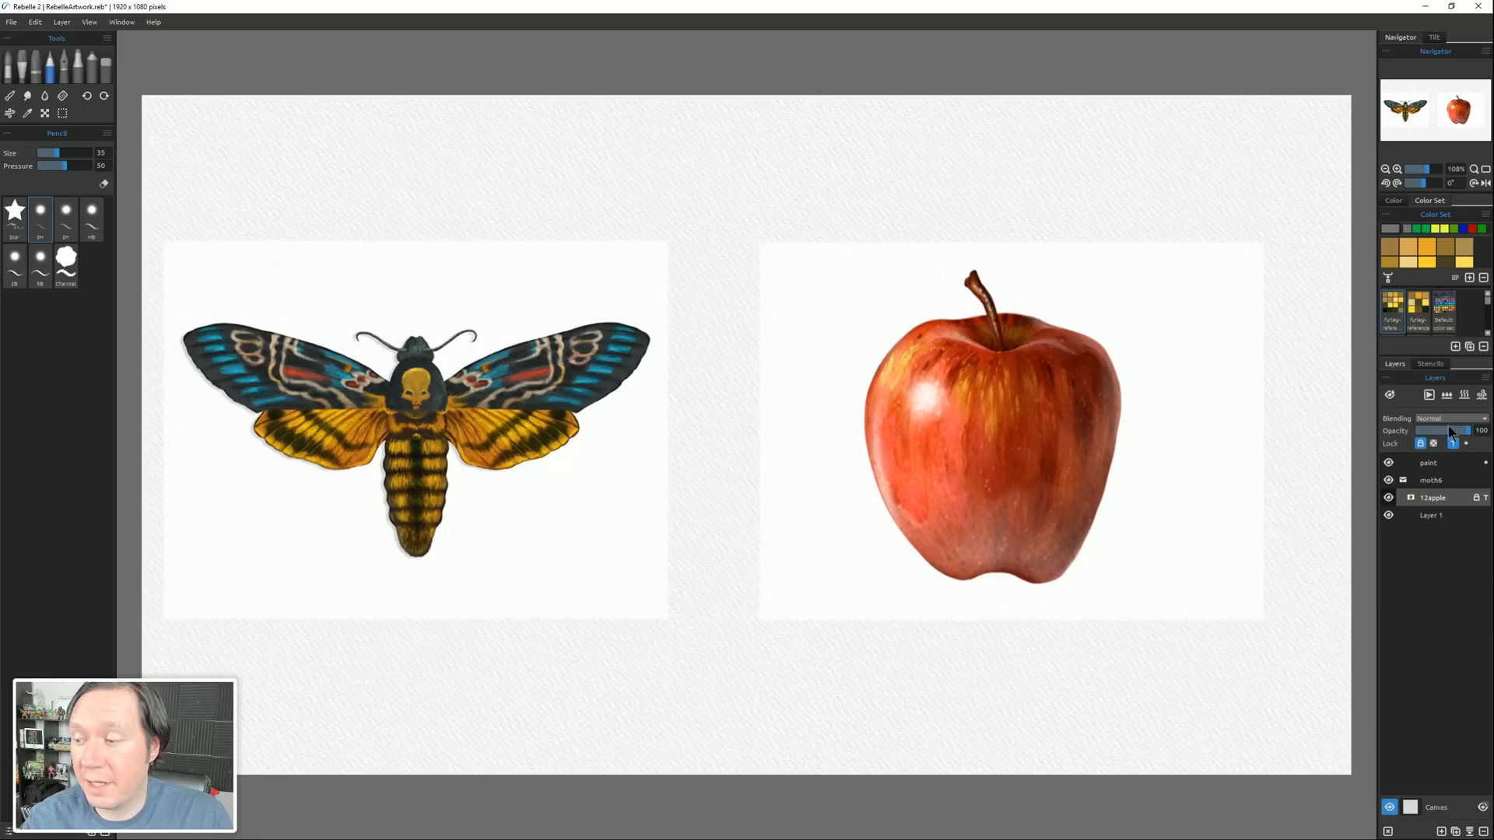
Fade the apple reference layer to low opacity and make the paint layer active.
left_click_drag(1467, 431, 1419, 431)
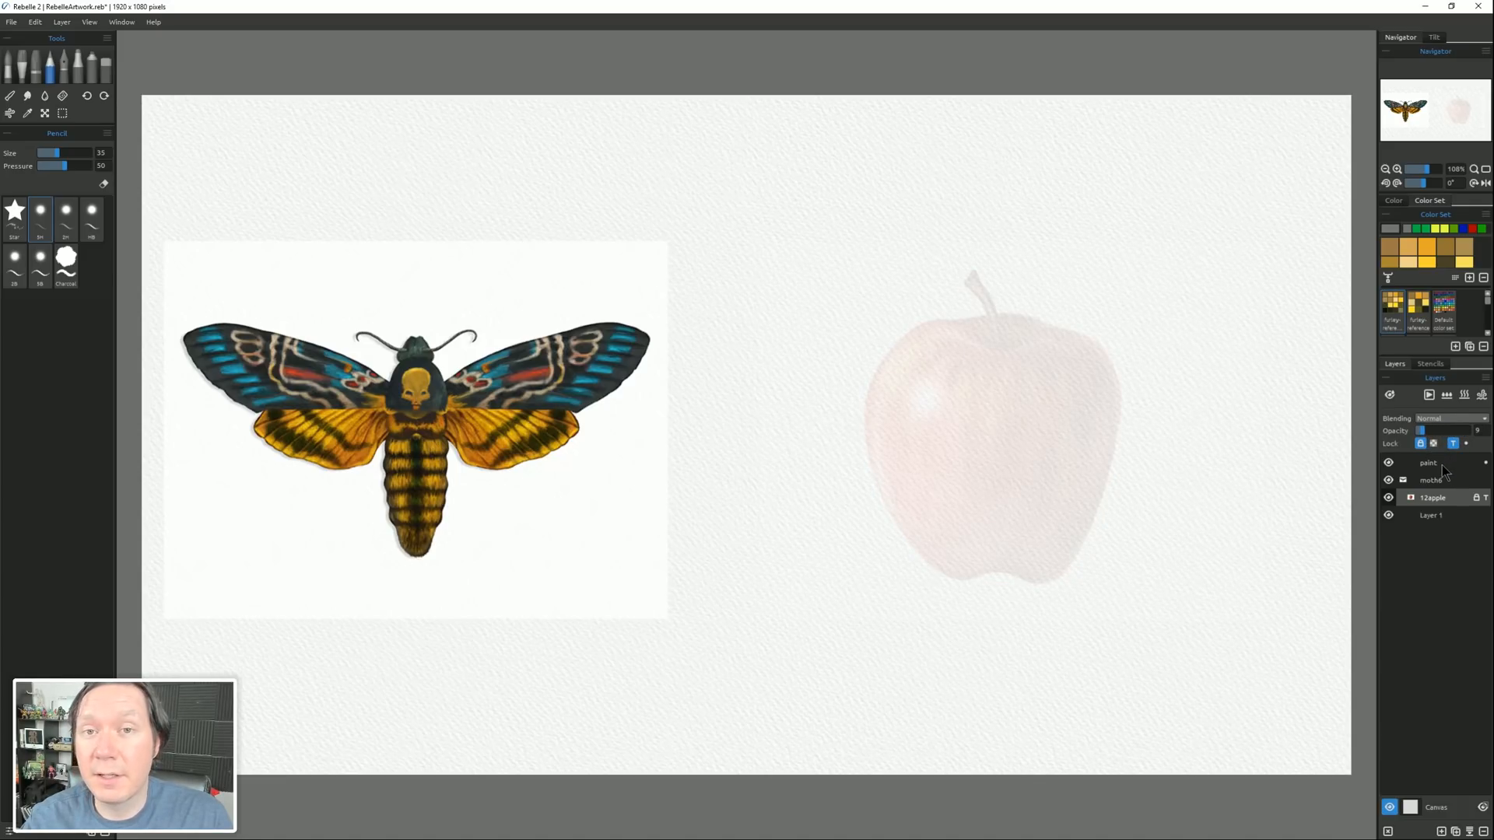
left_click(27, 64)
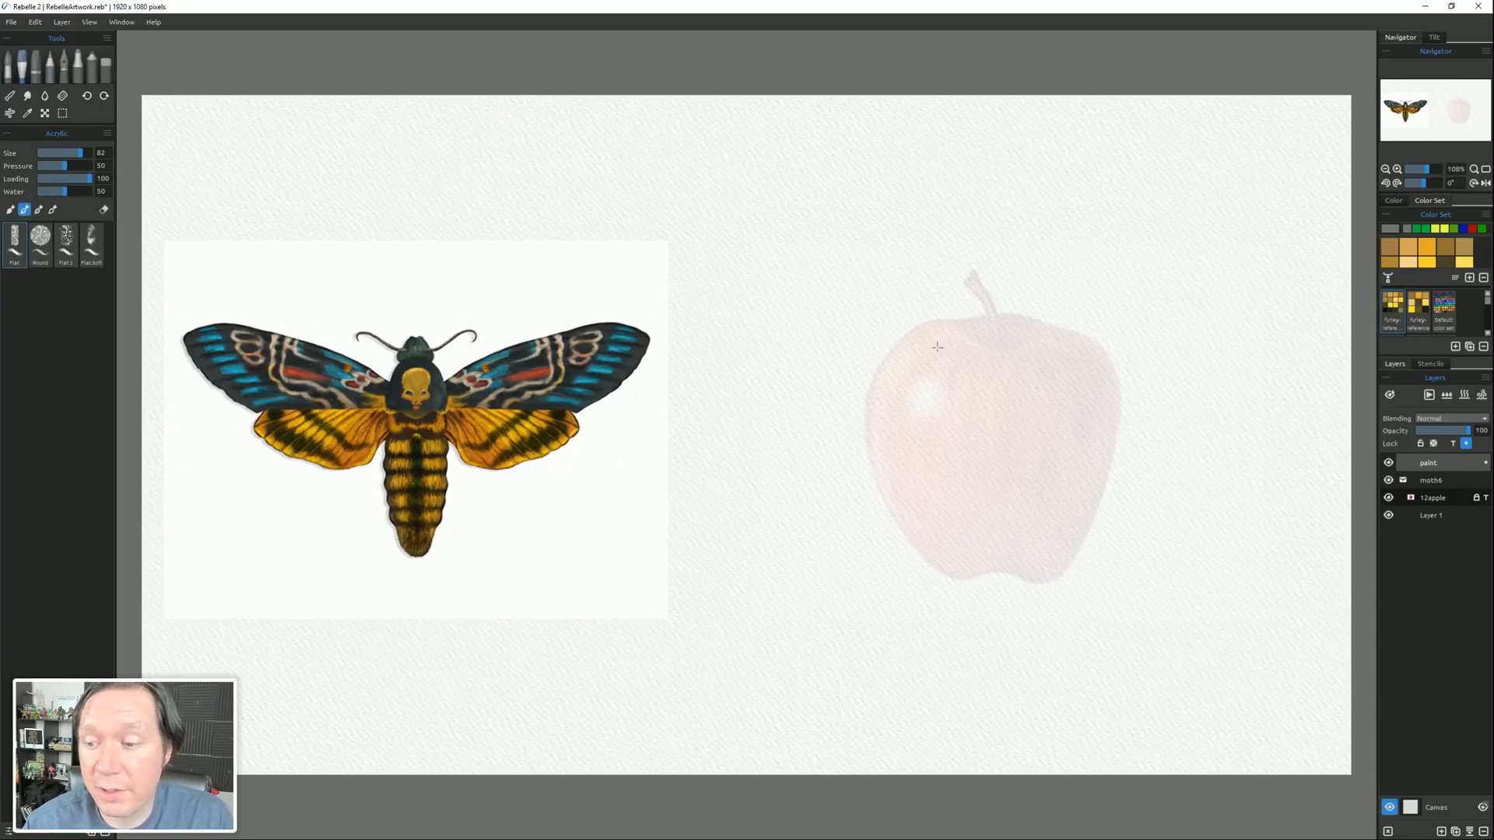
Paint orange and dark-red acrylic strokes filling the apple, then its brown stem.
left_click_drag(880, 391, 885, 467)
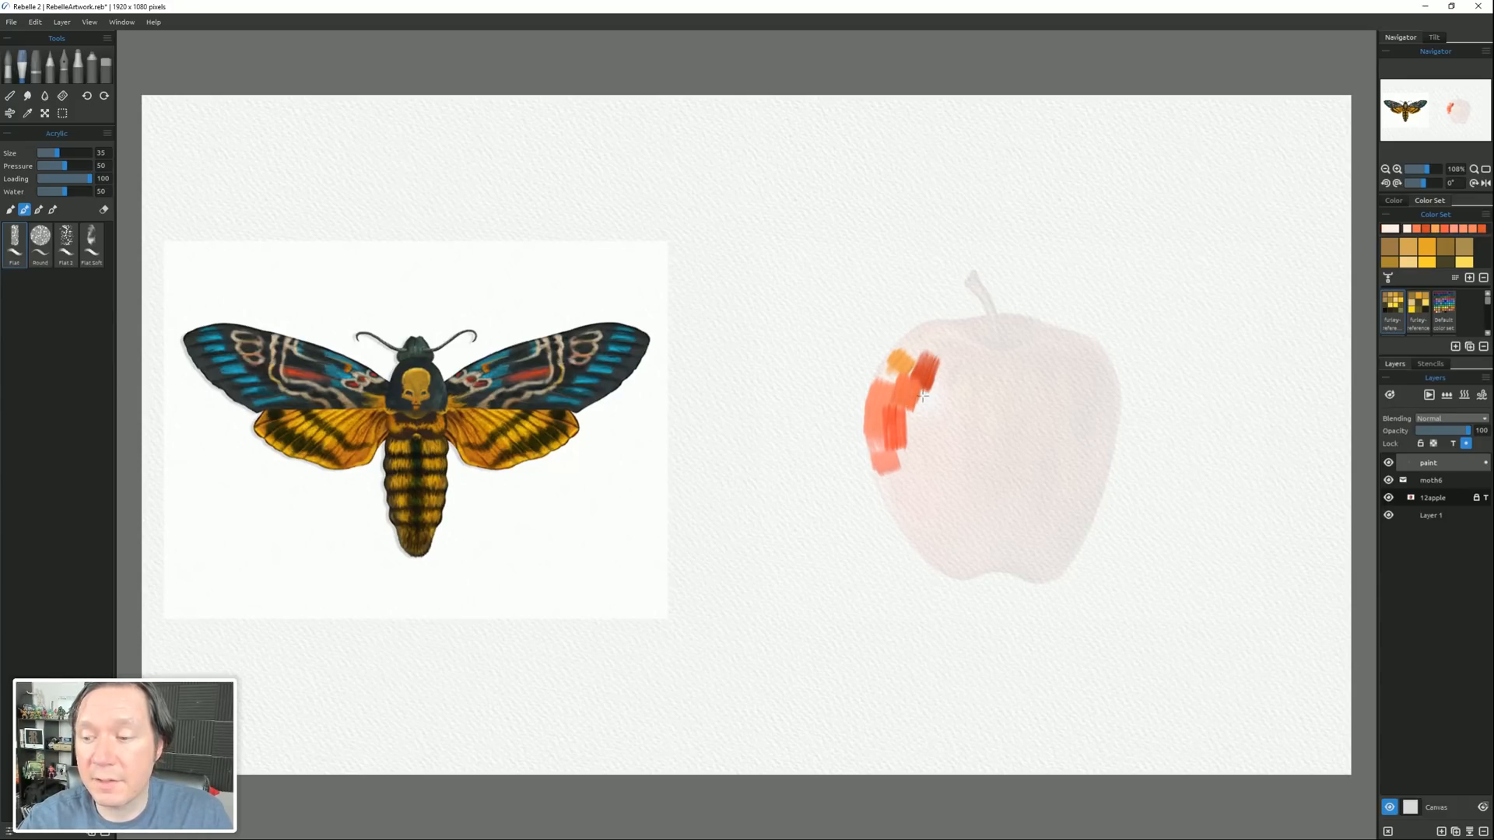
left_click_drag(920, 395, 901, 510)
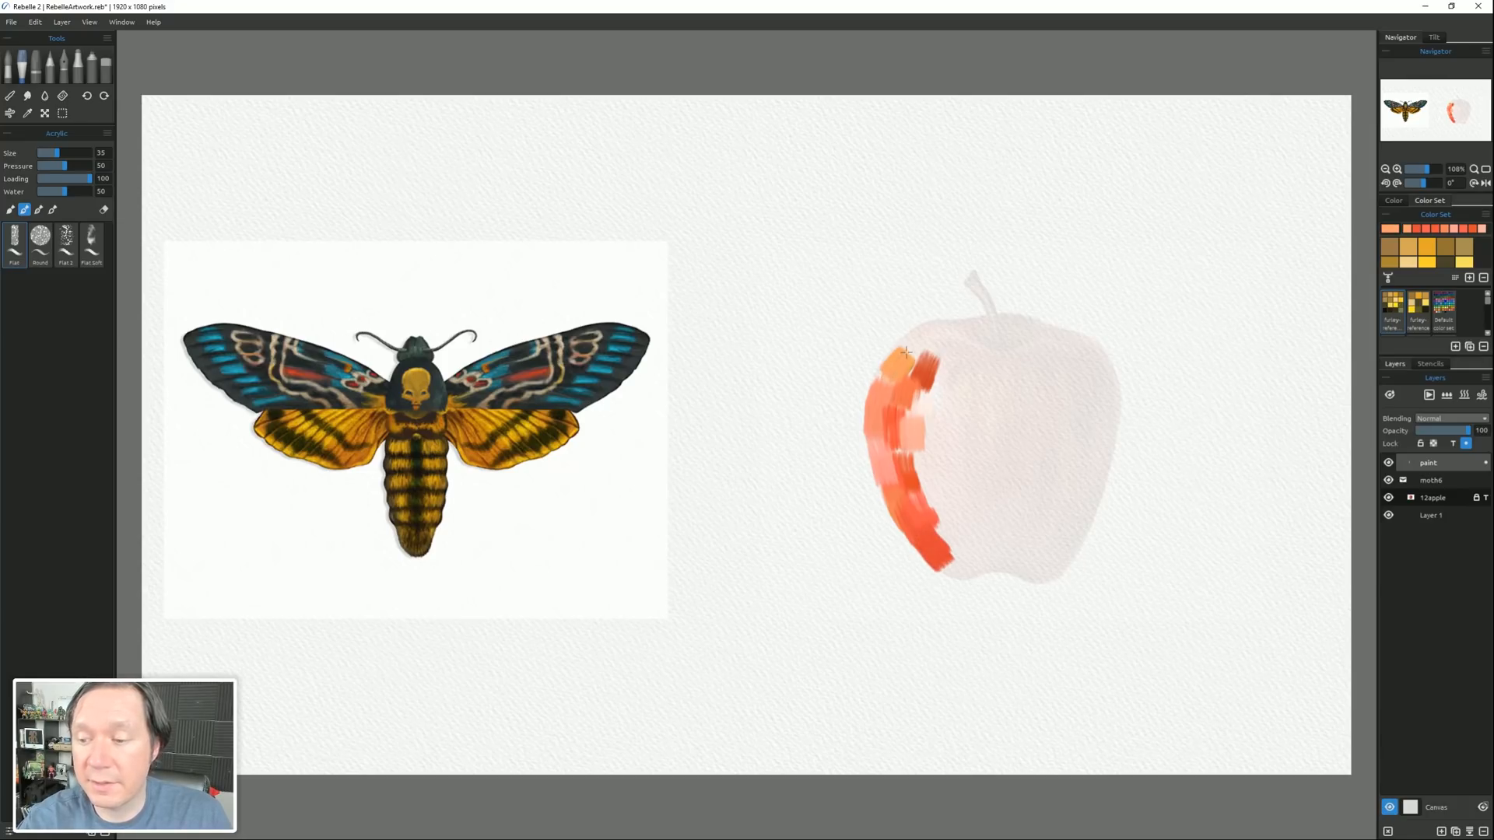
left_click_drag(885, 353, 1038, 324)
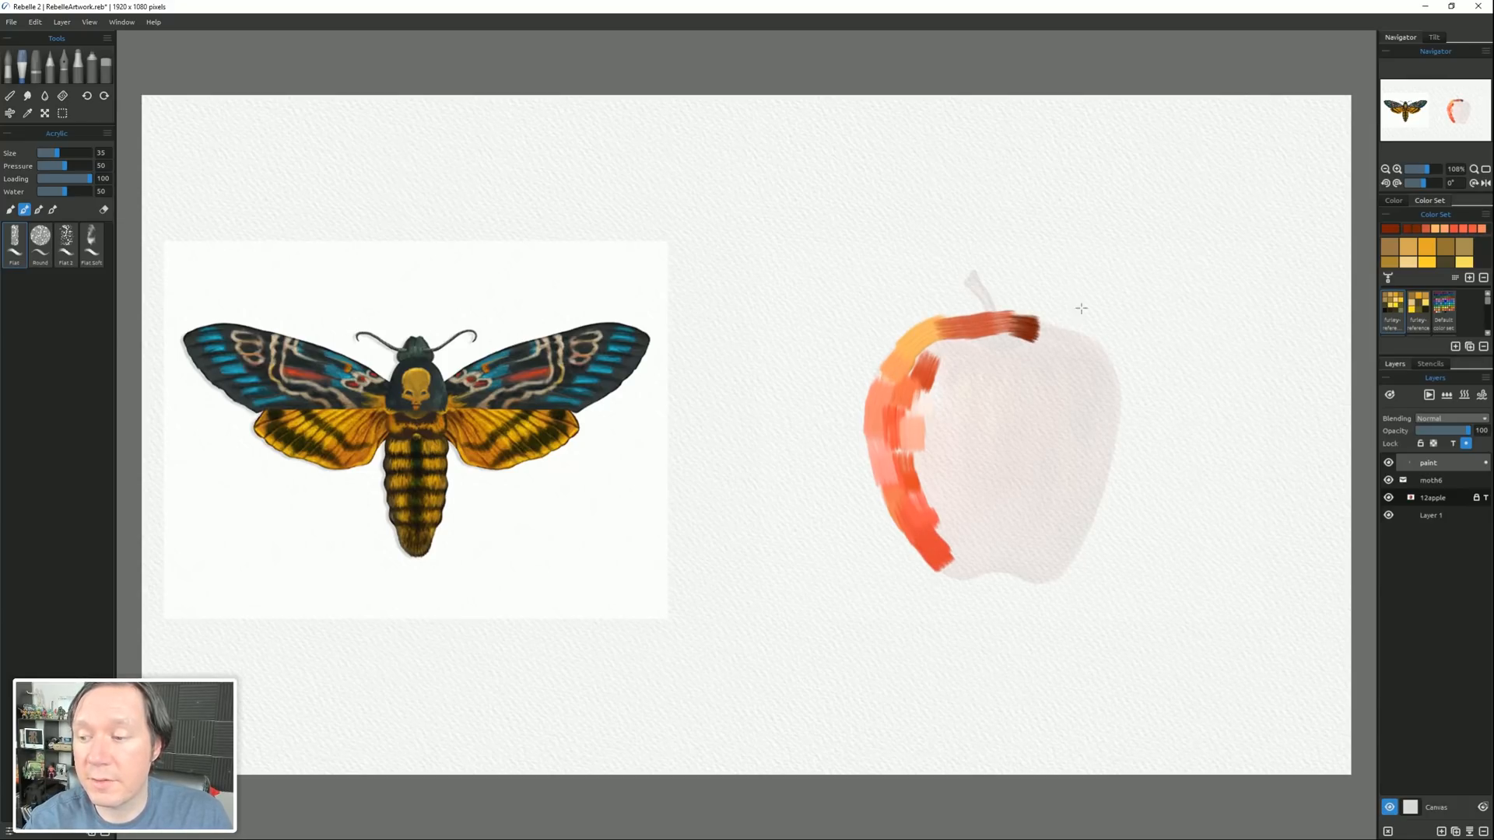
left_click_drag(1077, 333, 1073, 557)
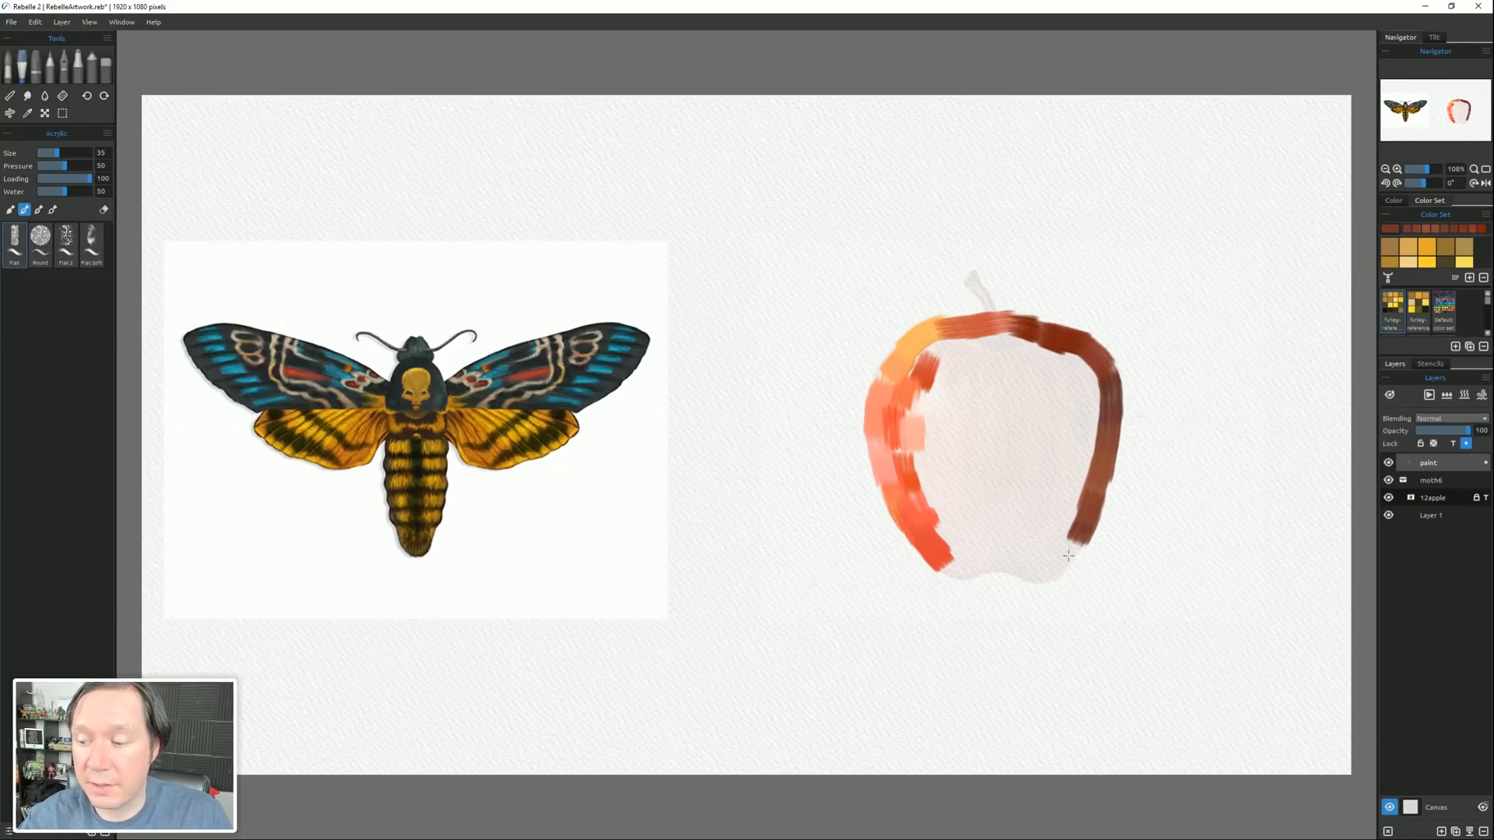
left_click_drag(942, 562, 1077, 548)
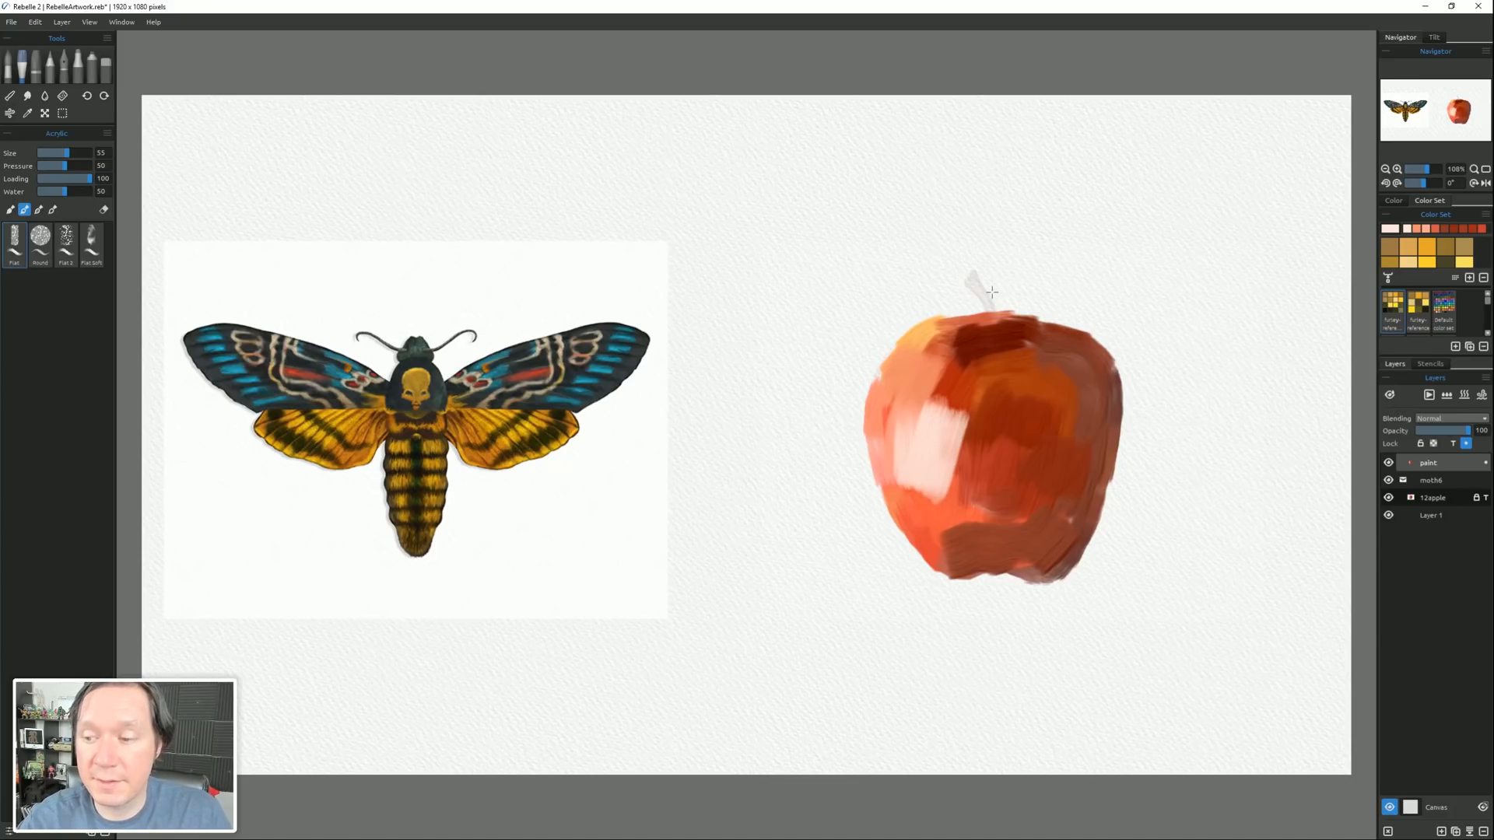
left_click_drag(67, 153, 52, 152)
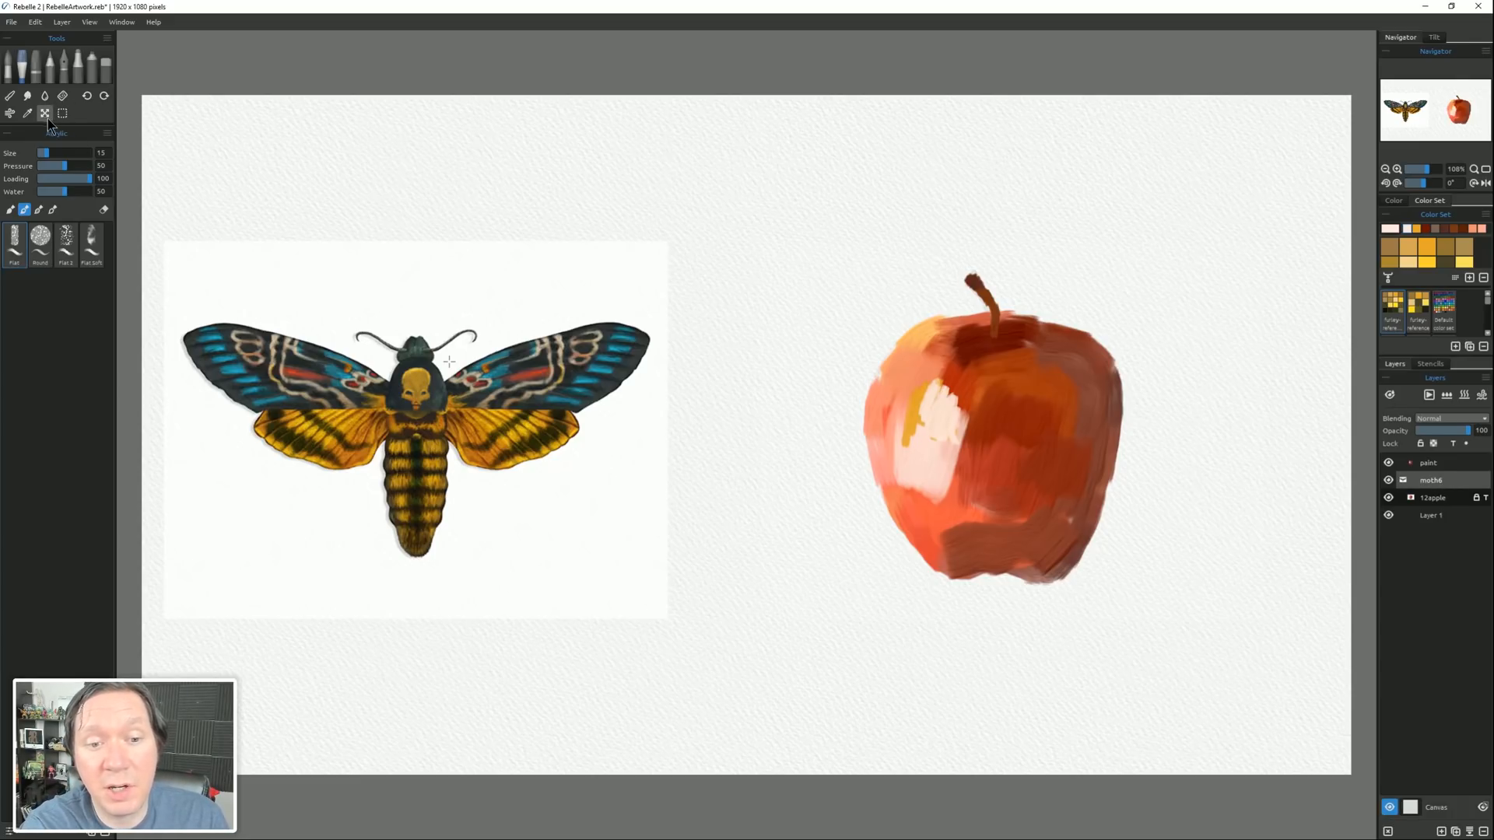
Transform the moth layer to sit behind the apple and add a new moth paint layer.
left_click(45, 114)
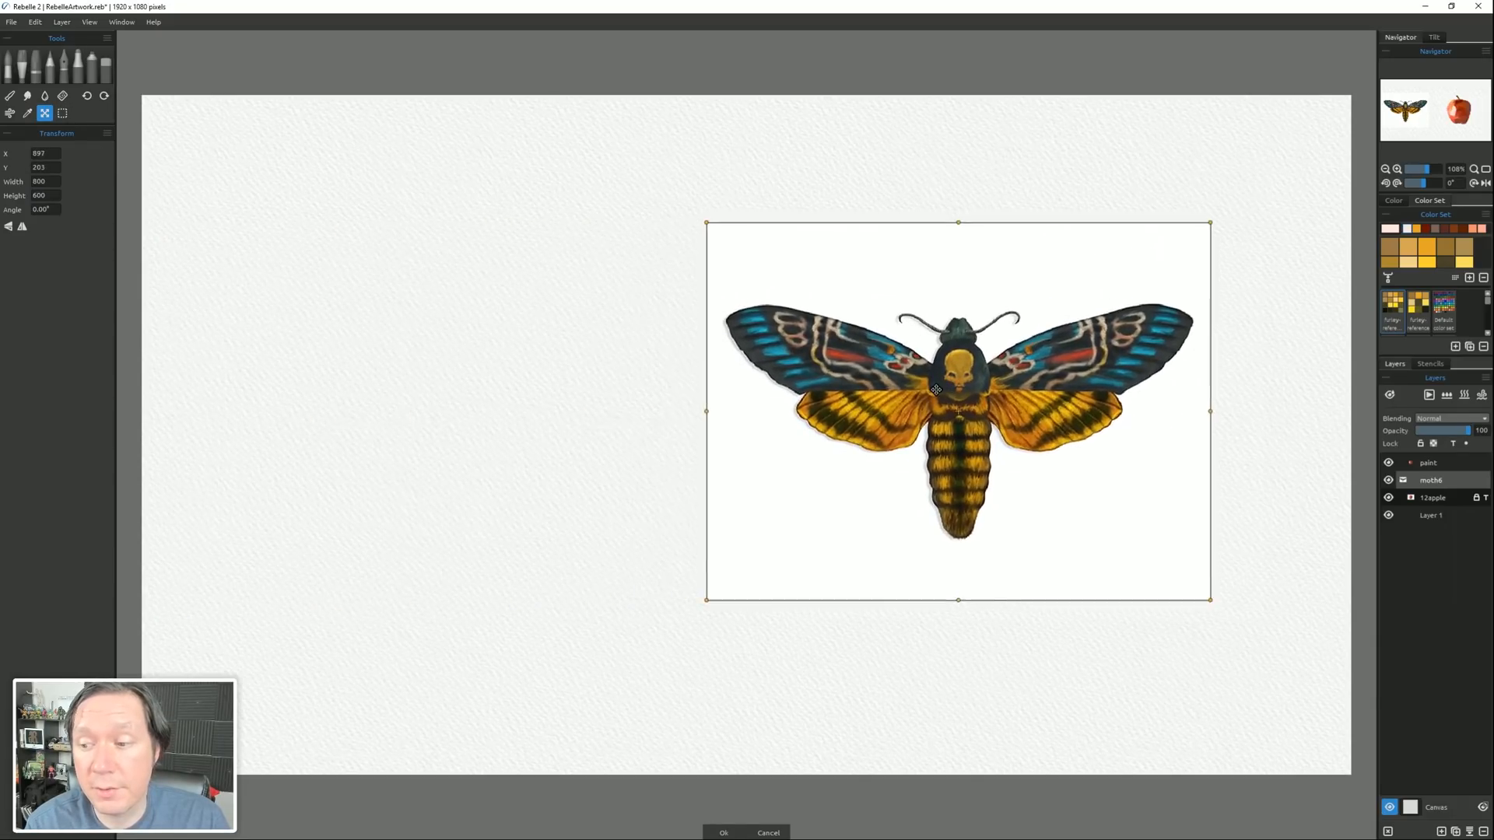
left_click_drag(936, 389, 979, 410)
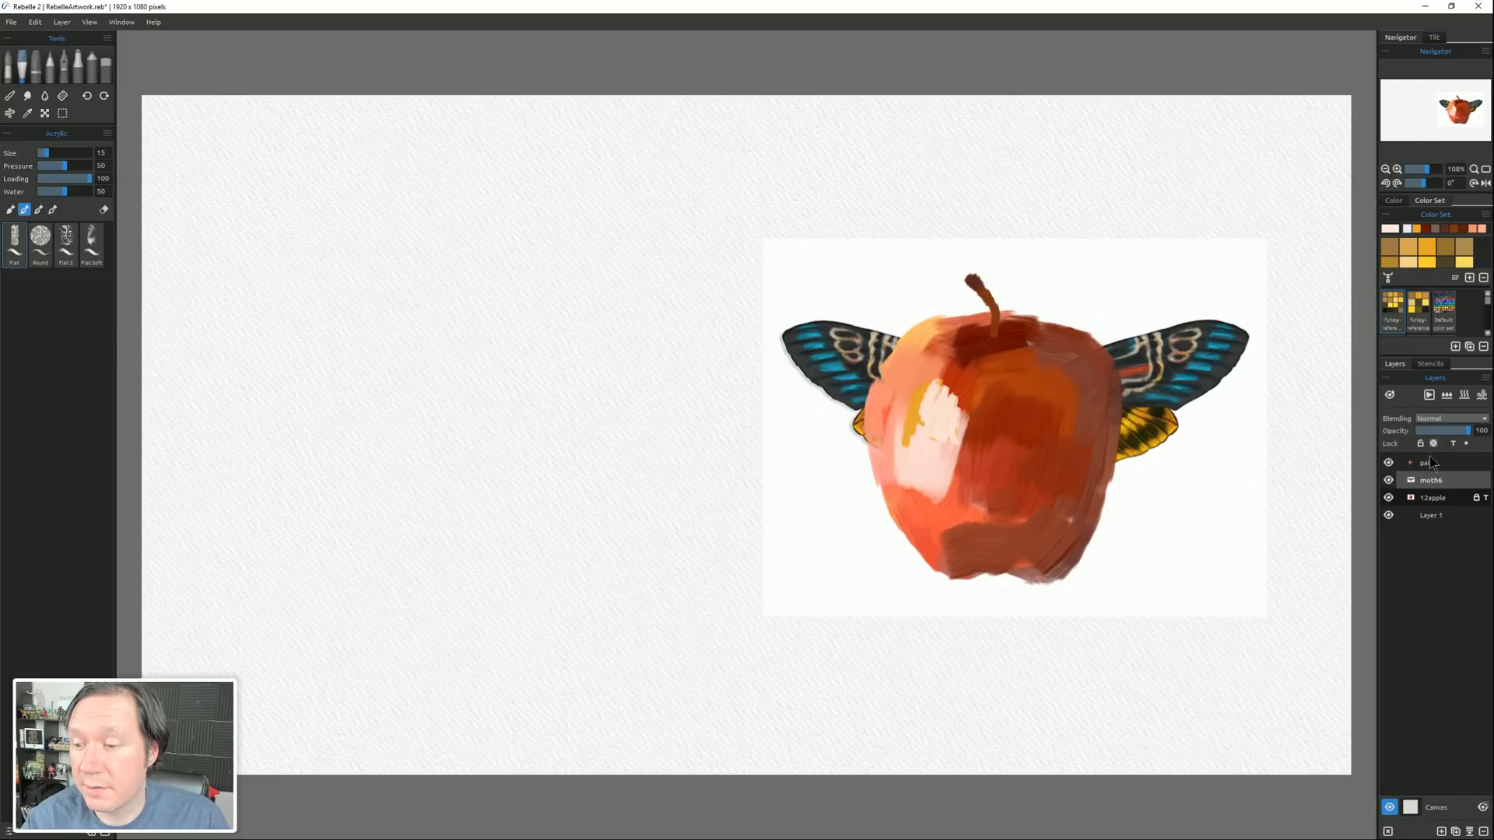
left_click(1432, 479)
type("moth-paint")
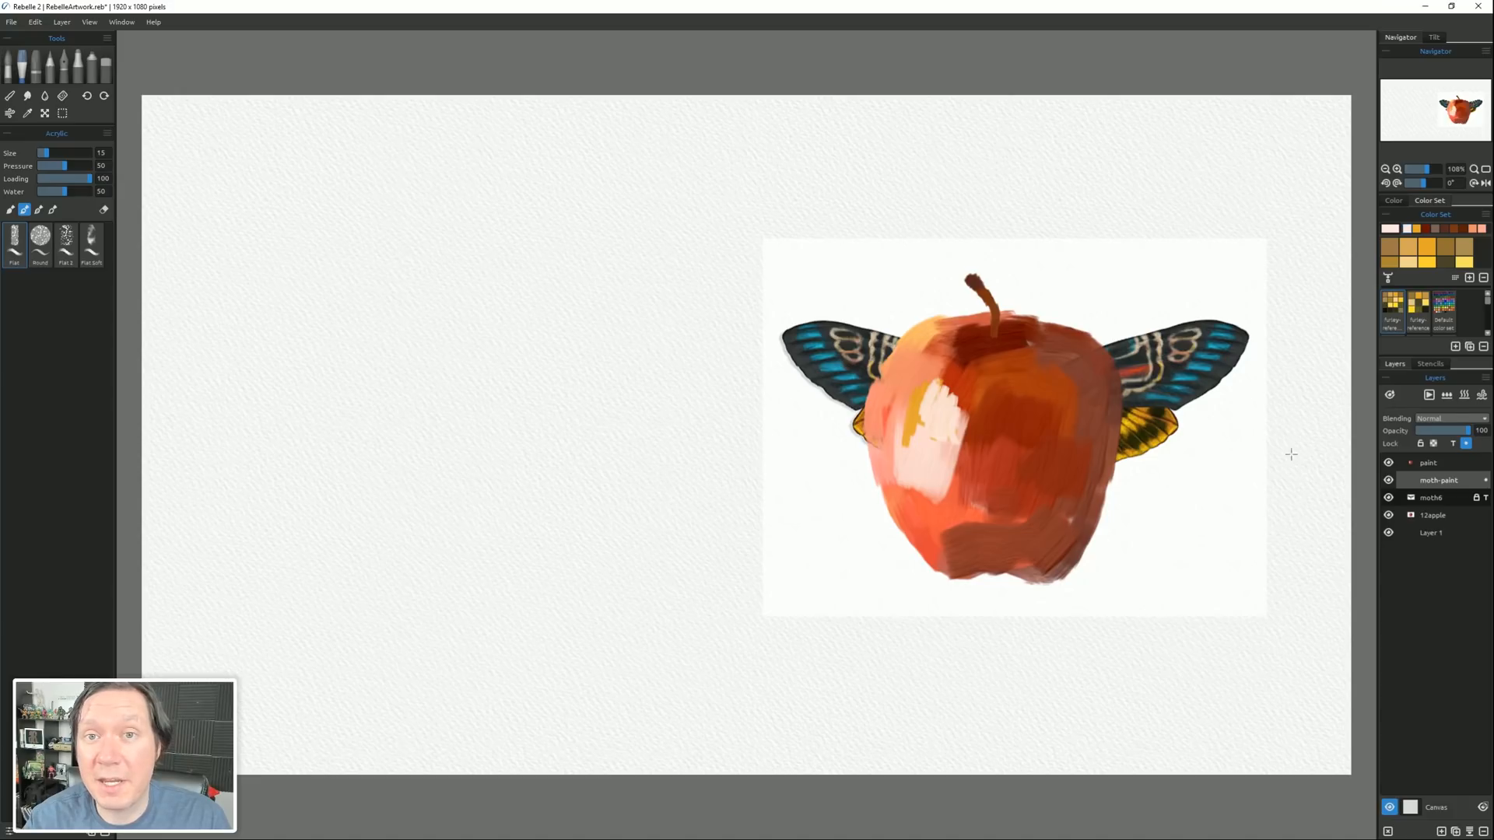
Fade the moth reference, paint rough wing strokes, and show the faded moth again.
left_click_drag(1453, 431, 1419, 431)
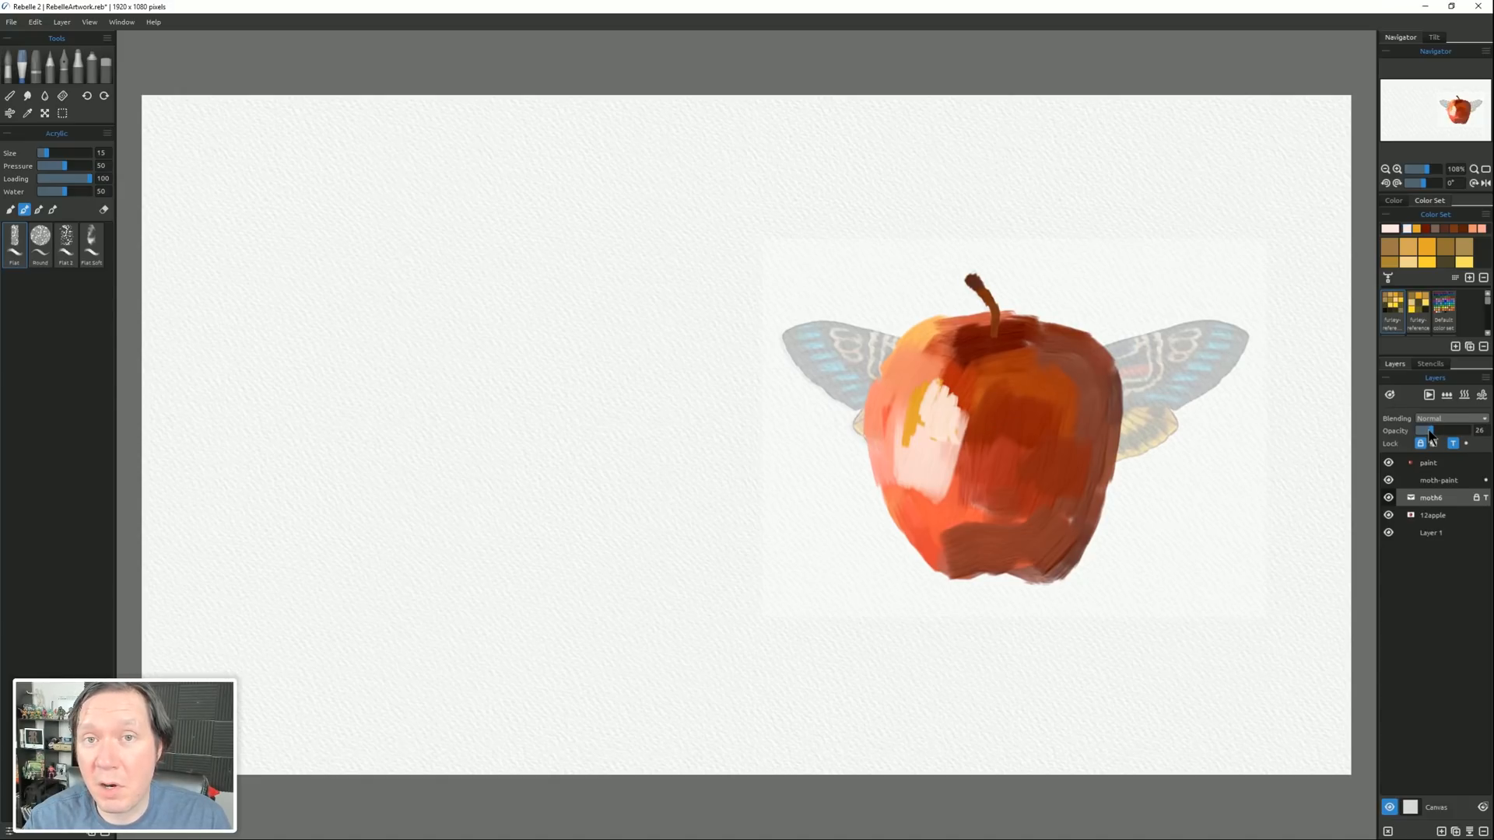
left_click_drag(1427, 431, 1424, 431)
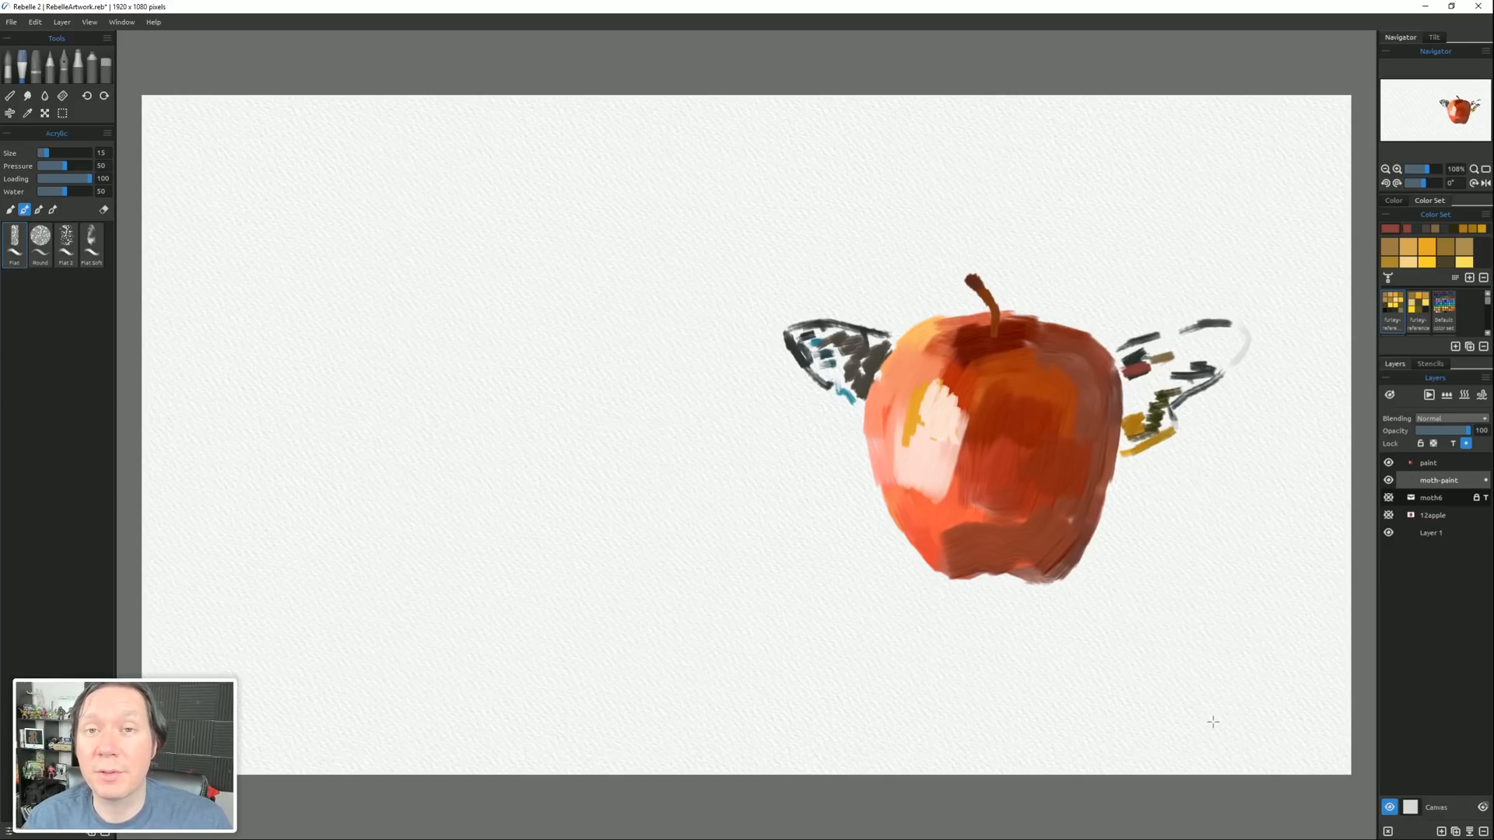
mouse_move(1136, 728)
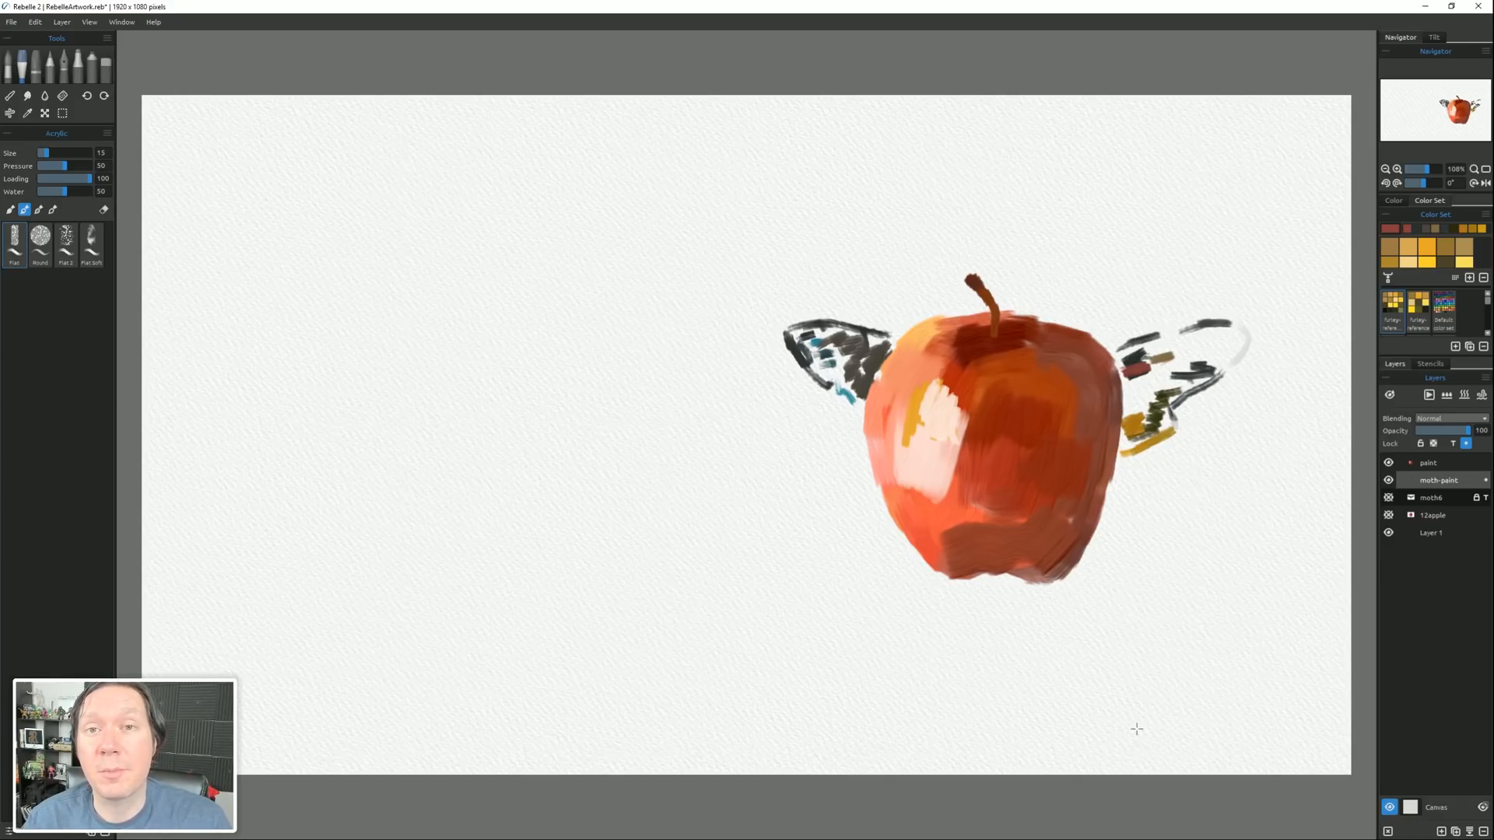
left_click(1390, 498)
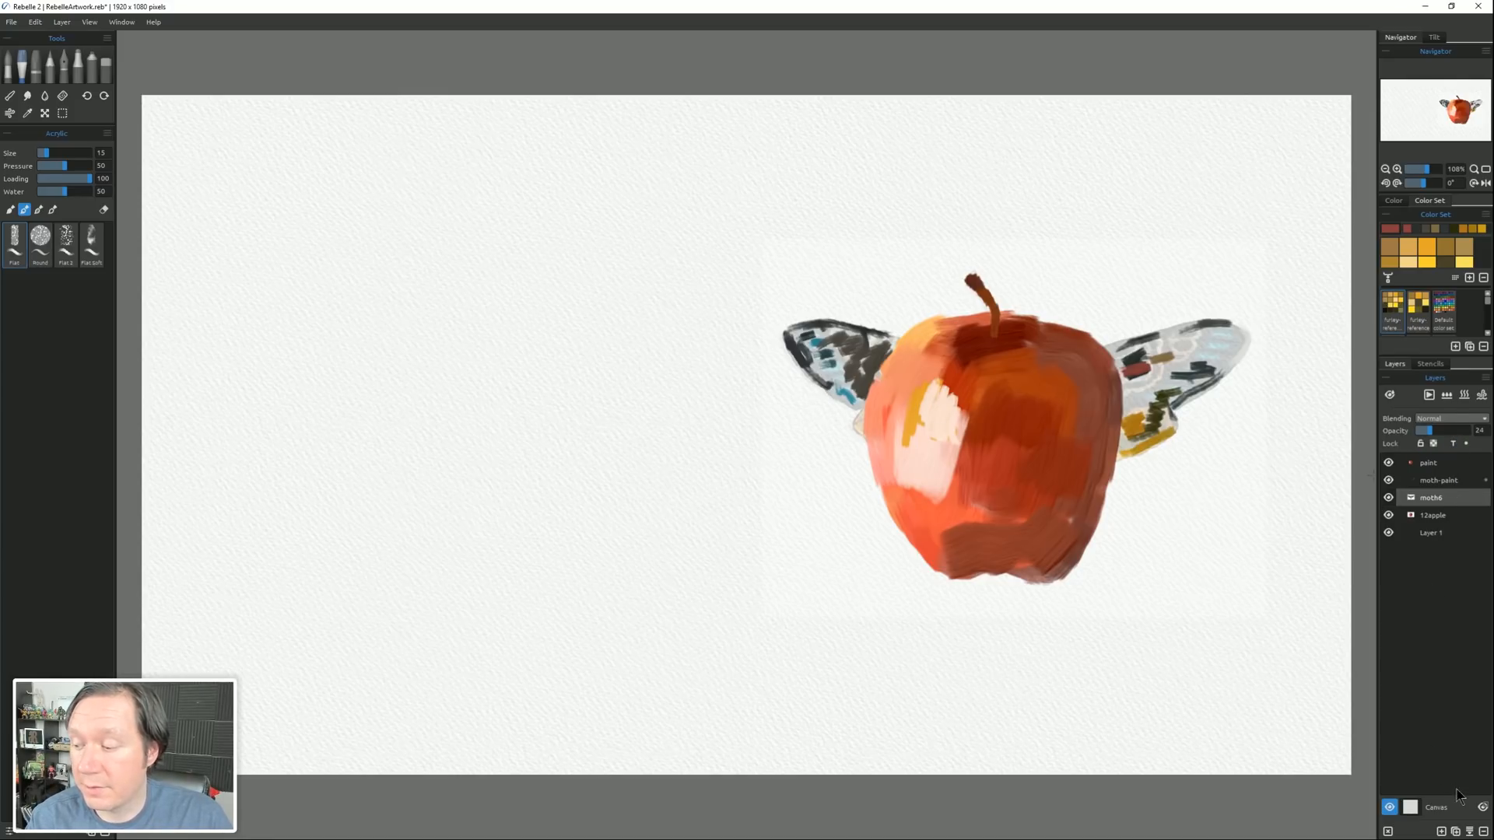
Create a color set from the green fireworks photo DSCN8381 via Create Color Set From Image File.
left_click_drag(1423, 430, 1462, 429)
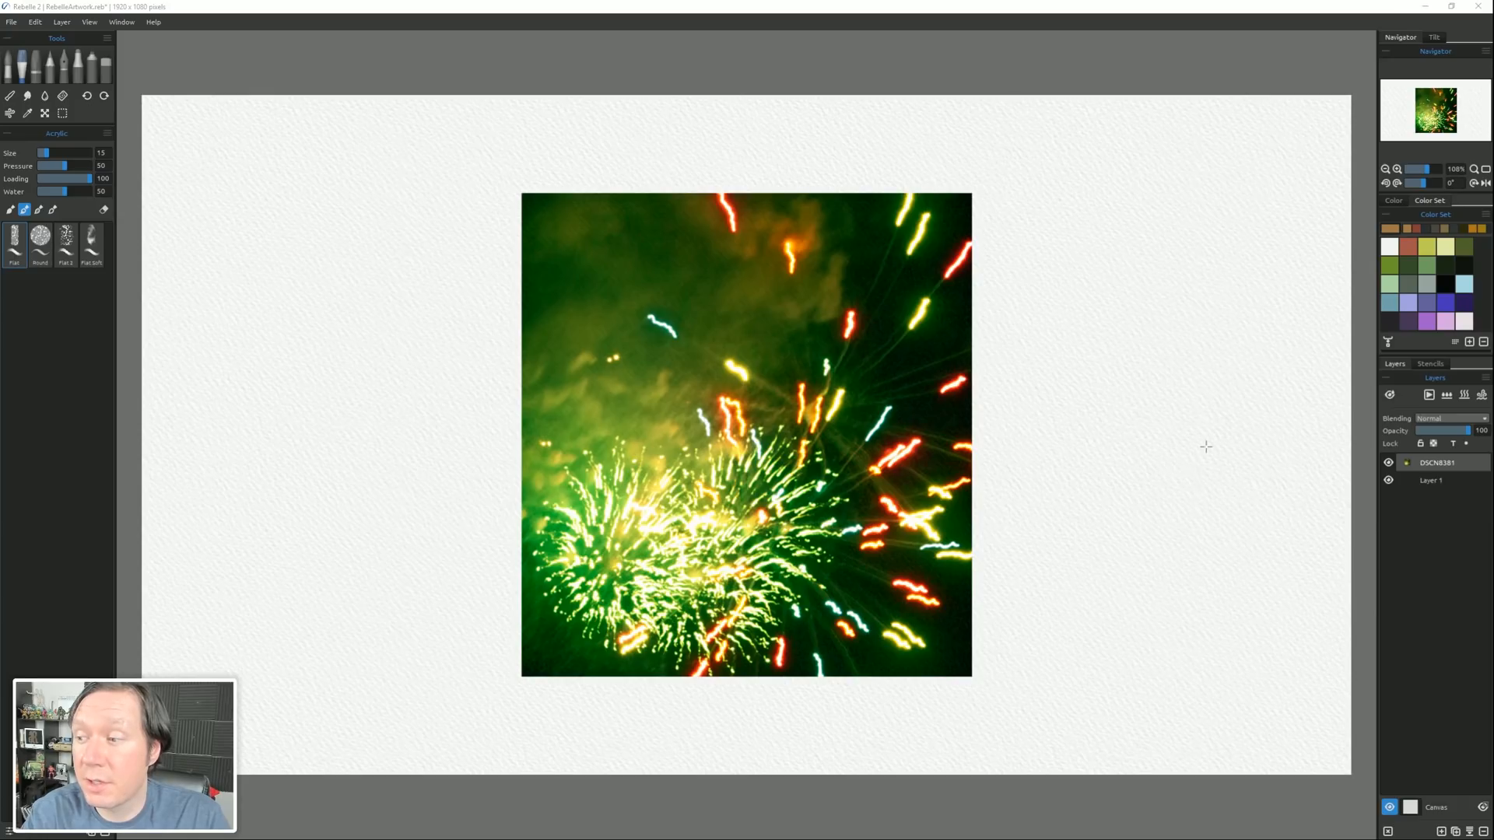
left_click(1485, 214)
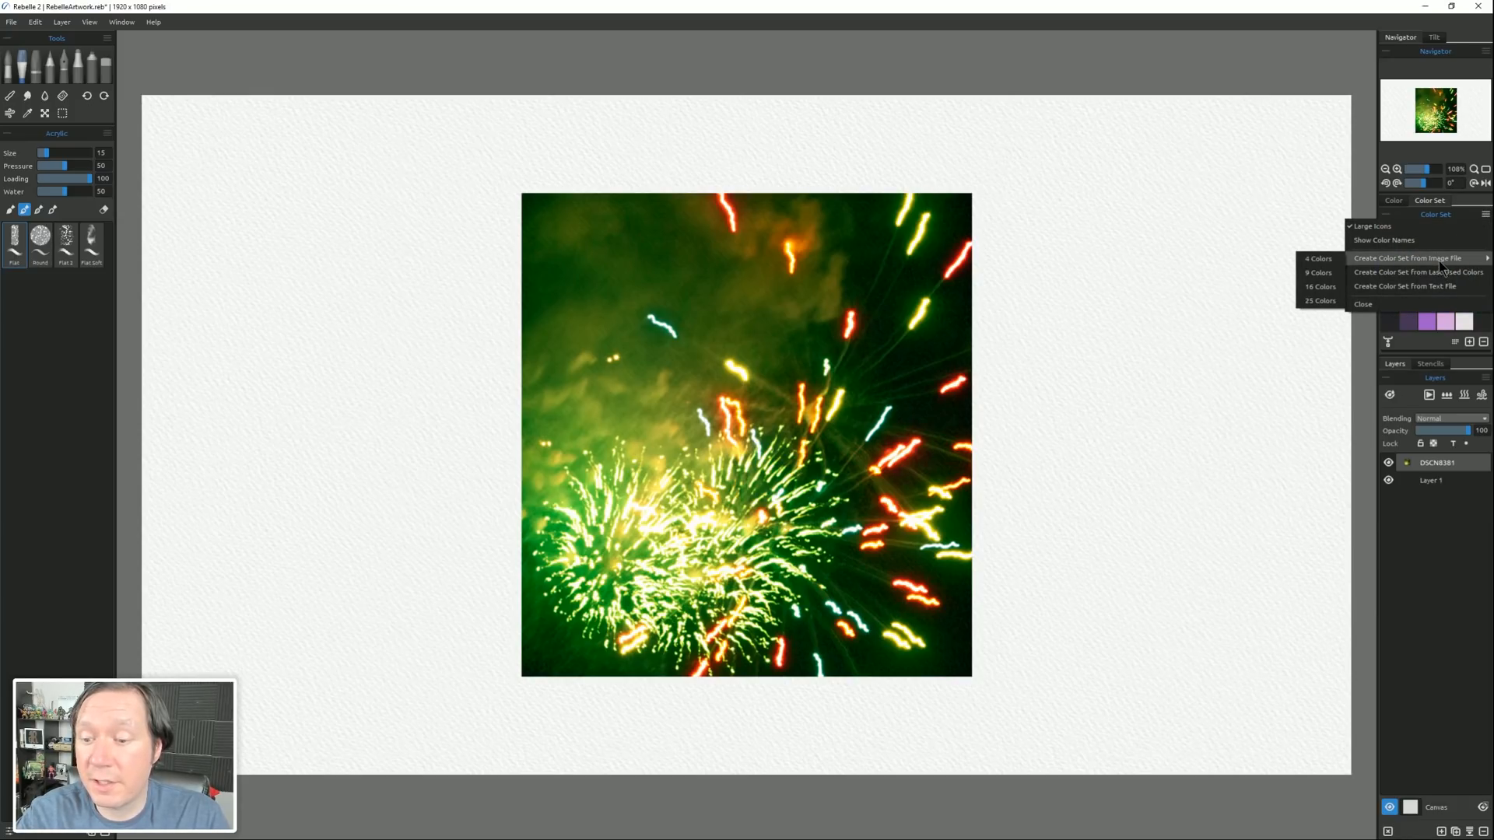
left_click(1410, 257)
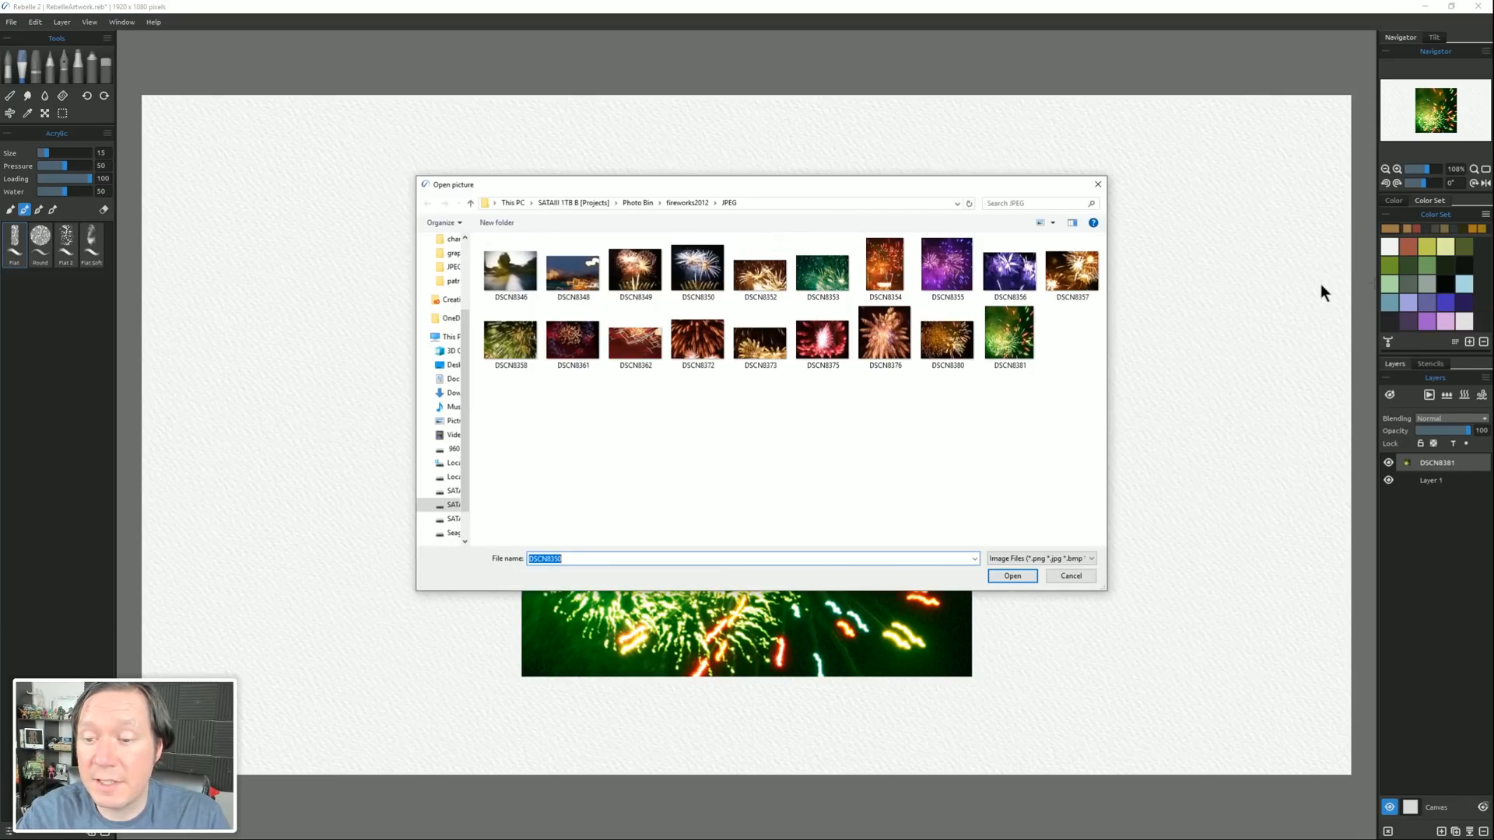
left_click(1008, 336)
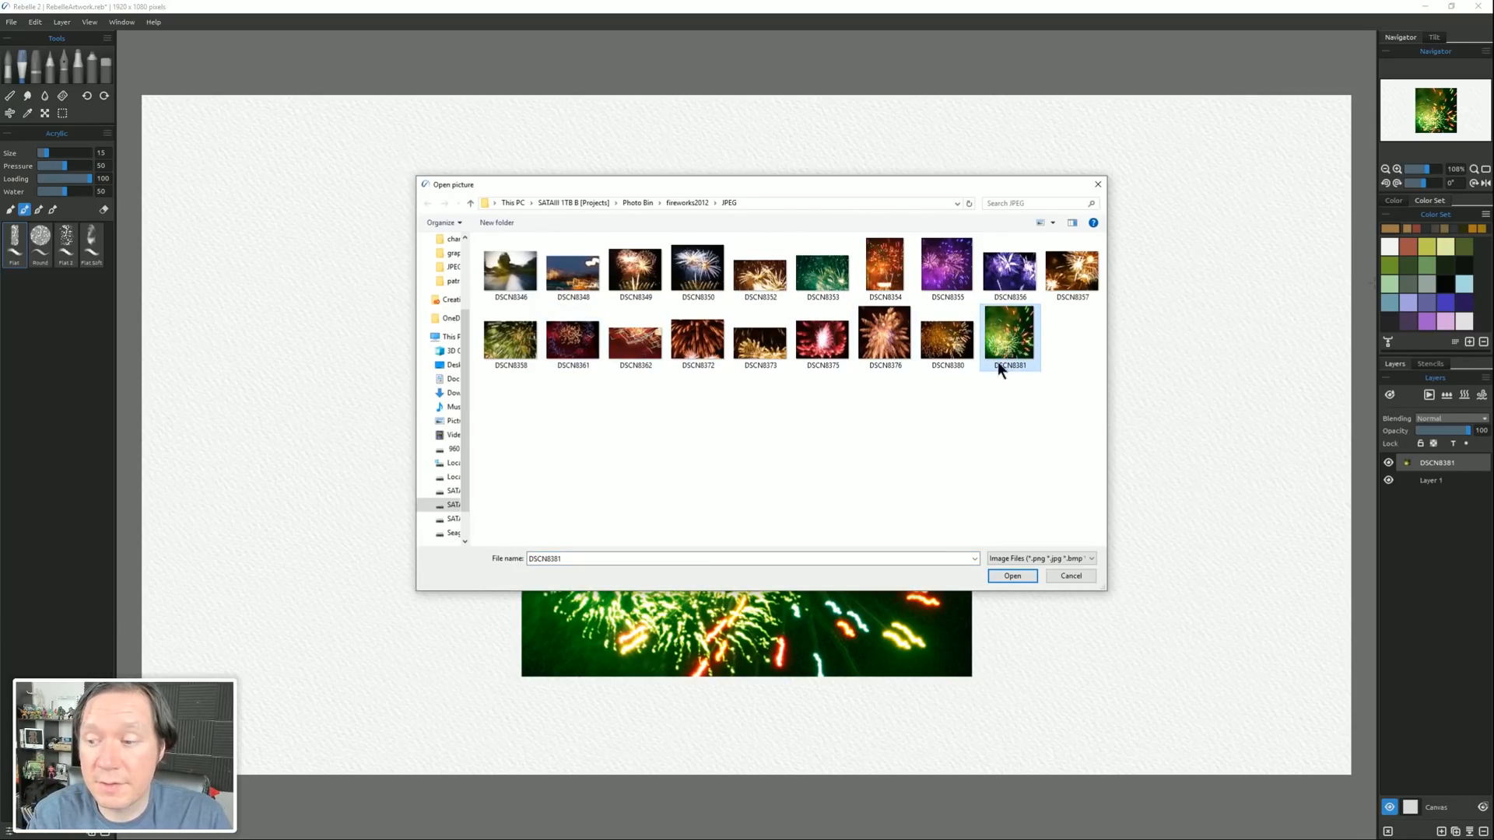
left_click(1011, 576)
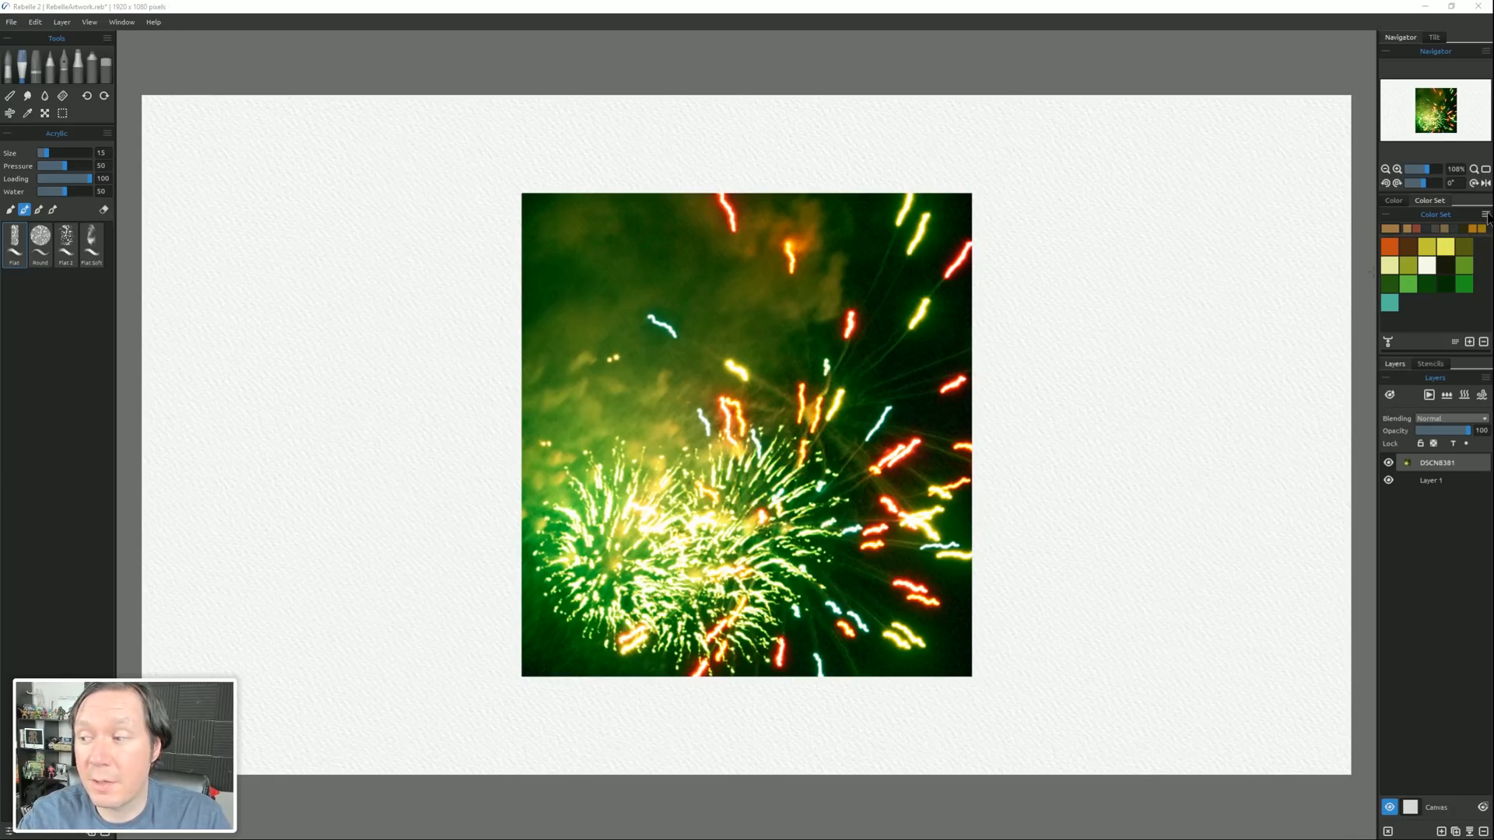
Create a second color set from the photo with a different number of colors.
left_click(1485, 213)
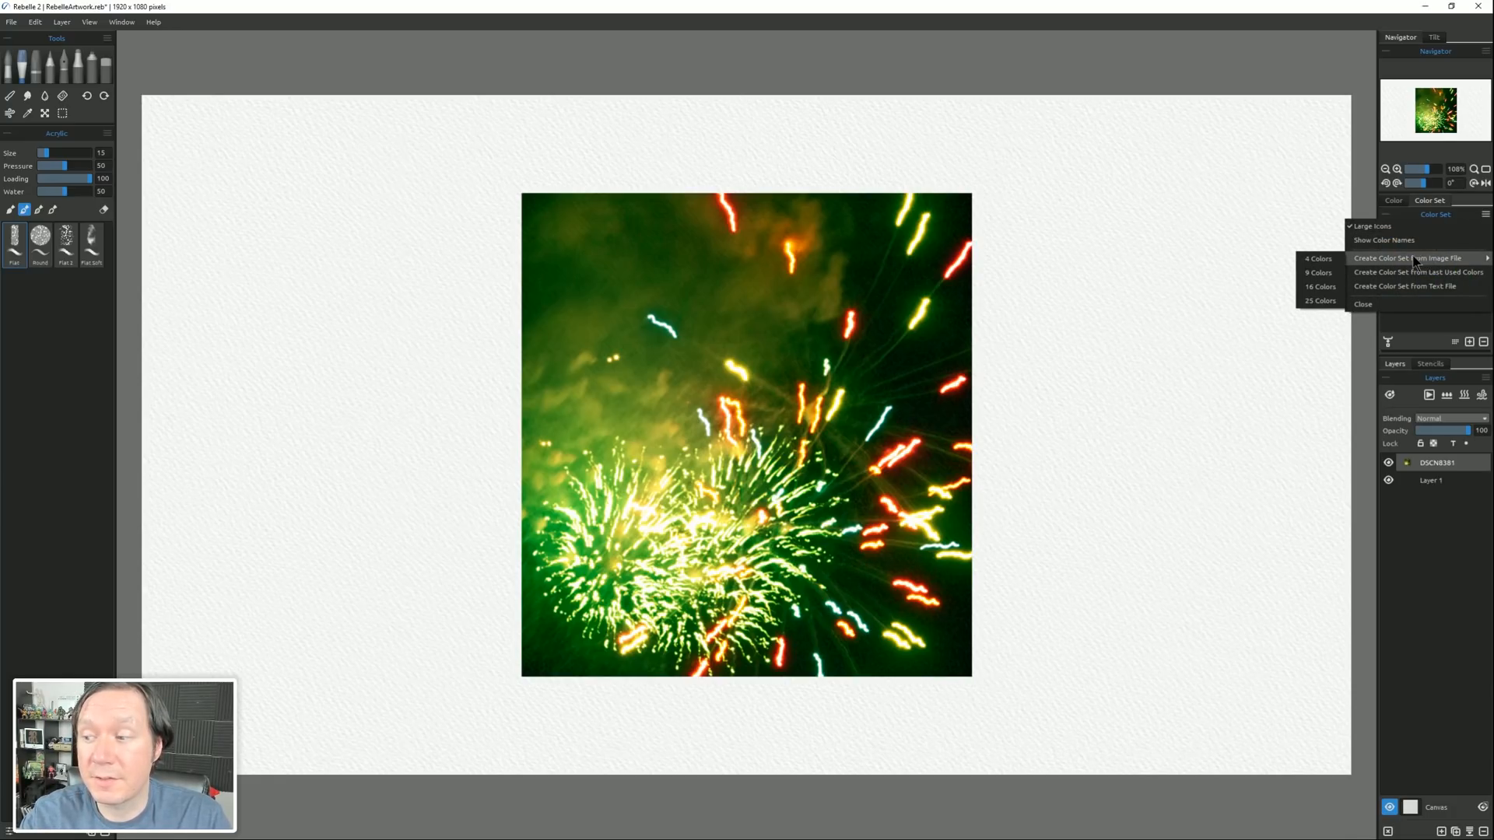
left_click(1407, 258)
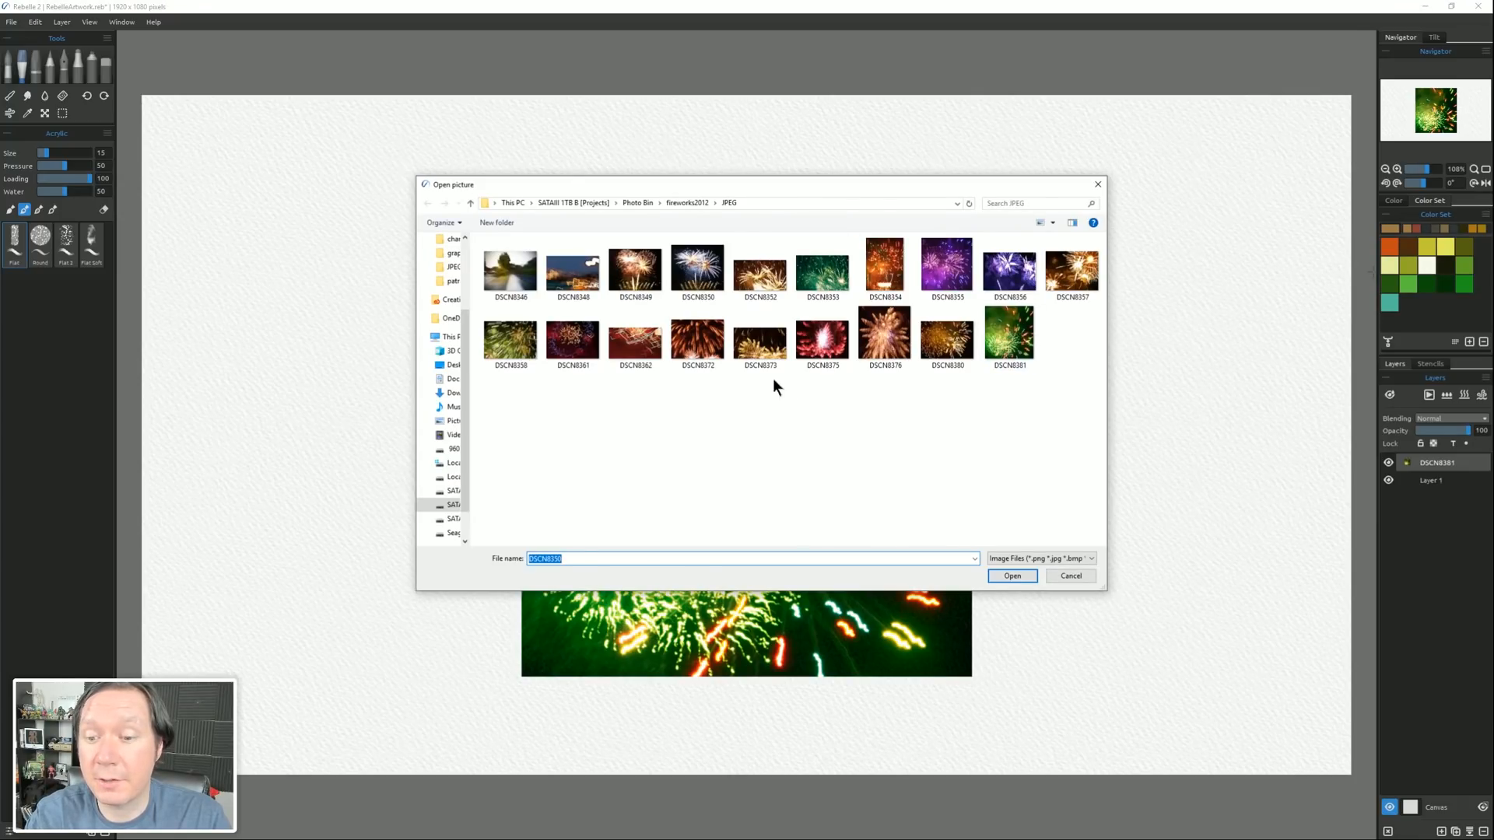
left_click(1011, 576)
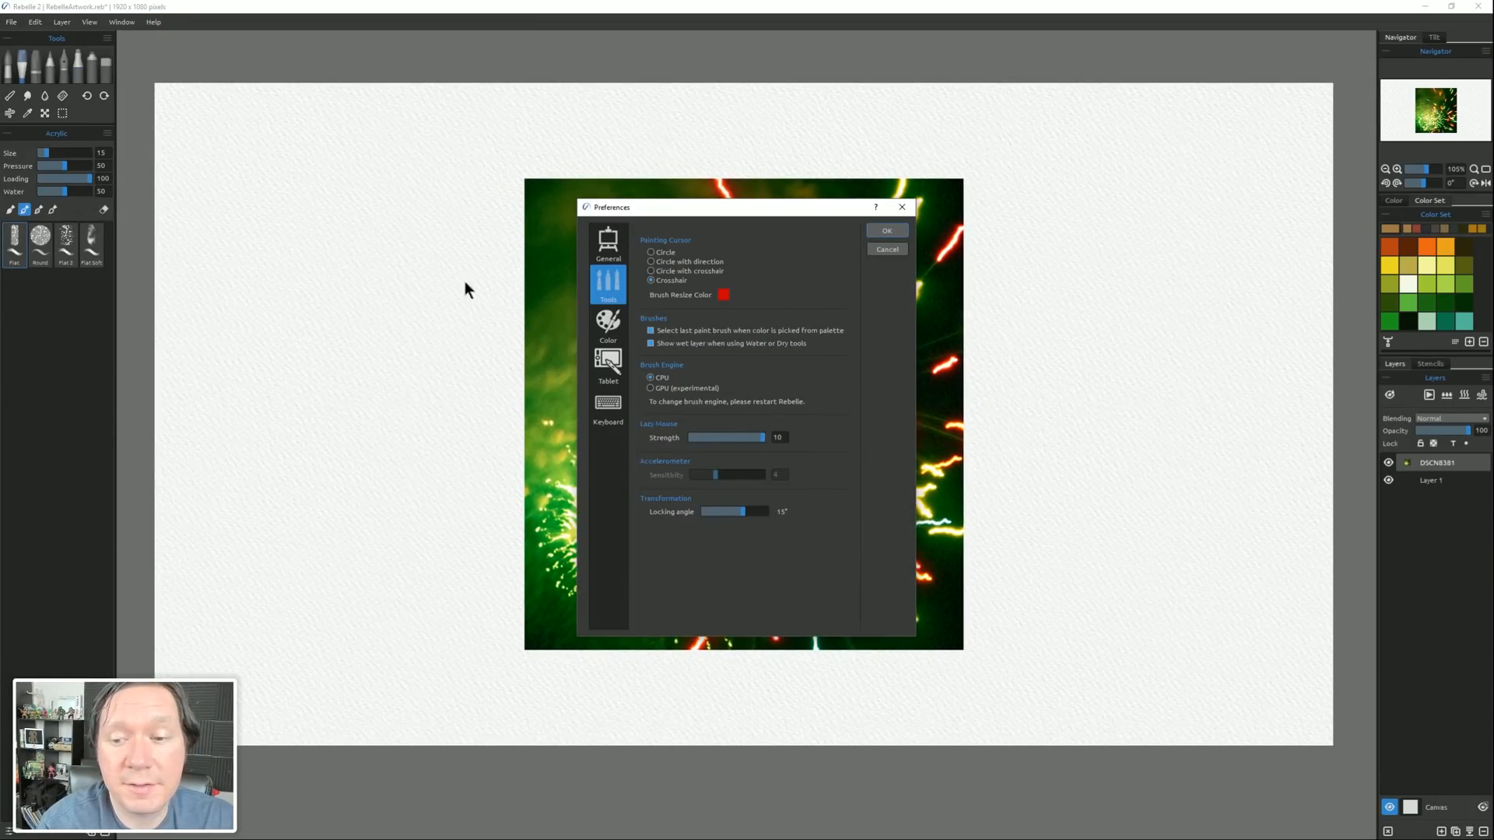
Enable 'Use two fingers for canvas rotation' in the Tablet preferences and confirm.
left_click(609, 367)
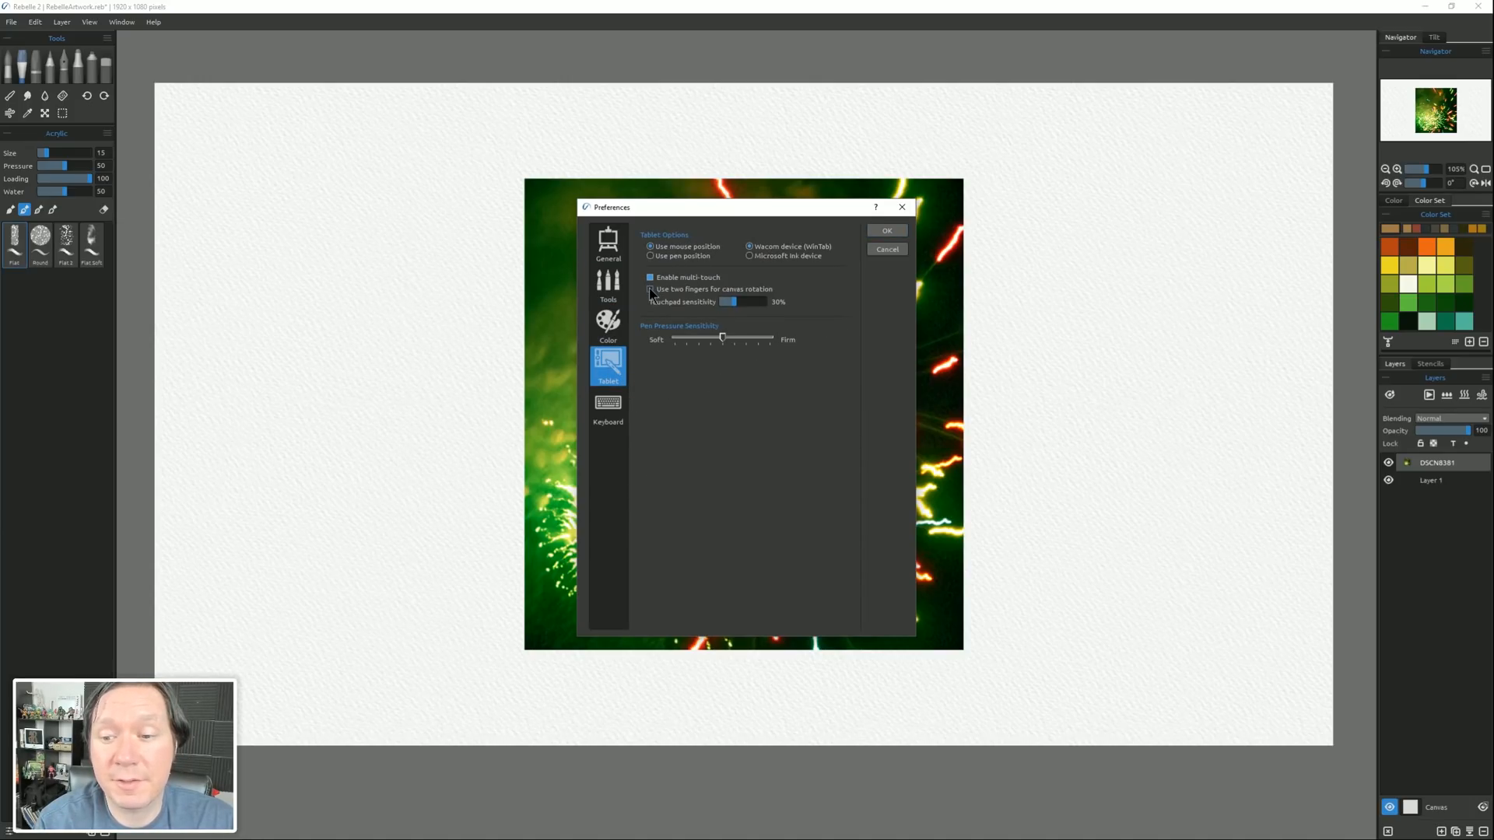
left_click(650, 277)
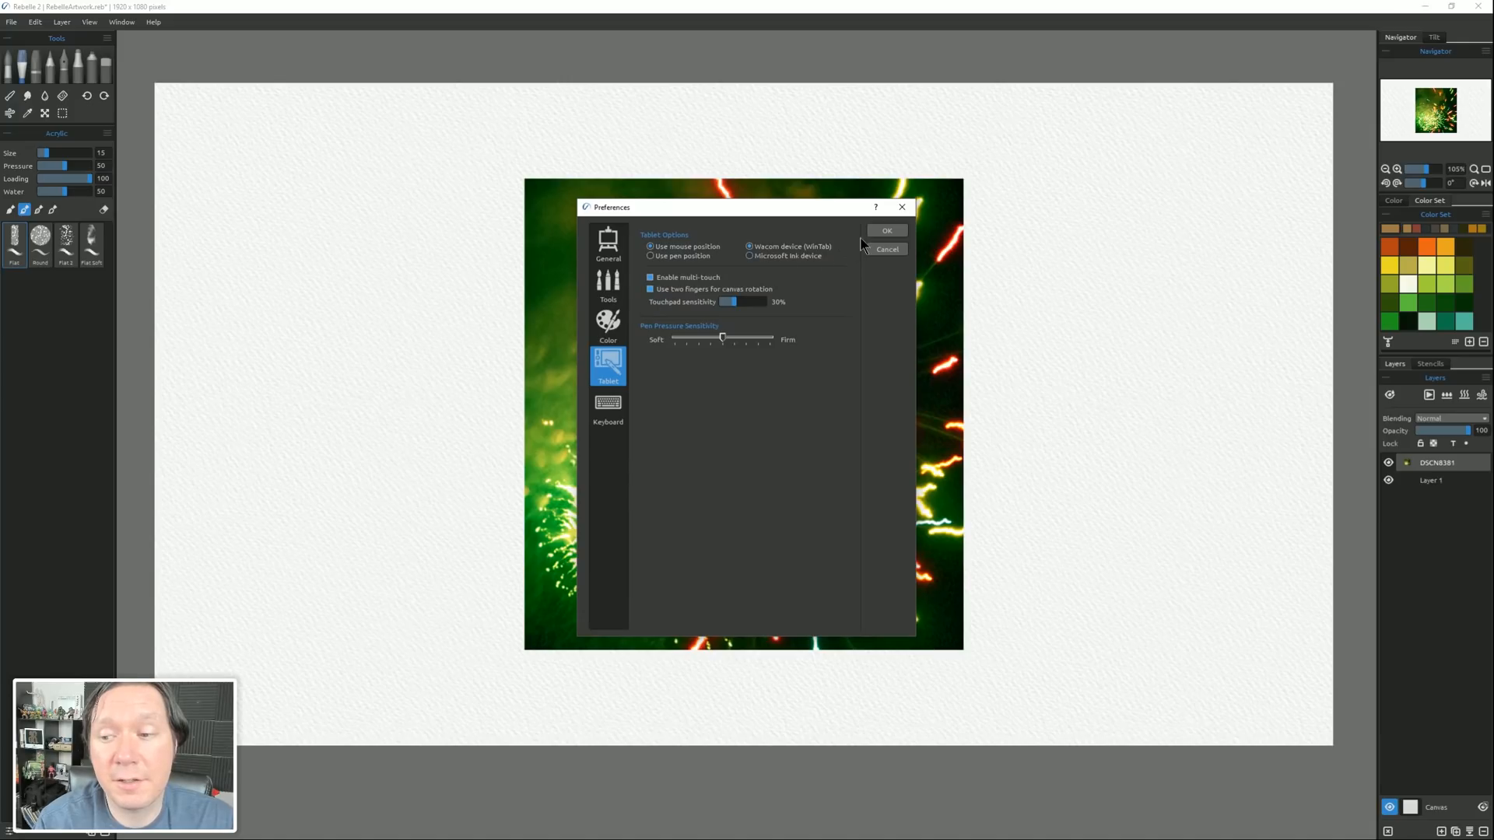
left_click(885, 230)
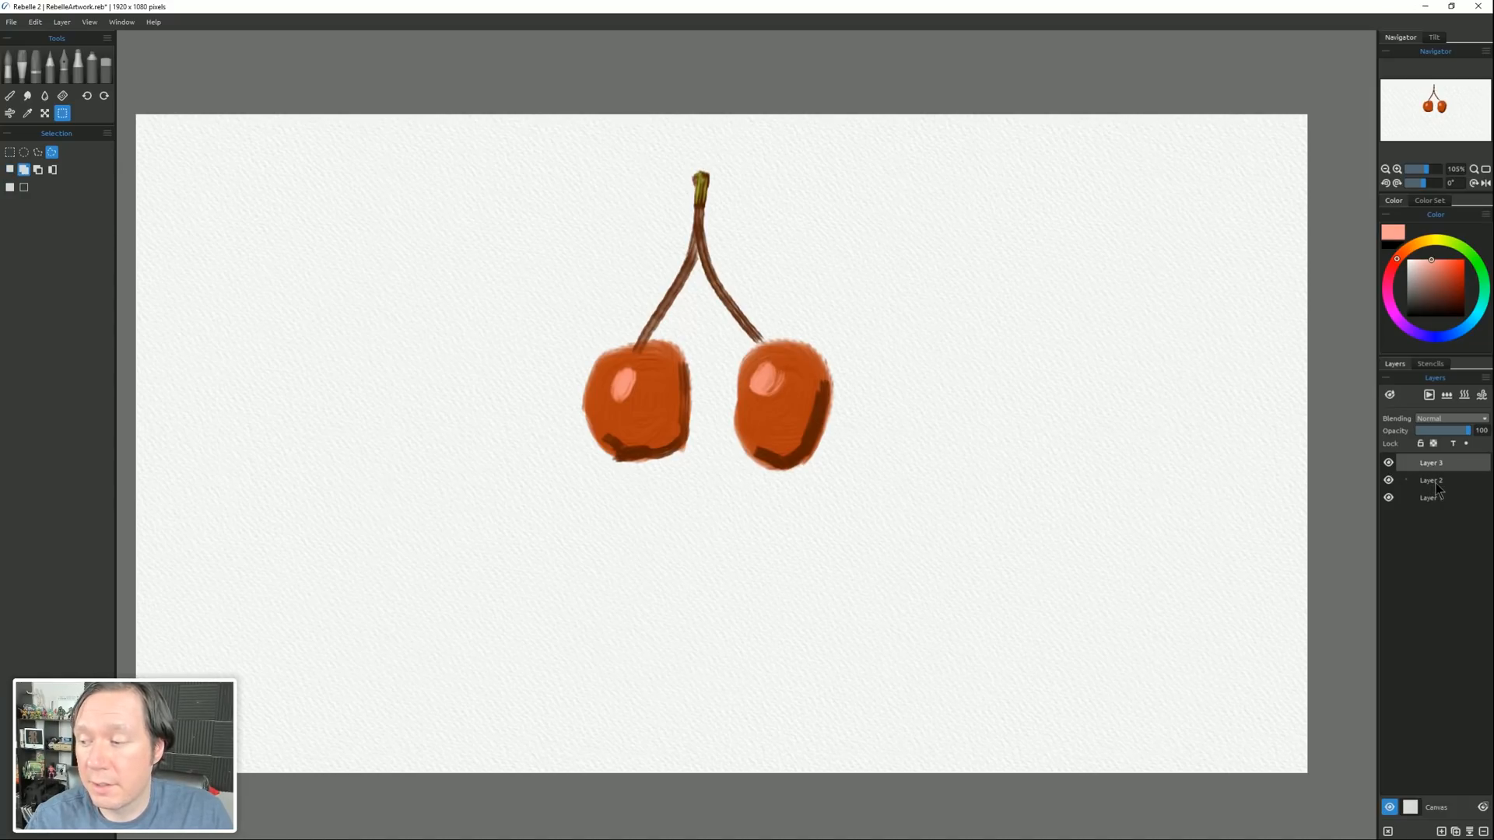
Transform Layers 2 and 3 together: shrink the cherries, tilt them about 14°, move them lower.
left_click(1432, 481)
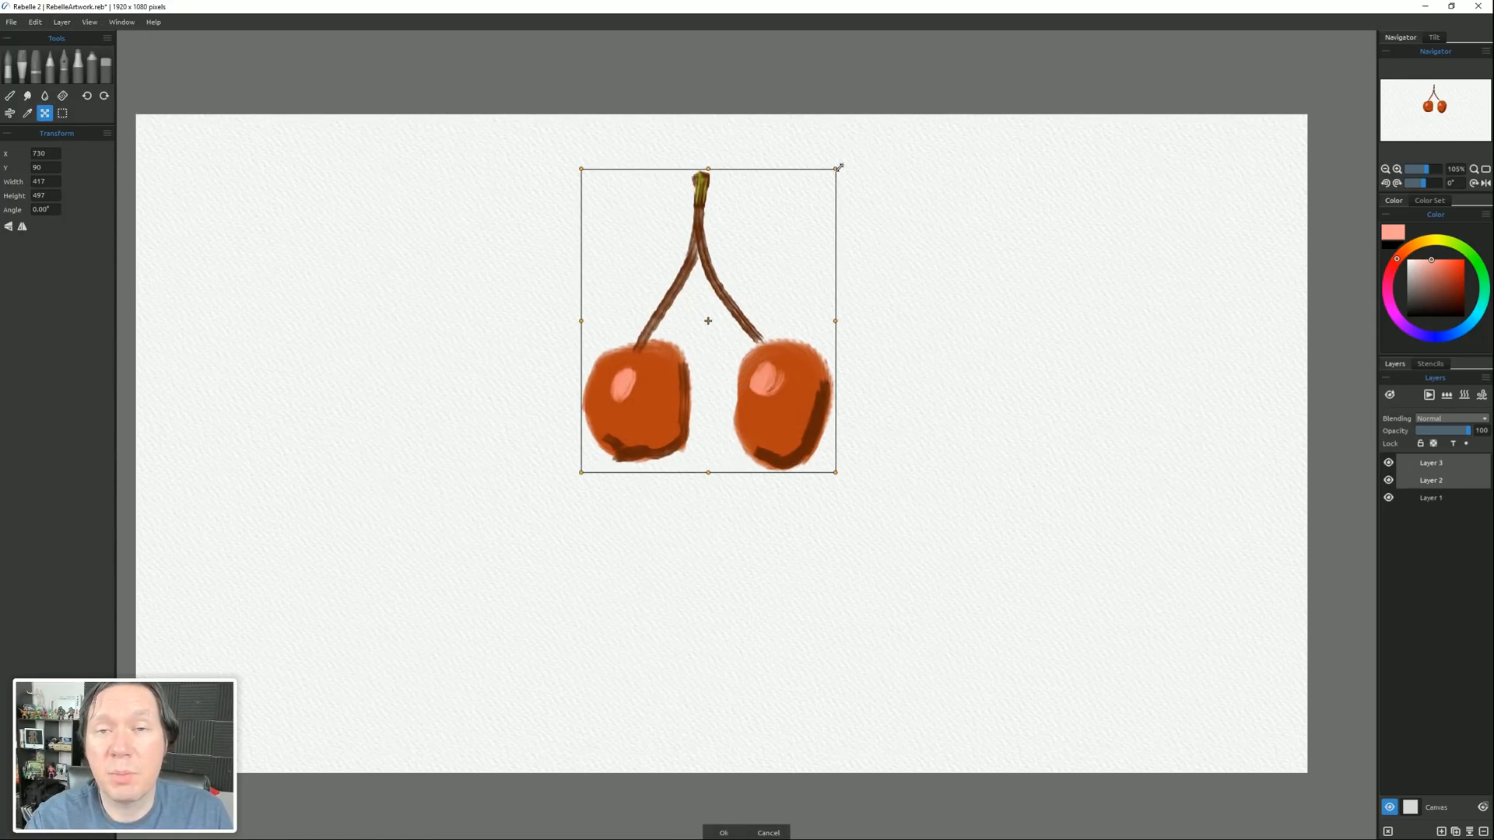
left_click_drag(838, 166, 784, 232)
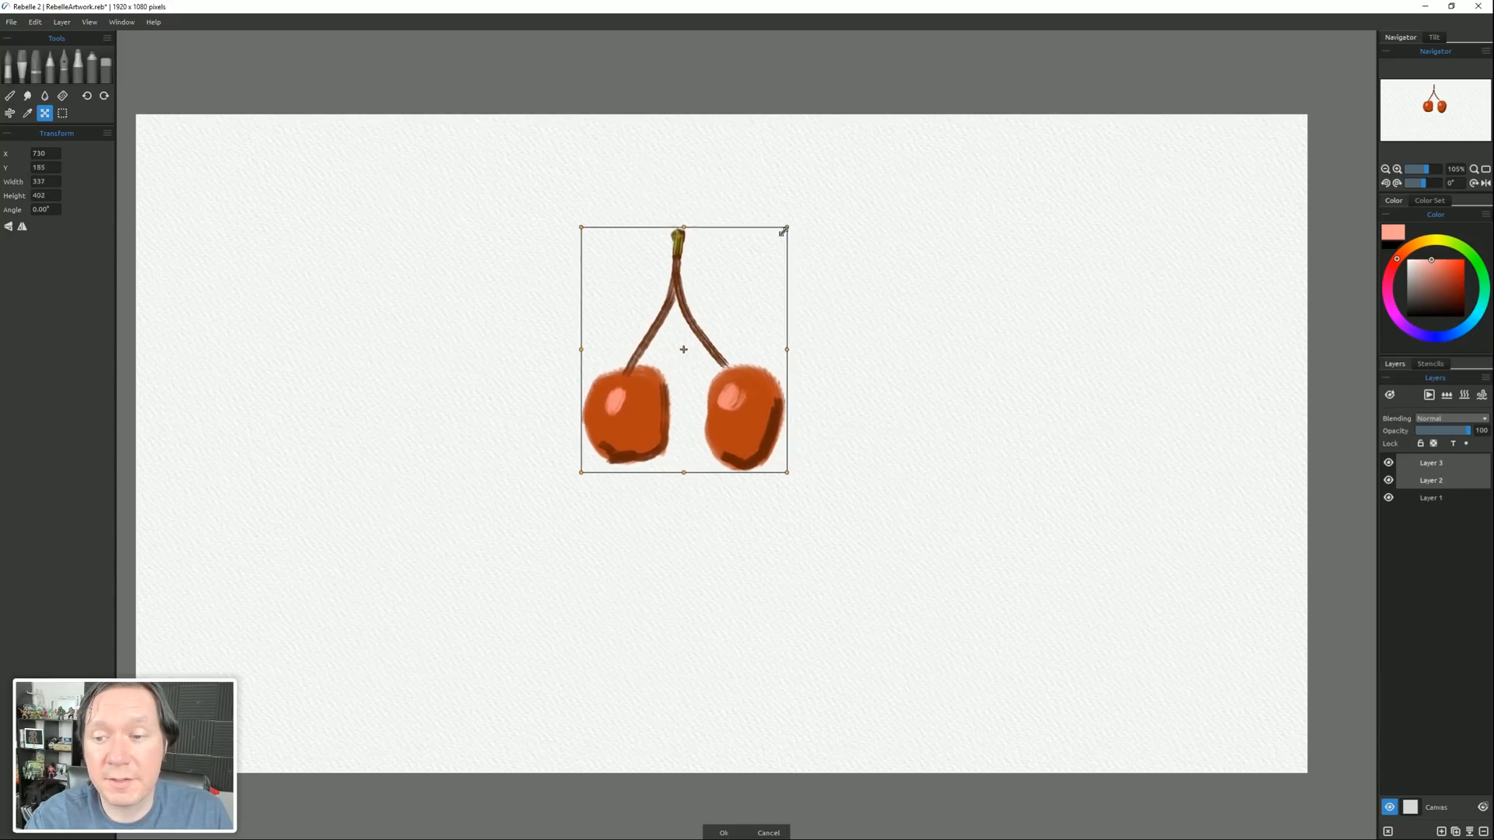
left_click_drag(782, 230, 827, 168)
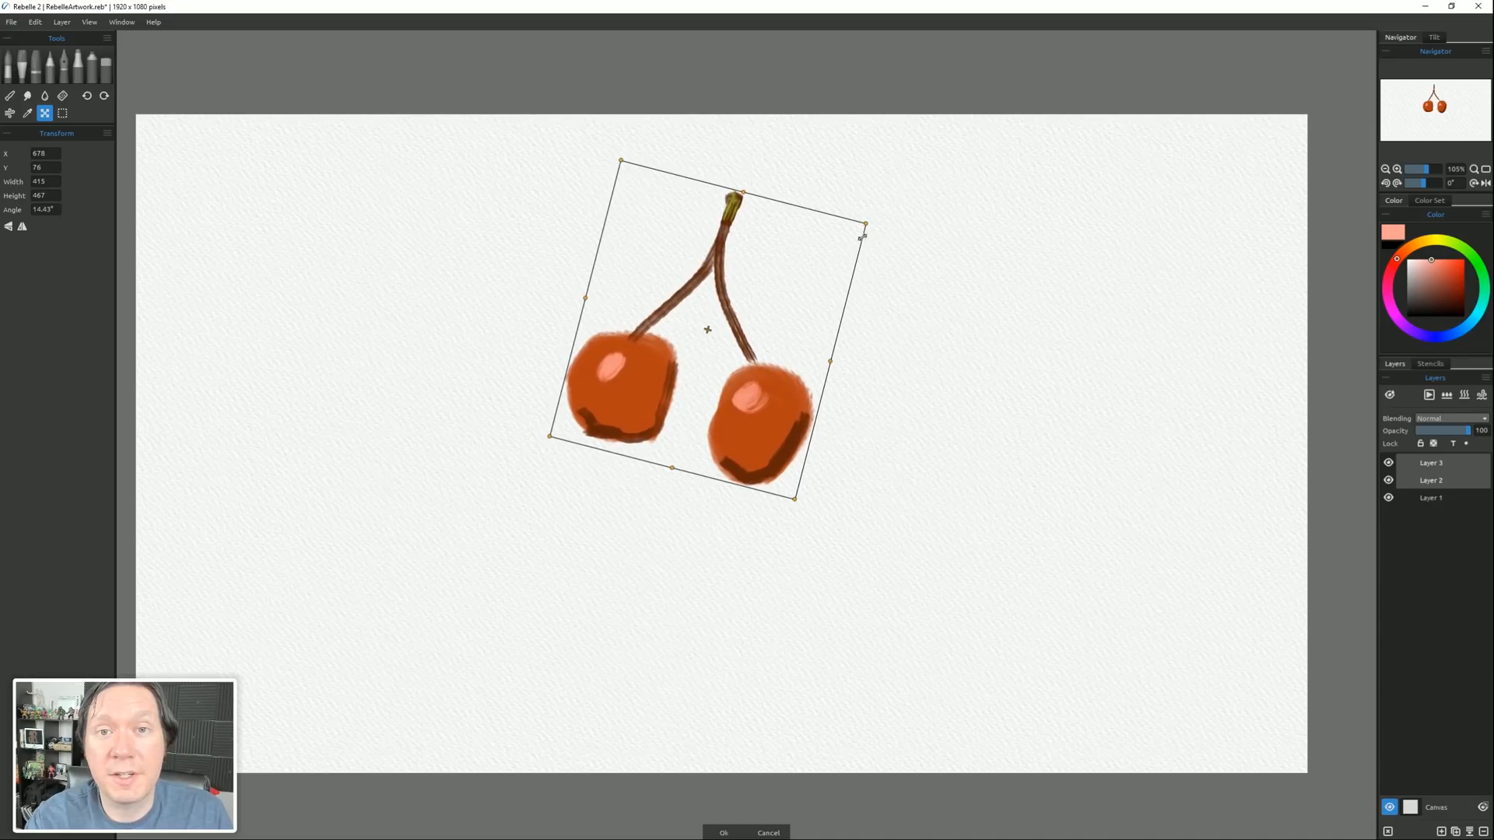
left_click_drag(706, 330, 681, 389)
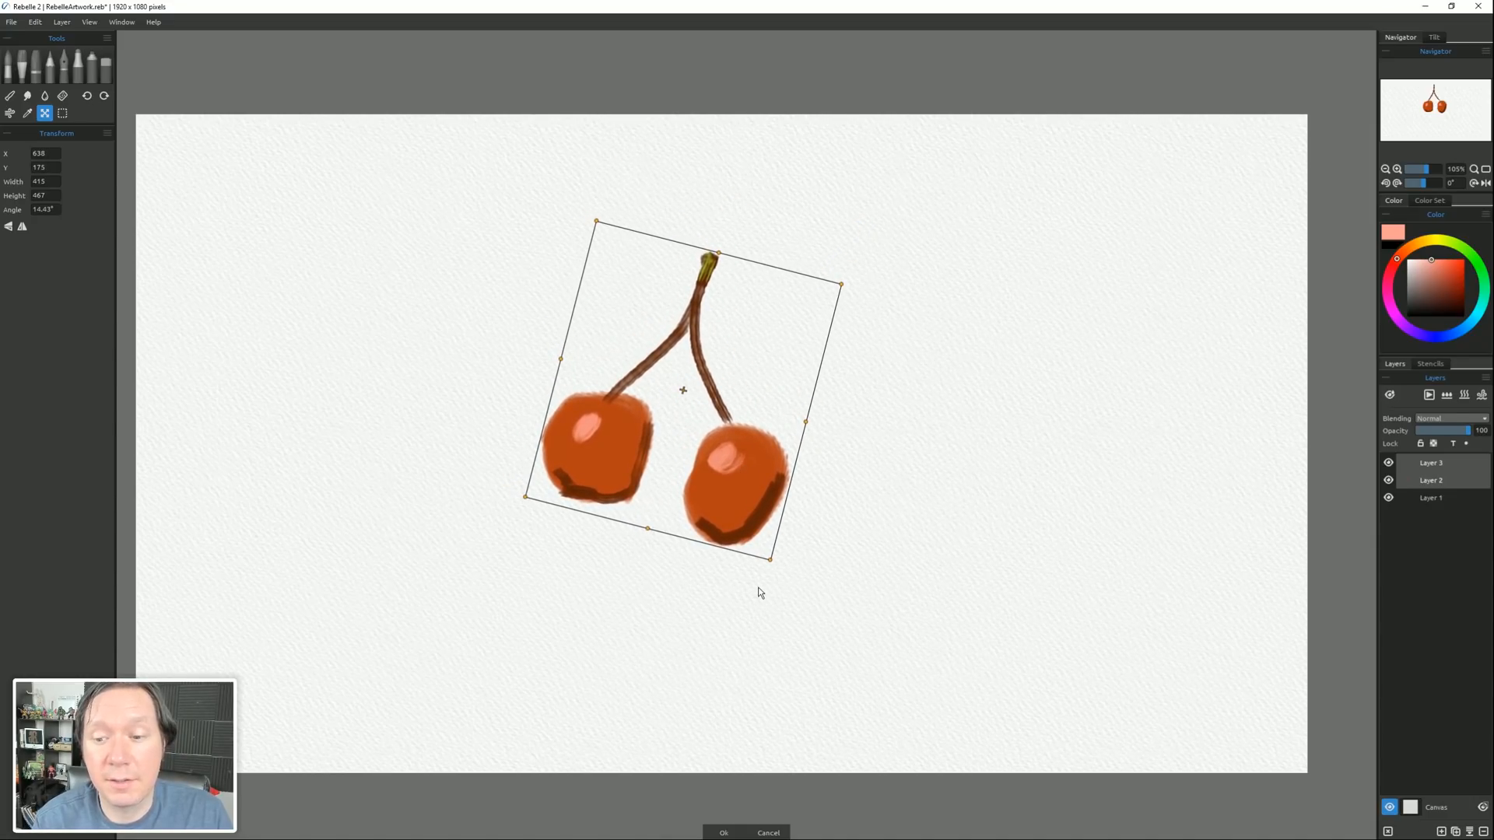